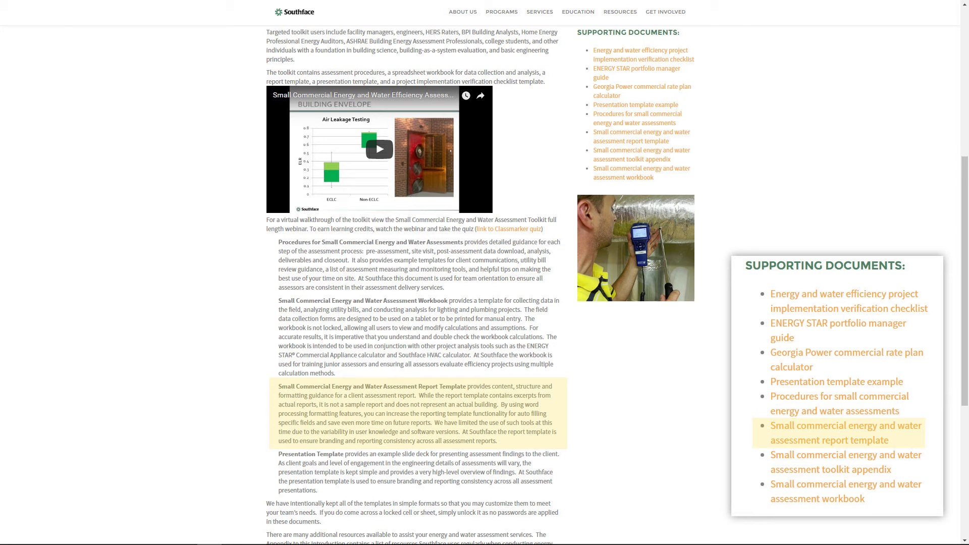
mouse_move(835, 382)
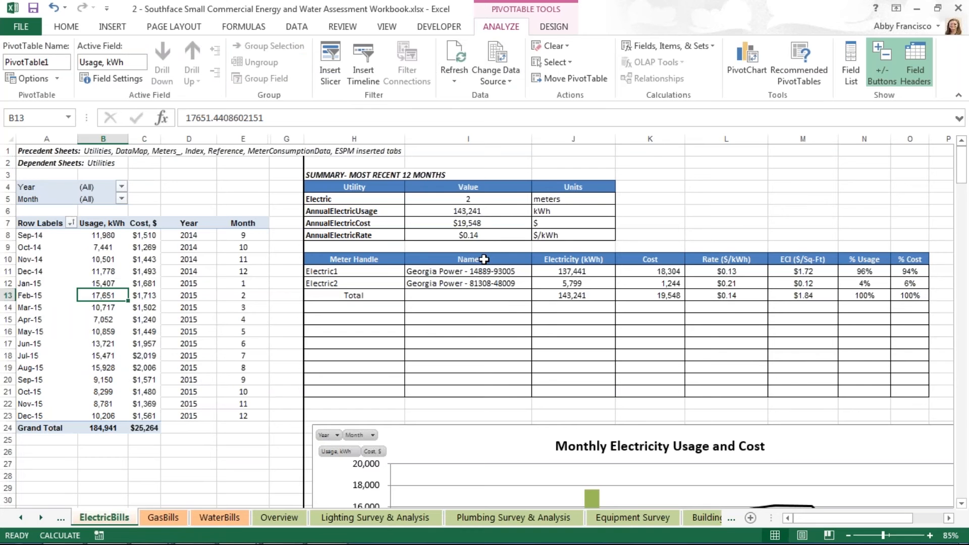
Scroll down the ElectricBills sheet to the Monthly Electricity Usage and Cost chart
scroll(down, 3)
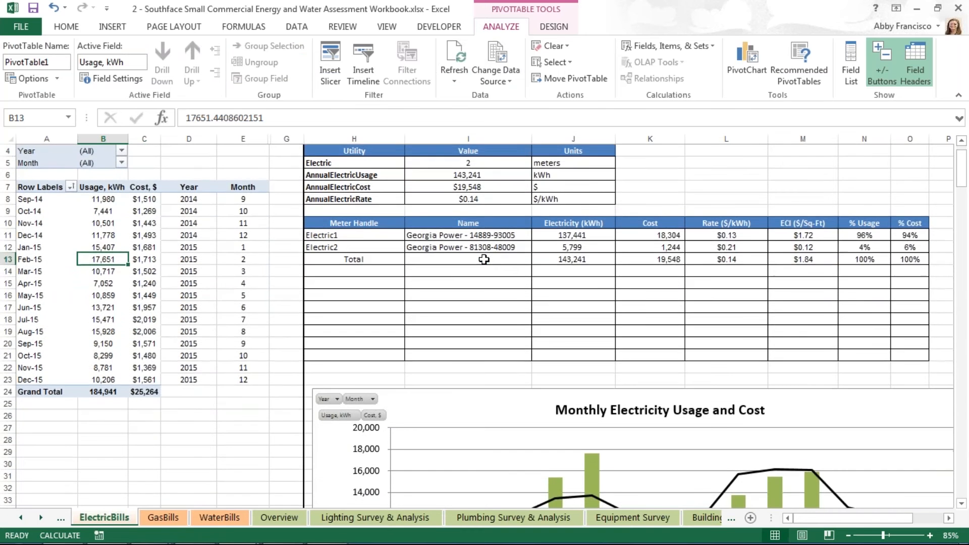
scroll(down, 3)
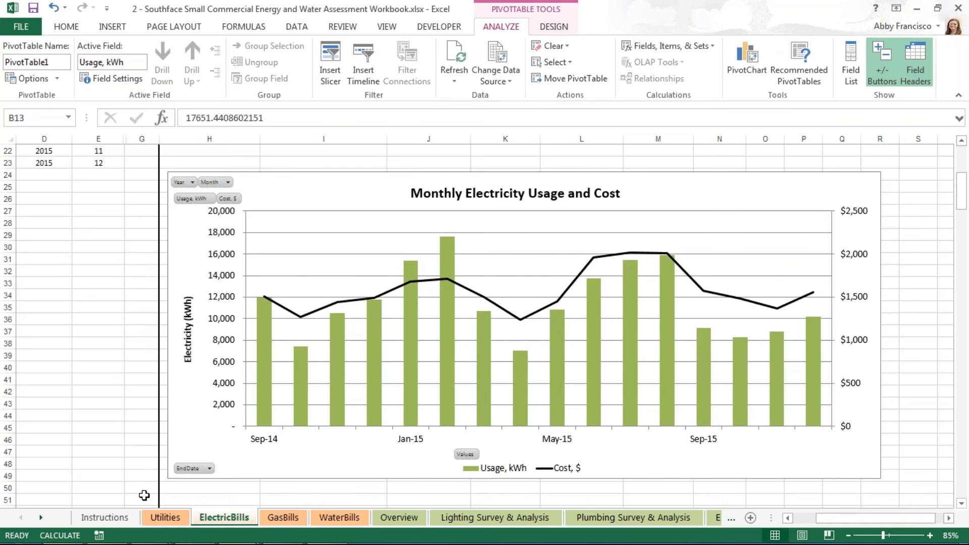
Show the Utilities sheet from the top with its cost structure and consumption sections
click(165, 517)
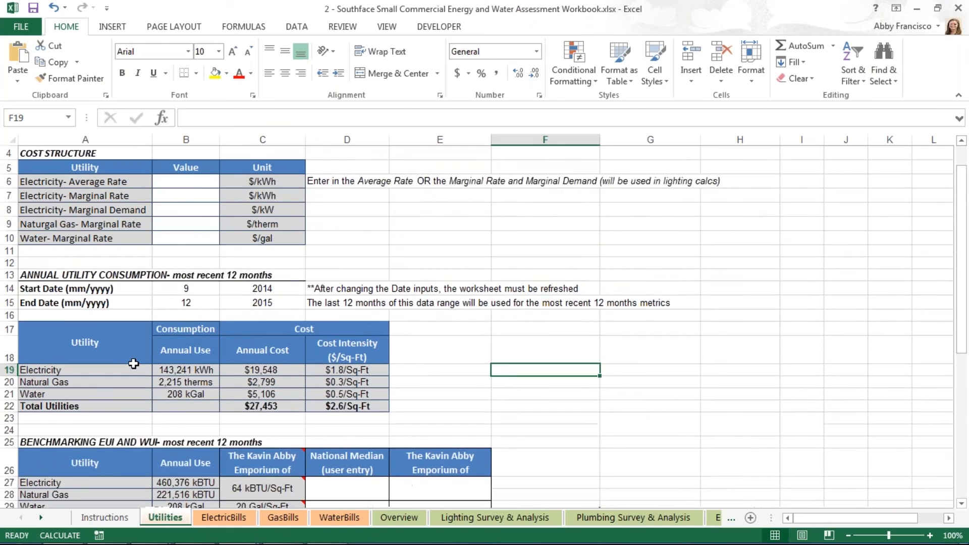
scroll(up, 3)
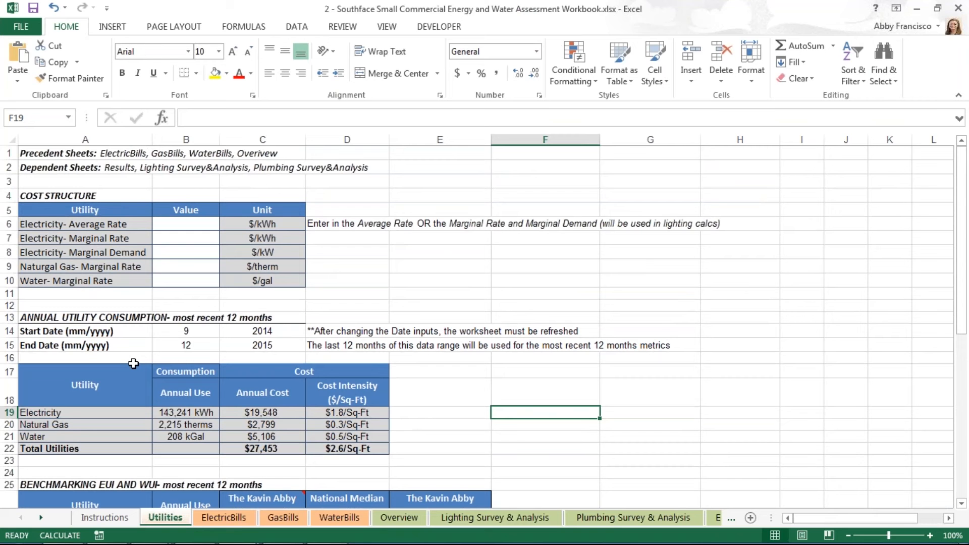
mouse_move(101, 184)
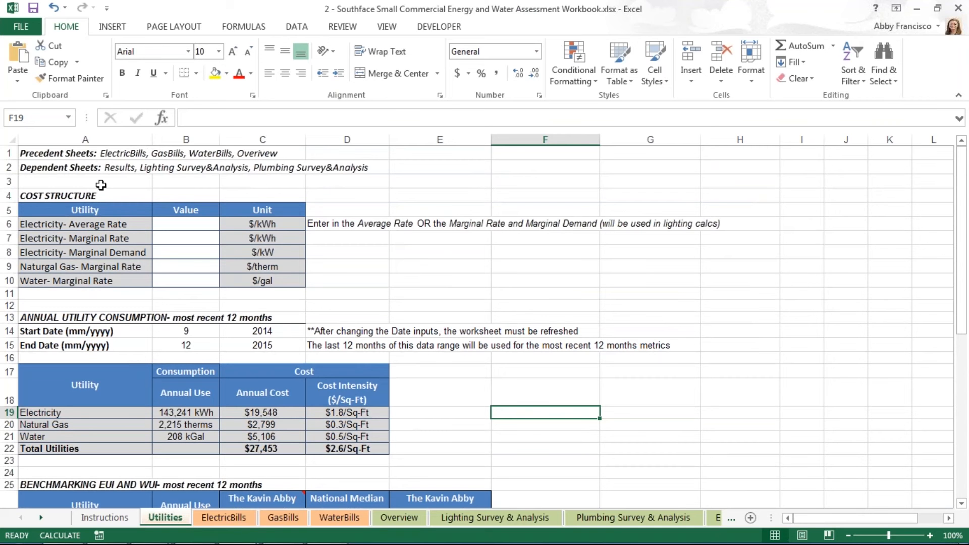
mouse_move(83, 176)
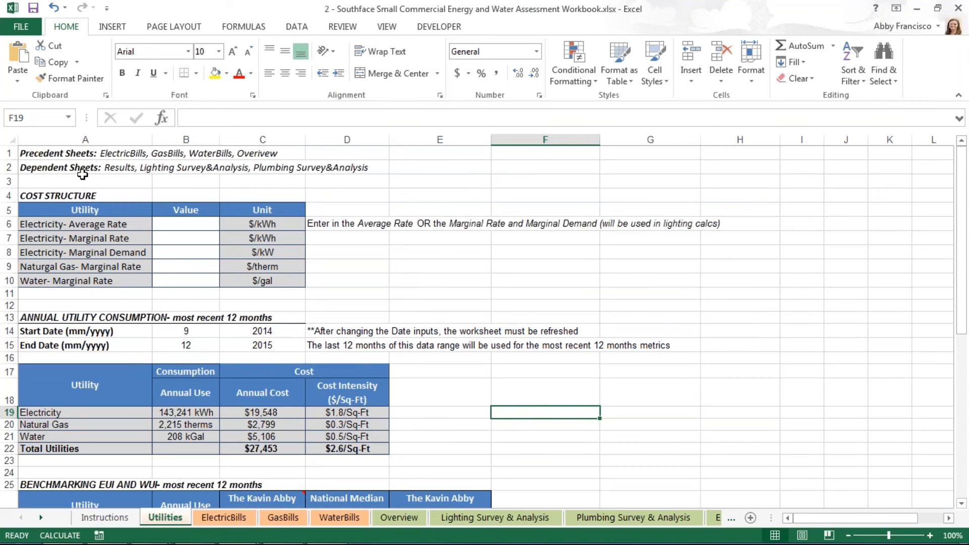
mouse_move(86, 181)
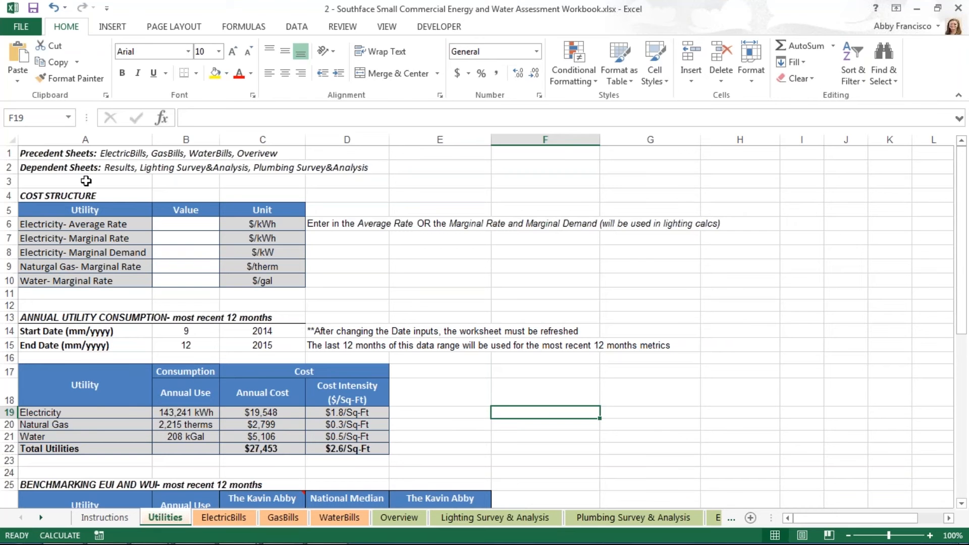
mouse_move(99, 253)
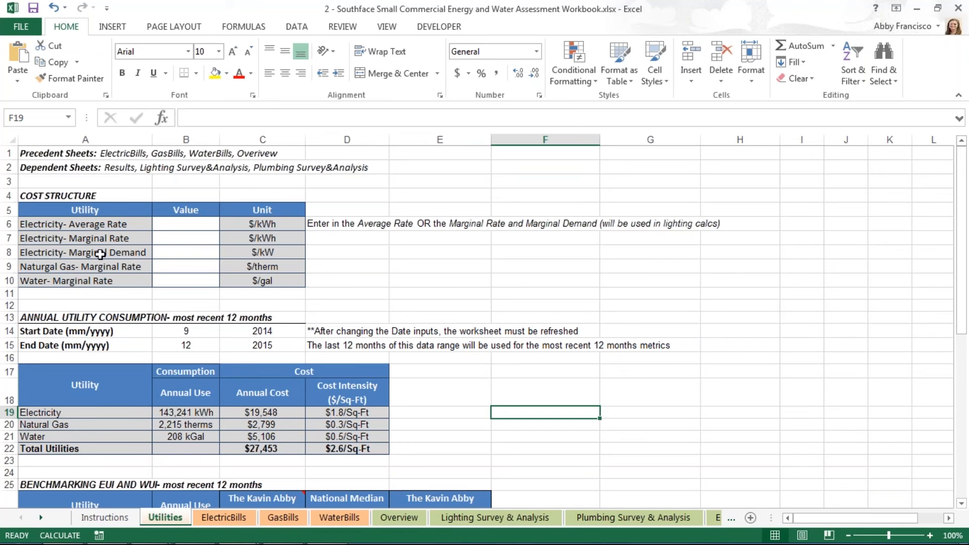
mouse_move(130, 317)
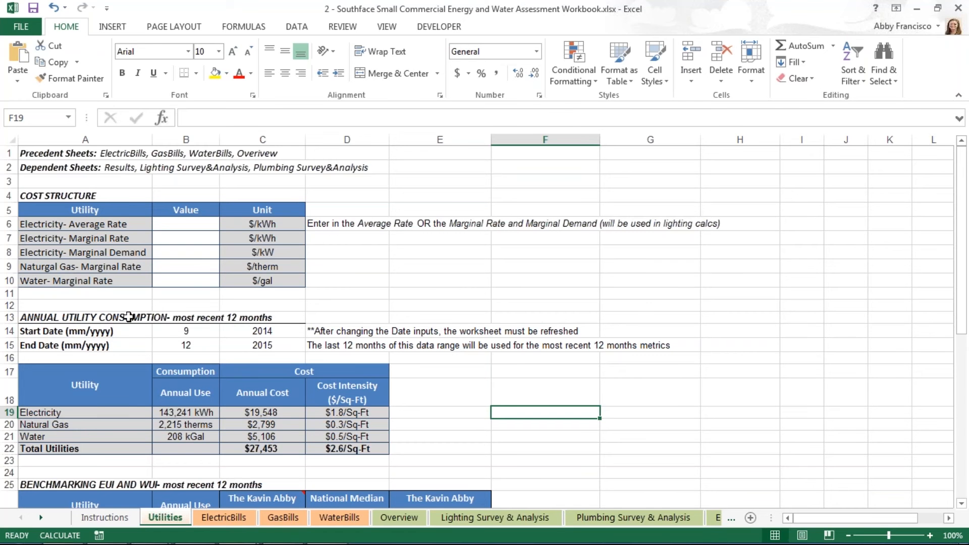
mouse_move(57, 198)
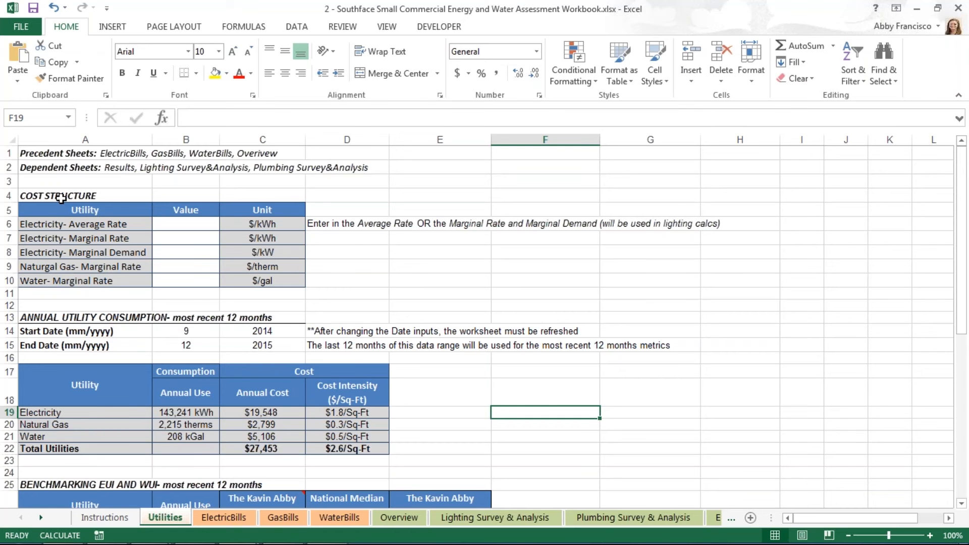
mouse_move(164, 240)
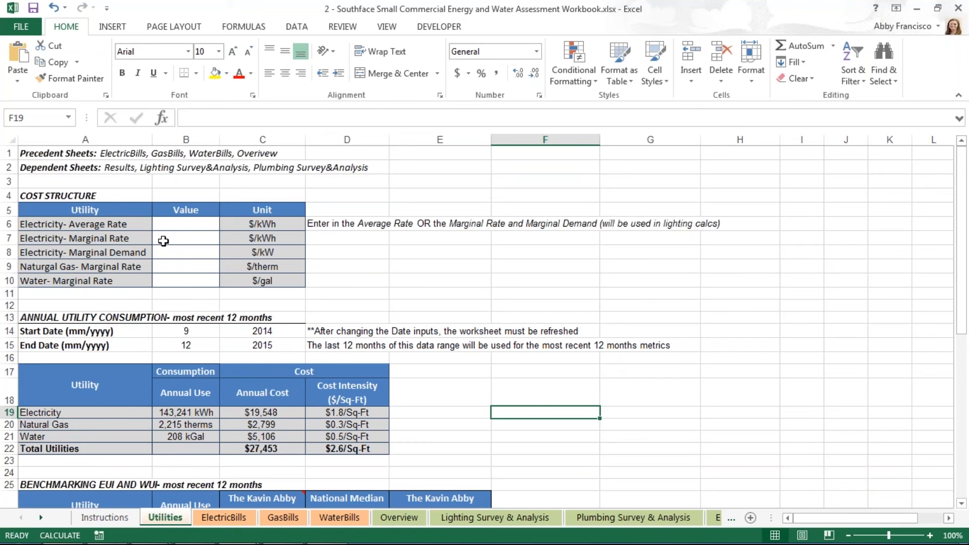
mouse_move(162, 242)
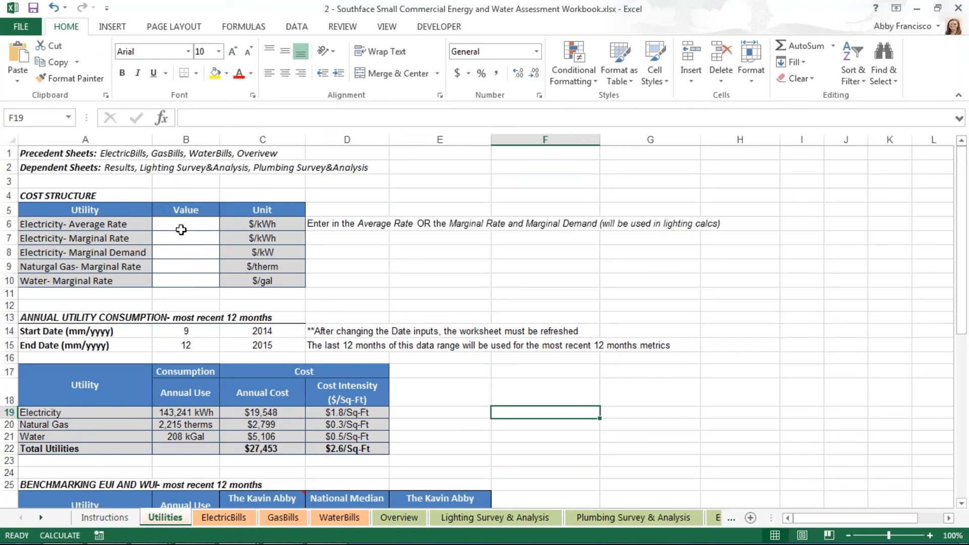
mouse_move(185, 228)
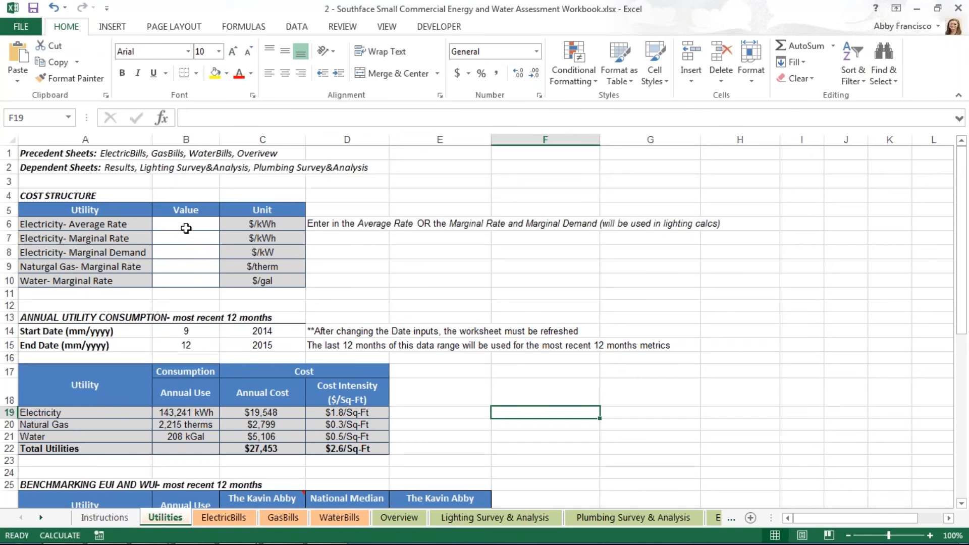
Enter an electricity average rate of 0.1 ($0.10 per kWh) in cell B6
click(186, 224)
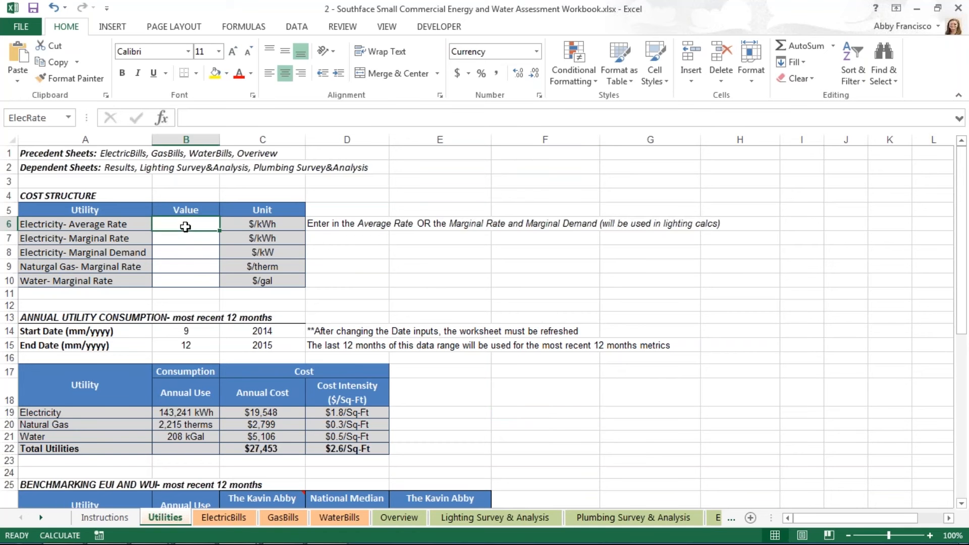
text(.10)
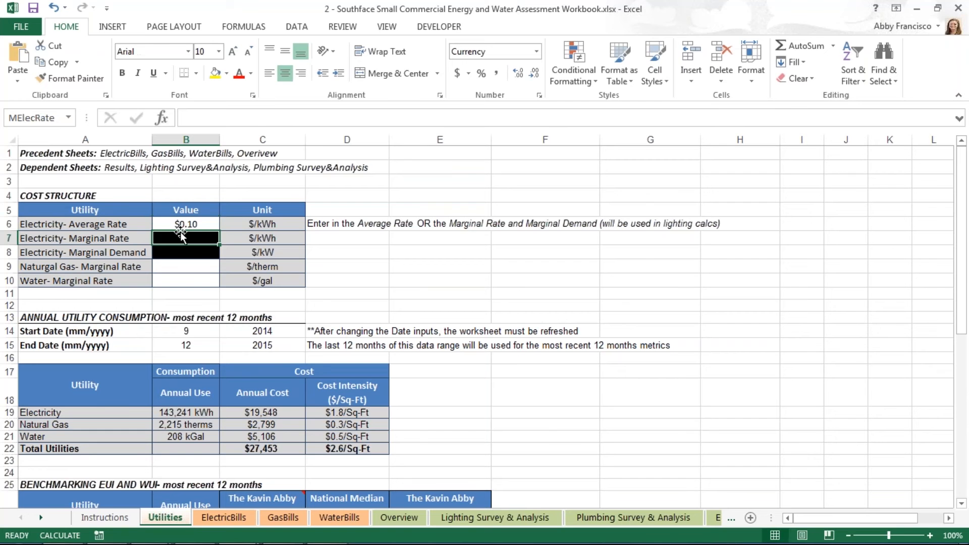
mouse_move(137, 252)
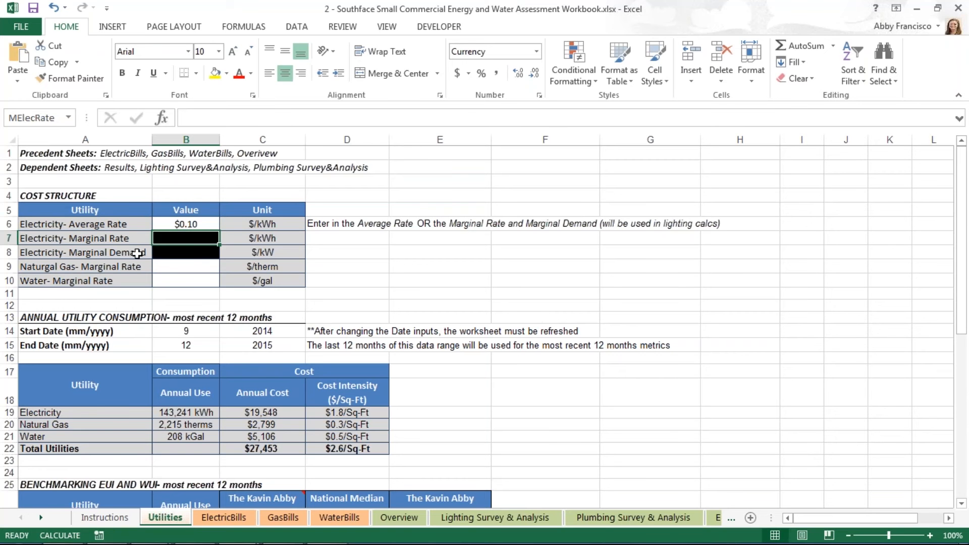
mouse_move(133, 289)
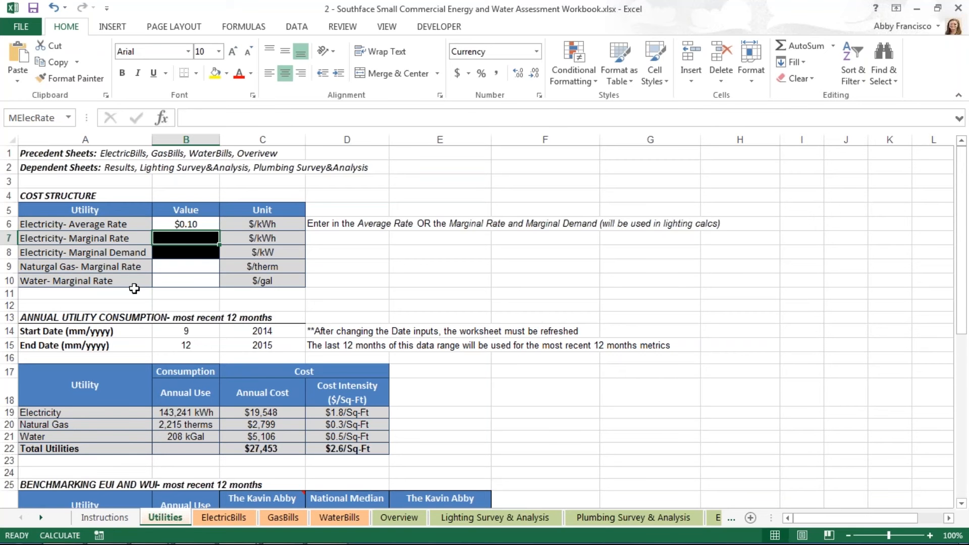
mouse_move(133, 317)
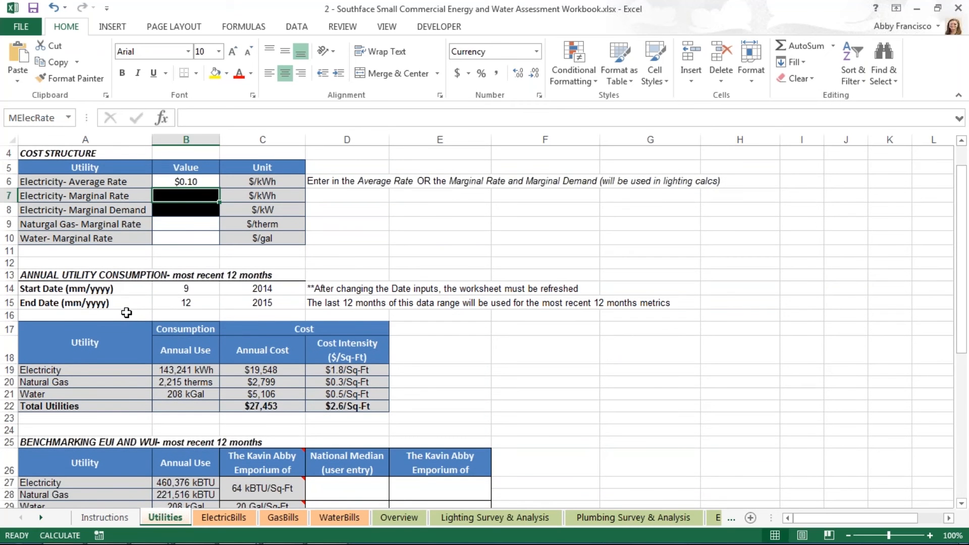
mouse_move(123, 304)
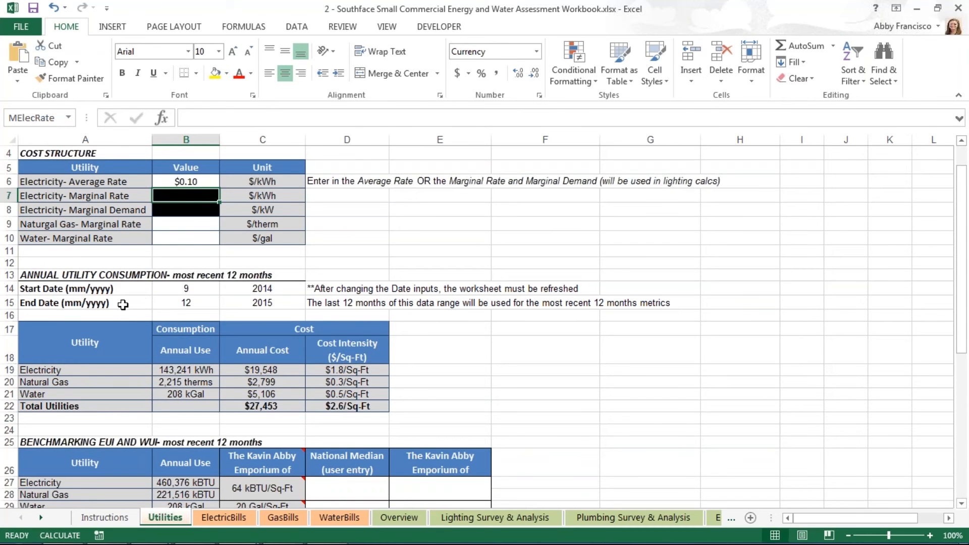
mouse_move(120, 272)
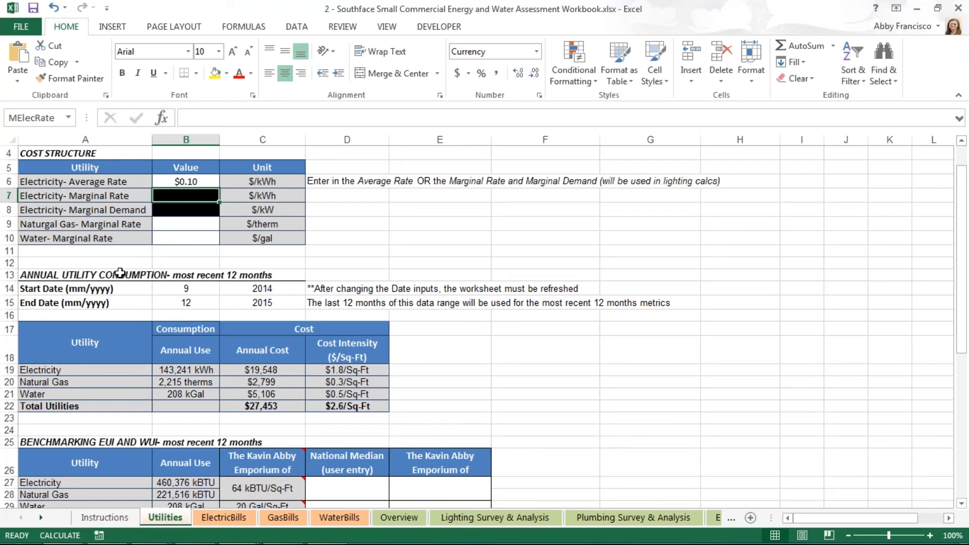
mouse_move(131, 259)
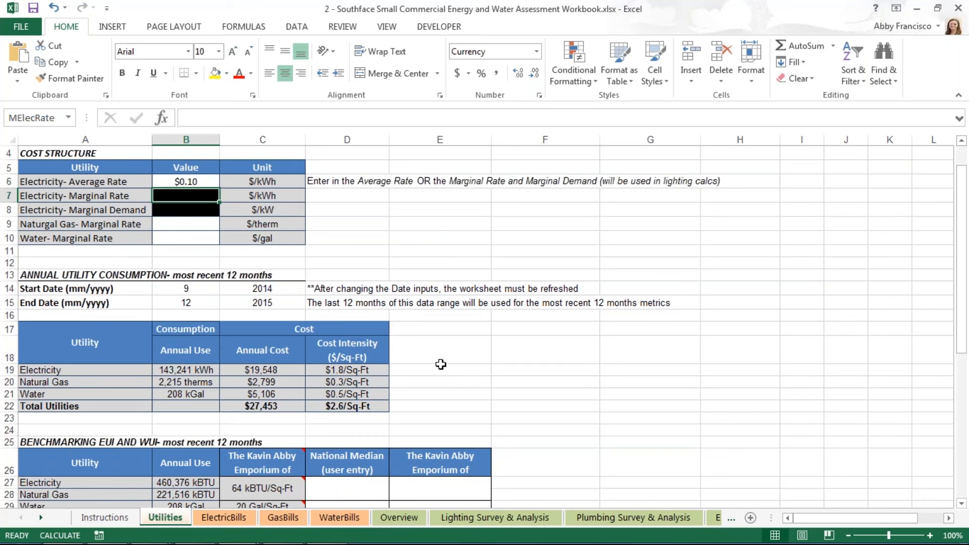
Scroll down to the benchmarking EUI/WUI table and its comparison charts
scroll(down, 3)
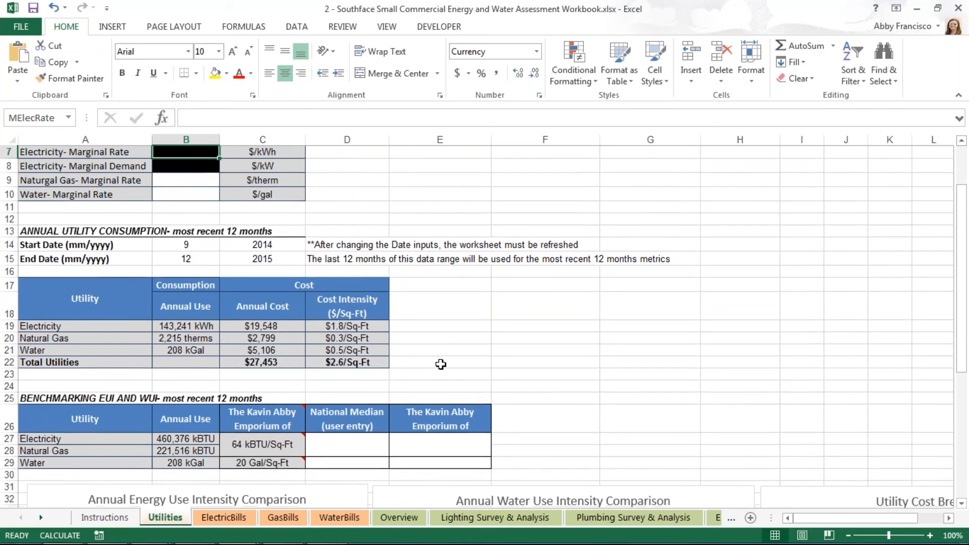
scroll(down, 3)
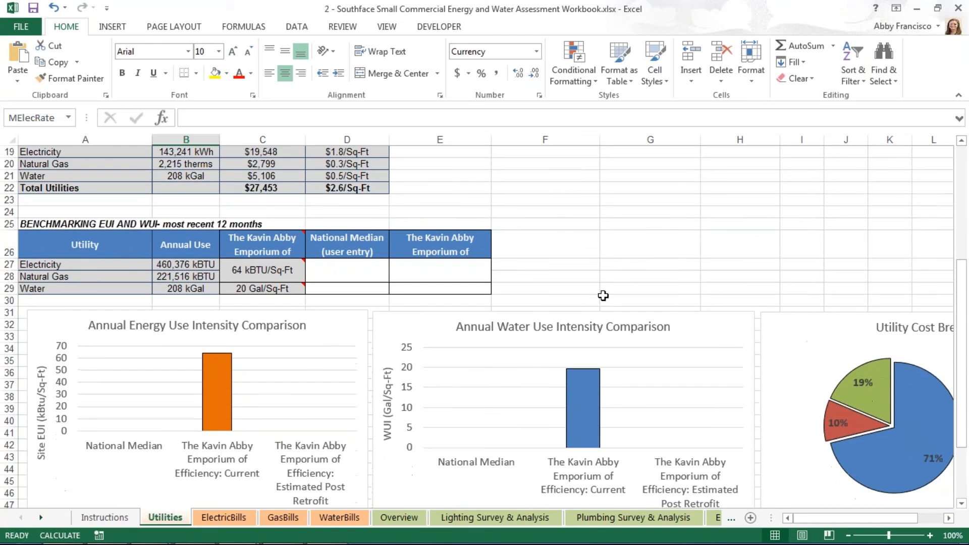
scroll(down, 3)
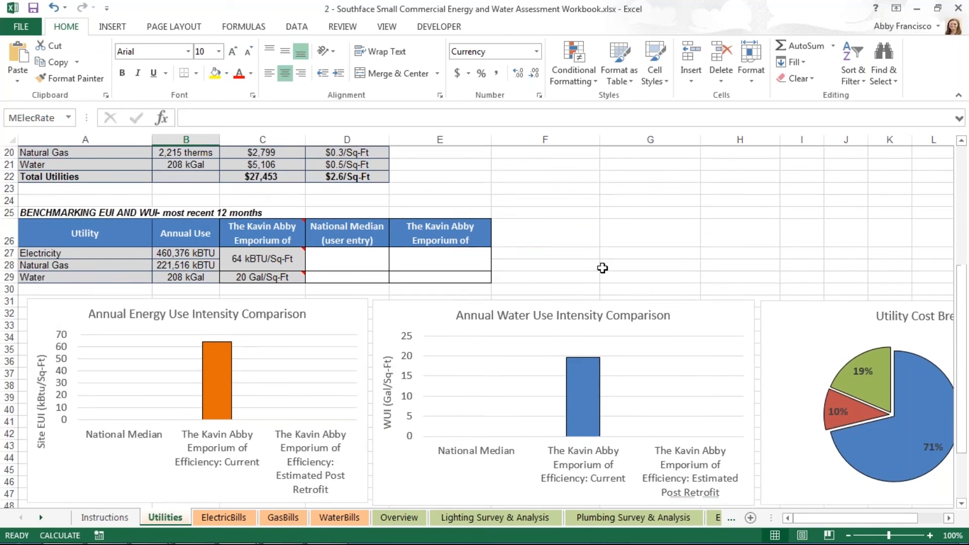
scroll(down, 3)
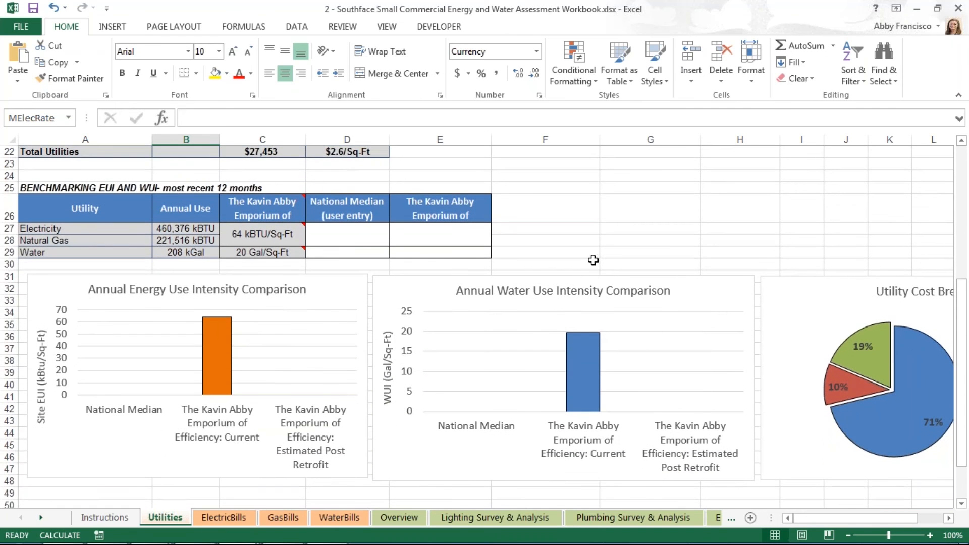
mouse_move(585, 269)
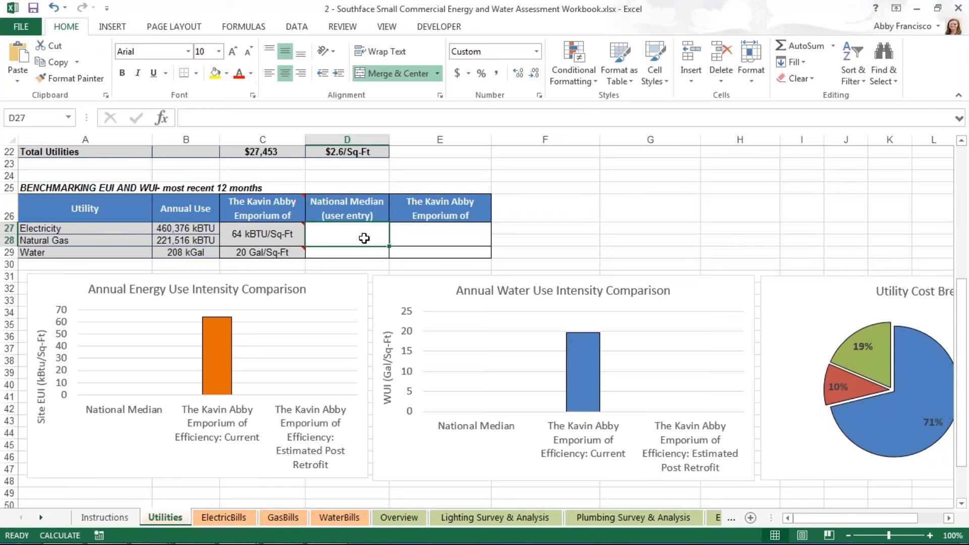
mouse_move(365, 234)
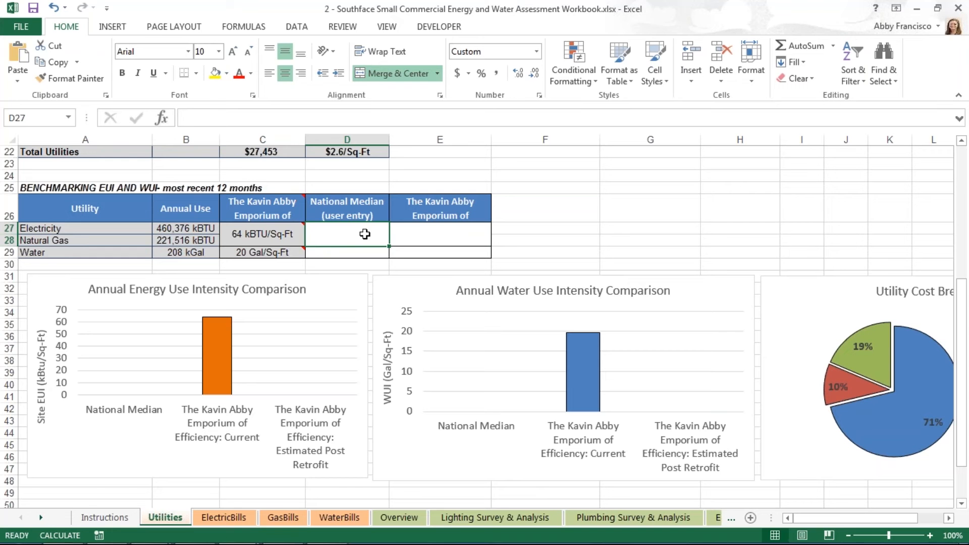
text(50 kBTU/Sq-Ft)
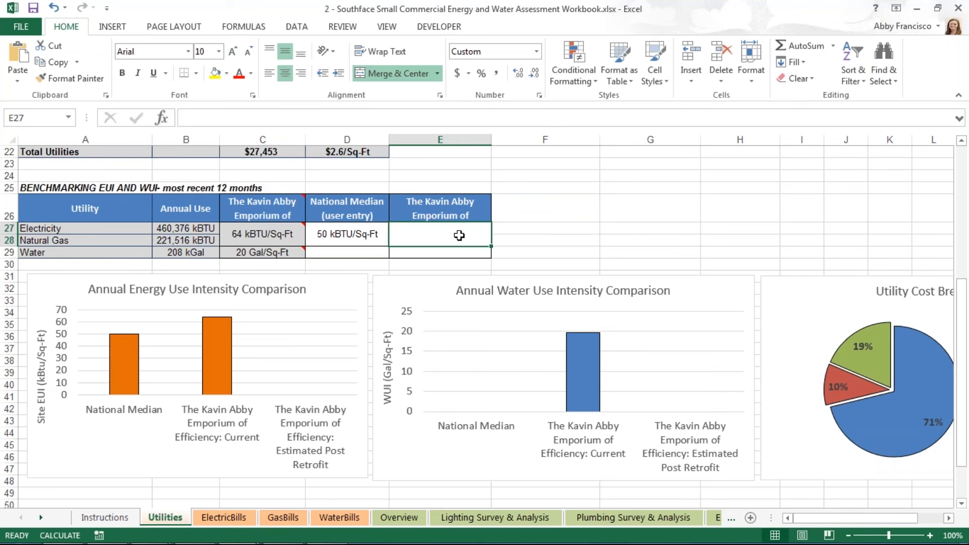
text(4)
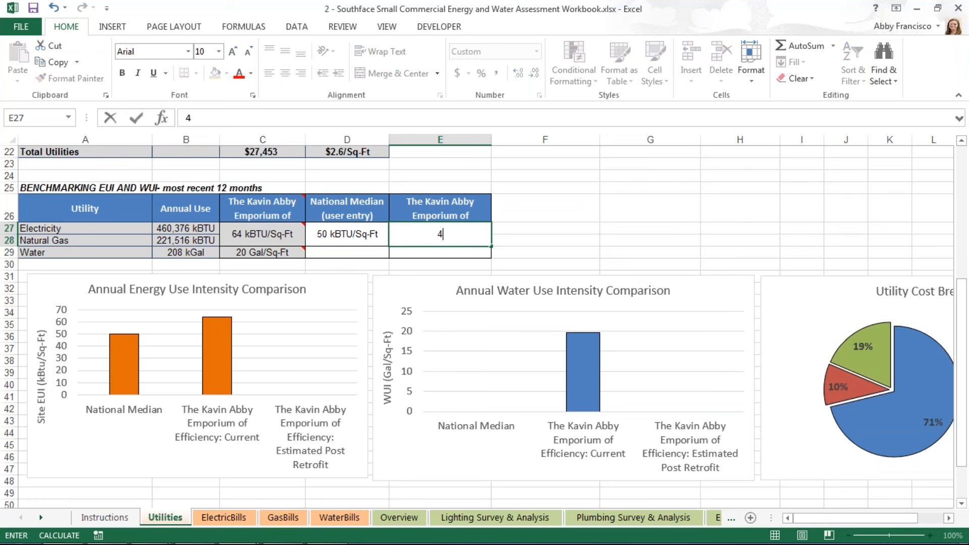
key(Enter)
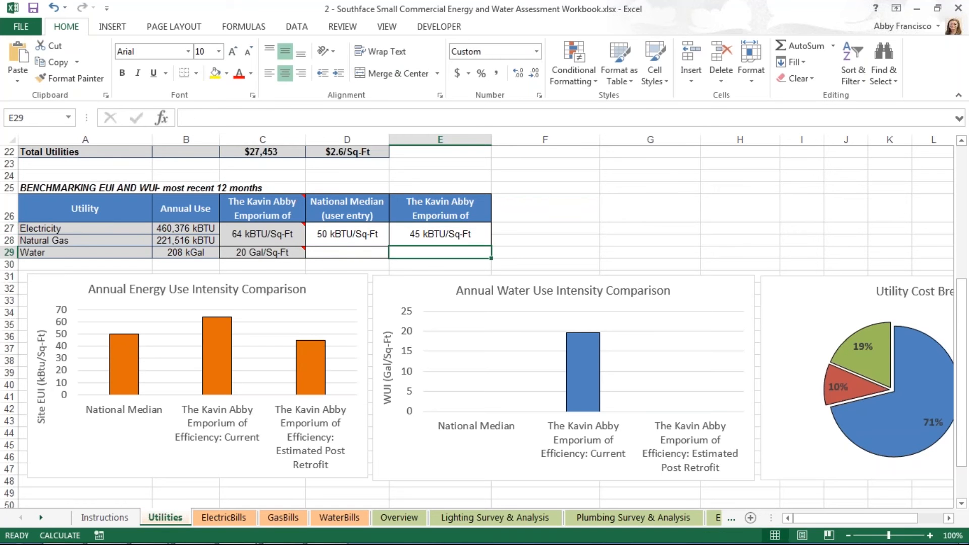
mouse_move(575, 251)
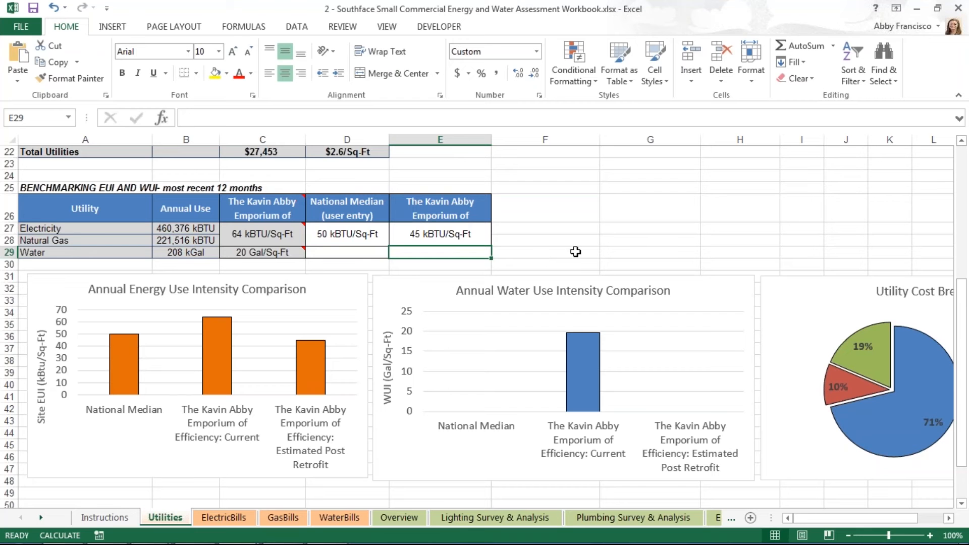
mouse_move(579, 248)
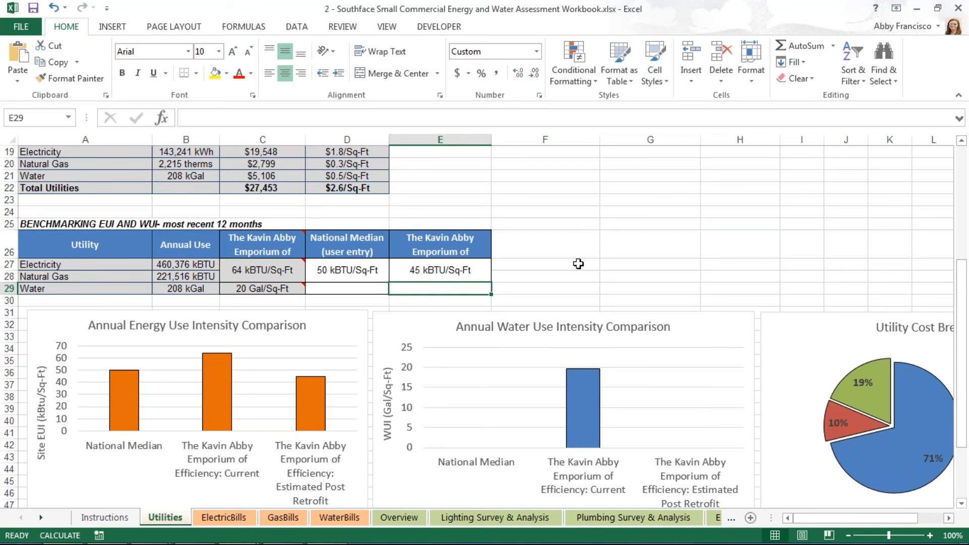
mouse_move(428, 474)
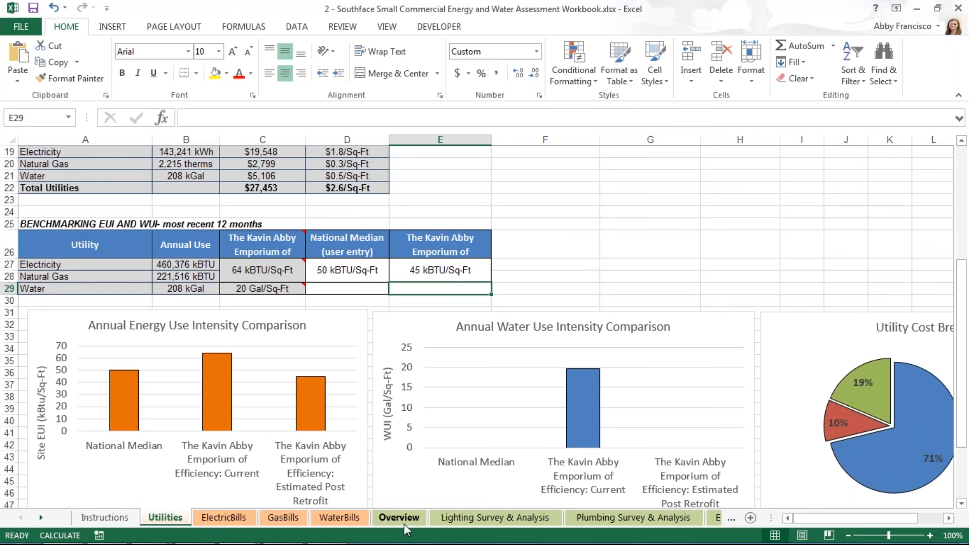
mouse_move(386, 520)
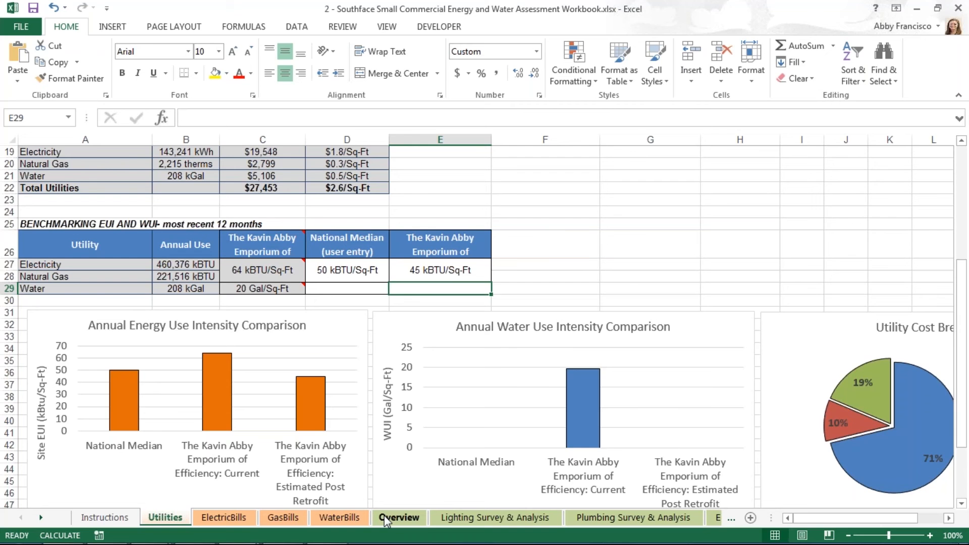
Switch to the Overview sheet with general information and occupant tables
click(397, 516)
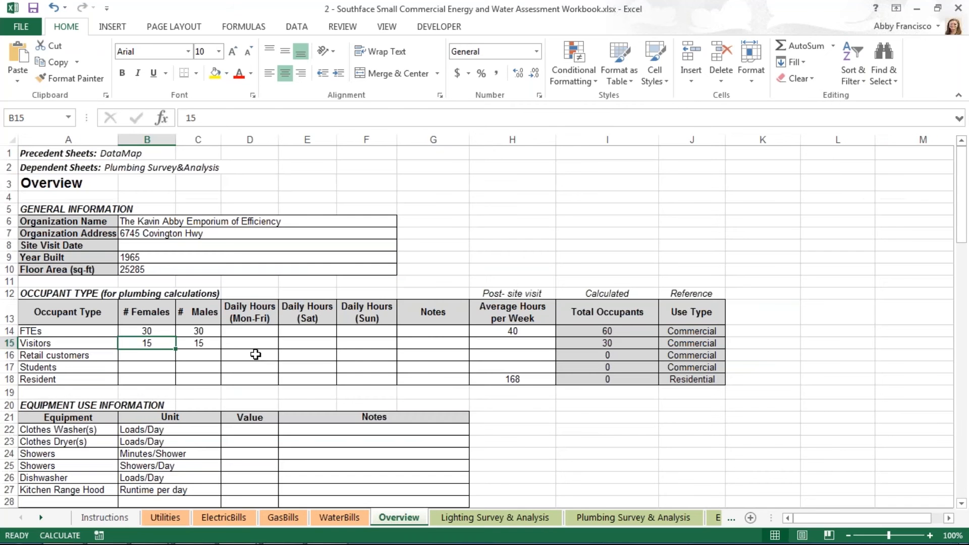
mouse_move(718, 301)
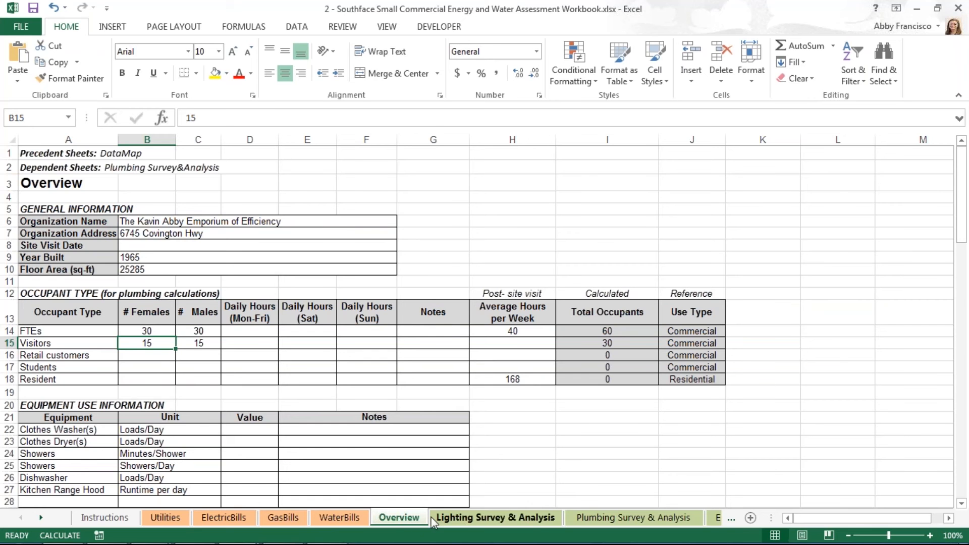
mouse_move(457, 527)
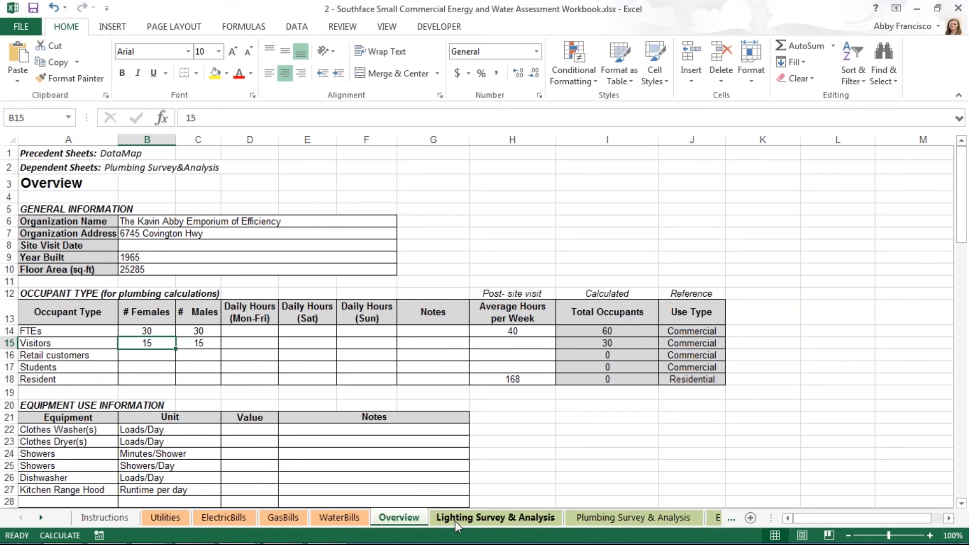
click(632, 517)
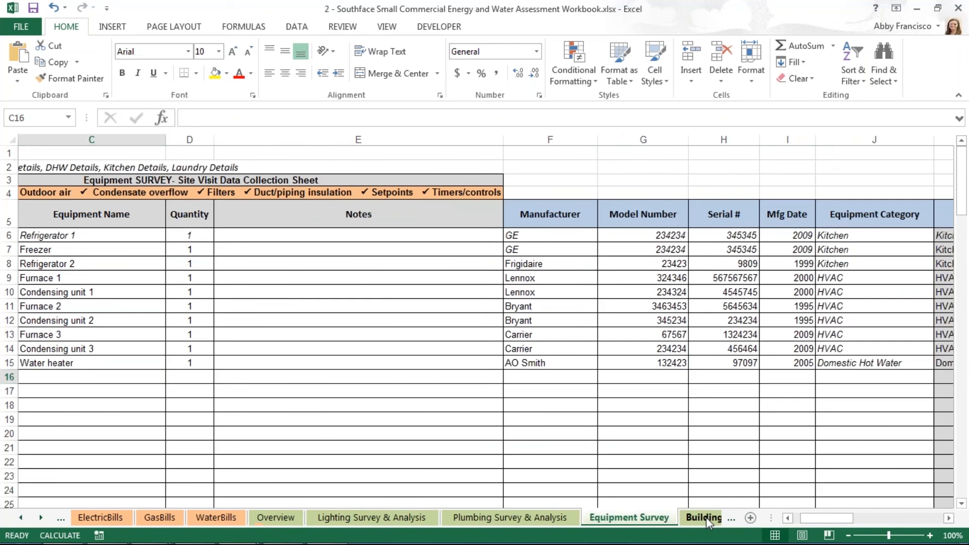
click(702, 517)
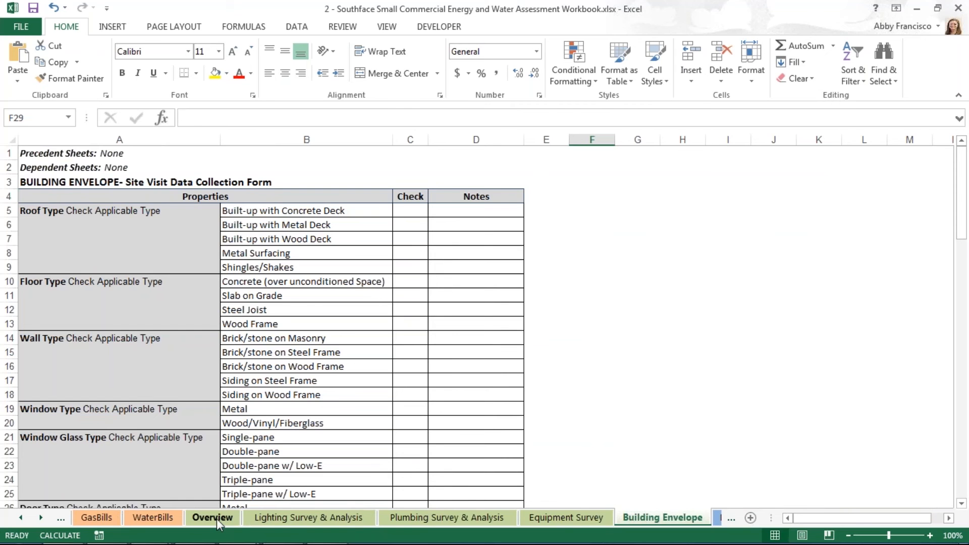
click(212, 516)
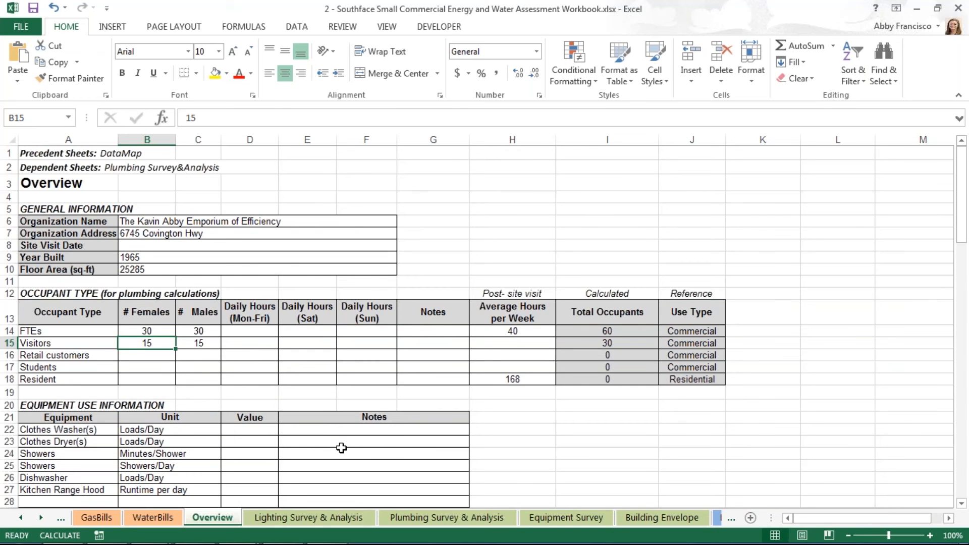
click(147, 330)
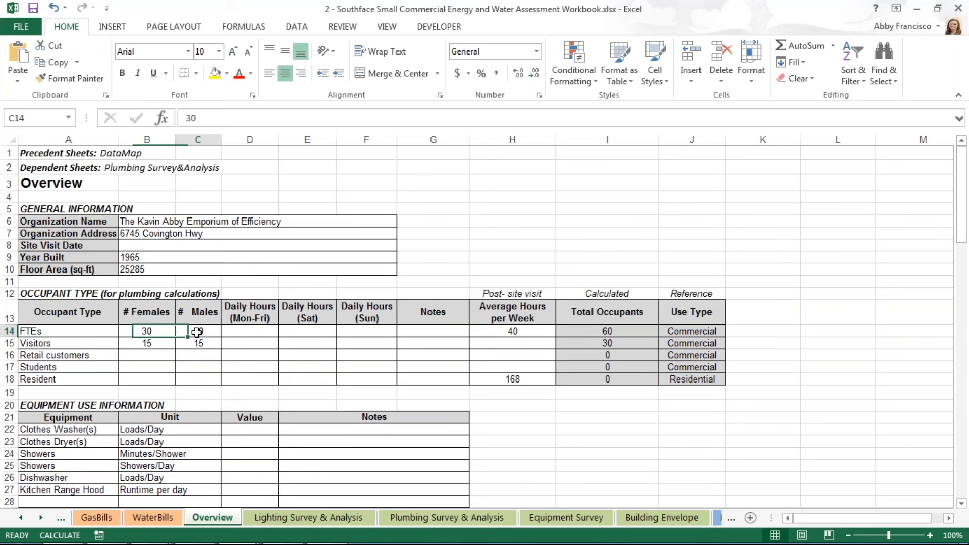
click(198, 331)
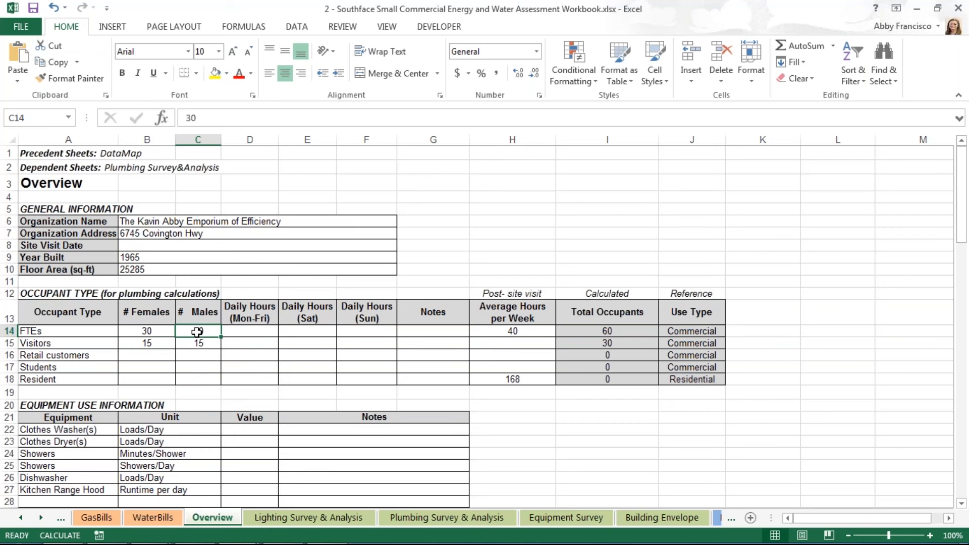
text(30)
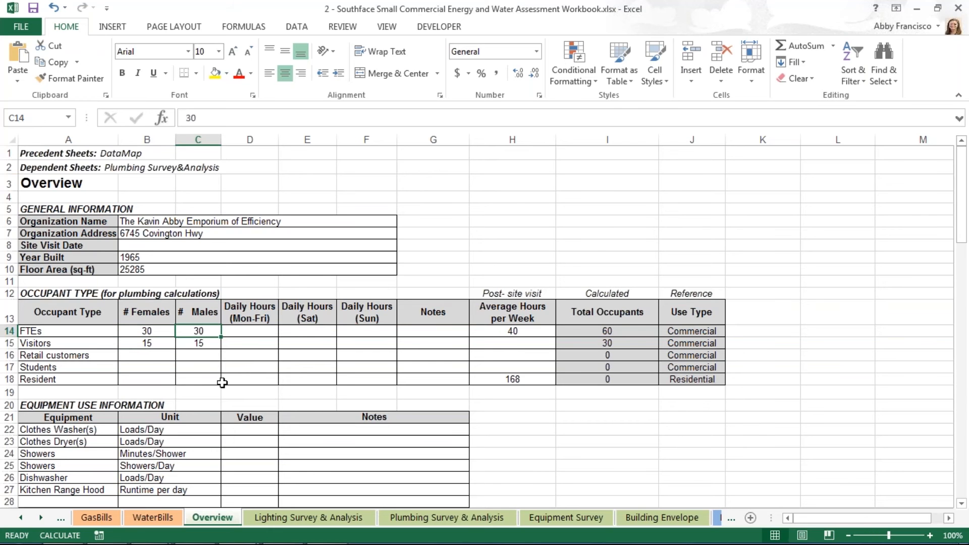
click(146, 343)
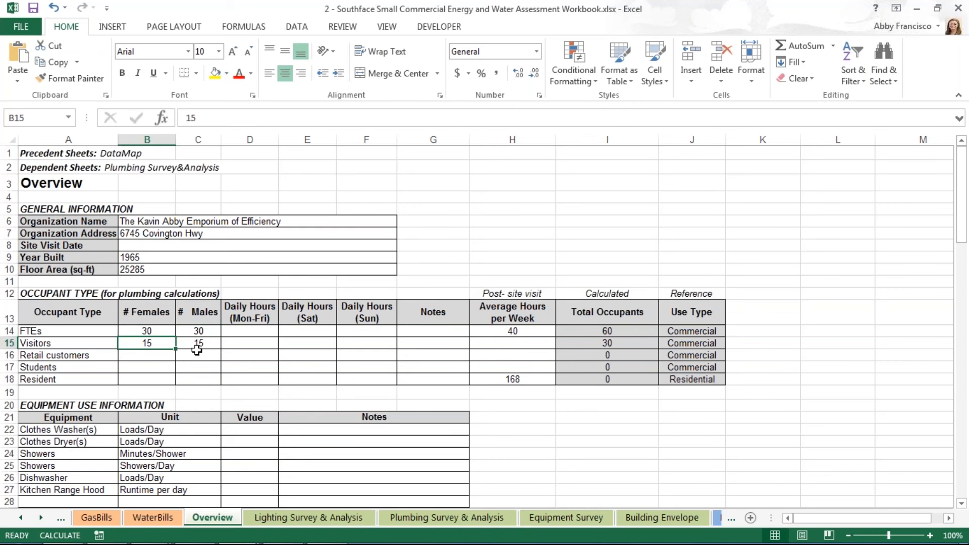
click(198, 343)
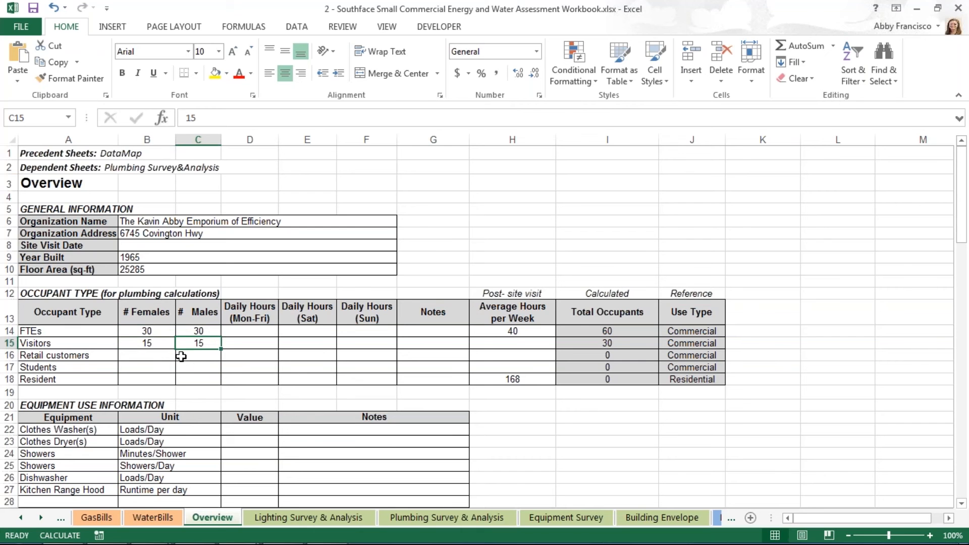
click(145, 355)
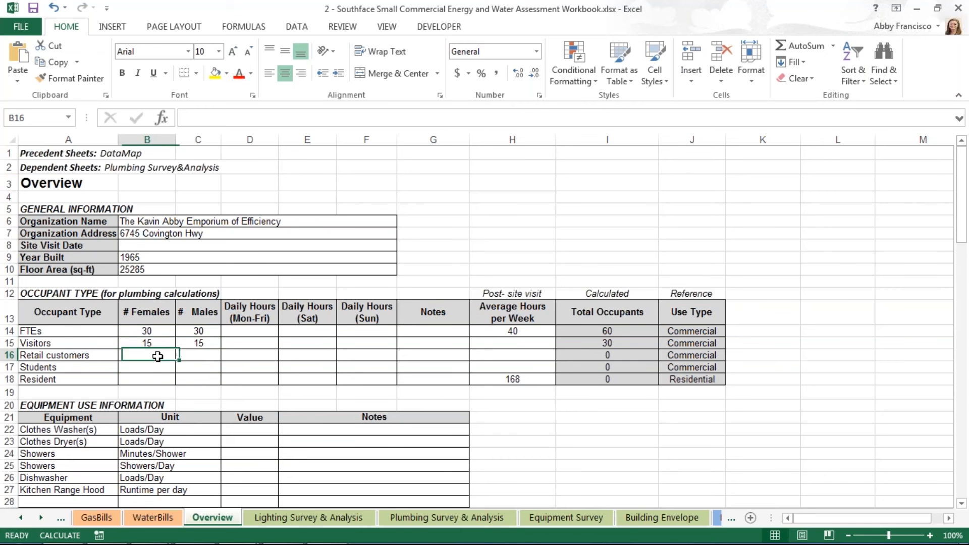
drag(147, 355, 146, 379)
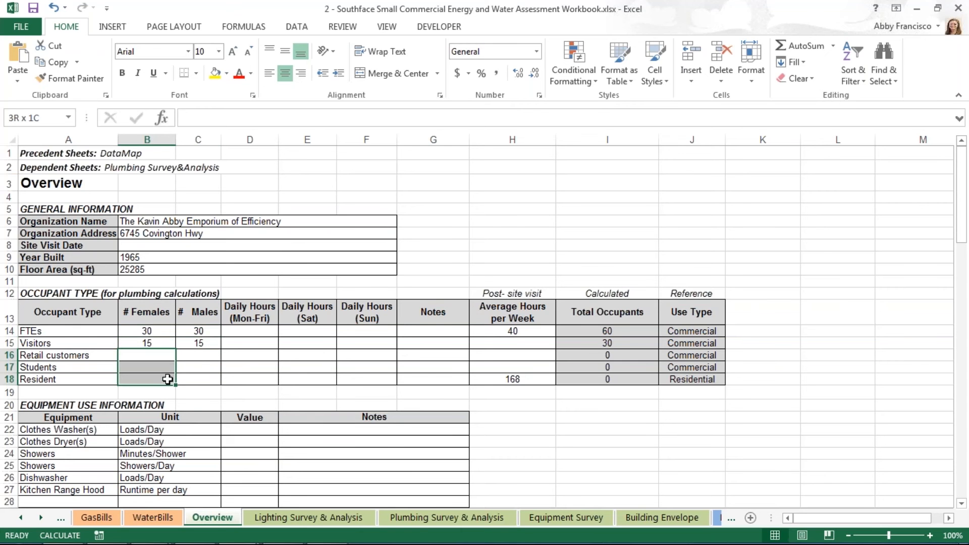
click(145, 355)
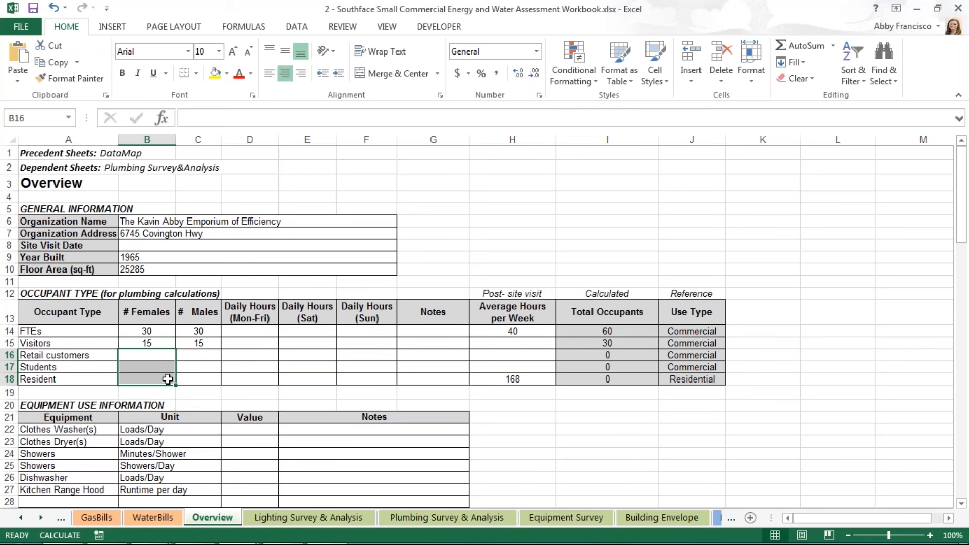
mouse_move(338, 402)
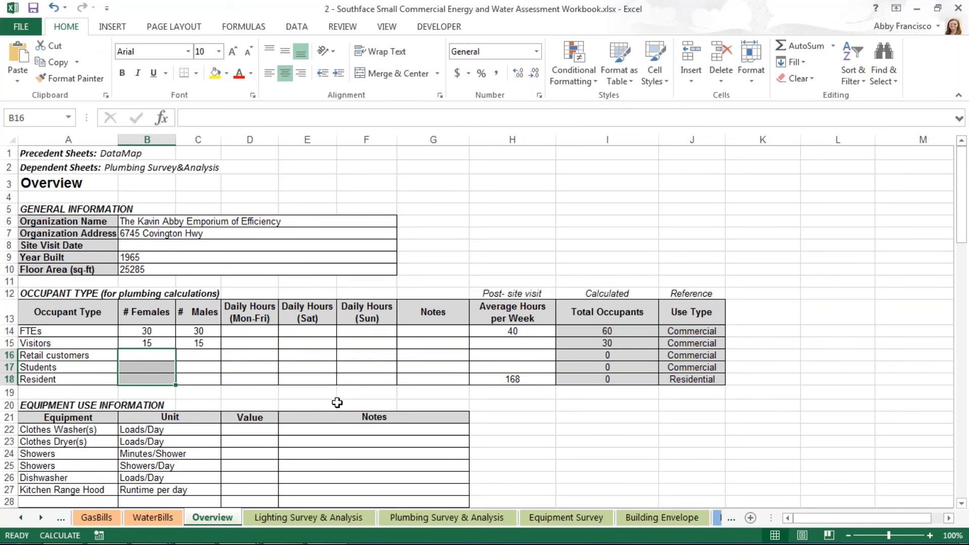
mouse_move(269, 331)
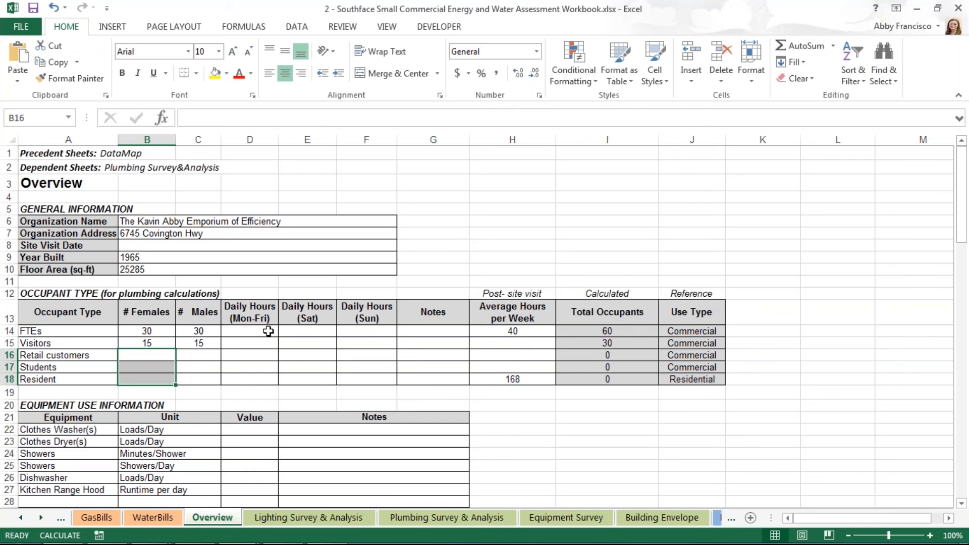
mouse_move(293, 479)
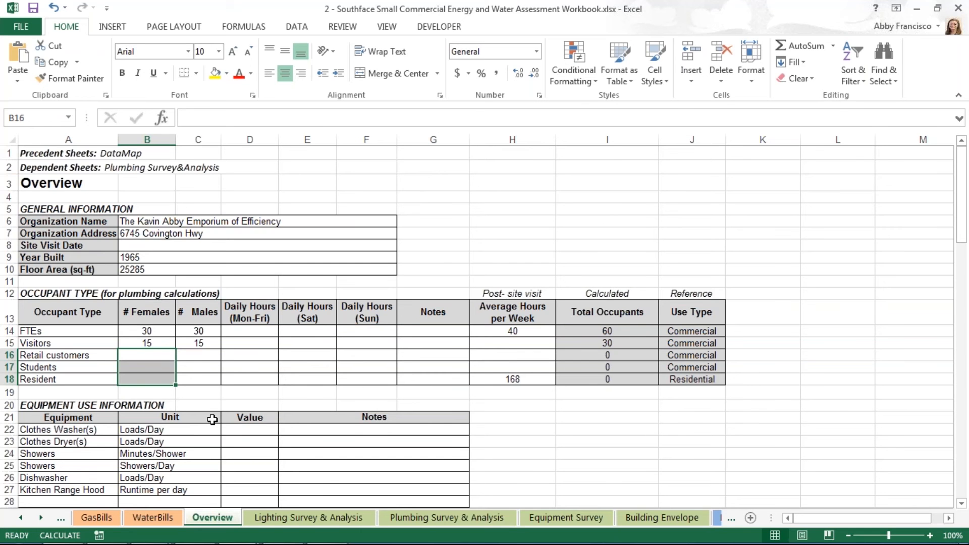
mouse_move(333, 519)
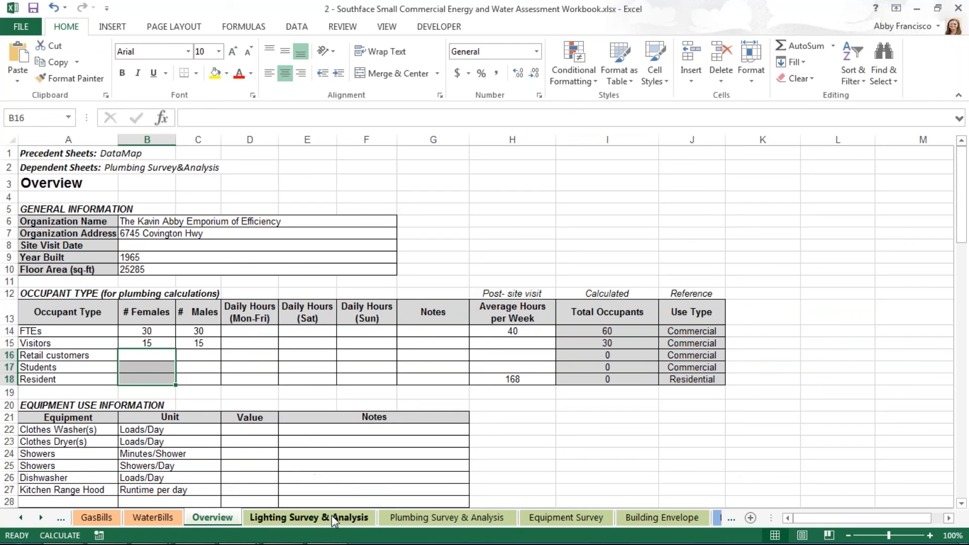
Go to the Lighting Survey & Analysis sheet and inspect the first row's Kitchen area and fixture formulas
click(308, 516)
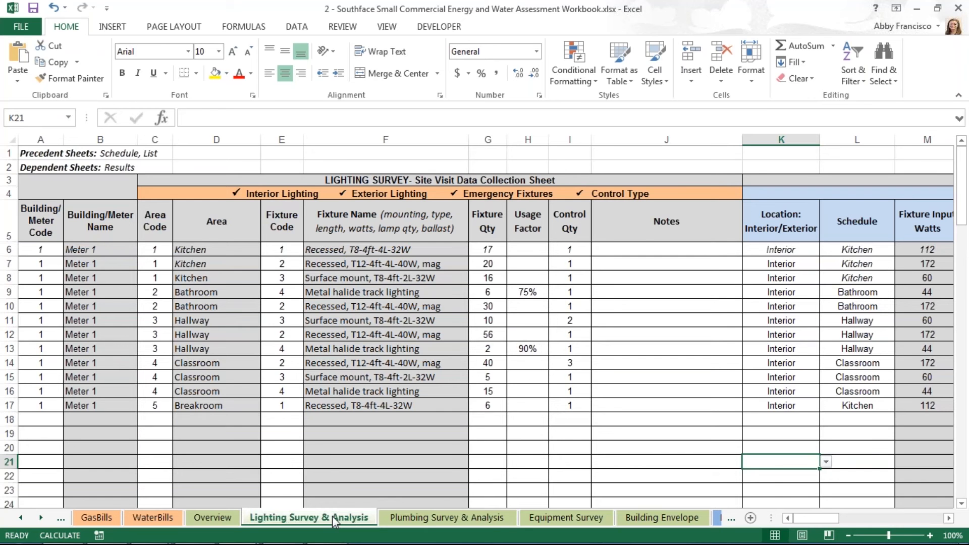
mouse_move(276, 392)
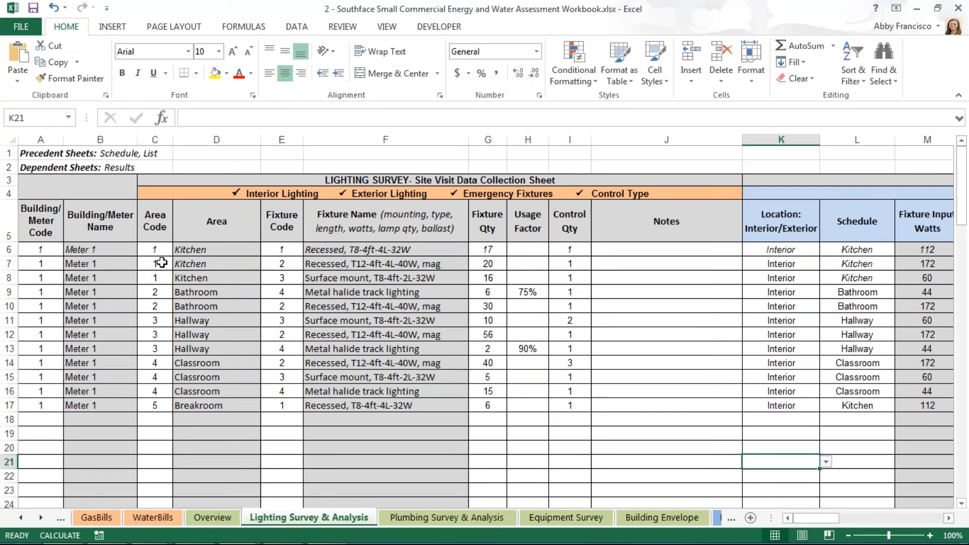
mouse_move(190, 244)
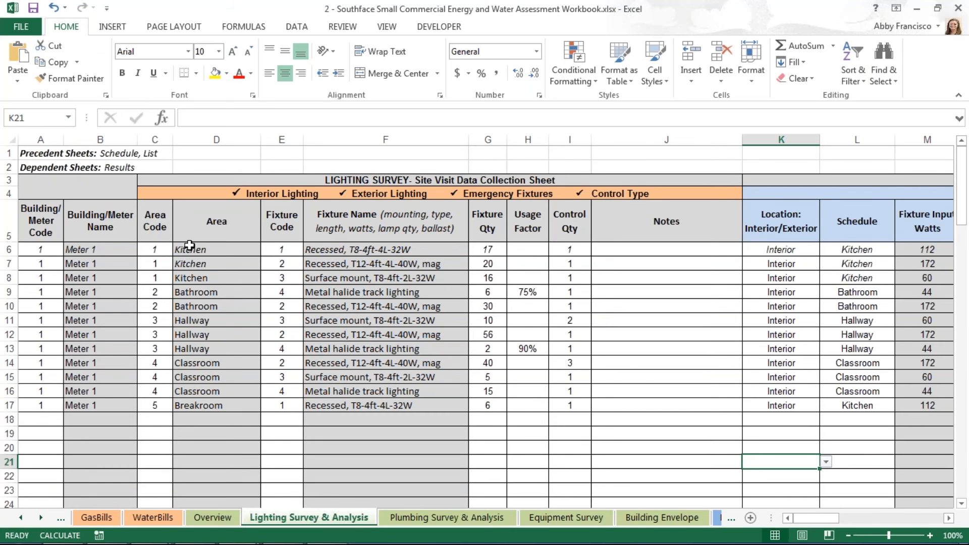
click(216, 249)
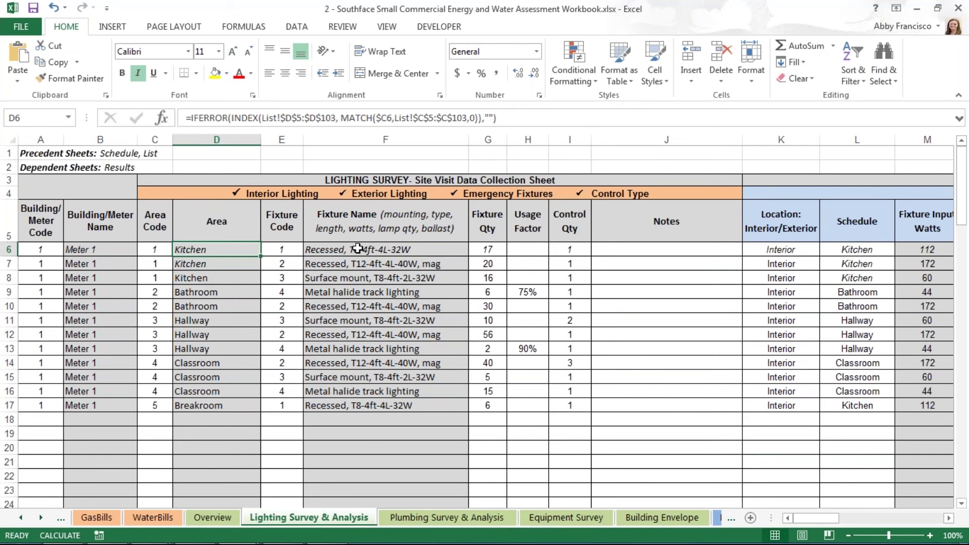
click(384, 249)
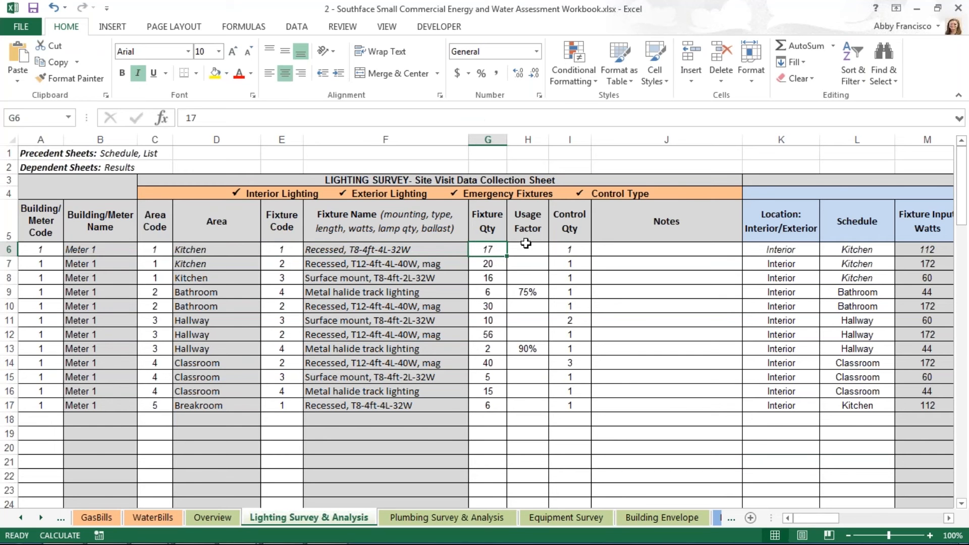
mouse_move(578, 245)
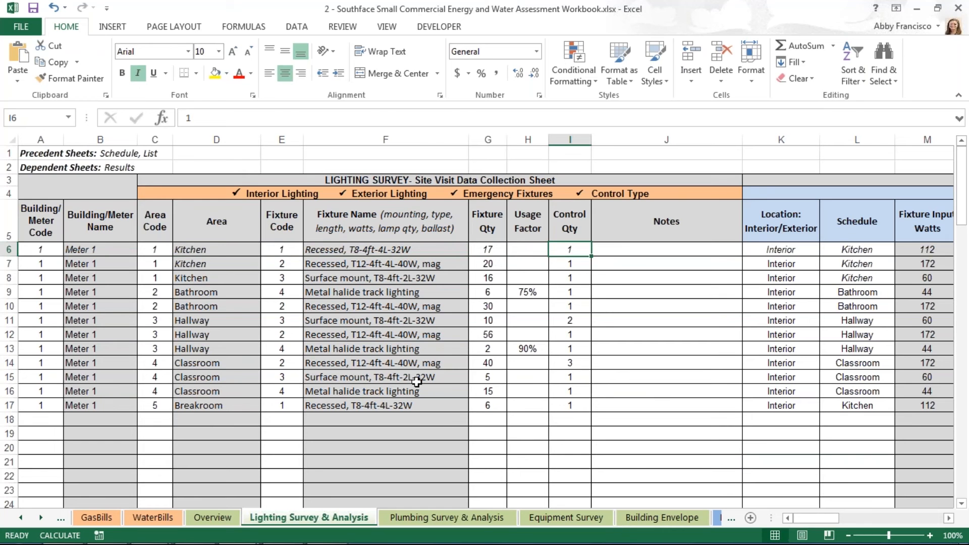
click(221, 250)
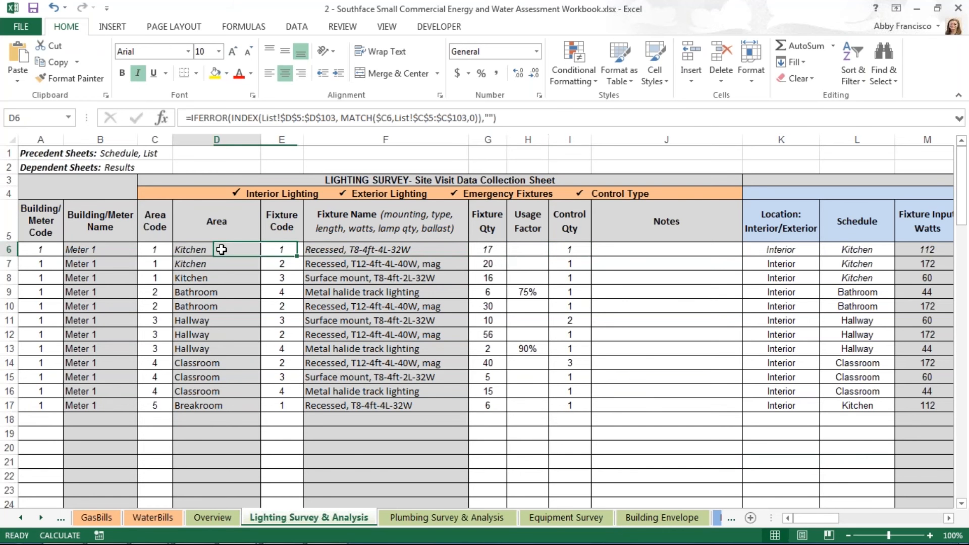
click(386, 249)
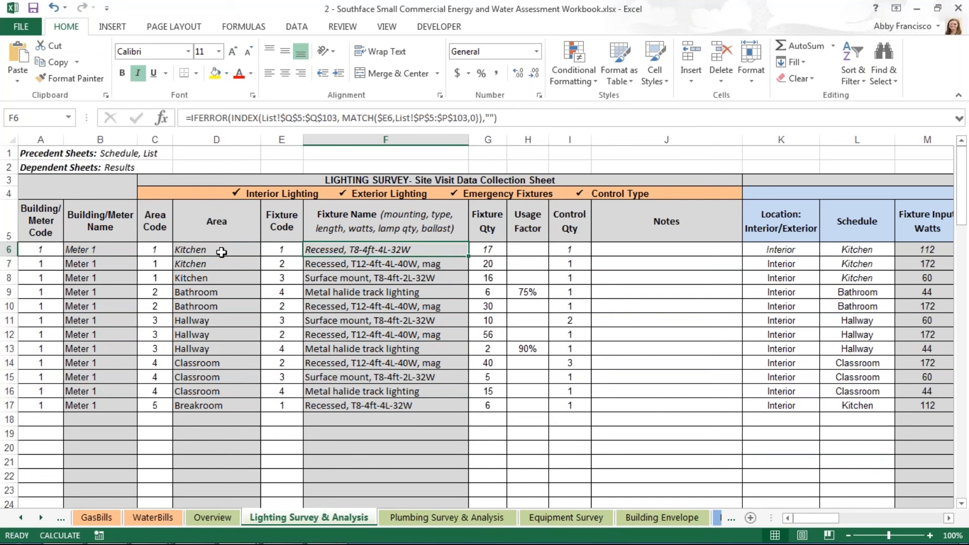
Check the area and fixture name lookup formulas in row 7, lower rows and an empty row
click(216, 263)
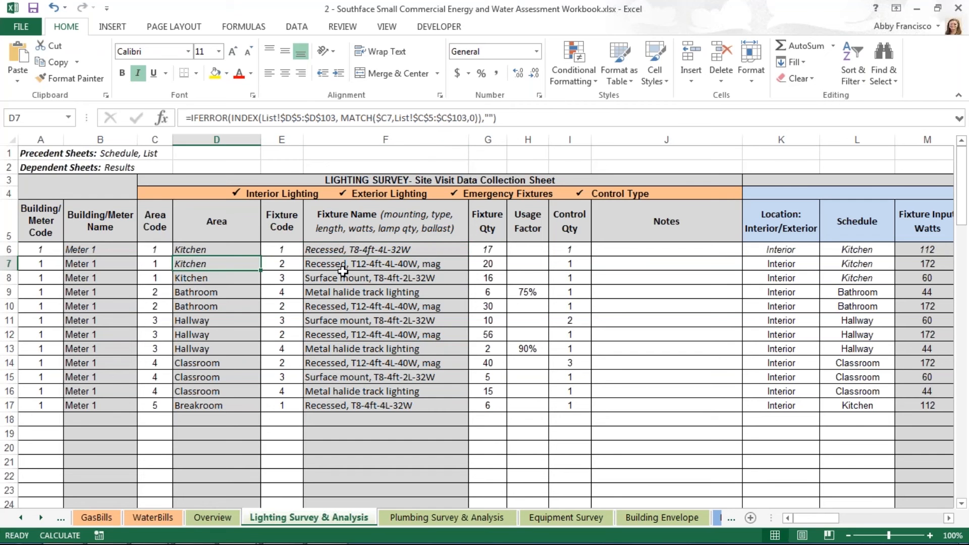
click(373, 265)
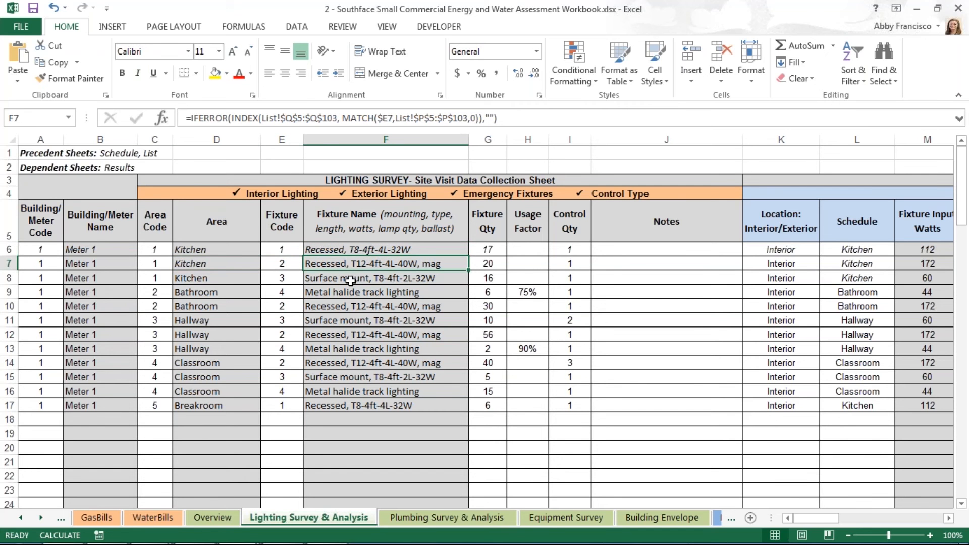
click(383, 292)
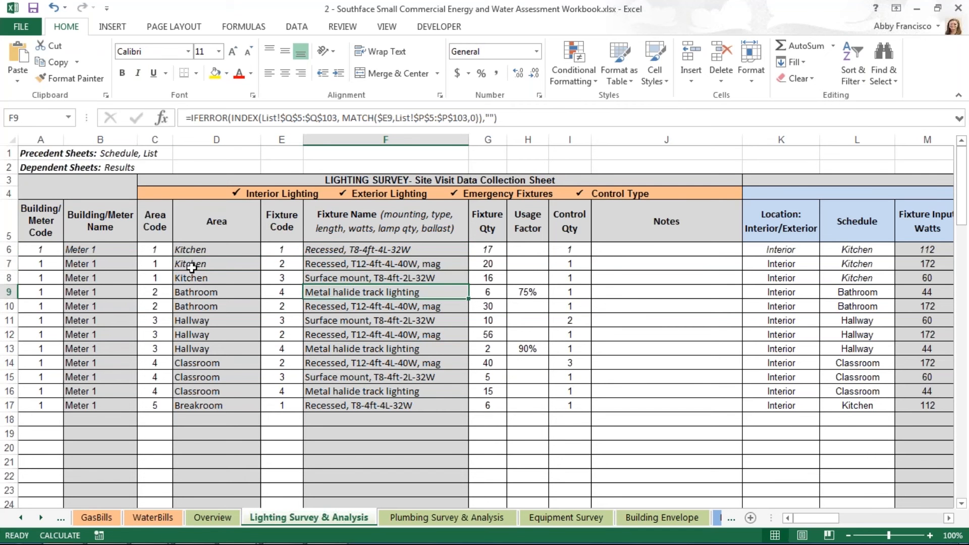
click(205, 278)
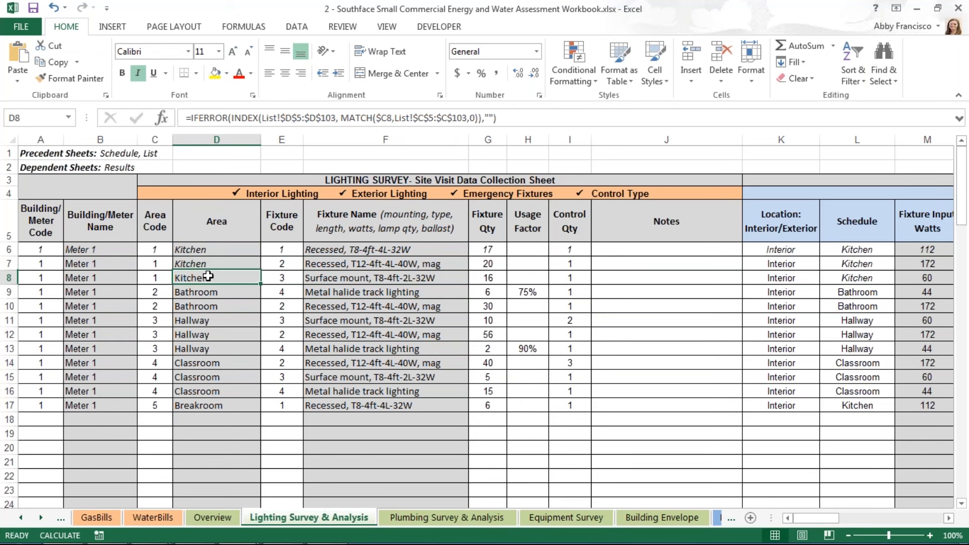
click(216, 321)
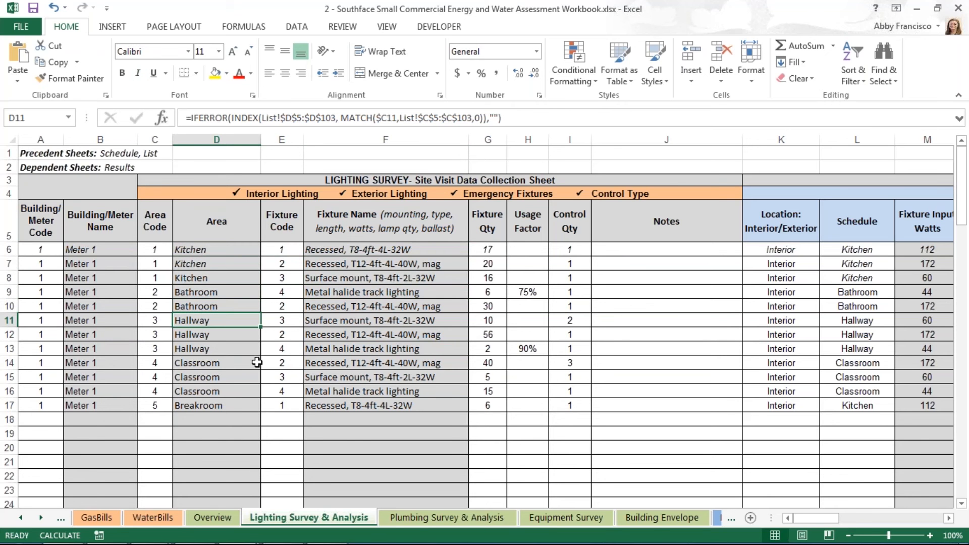
click(235, 419)
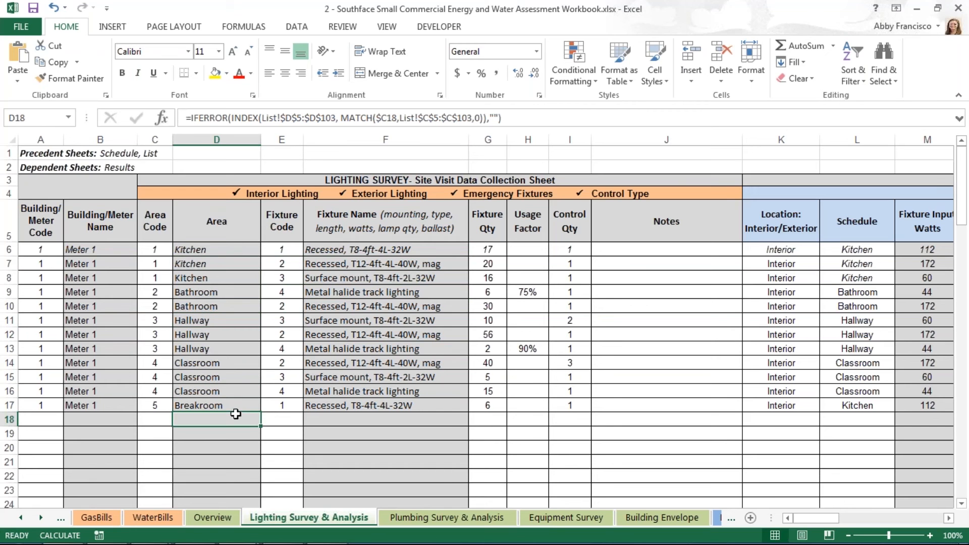
mouse_move(272, 391)
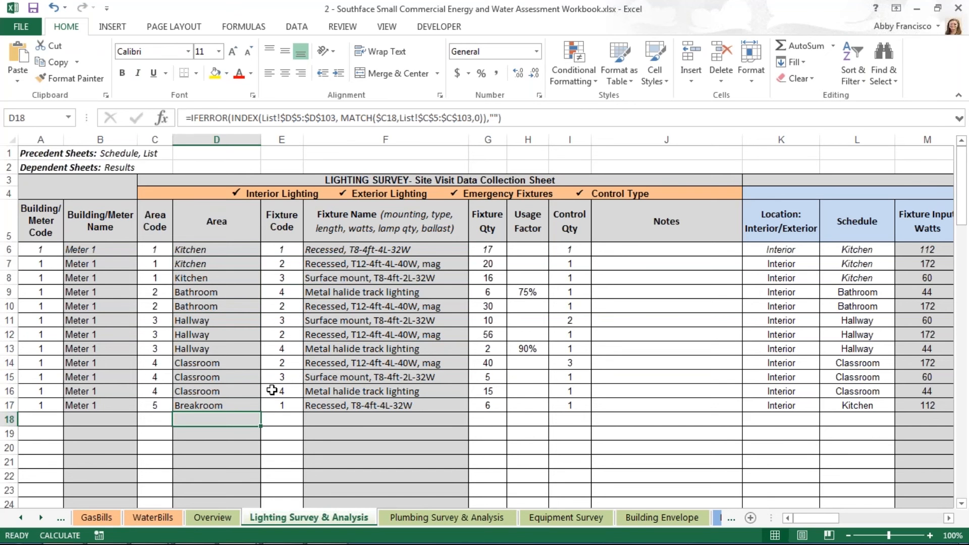
mouse_move(266, 382)
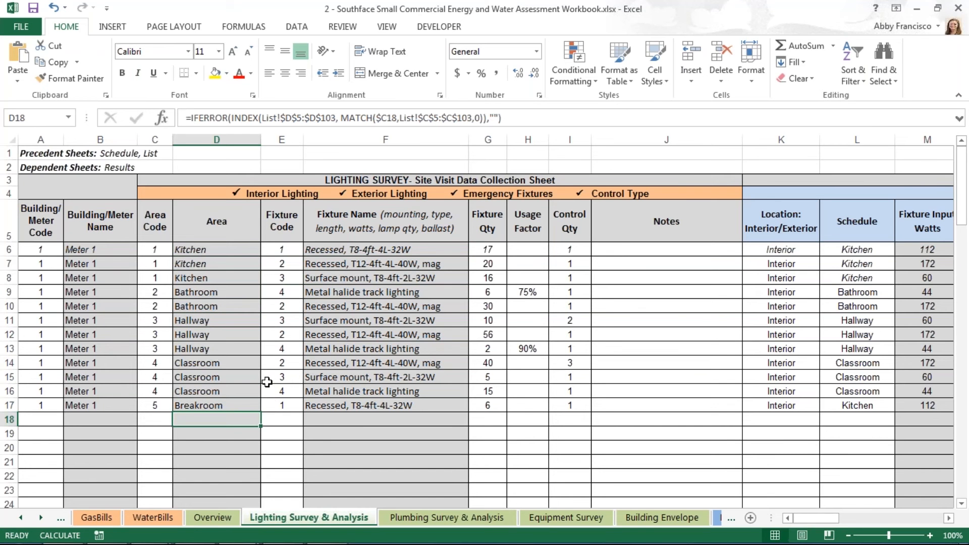
mouse_move(317, 419)
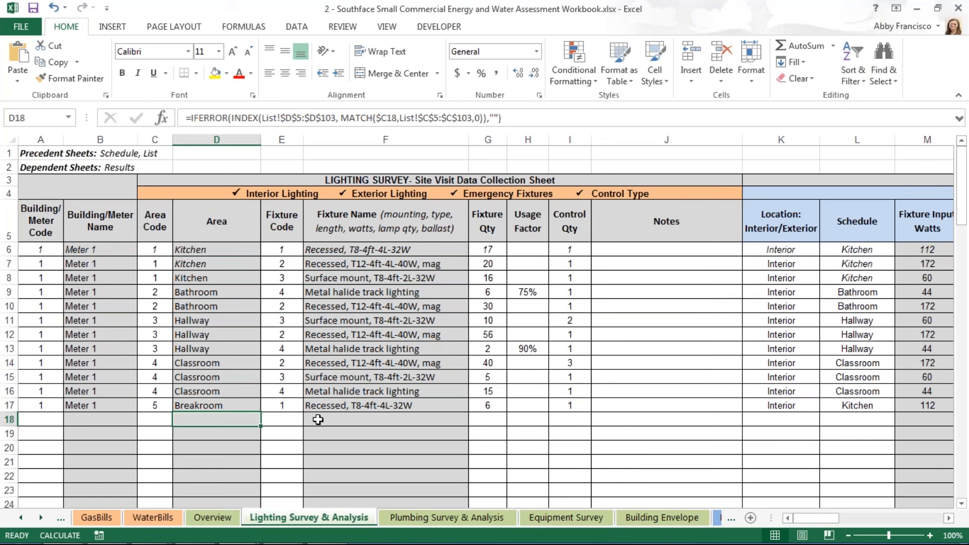
mouse_move(333, 423)
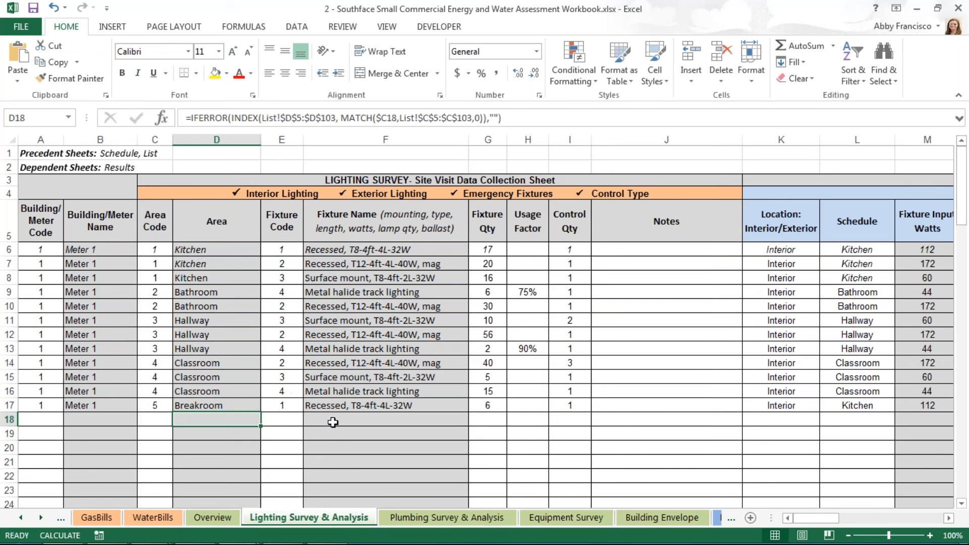
mouse_move(339, 408)
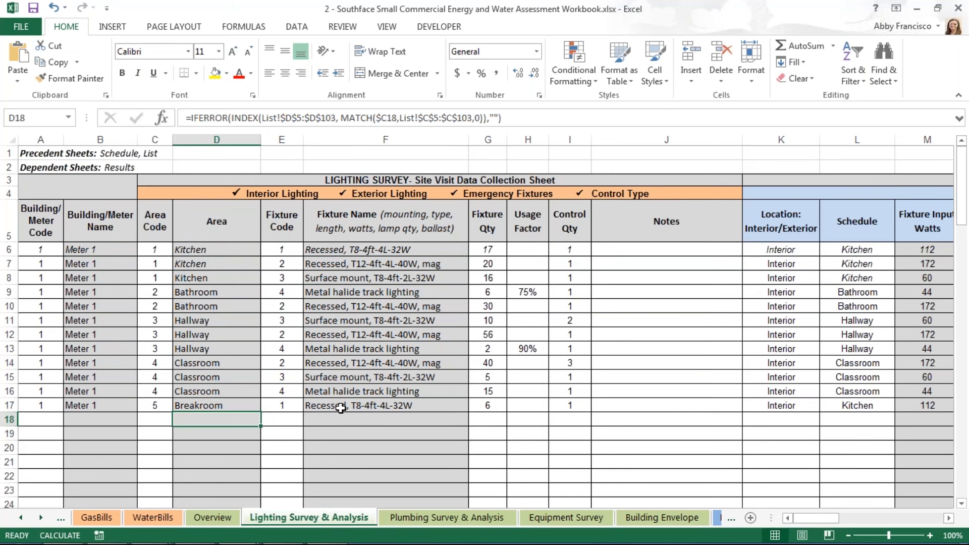
mouse_move(409, 249)
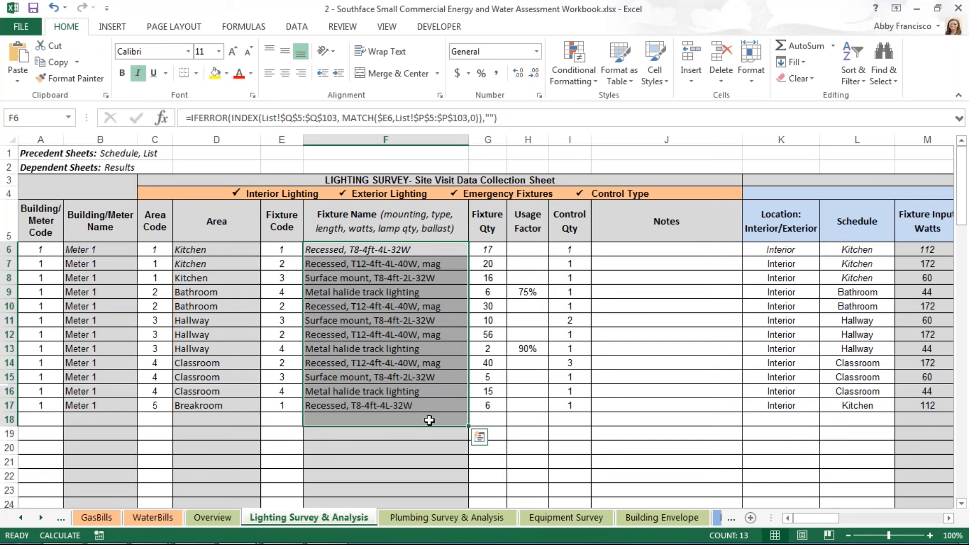
click(282, 403)
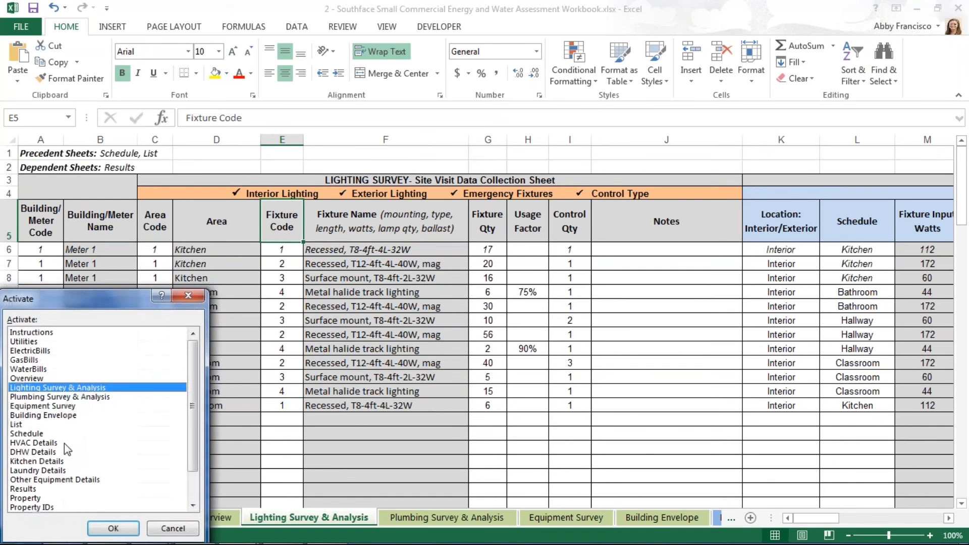
Activate the List sheet and select the empty area name for code 6
click(15, 424)
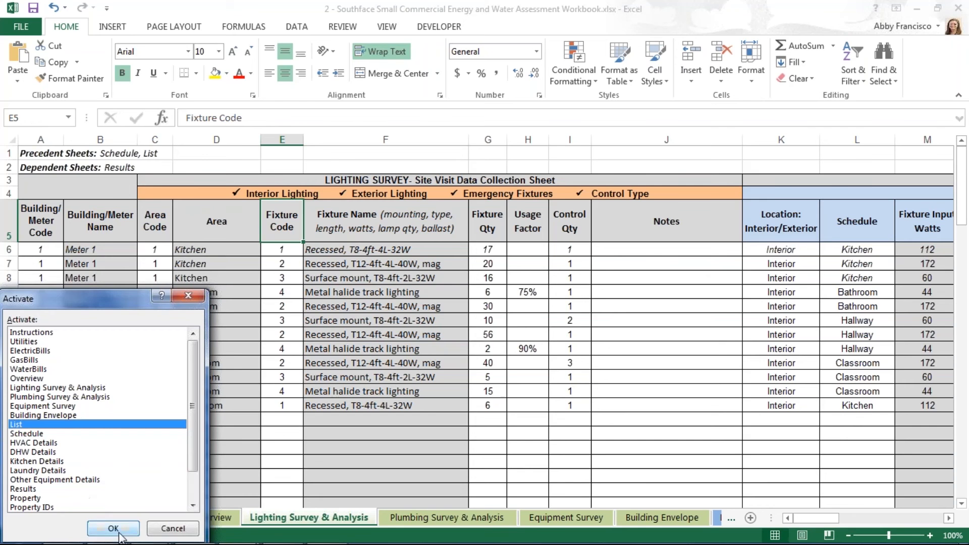
click(113, 528)
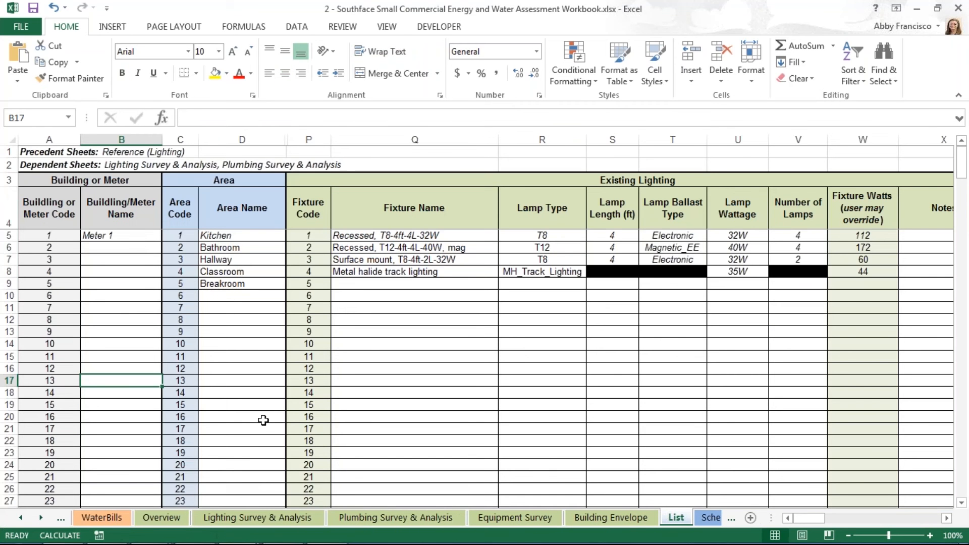
mouse_move(370, 344)
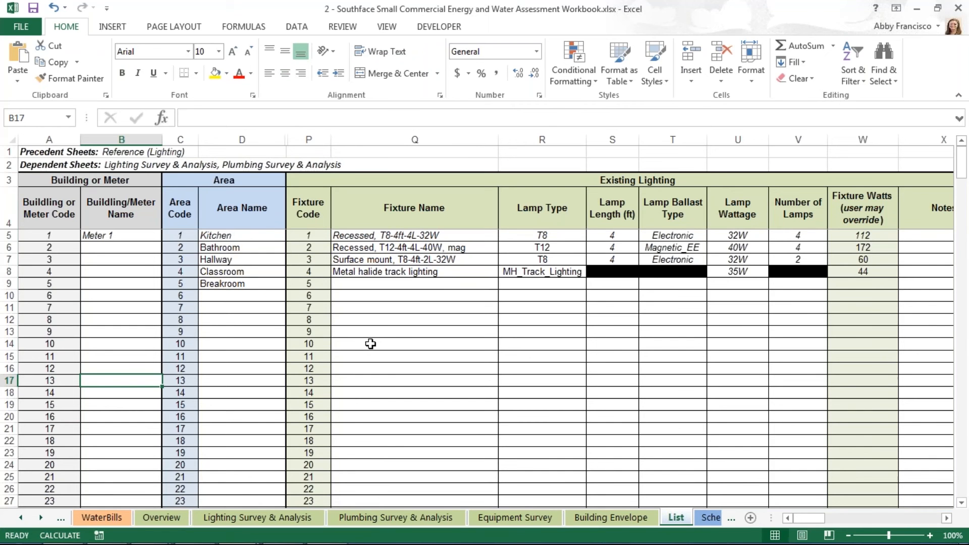
mouse_move(311, 309)
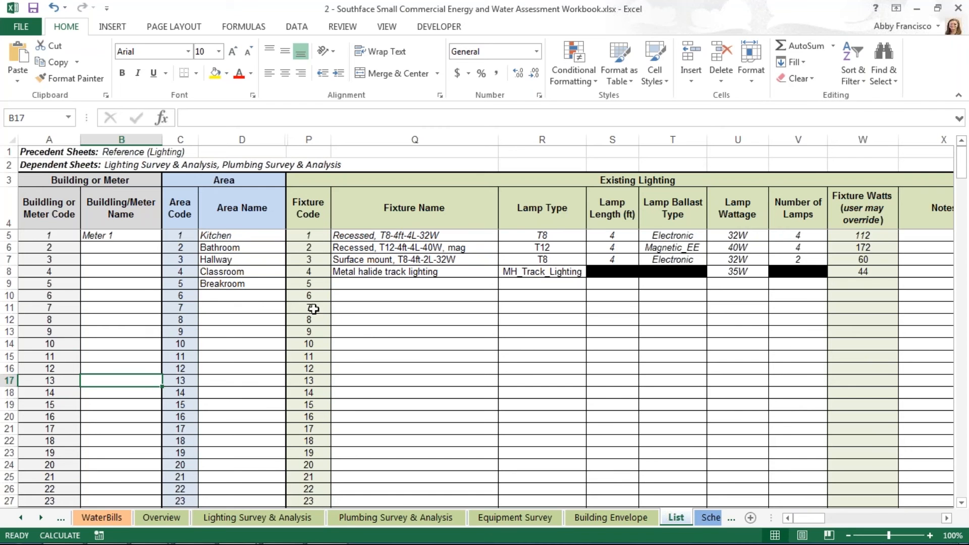
click(258, 296)
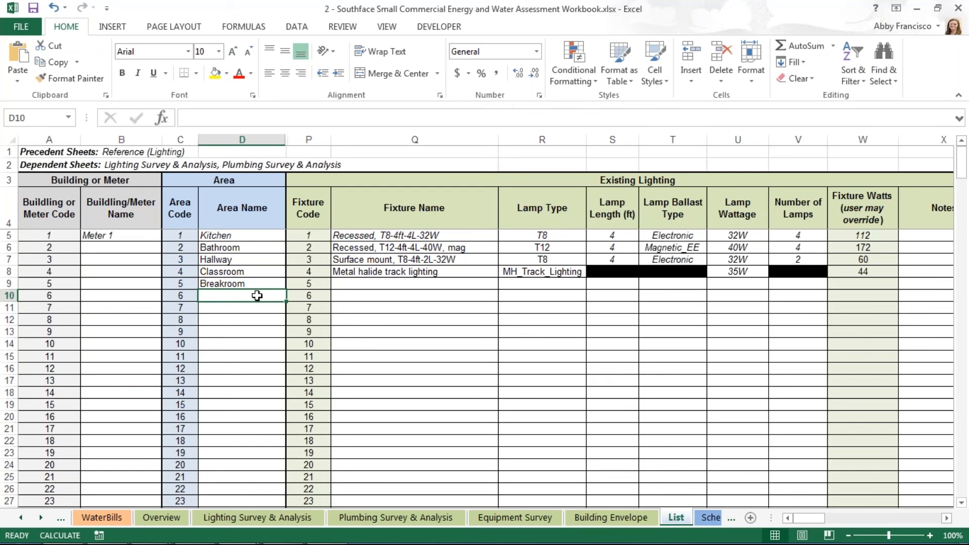
Add Exterior as area 6 and name fixture 5 'Metal halide 150W'
text(Exterior)
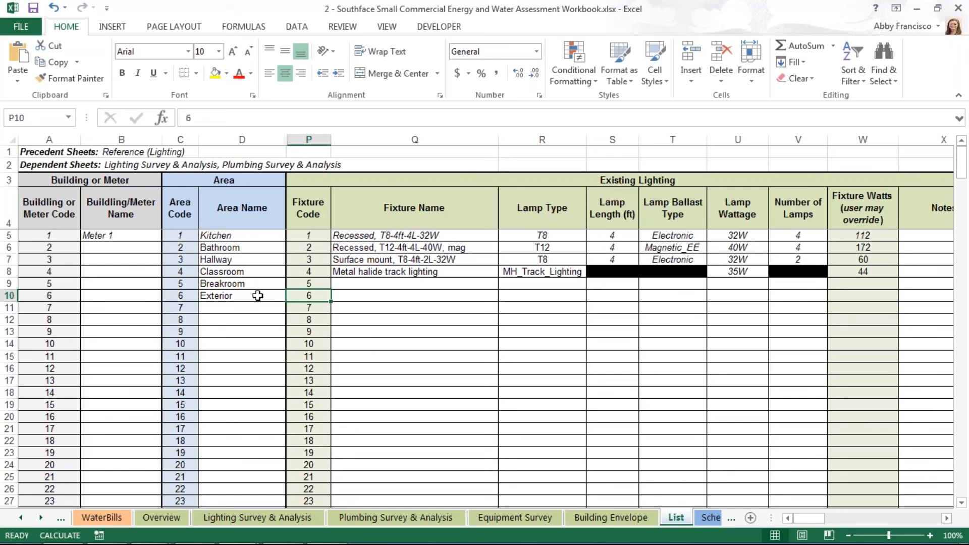
click(414, 284)
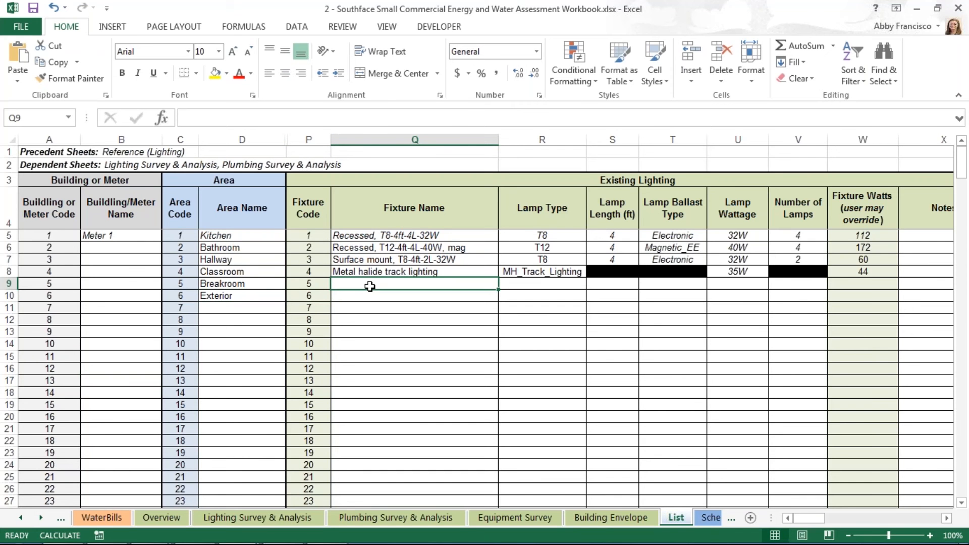
text(Metal halide track lighting)
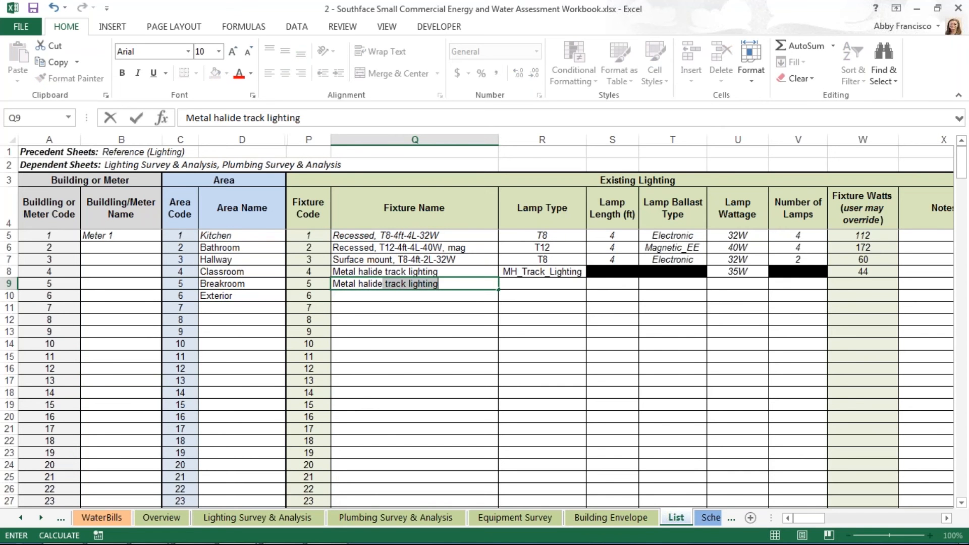
text(Metal halide 150W)
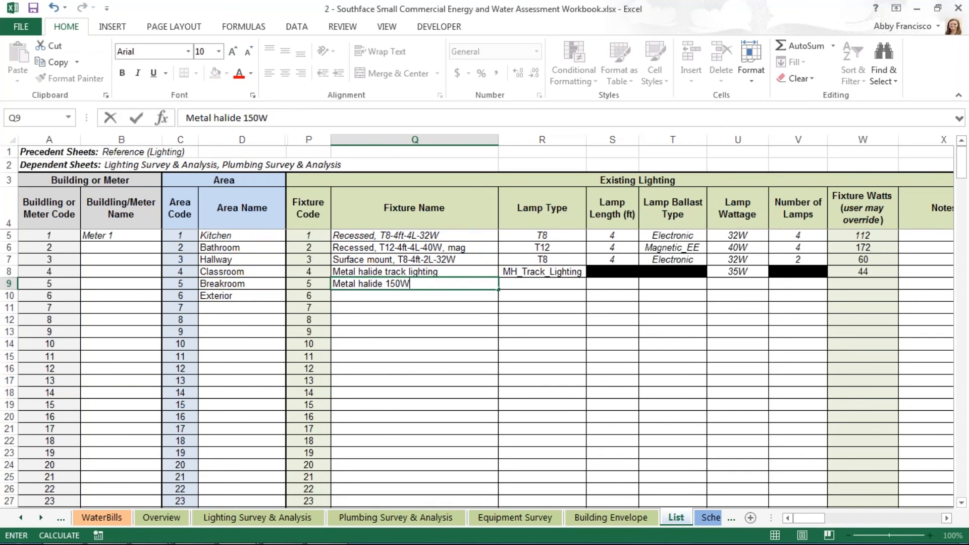
Complete the wallpack name and give fixture 5 an MH lamp type and 150W wattage
text(wallpack)
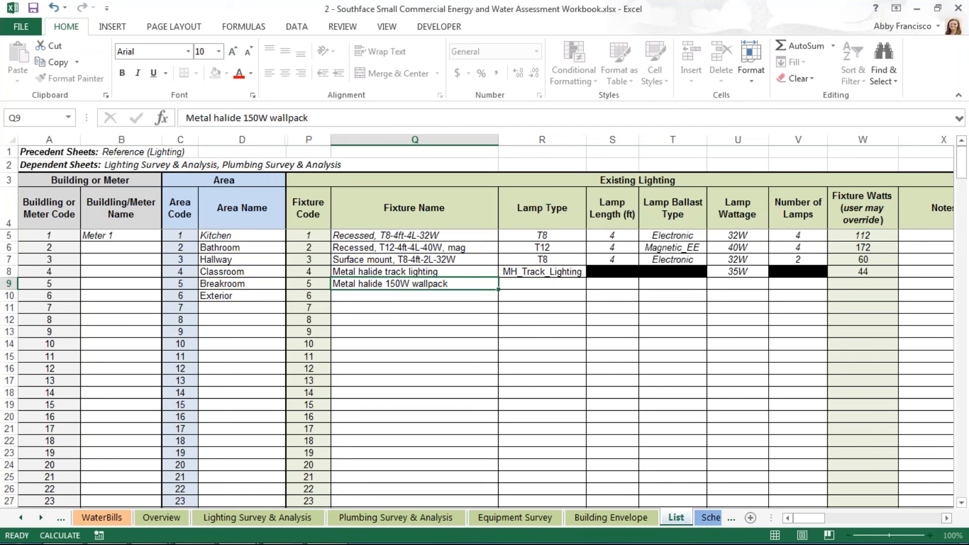
click(541, 283)
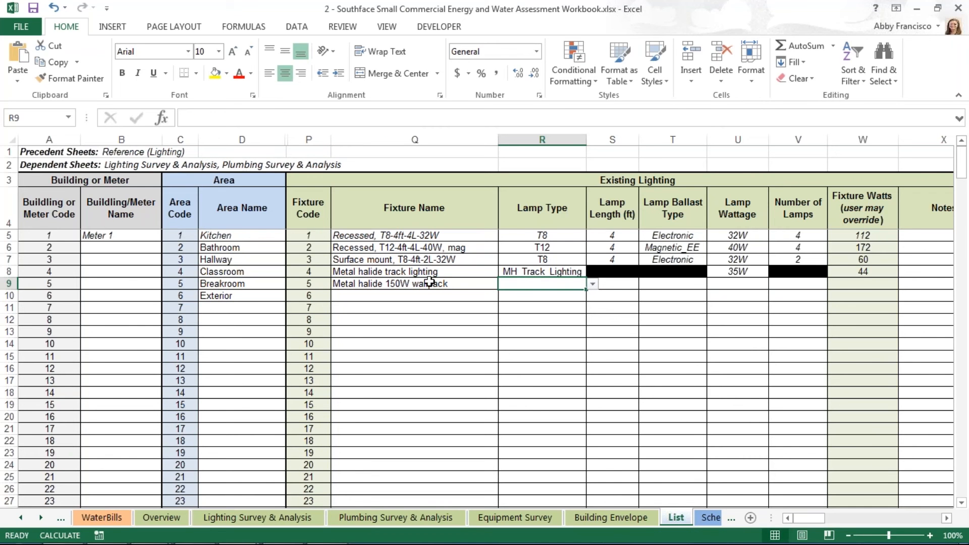
click(591, 283)
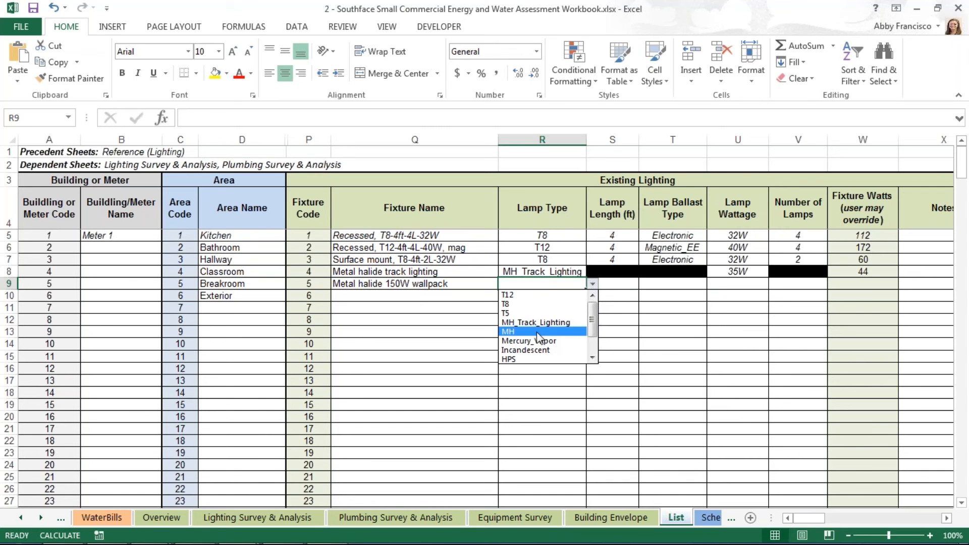
click(508, 331)
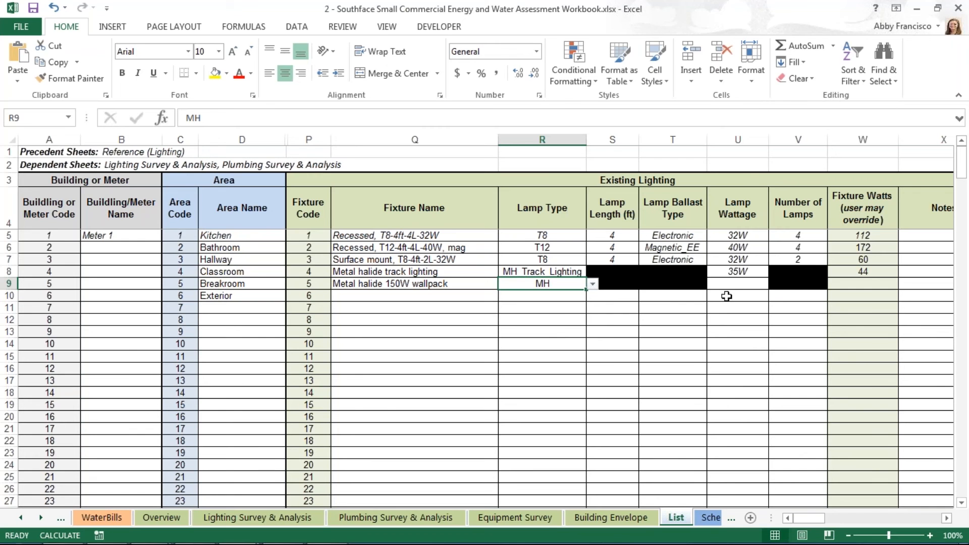
mouse_move(753, 287)
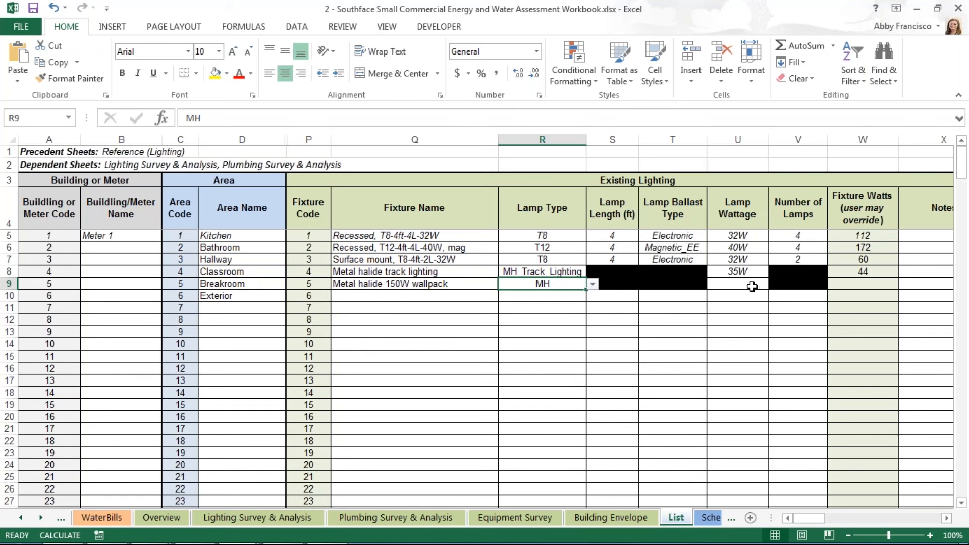
click(751, 283)
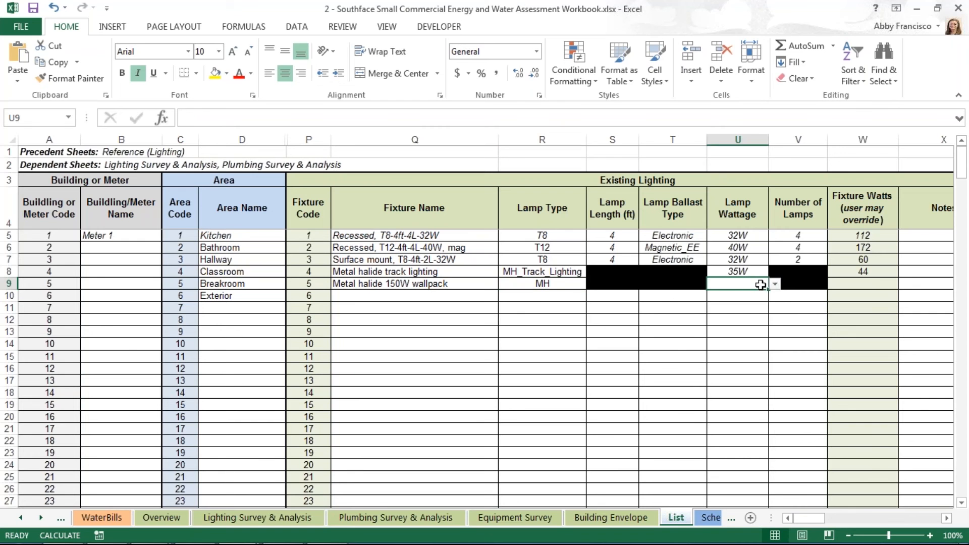
click(775, 283)
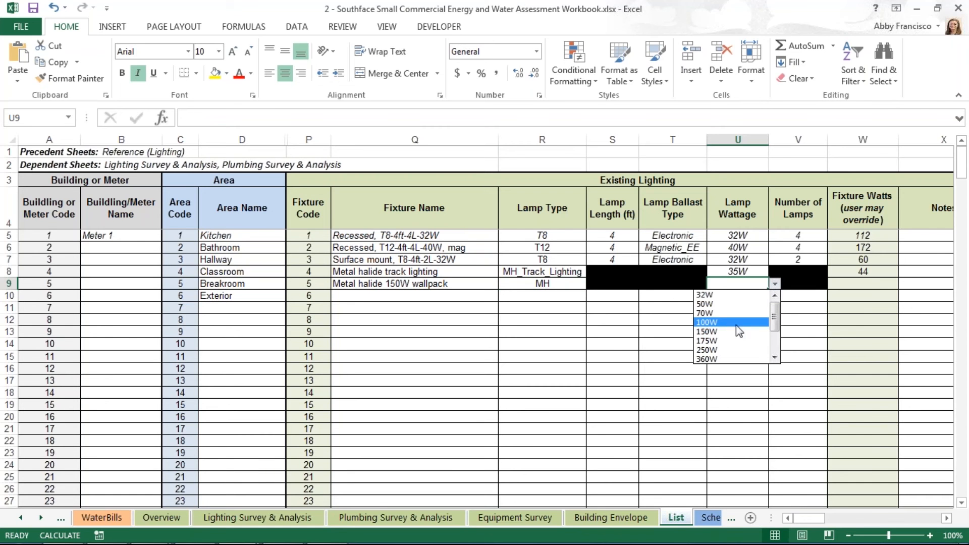
click(707, 331)
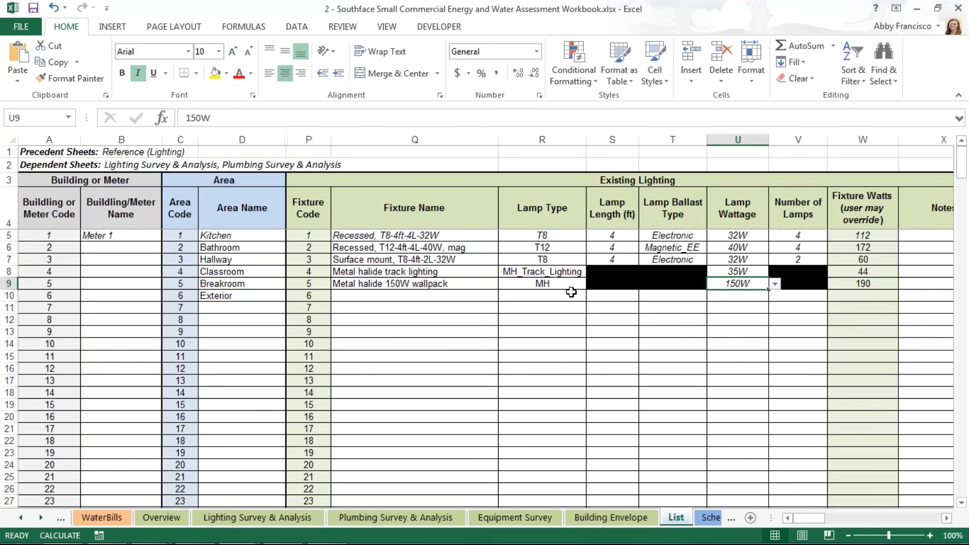
mouse_move(539, 301)
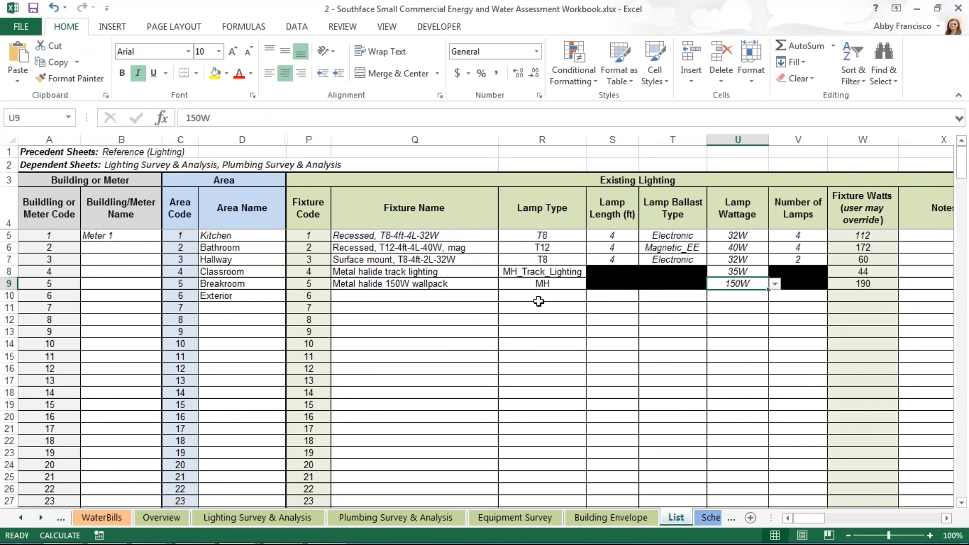
mouse_move(522, 290)
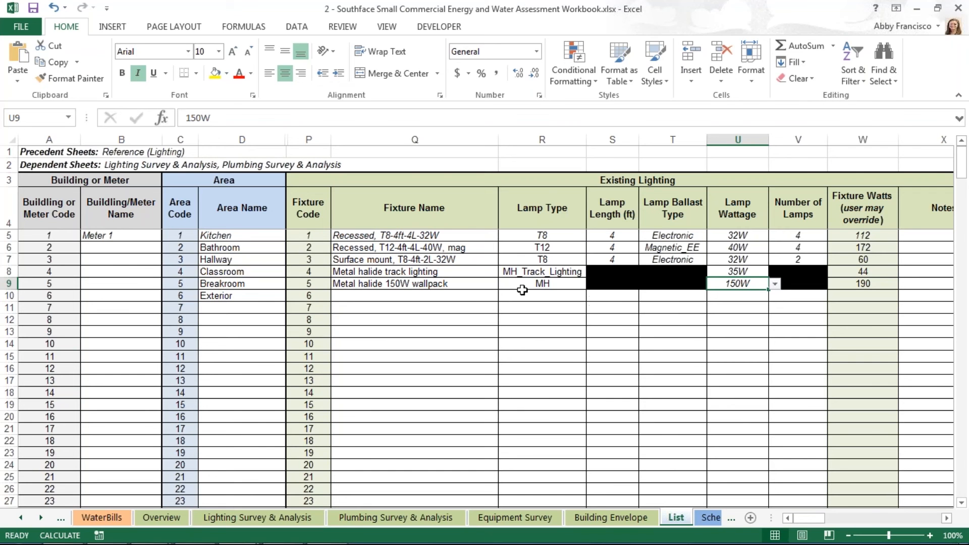
click(480, 294)
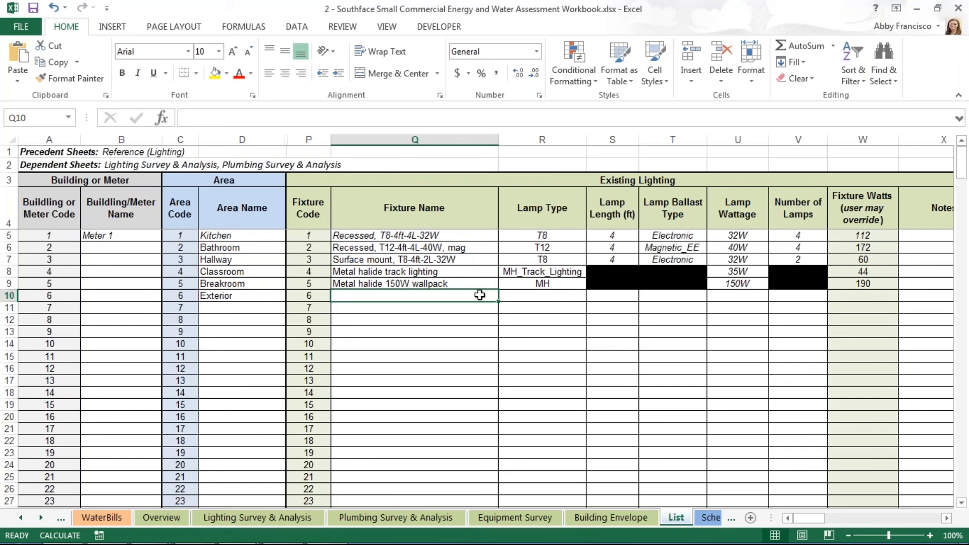
Name fixture 6 'T8-2L-4ft' and set its lamp type to T8
text(T8-2)
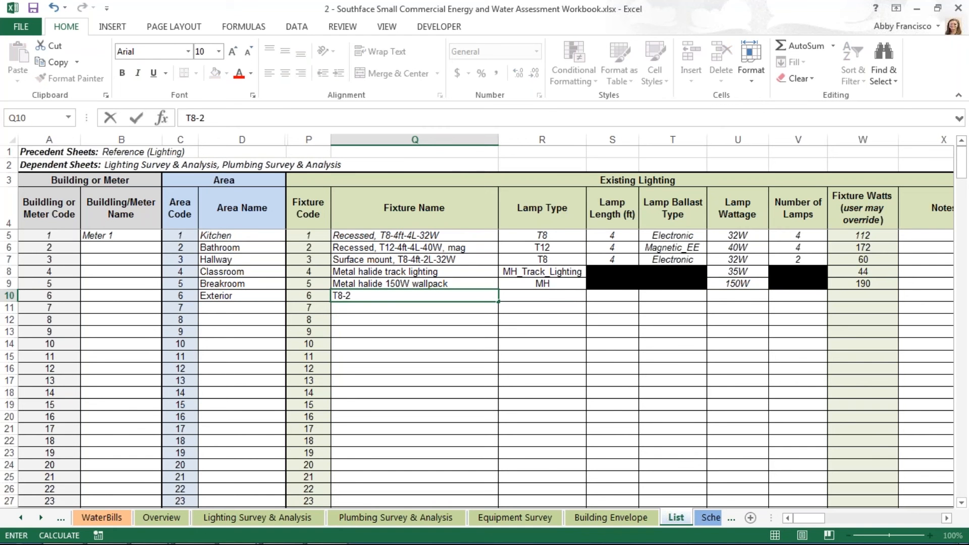
text(L-4ft-32W)
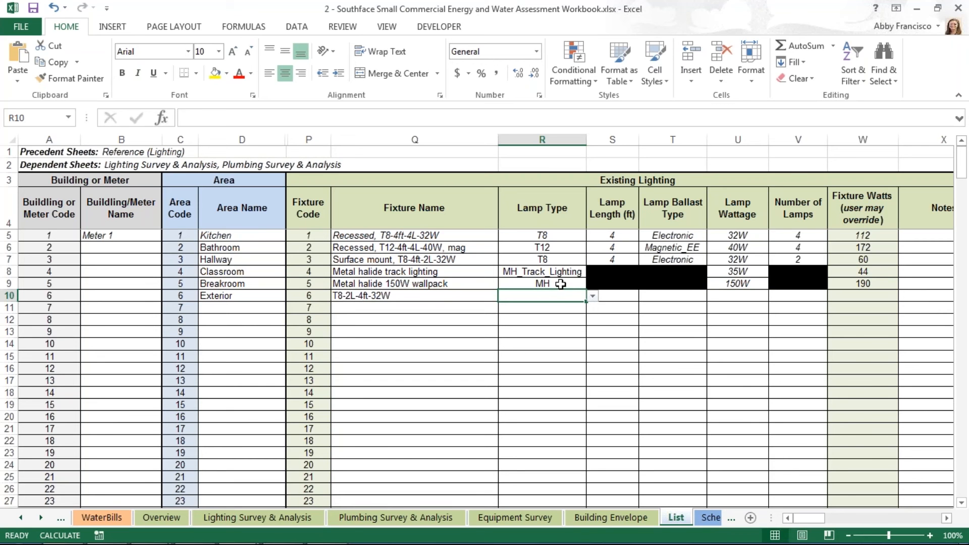
mouse_move(594, 296)
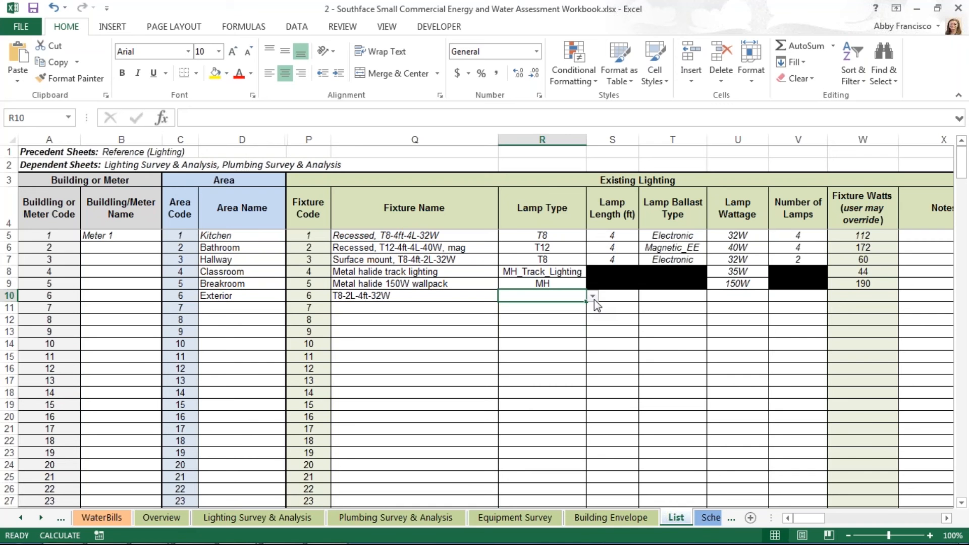
click(592, 296)
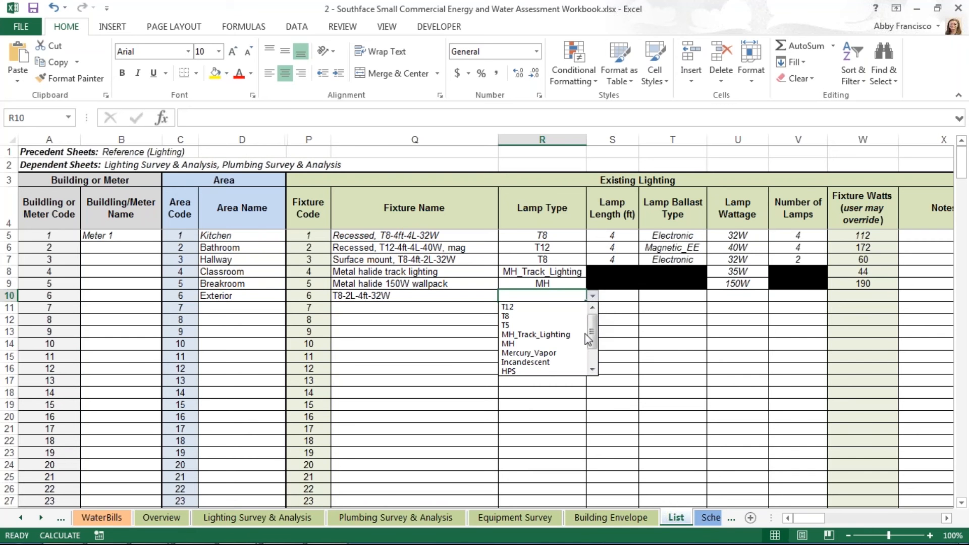
mouse_move(540, 316)
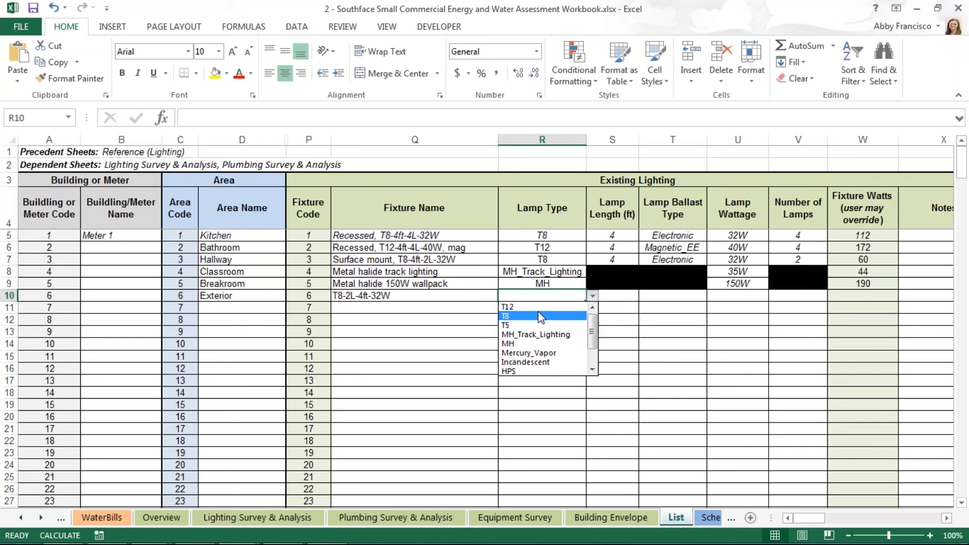
click(518, 315)
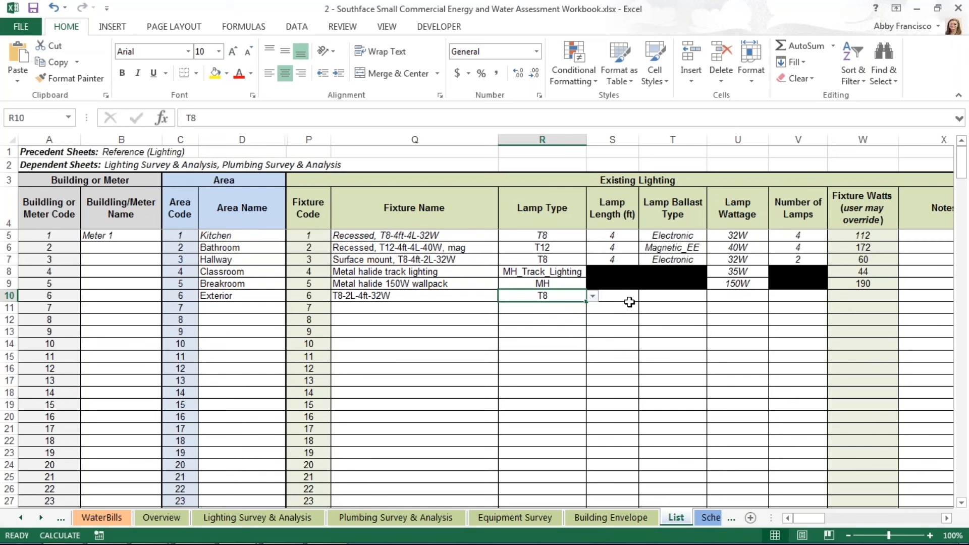
Set the Exterior fixture to 4 ft length, Electronic ballast, 32W and 2 lamps
click(611, 296)
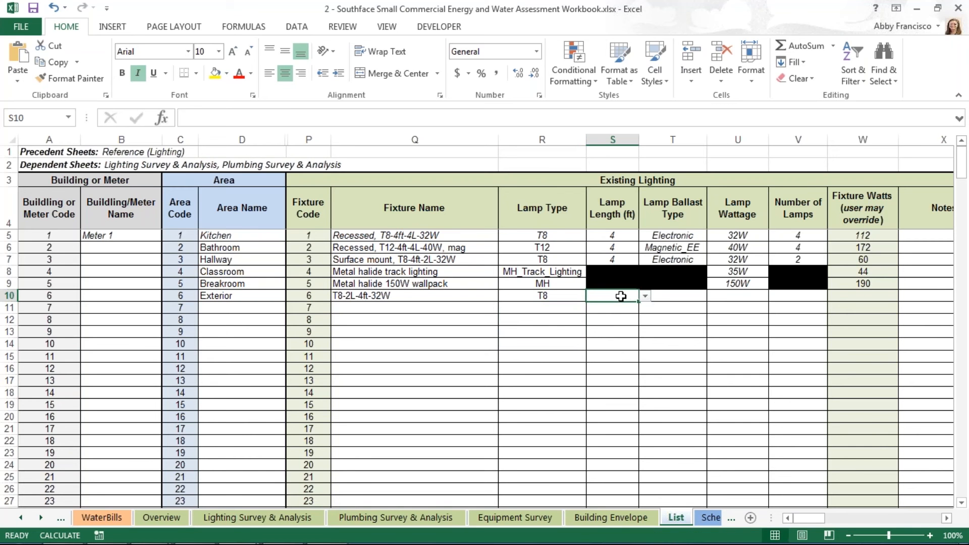
click(644, 295)
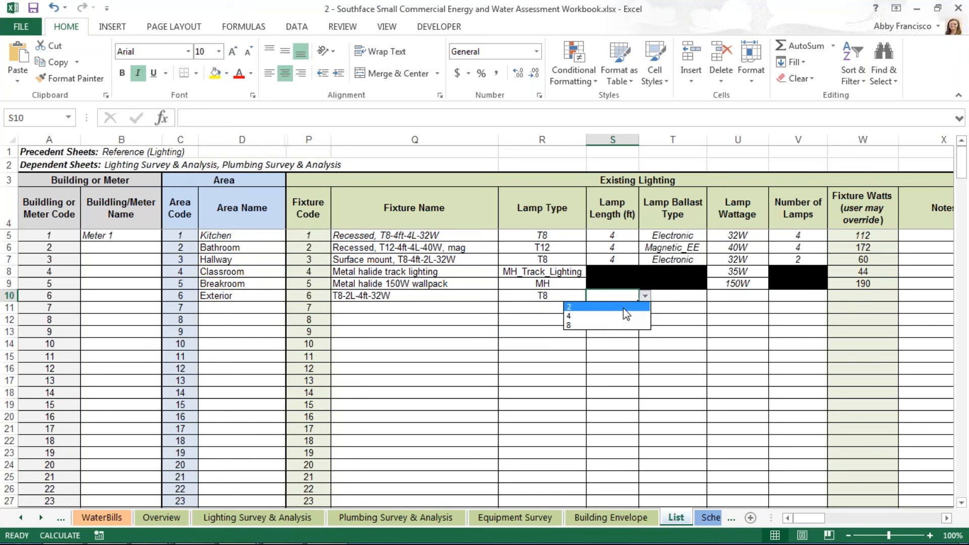
mouse_move(620, 325)
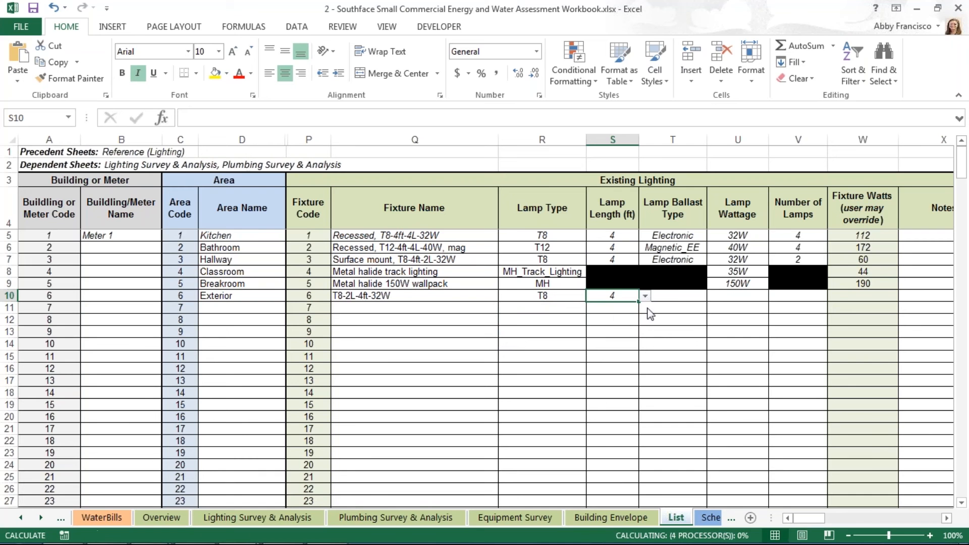
click(672, 295)
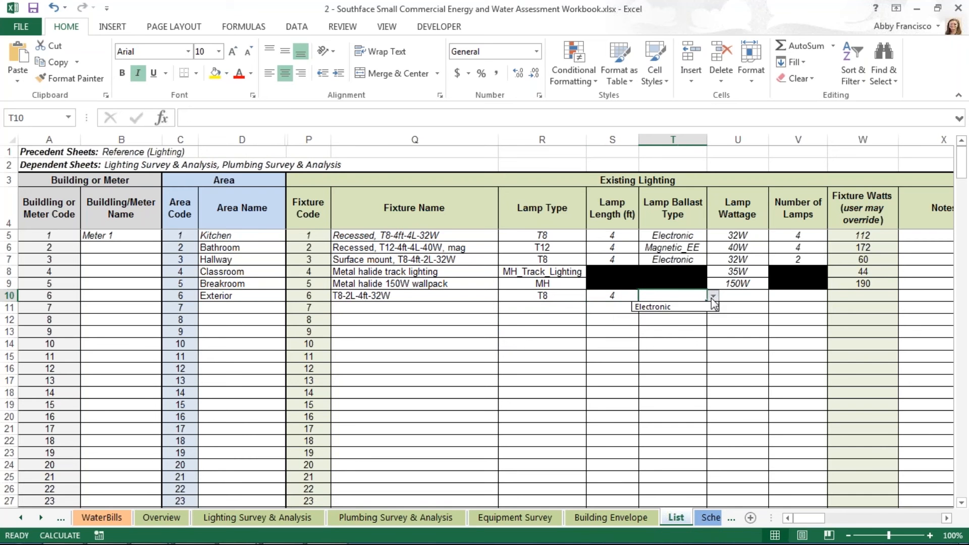
click(652, 307)
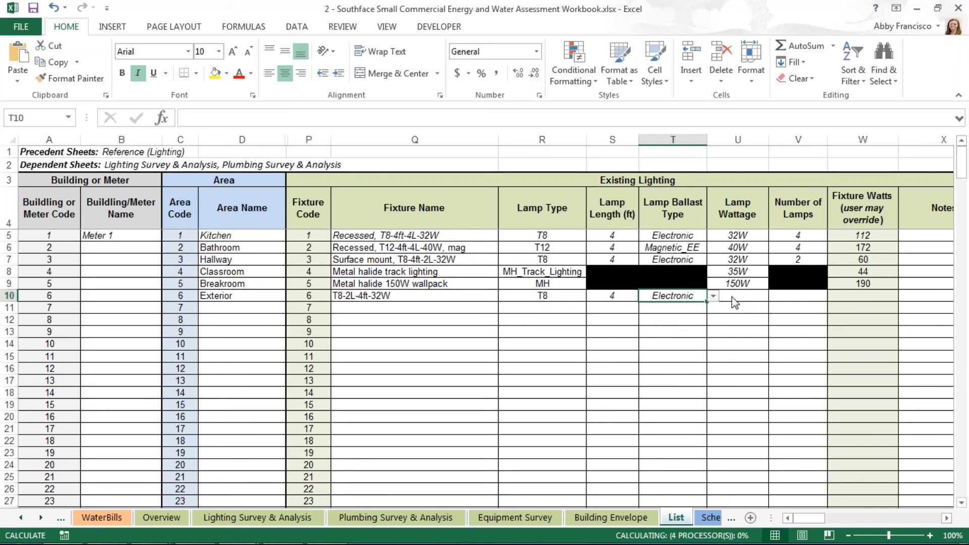
click(737, 296)
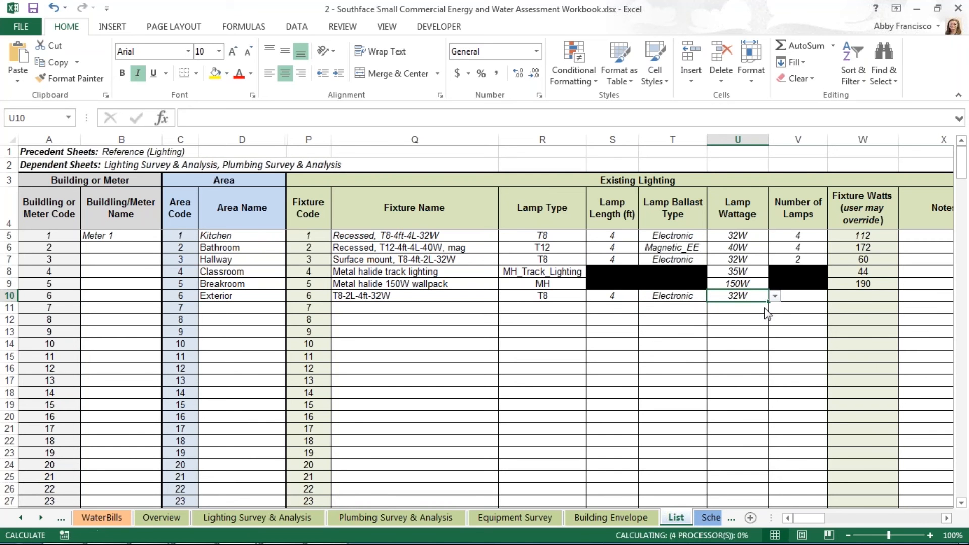
click(808, 301)
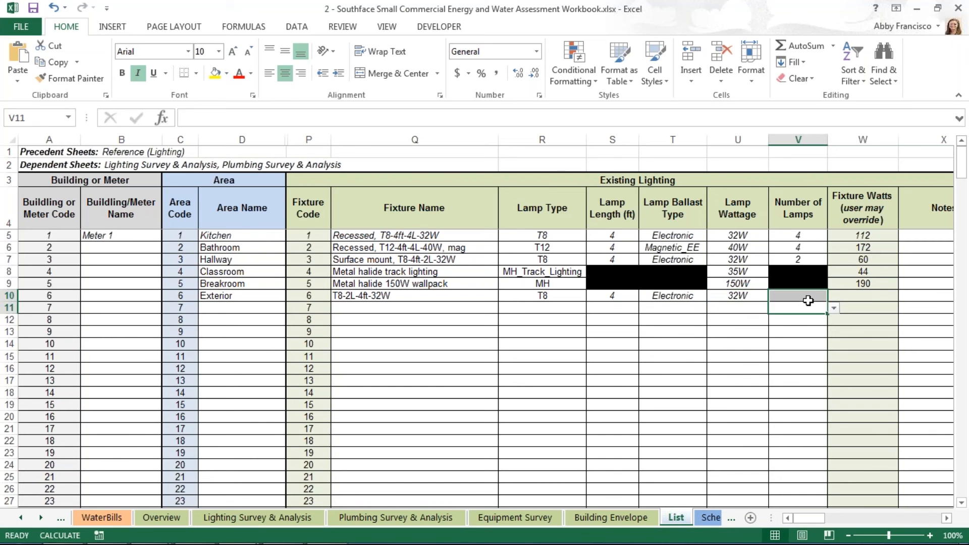
click(834, 295)
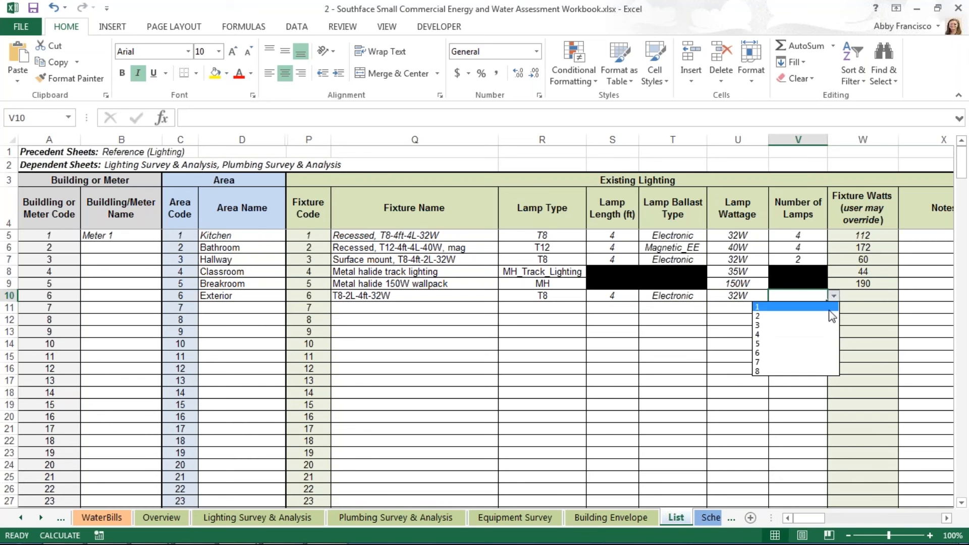
mouse_move(805, 329)
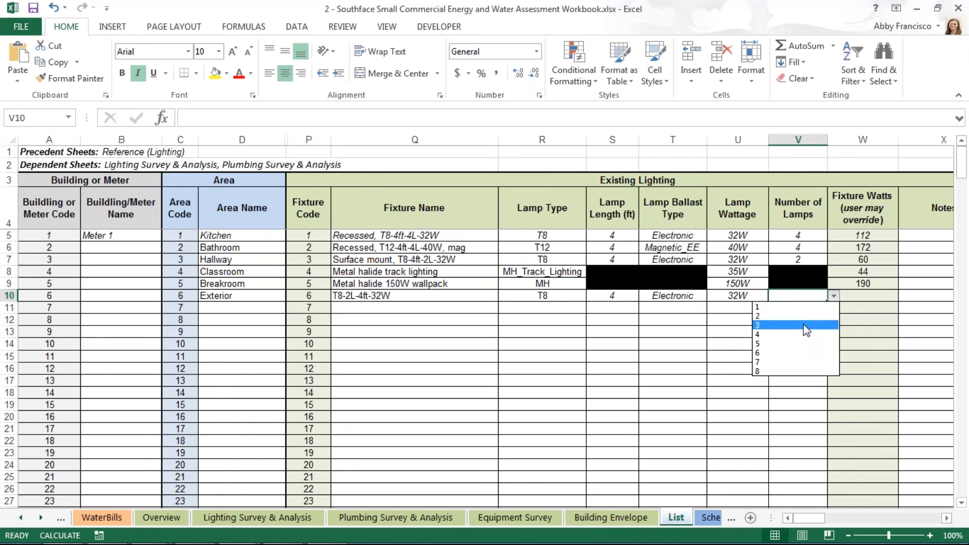
click(757, 315)
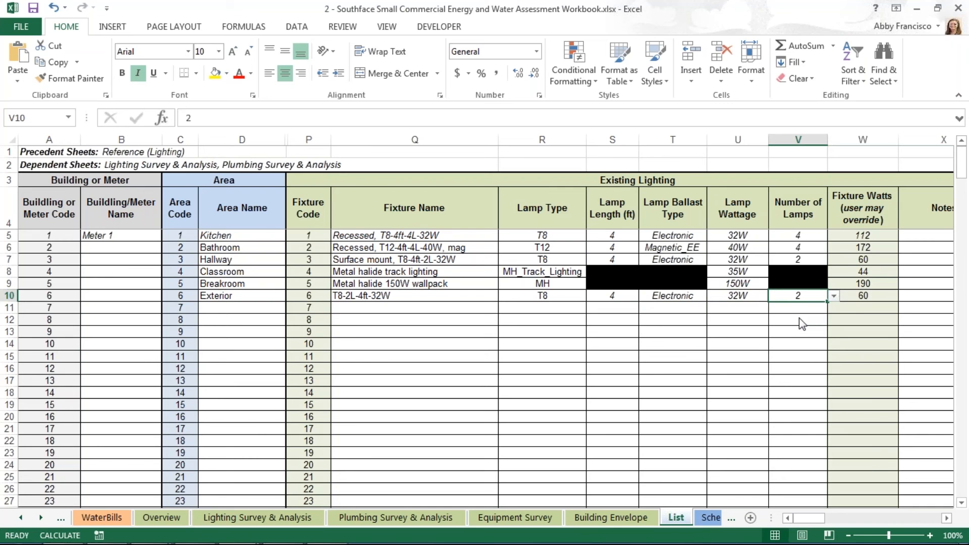
mouse_move(872, 297)
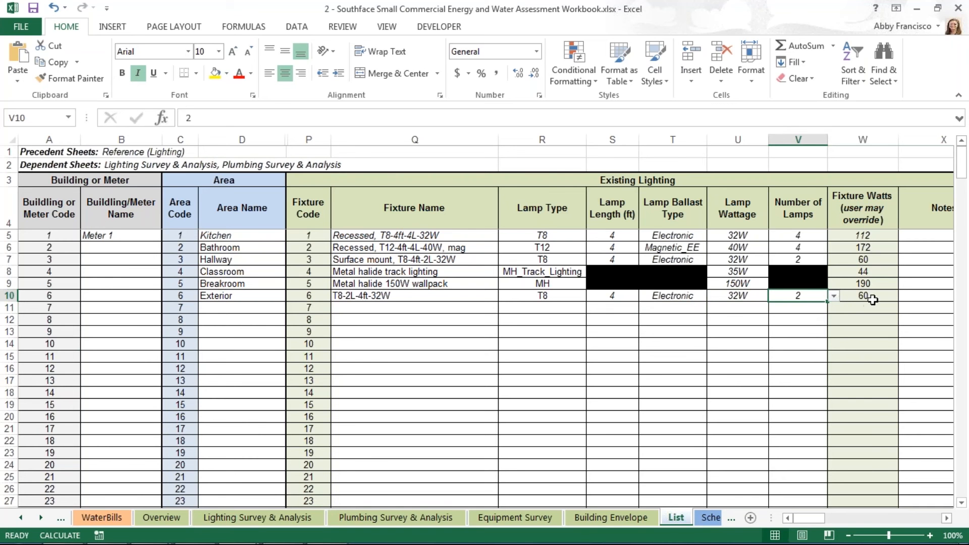
mouse_move(860, 317)
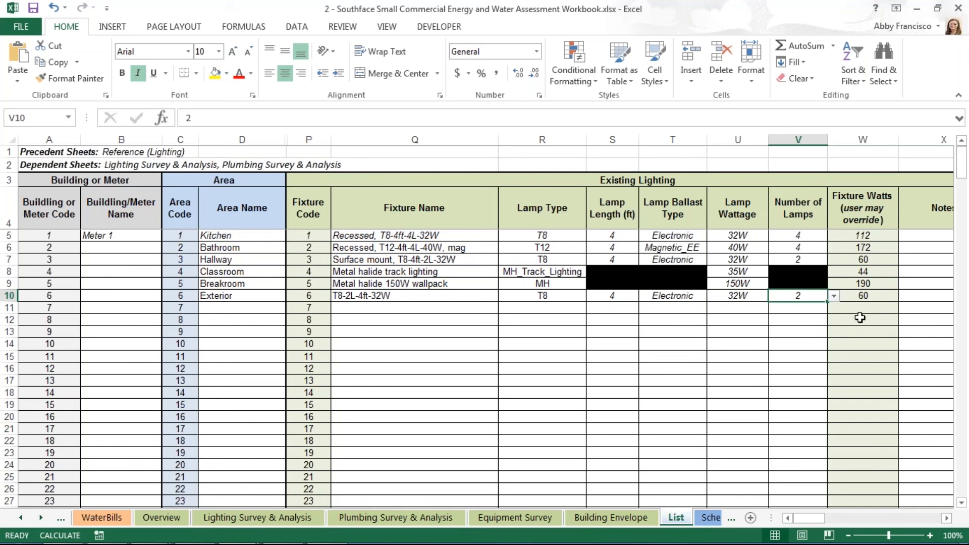
mouse_move(852, 317)
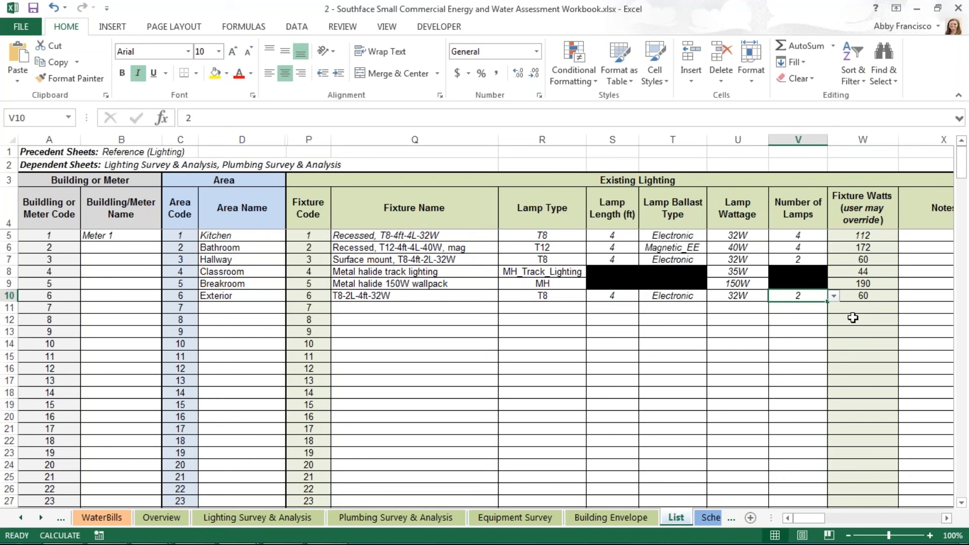
mouse_move(855, 246)
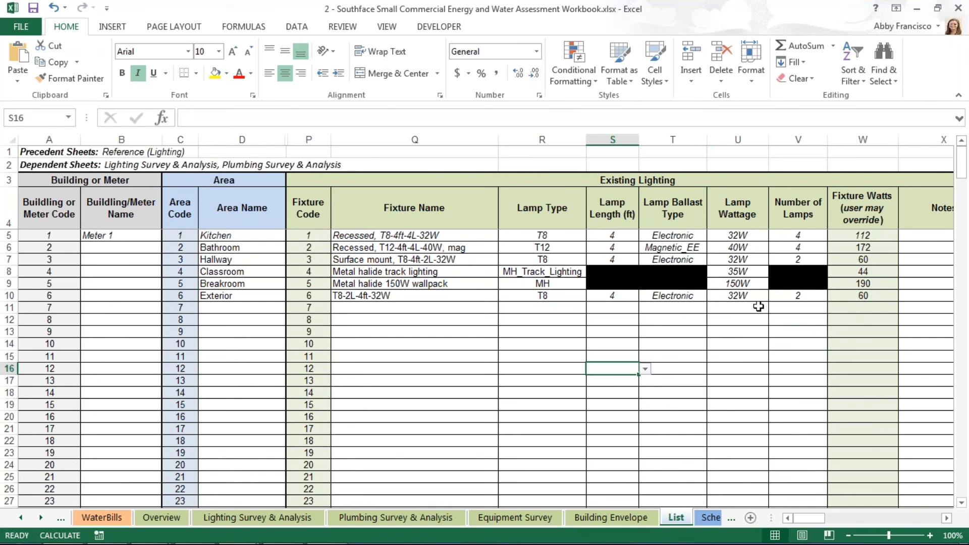
mouse_move(876, 295)
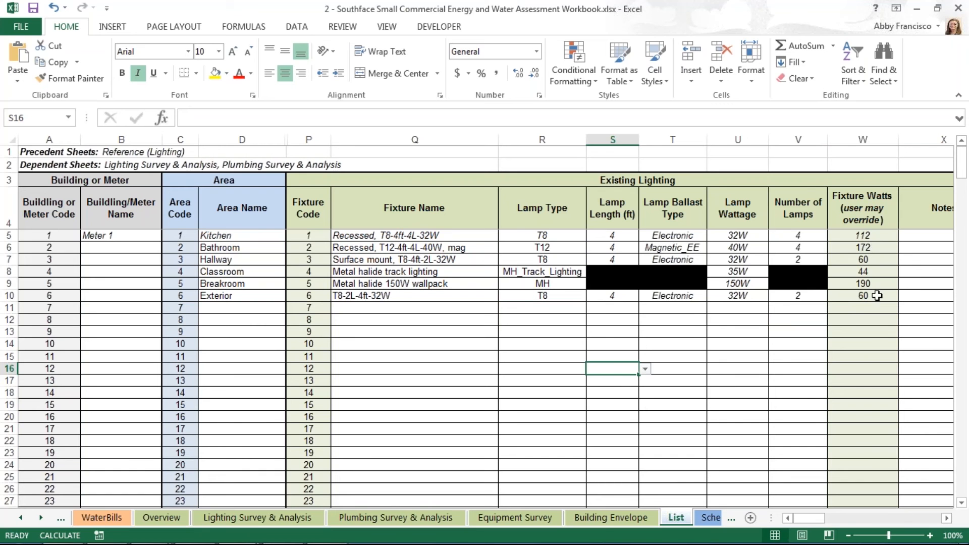
mouse_move(880, 297)
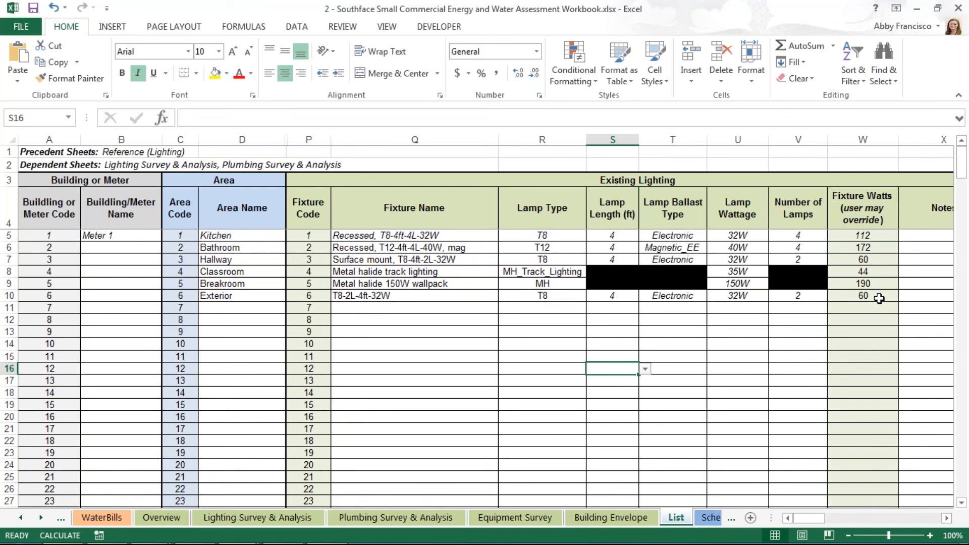
Inspect a Fixture Watts IFERROR/VLOOKUP formula, then return to the Lighting Survey & Analysis sheet
click(862, 282)
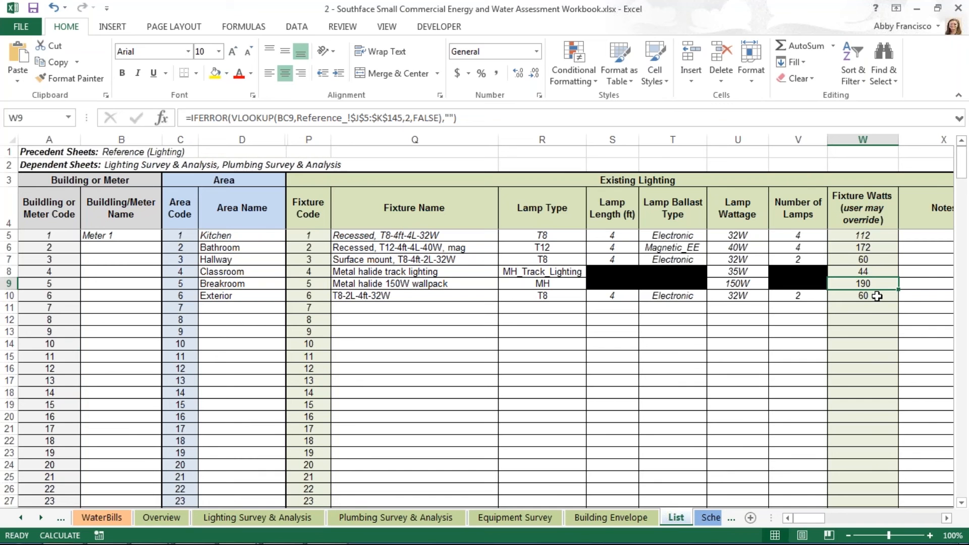
mouse_move(874, 300)
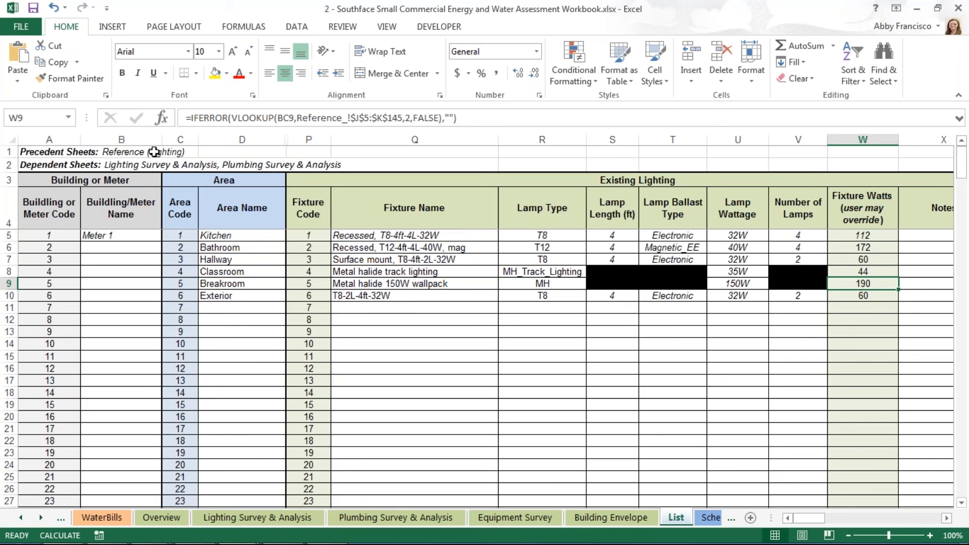
mouse_move(182, 155)
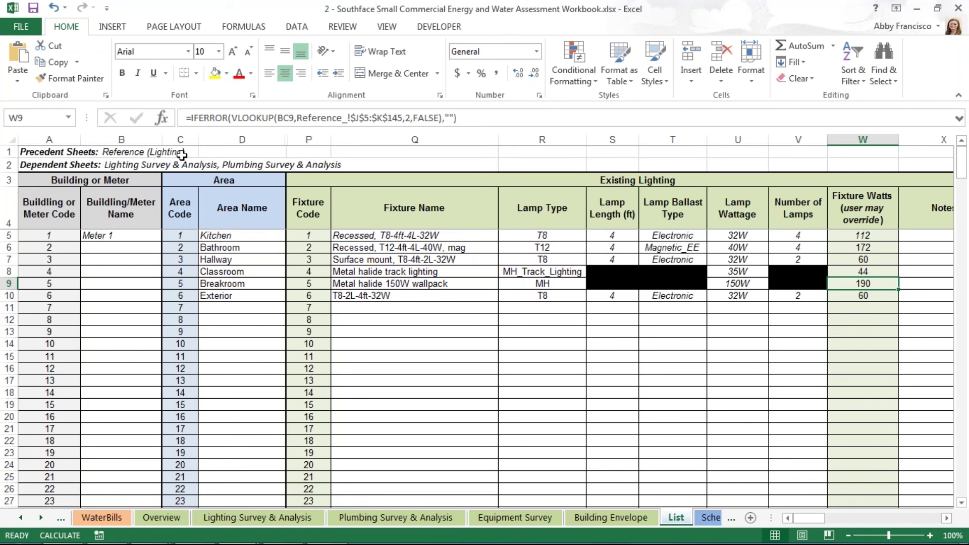
mouse_move(240, 164)
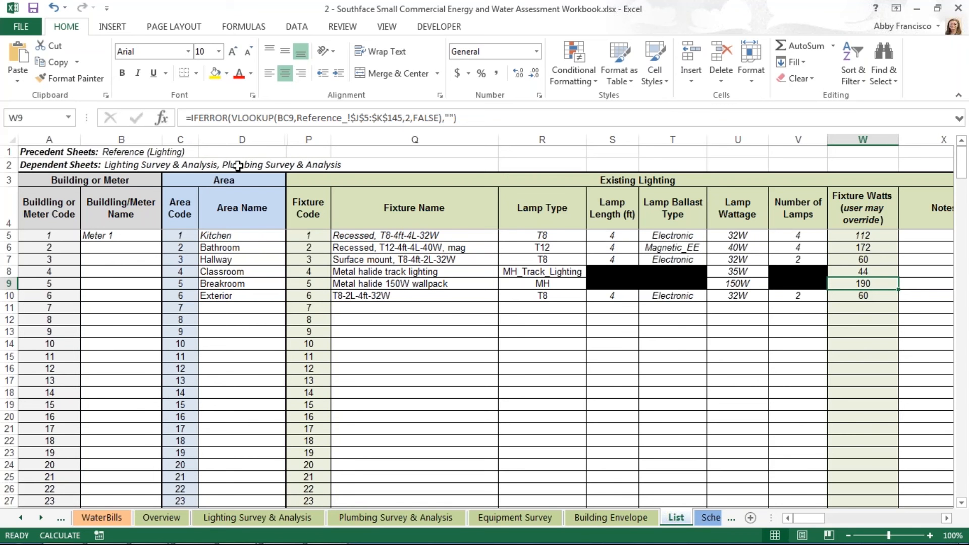
mouse_move(245, 478)
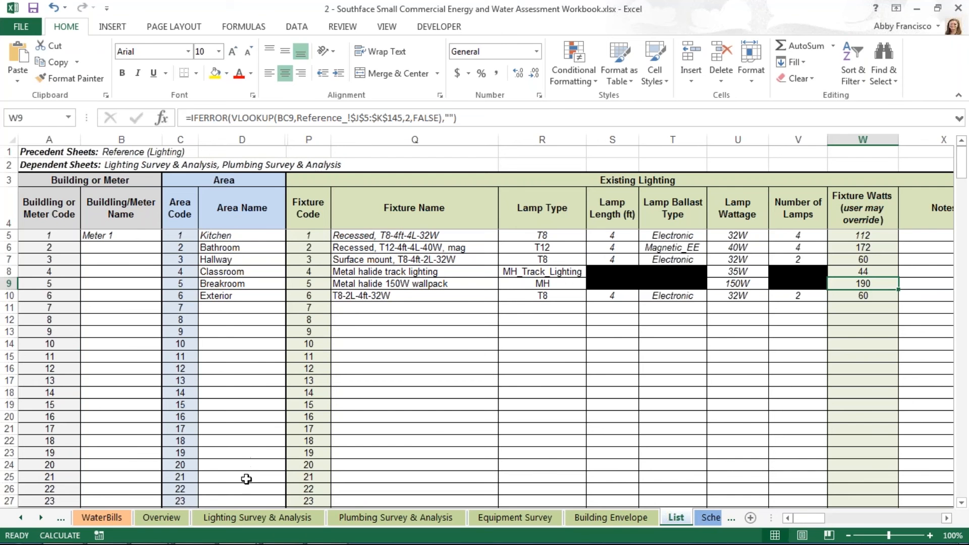
click(258, 518)
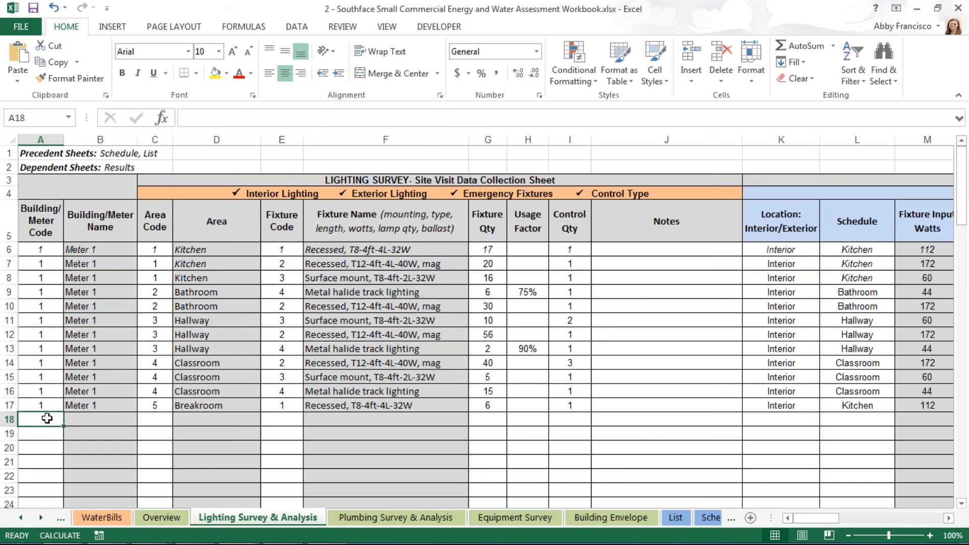
Fill survey row 18 with Meter 1, area code 6 Exterior, and a fixture quantity of 10
text(1)
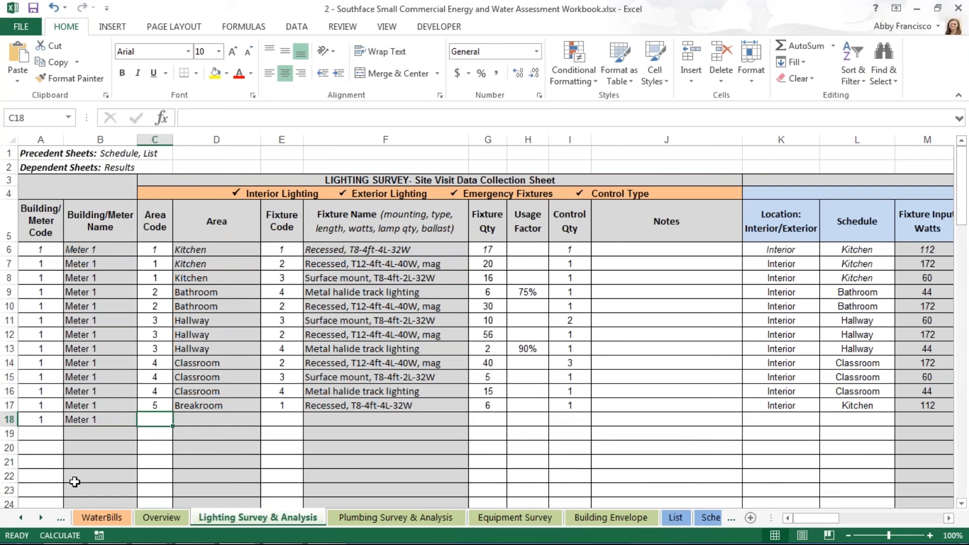
text(6)
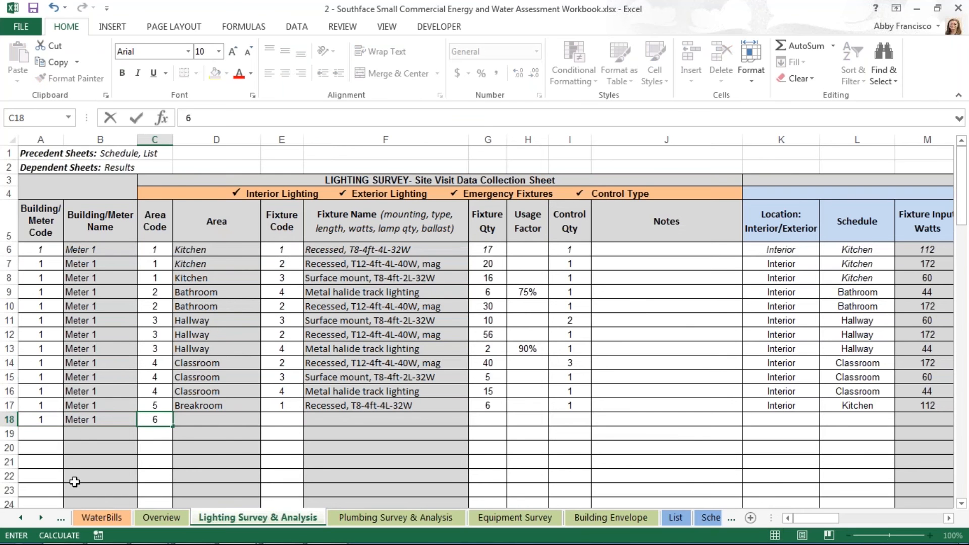
text(Exterior)
click(282, 419)
text(5)
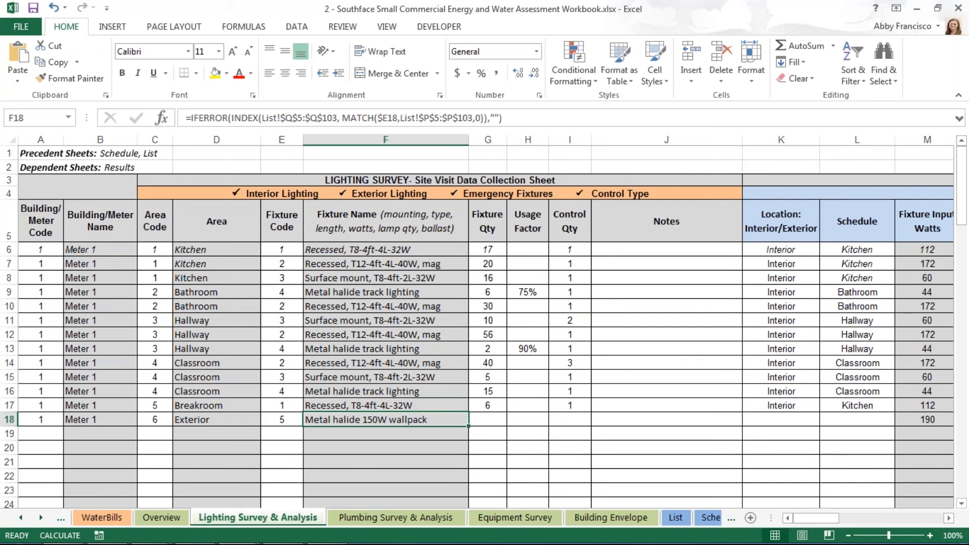
click(488, 419)
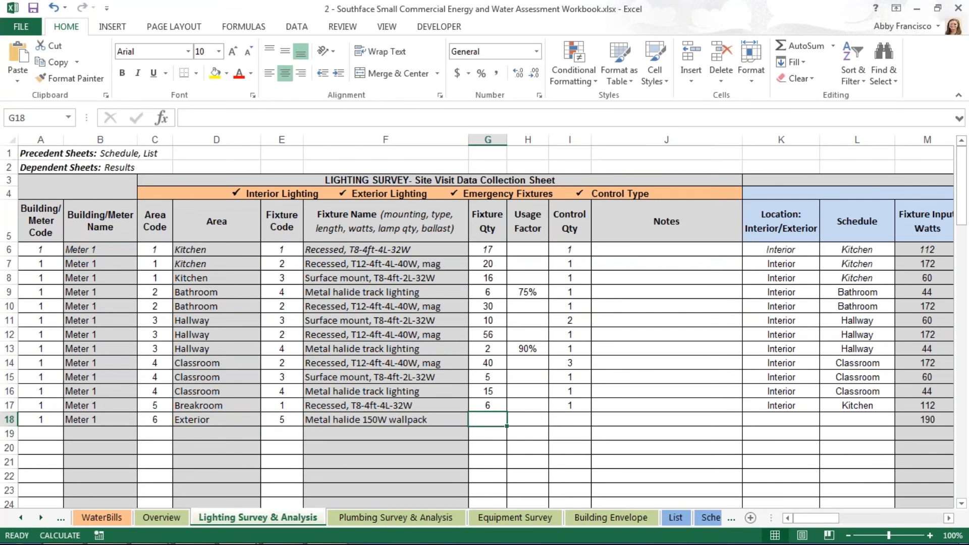
text(10)
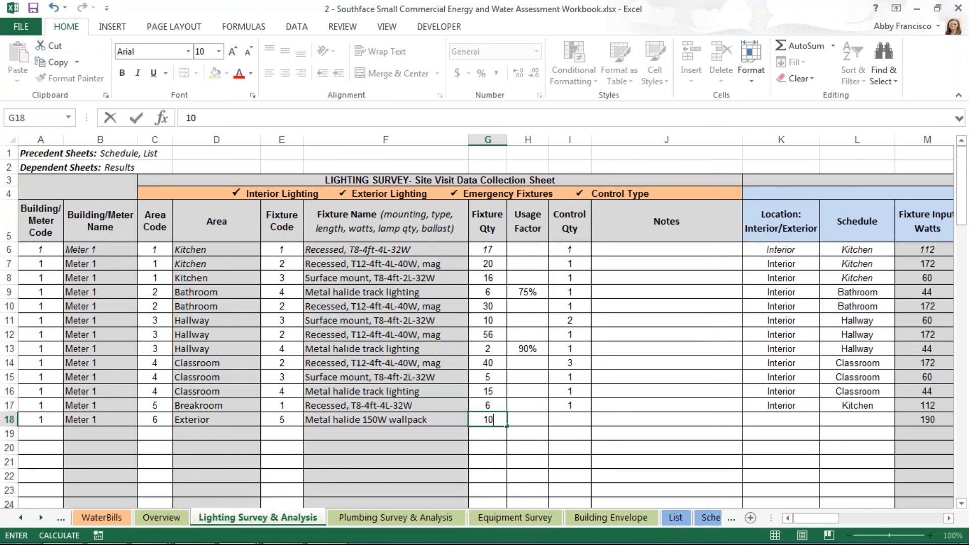
key(Enter)
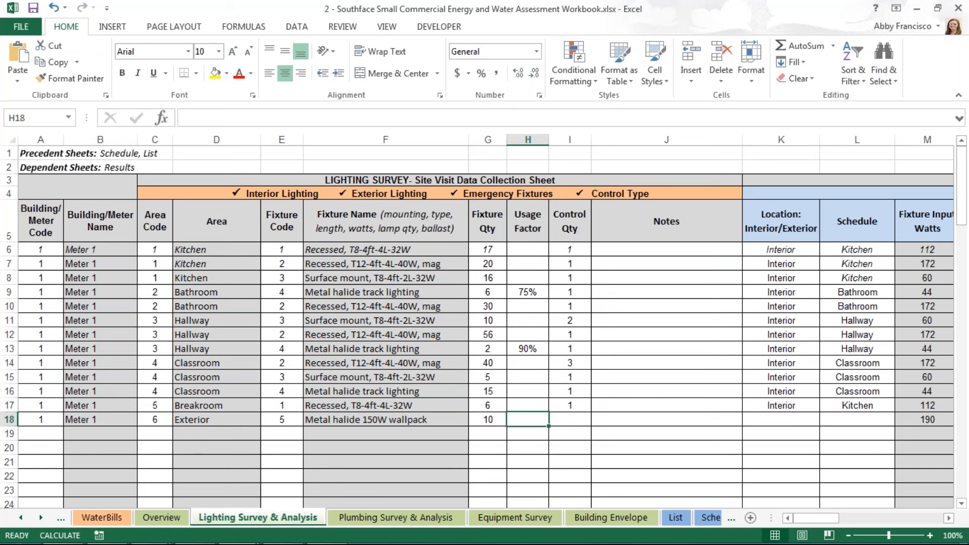
Set row 18's control quantity to 1 and its location to Exterior, then move to the Schedule sheet
text(1)
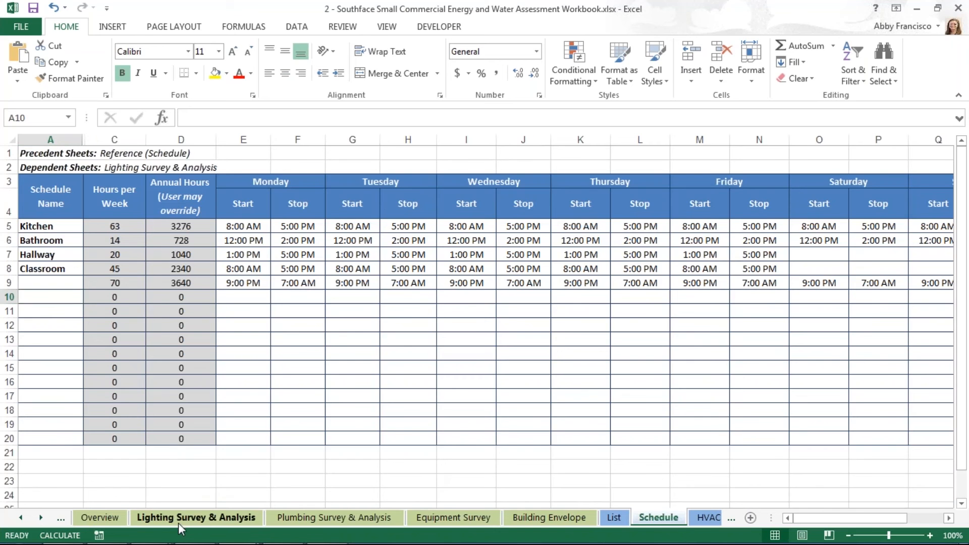
click(196, 517)
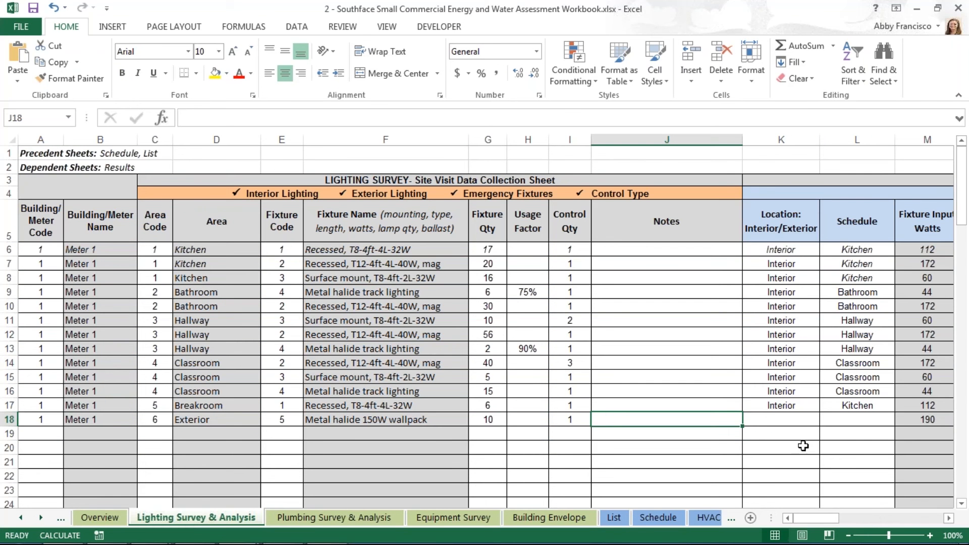
click(781, 418)
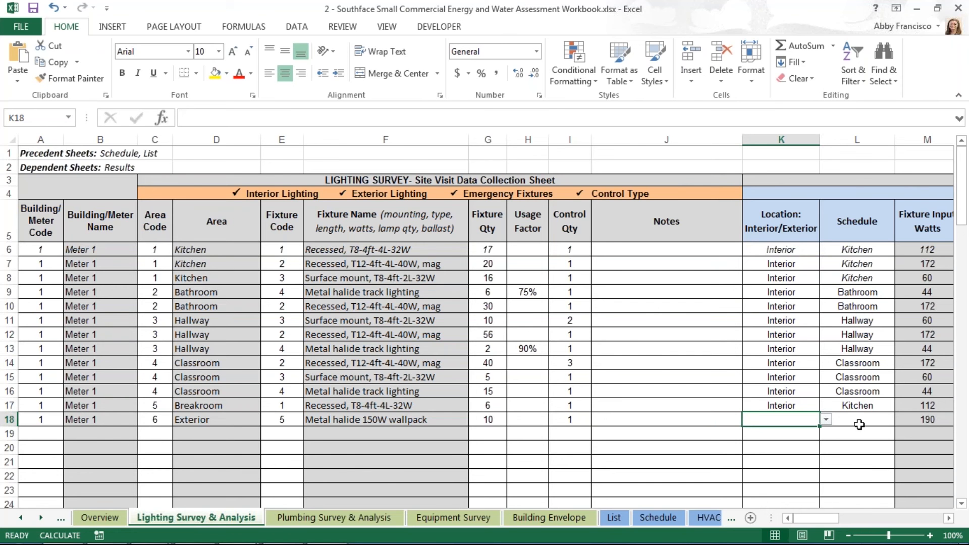
click(828, 418)
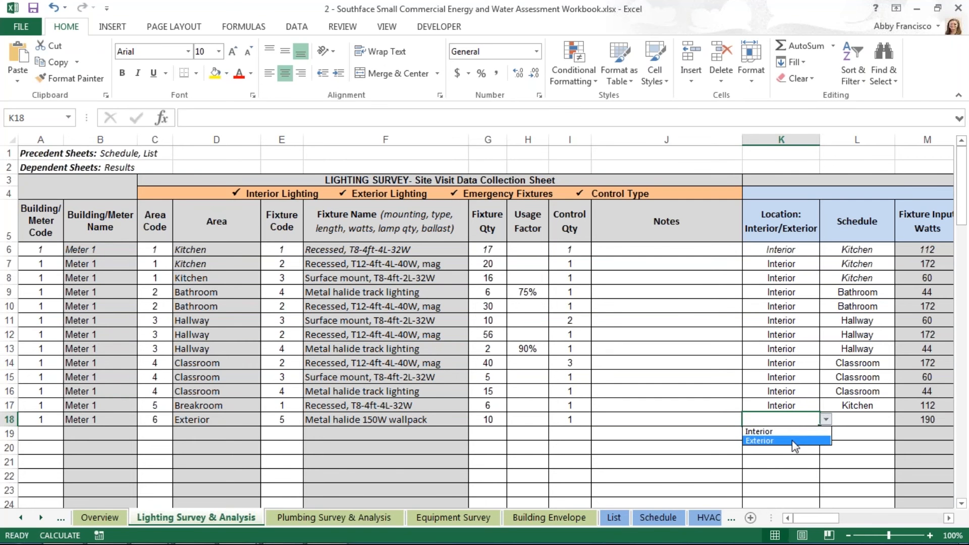
click(759, 440)
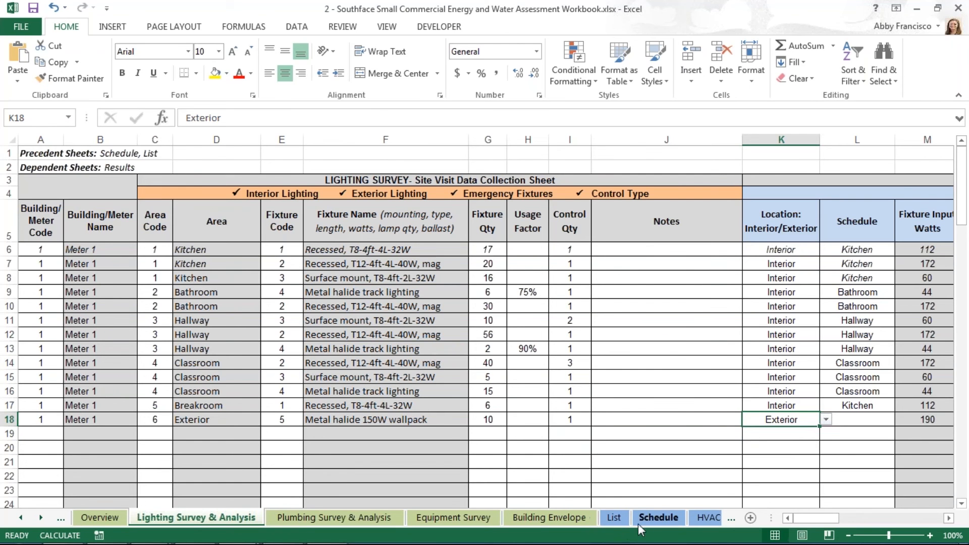
click(658, 517)
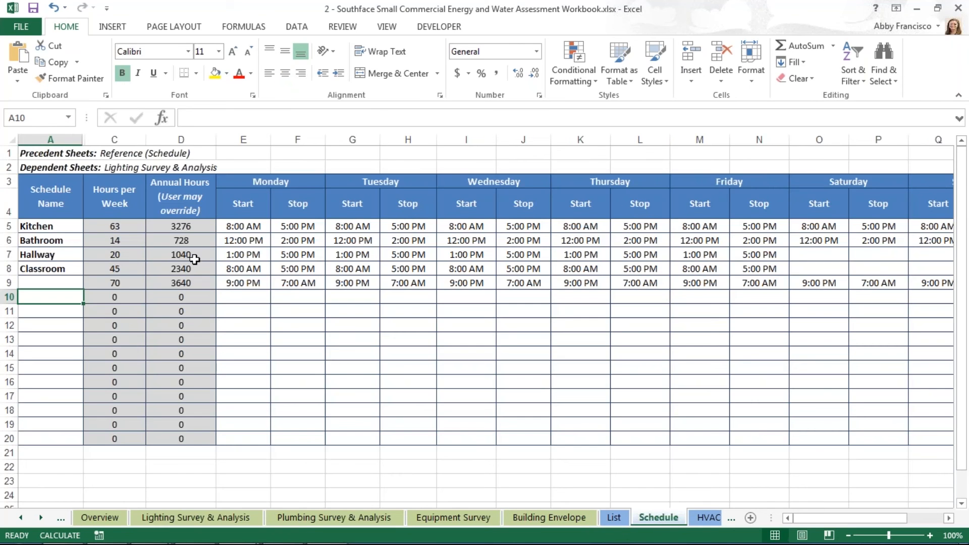
mouse_move(62, 282)
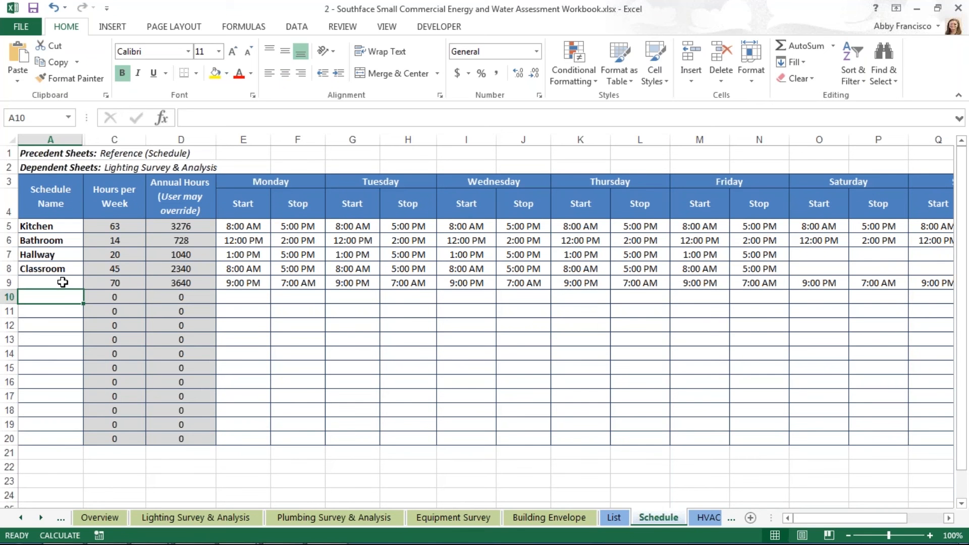
Name the row 9 schedule 'Exterior' and check its weekly hours formula
click(51, 283)
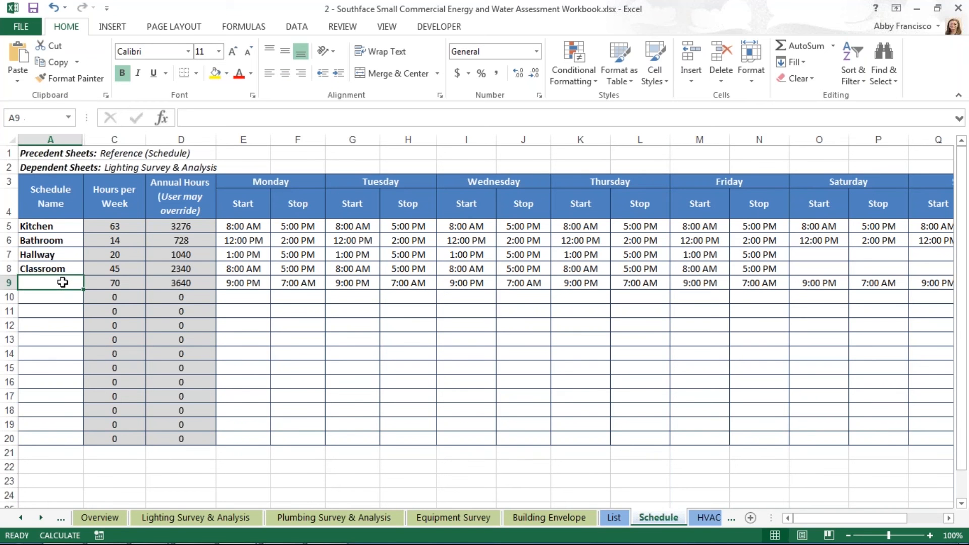
text(E)
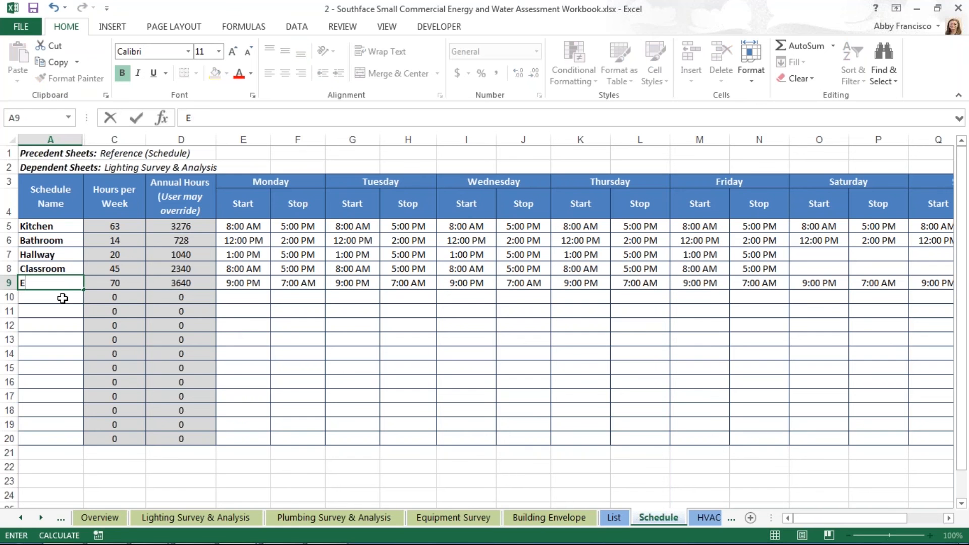
text(xterior)
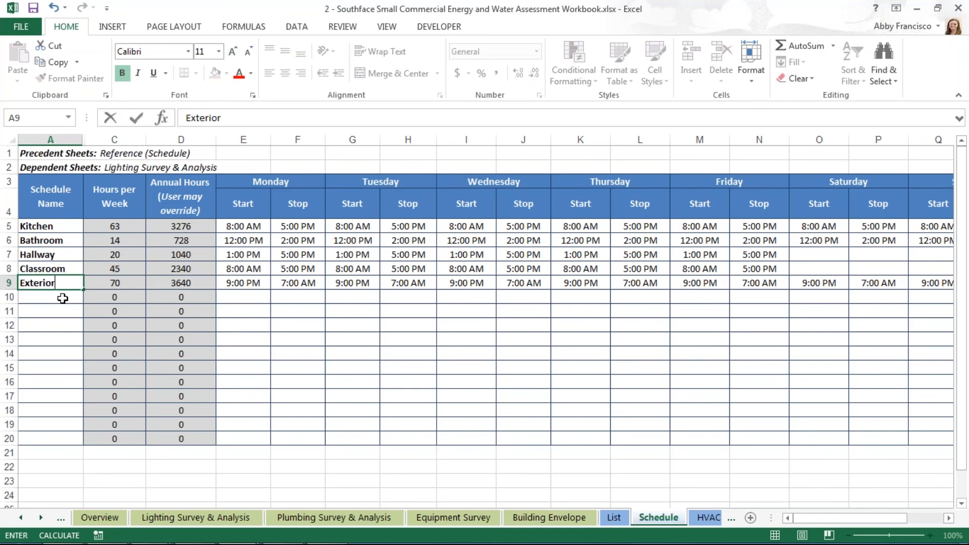
click(114, 283)
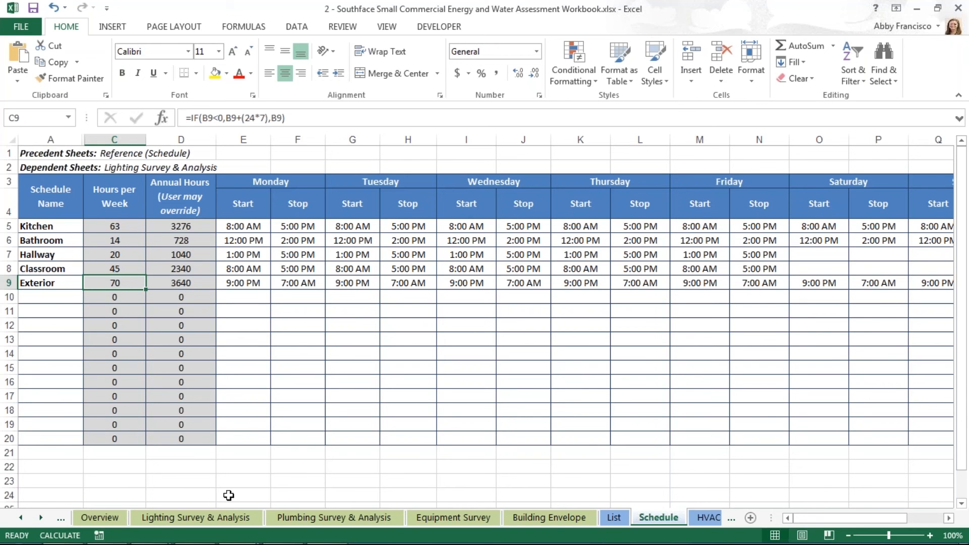
mouse_move(210, 517)
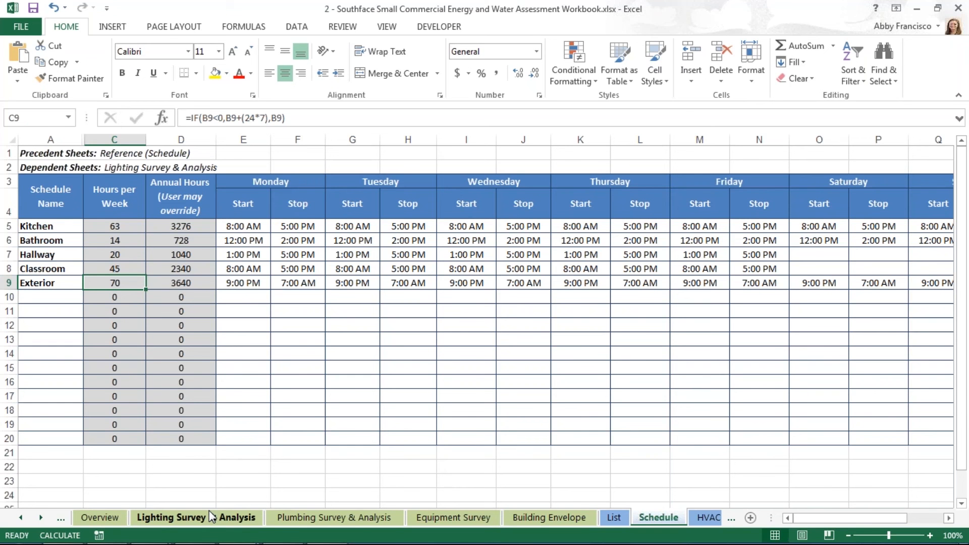
Back on Lighting Survey & Analysis, set row 18's schedule to Exterior
click(193, 517)
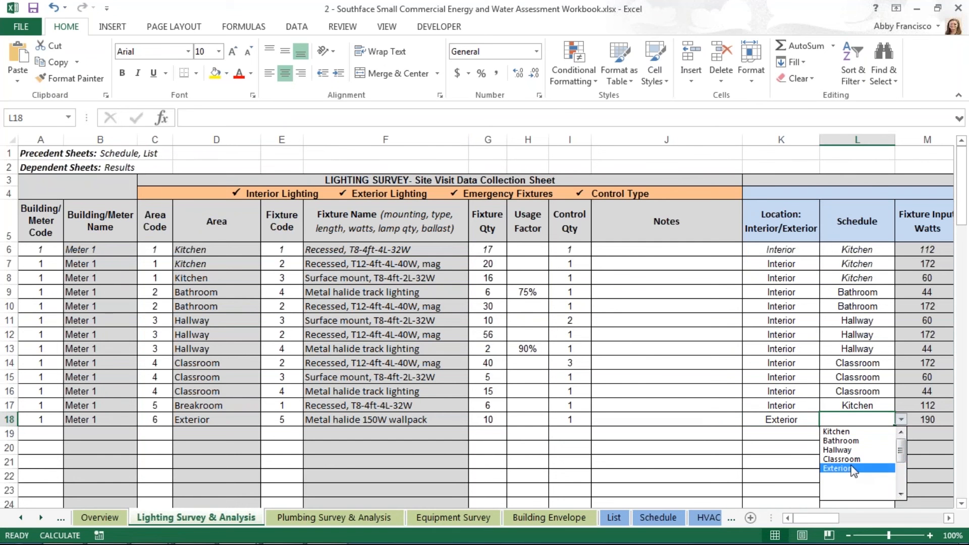
click(848, 468)
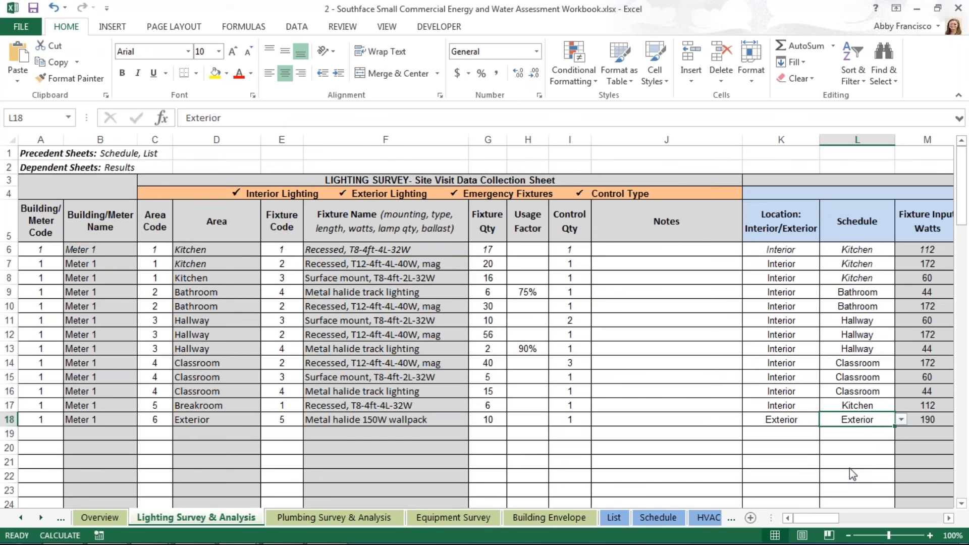
mouse_move(841, 472)
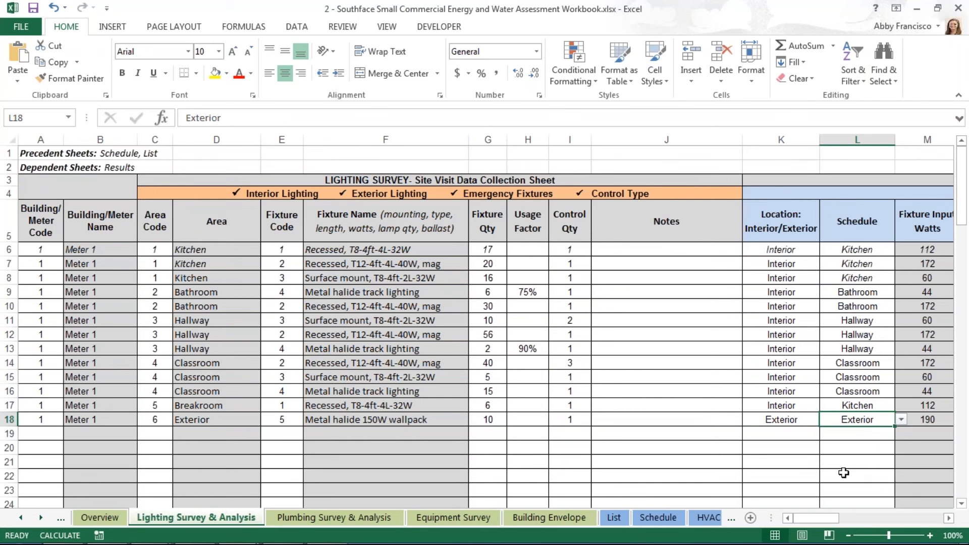
mouse_move(842, 489)
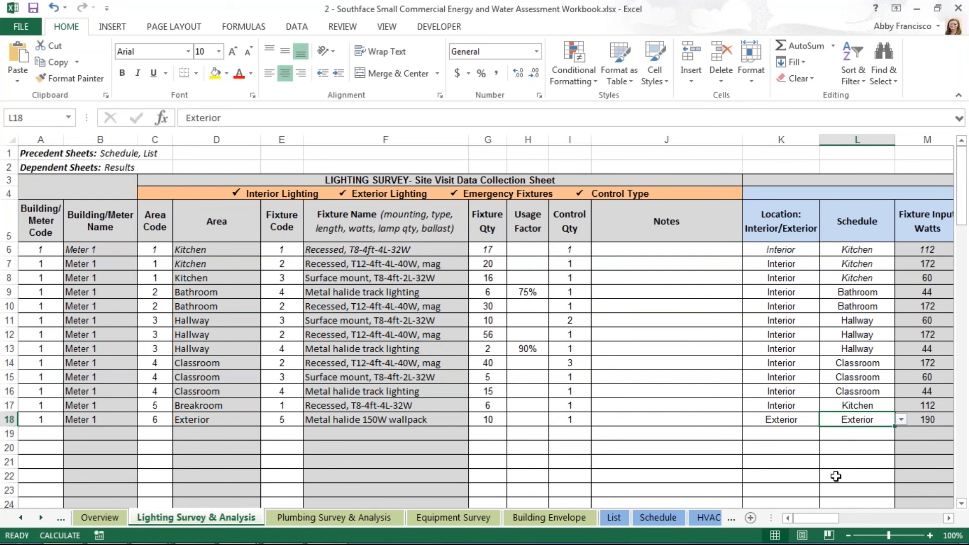
mouse_move(570, 430)
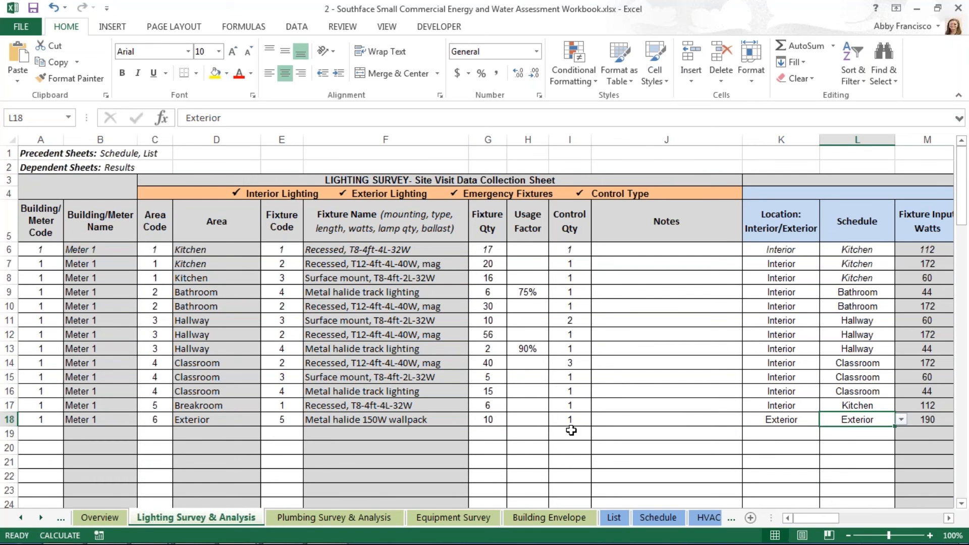
mouse_move(132, 370)
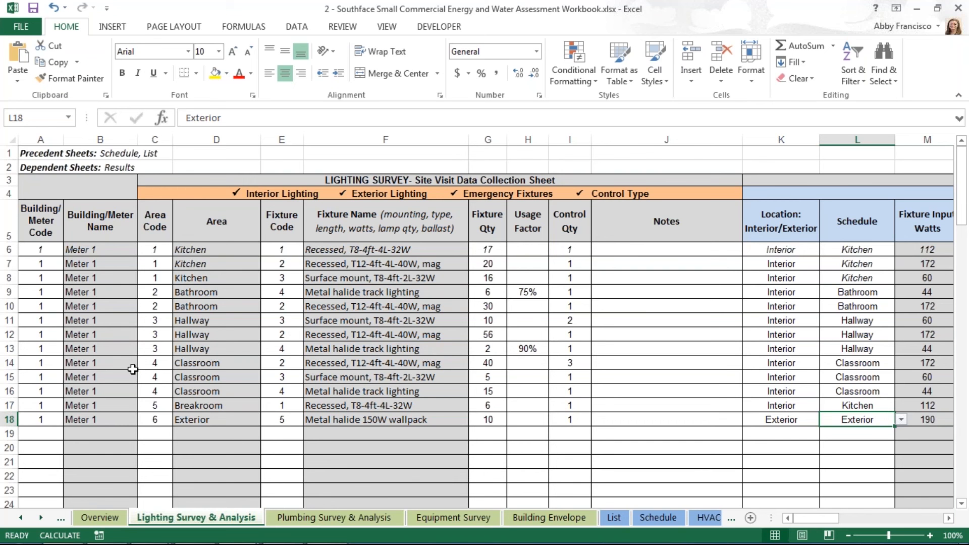
mouse_move(141, 339)
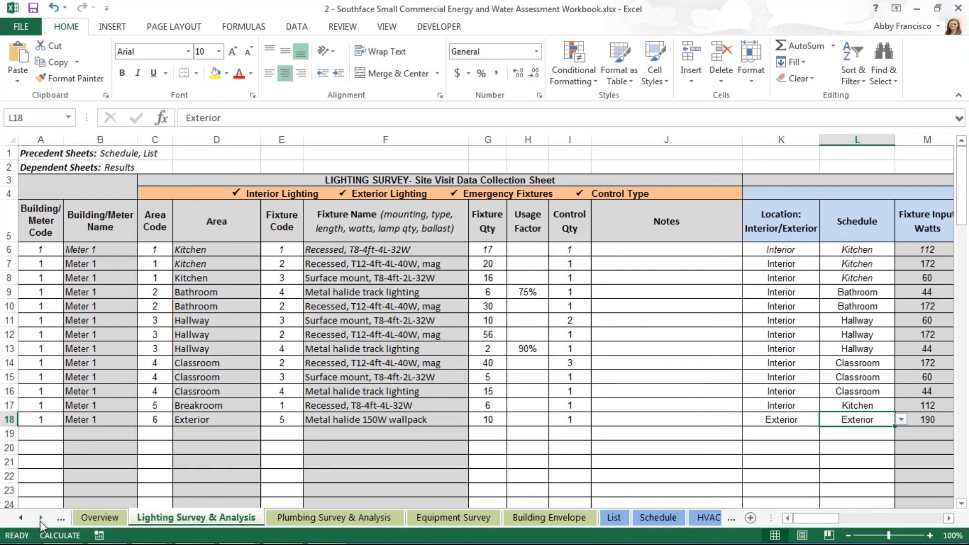
Bring up the workbook's full sheet list and choose the List sheet
click(57, 517)
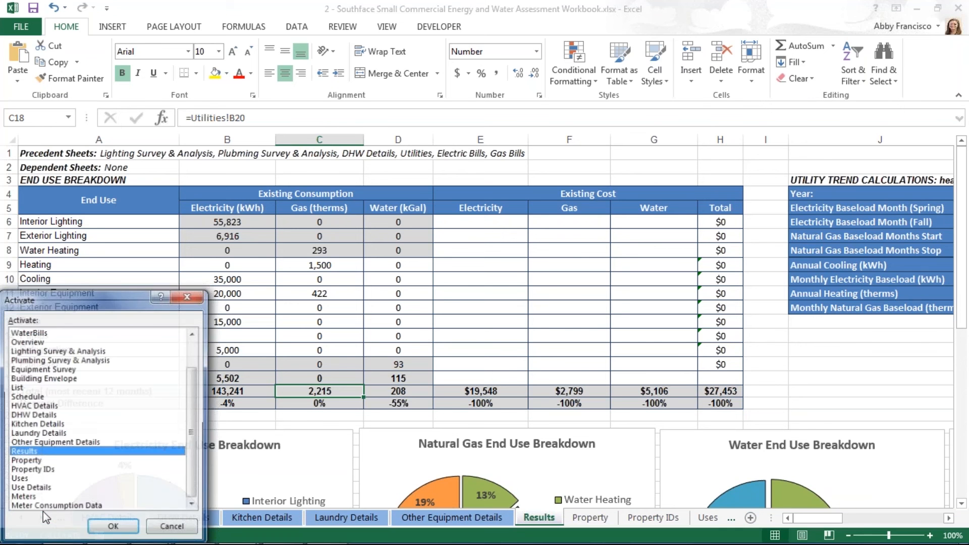
click(21, 387)
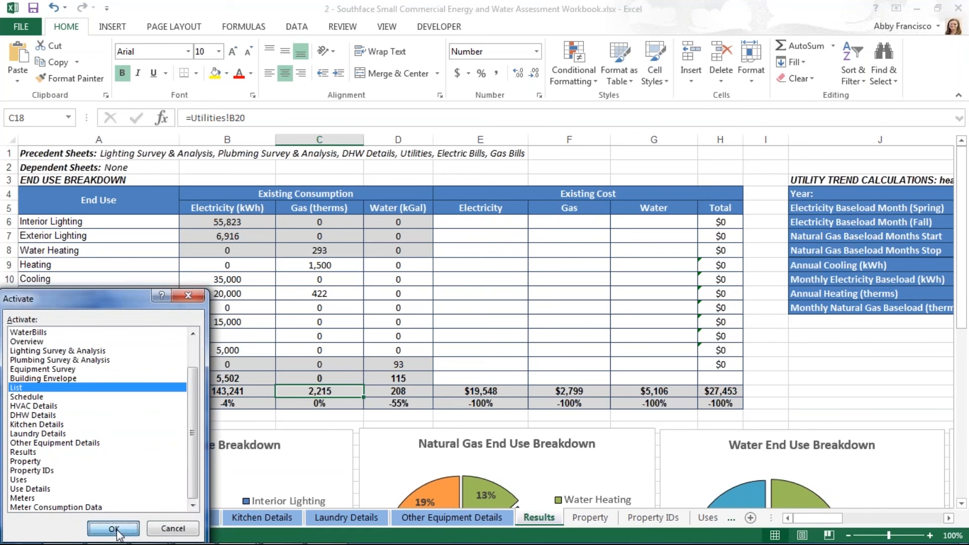
Enter proposed fixture 5 as an LED 150W MH equivalent at 42 watts and $350 fixture cost
click(110, 529)
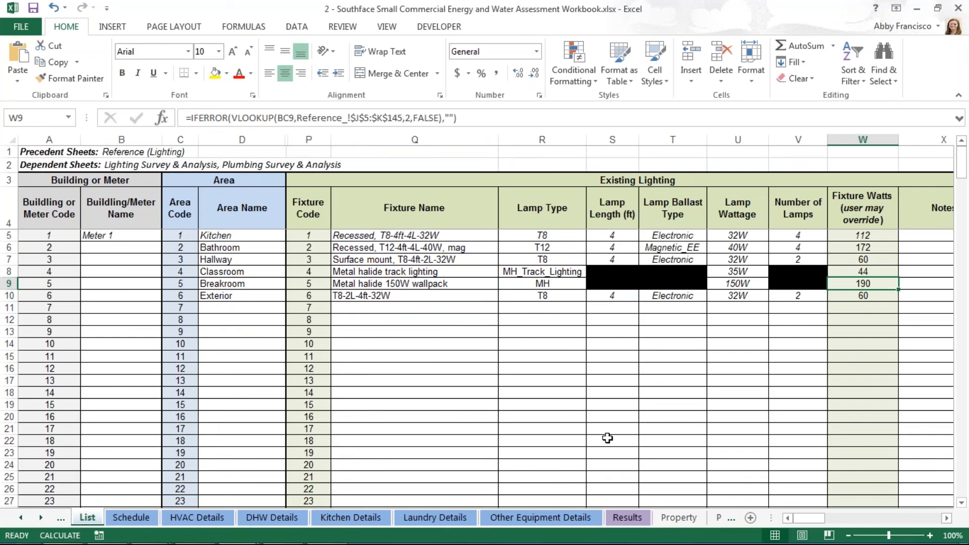
scroll(right, 3)
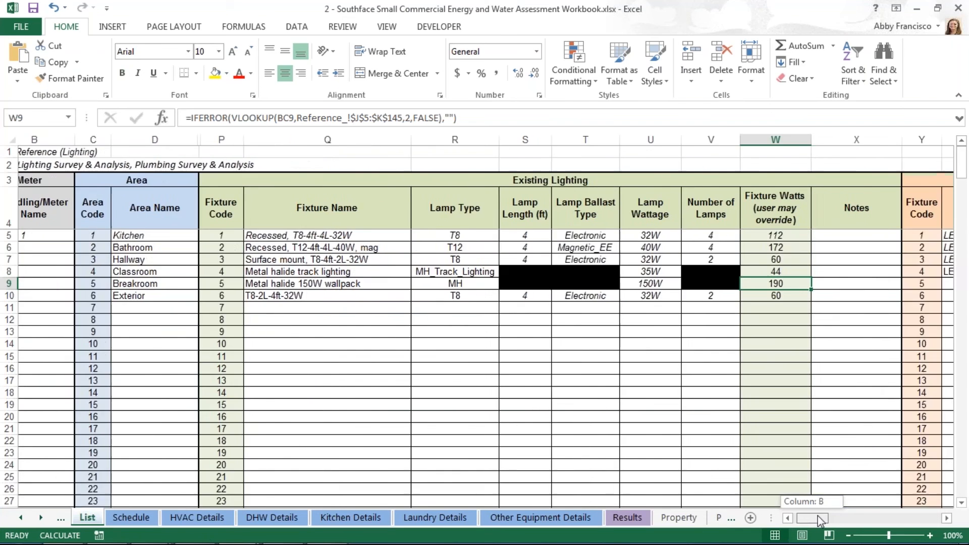
scroll(right, 3)
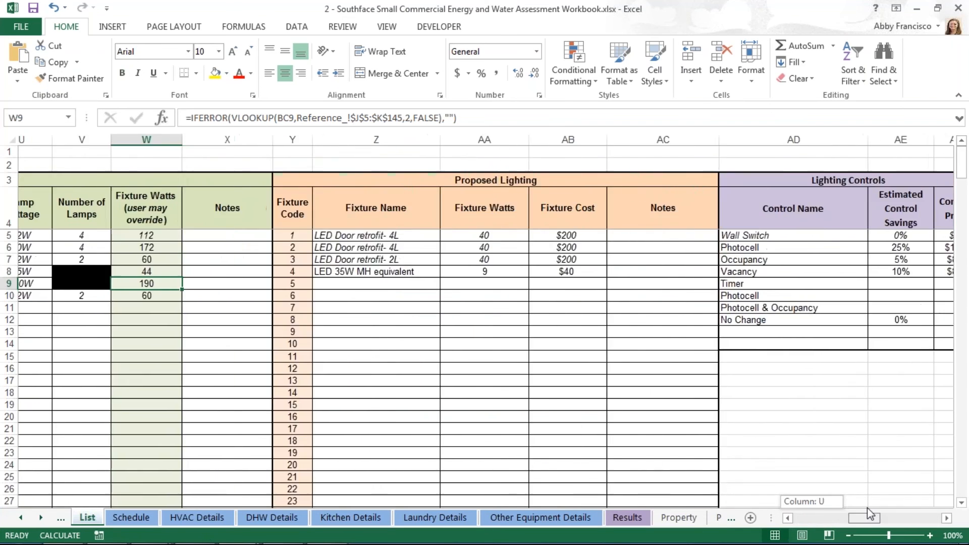
scroll(left, 3)
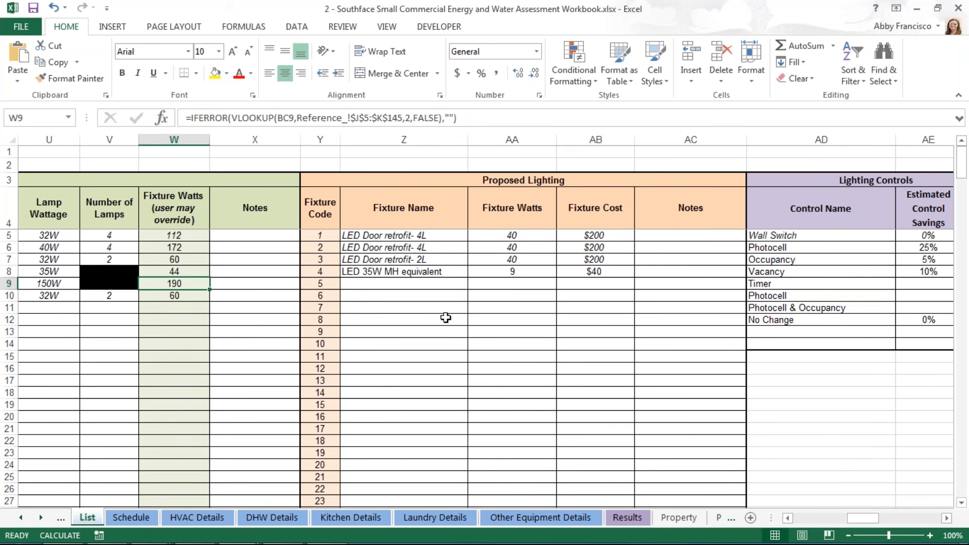
mouse_move(360, 286)
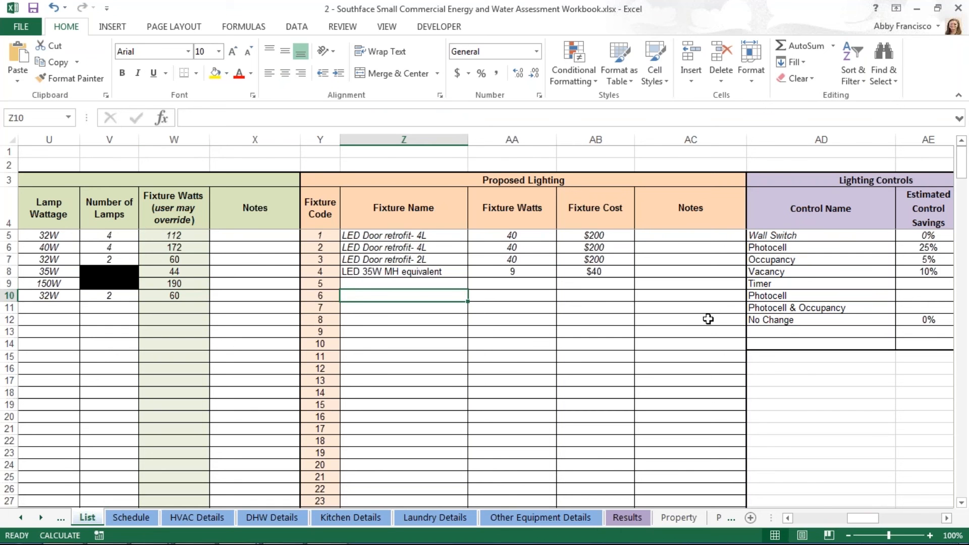
mouse_move(791, 327)
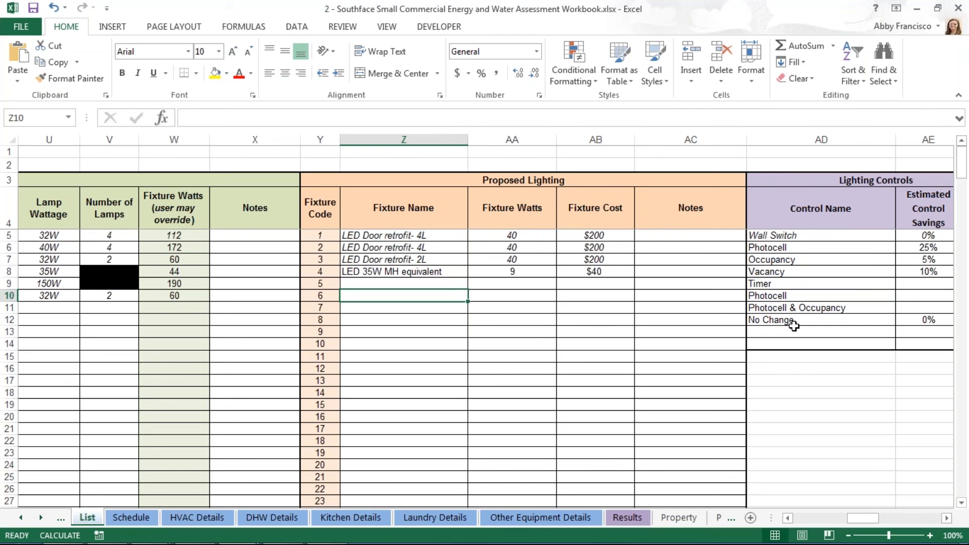
click(402, 282)
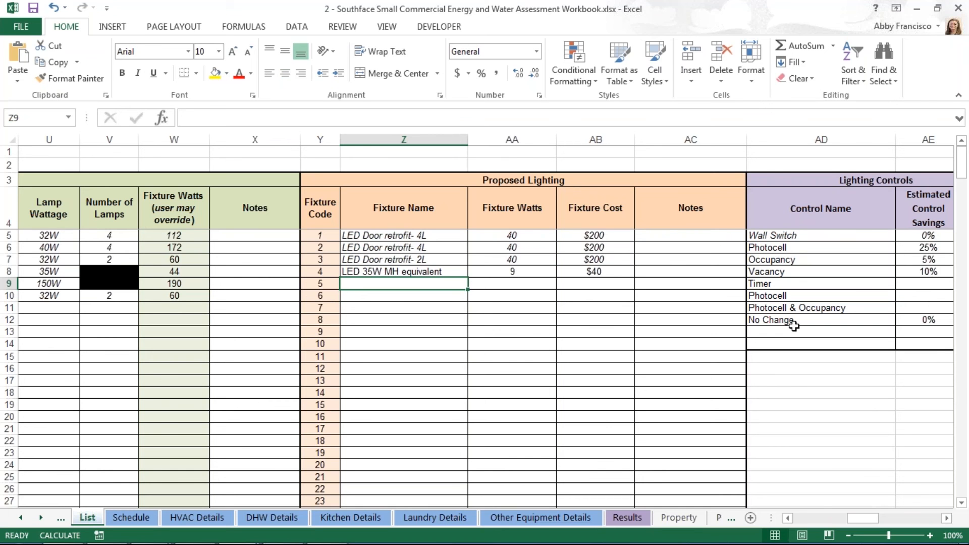
text(LED)
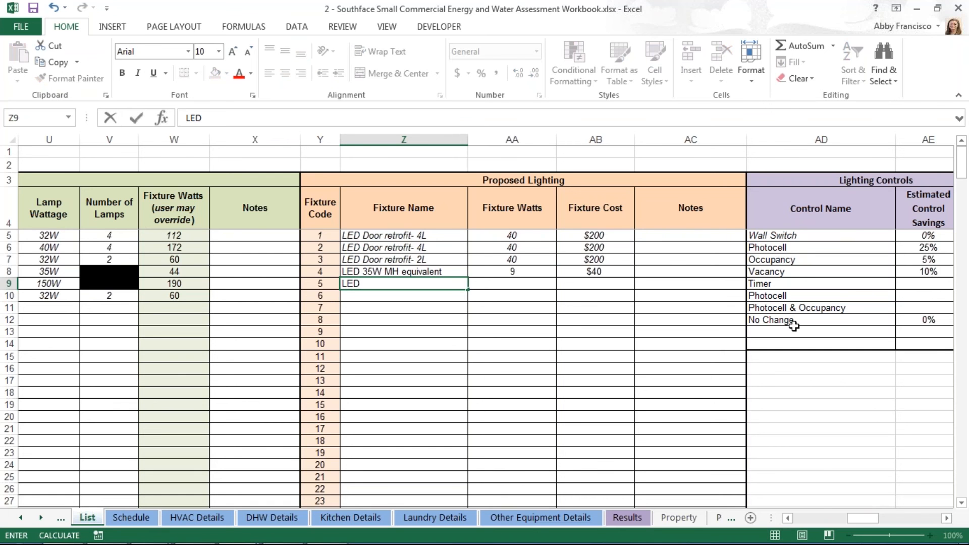
text(eqqui)
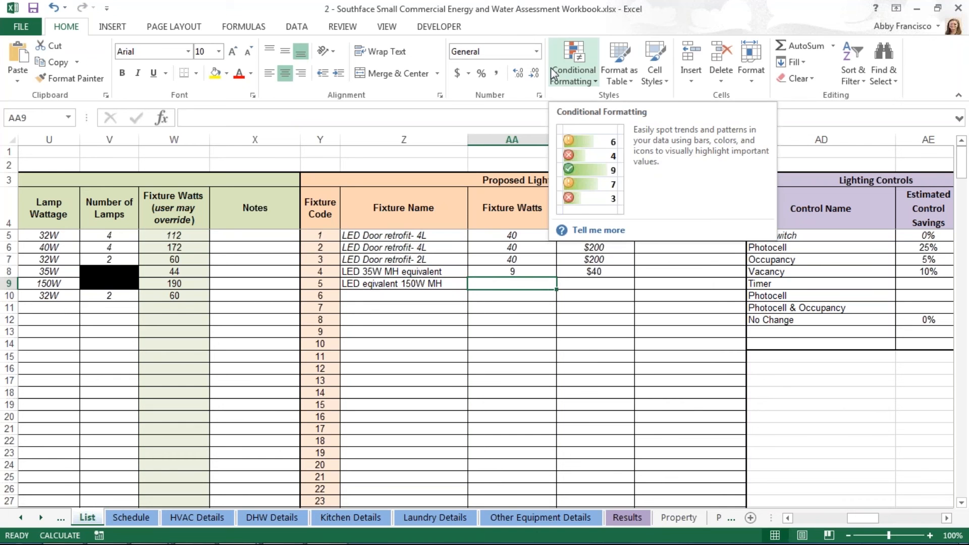
text(42)
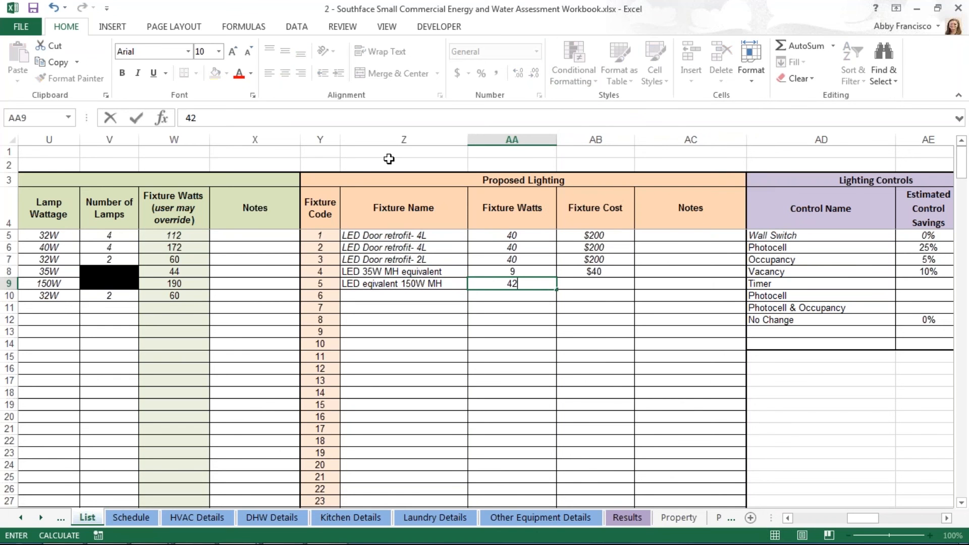
key(Enter)
text($)
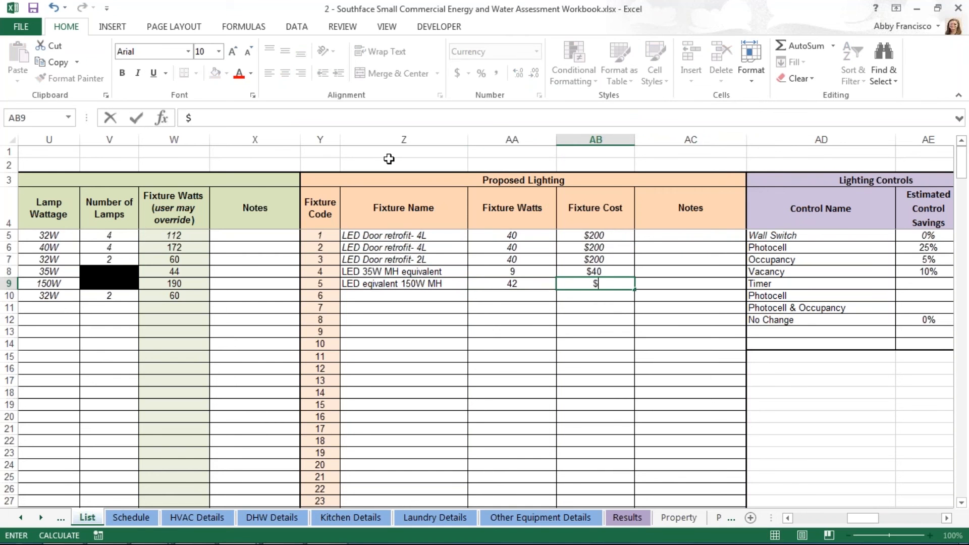
text(350)
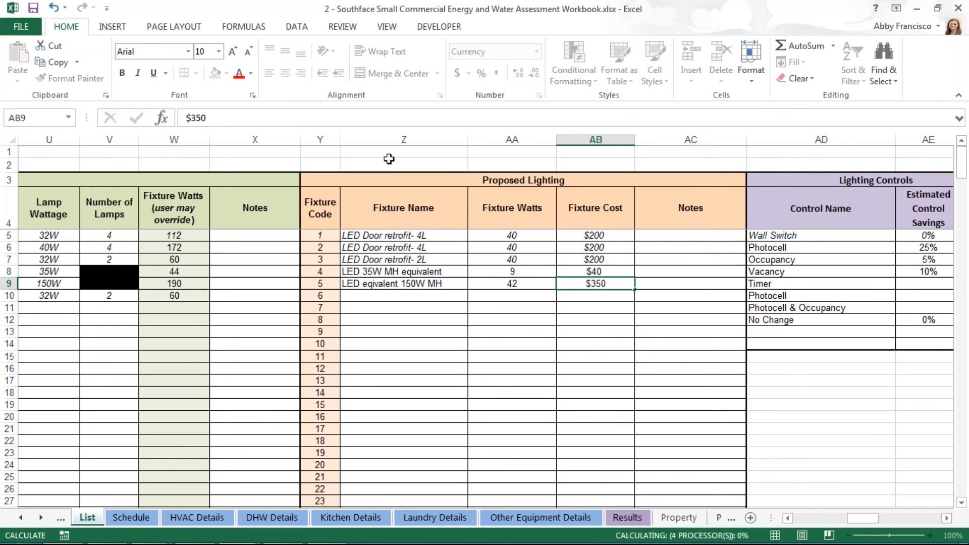
click(403, 295)
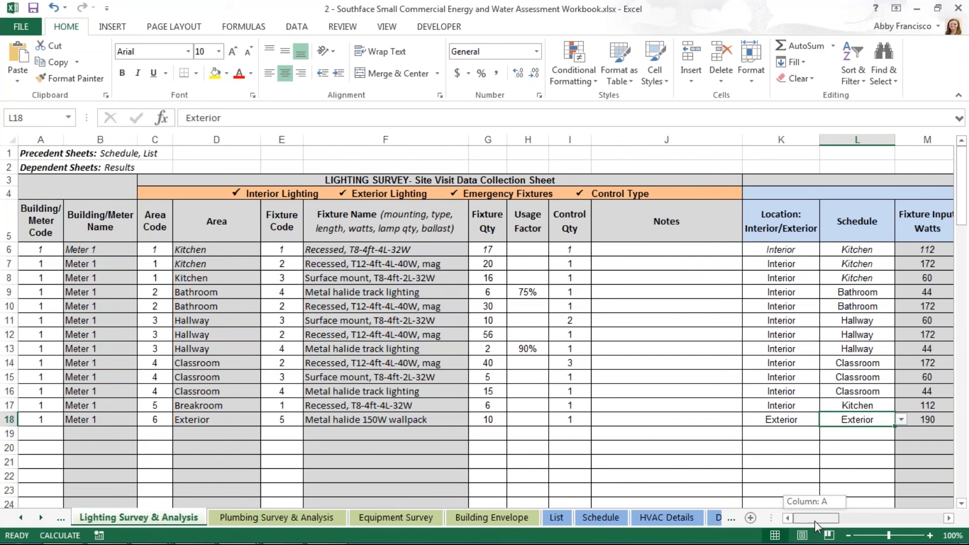
Choose Photocell as row 18's lighting control and check its payback formula
scroll(right, 3)
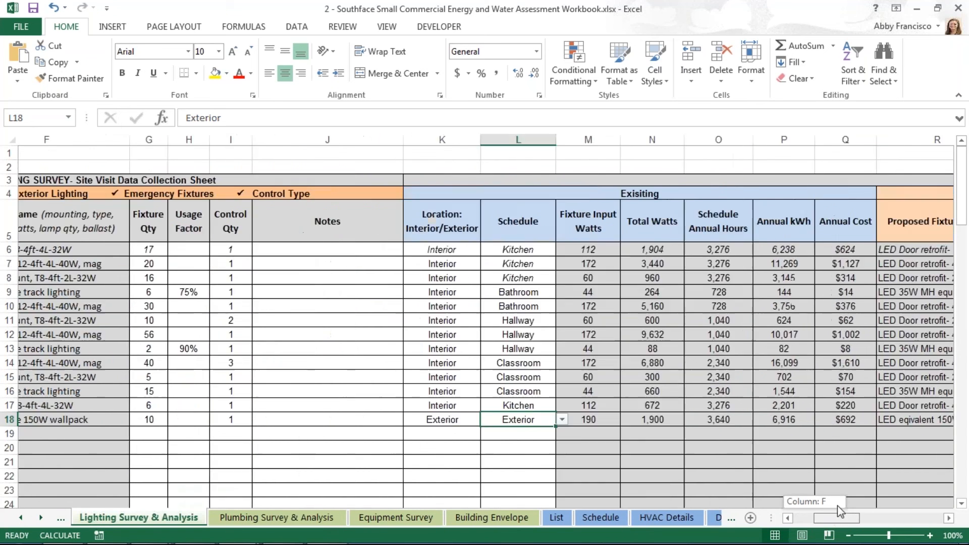
scroll(right, 3)
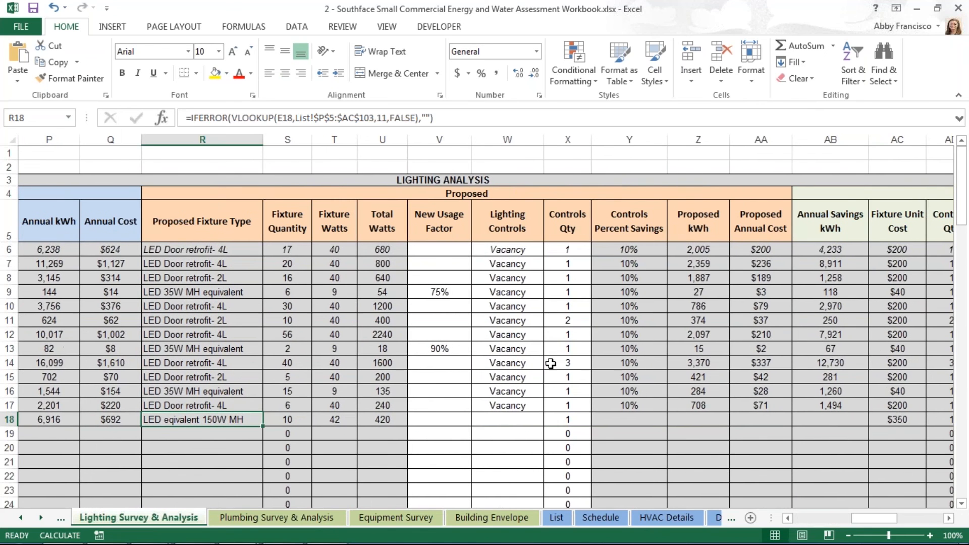
click(506, 418)
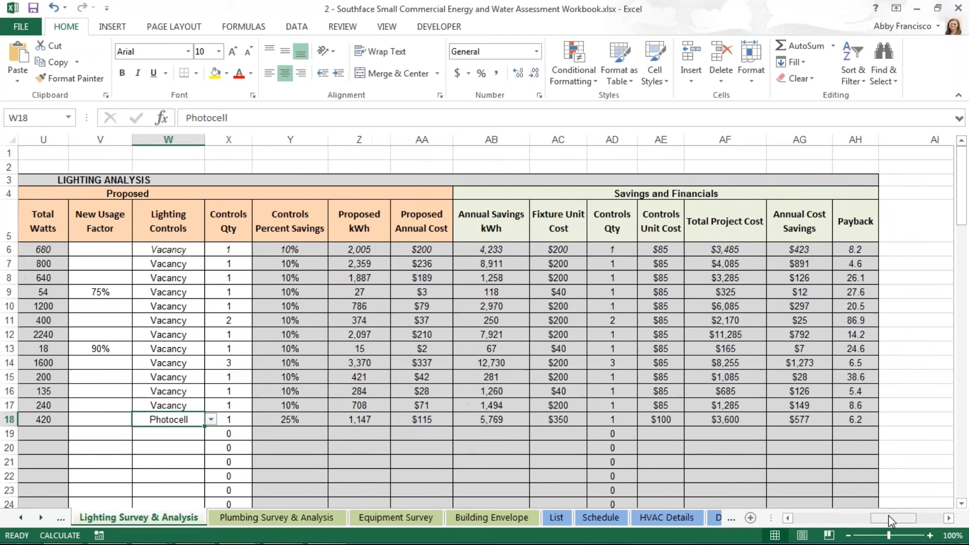
mouse_move(899, 513)
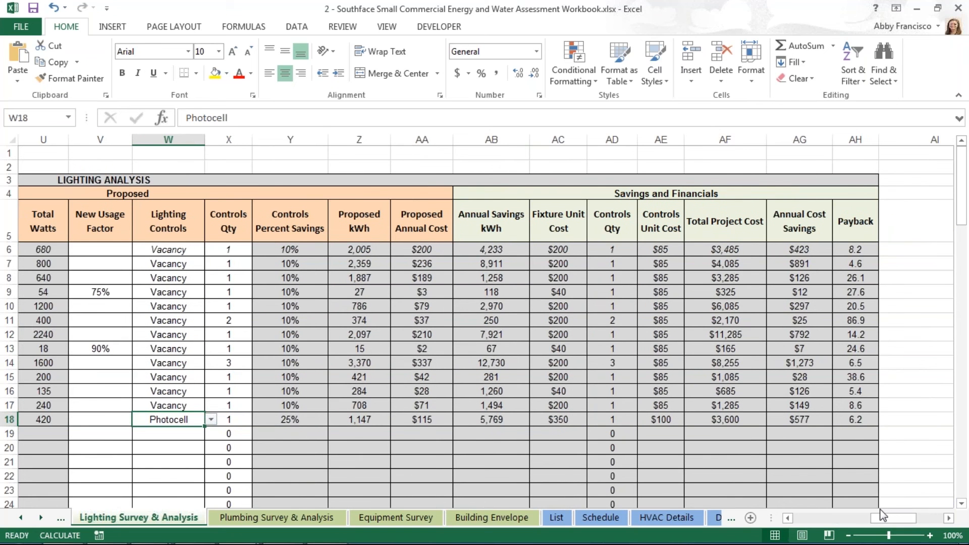
mouse_move(866, 420)
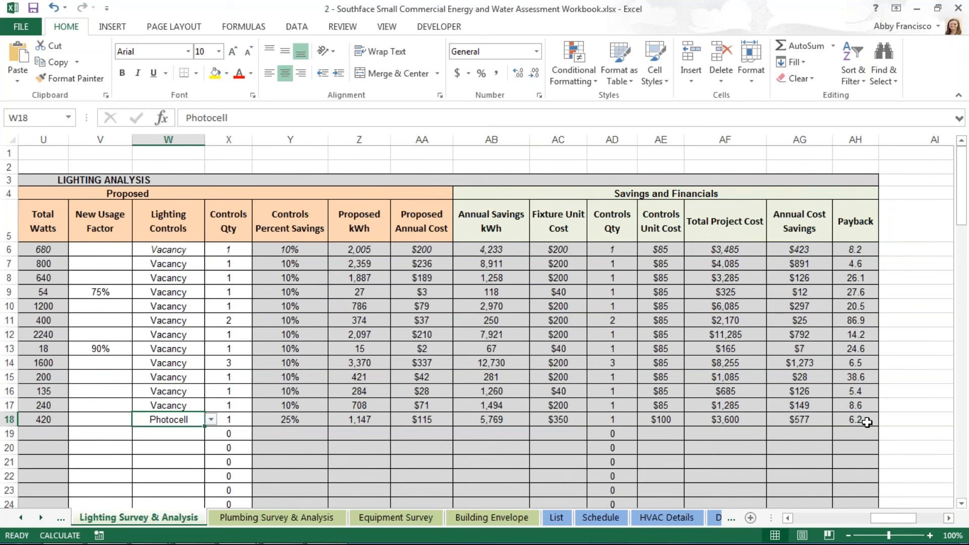
click(855, 419)
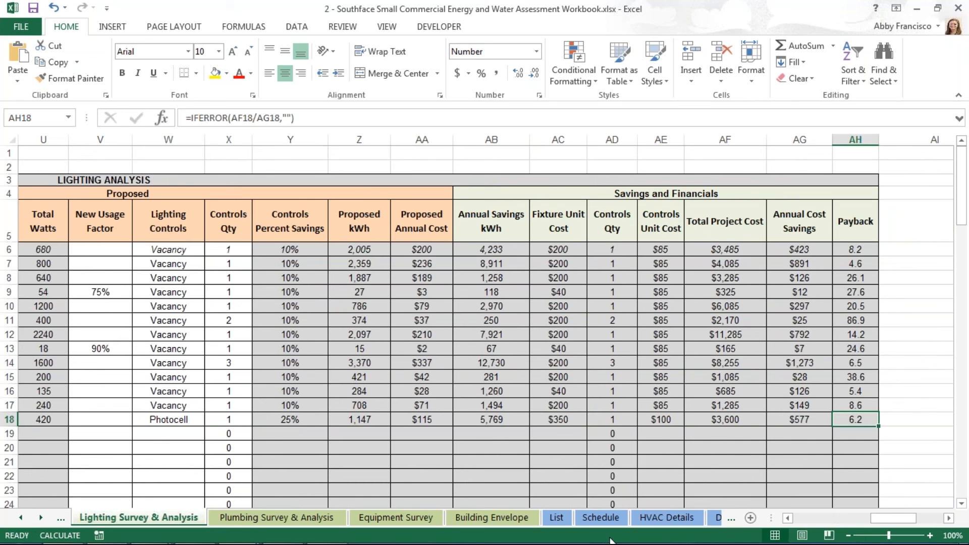
mouse_move(609, 461)
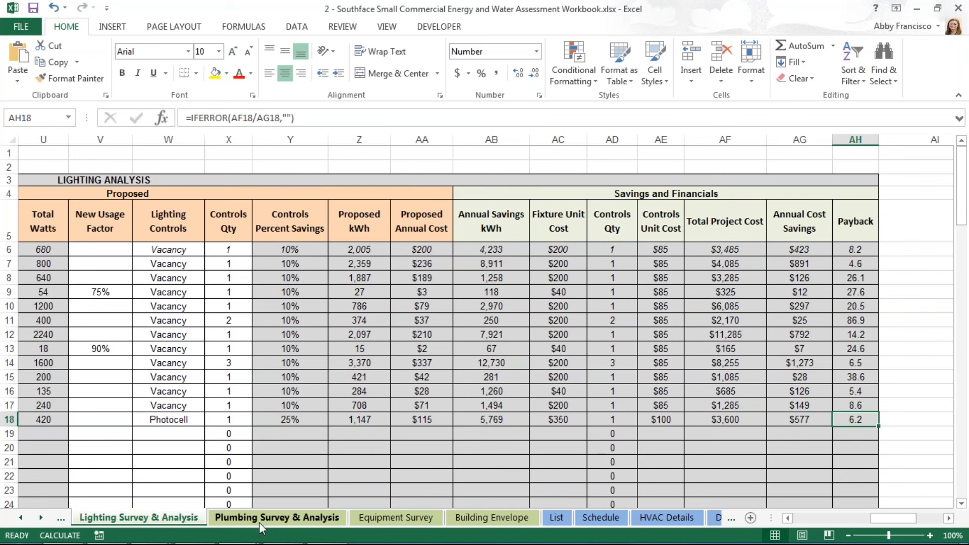
On Plumbing Survey & Analysis, start row 11 with area code 2, fixture type Toilet and quantity 5
click(275, 517)
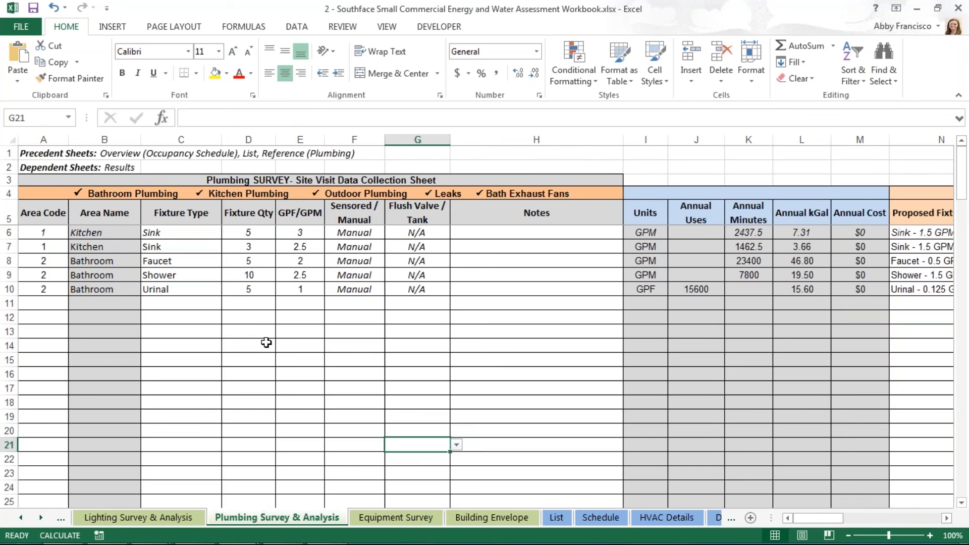
mouse_move(251, 334)
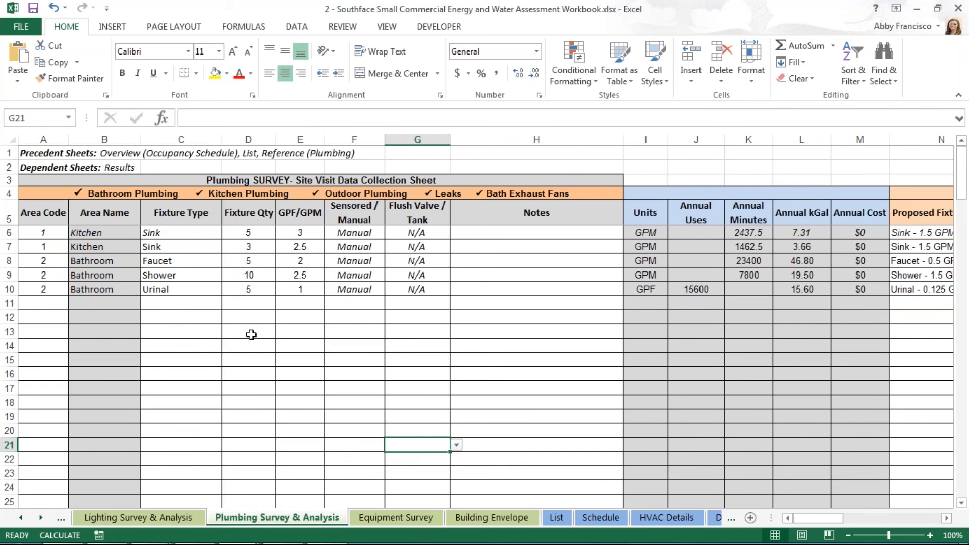
mouse_move(204, 343)
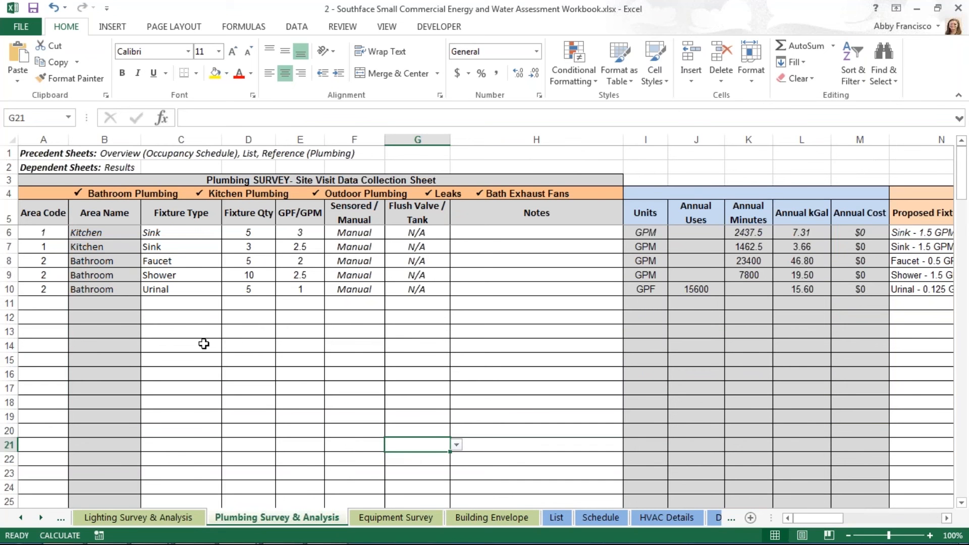
mouse_move(147, 361)
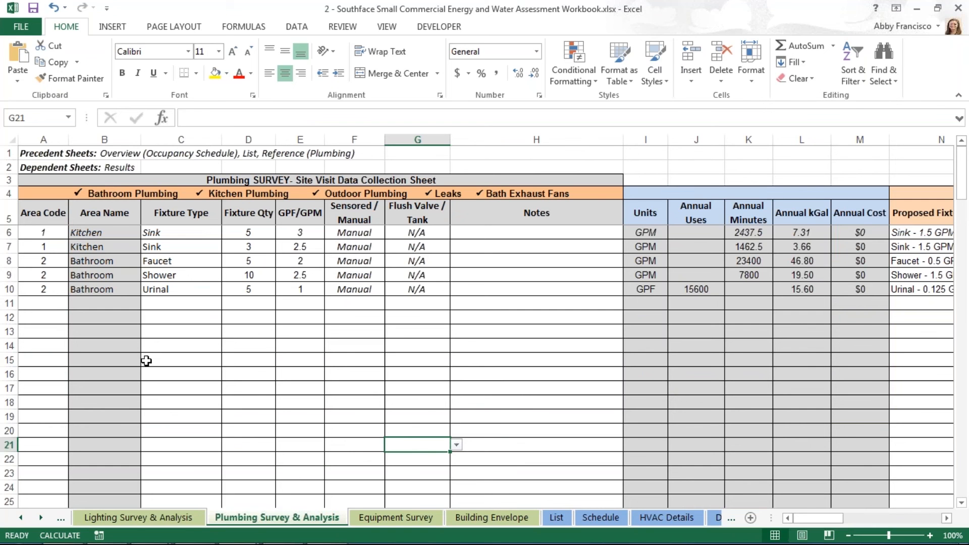
mouse_move(52, 304)
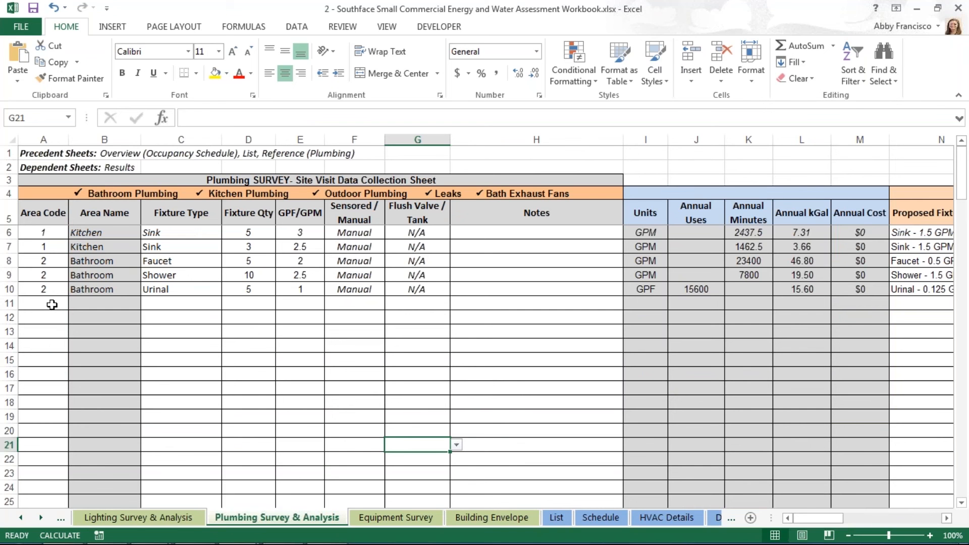
click(42, 302)
text(2)
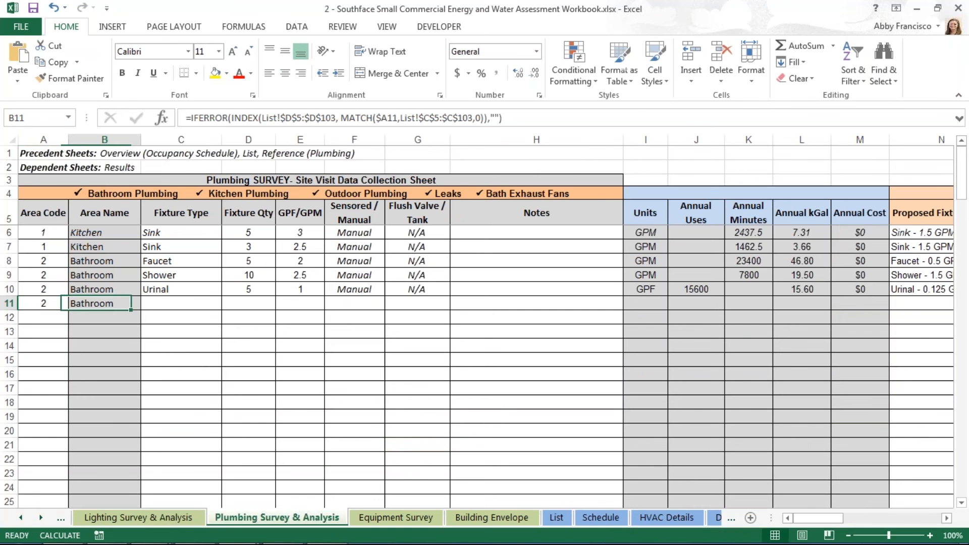
click(180, 303)
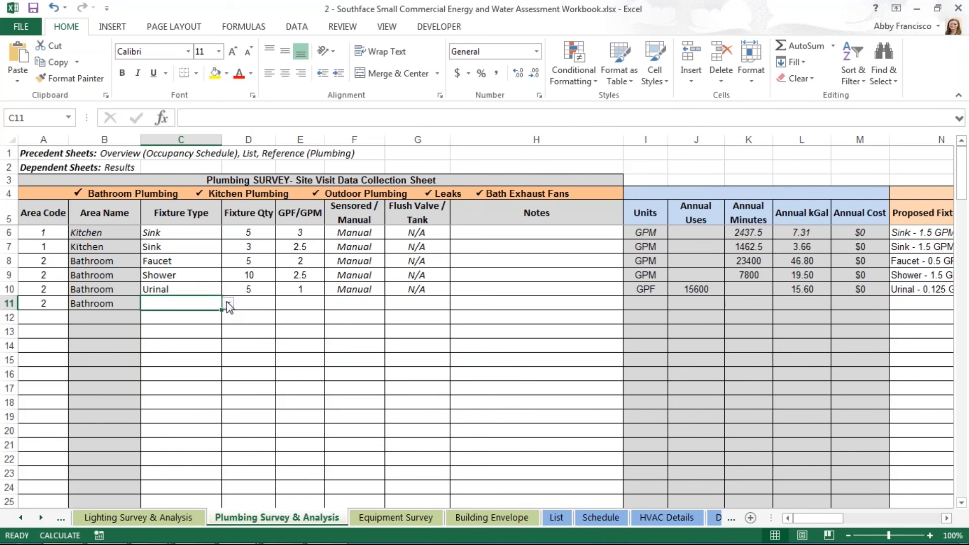
click(226, 302)
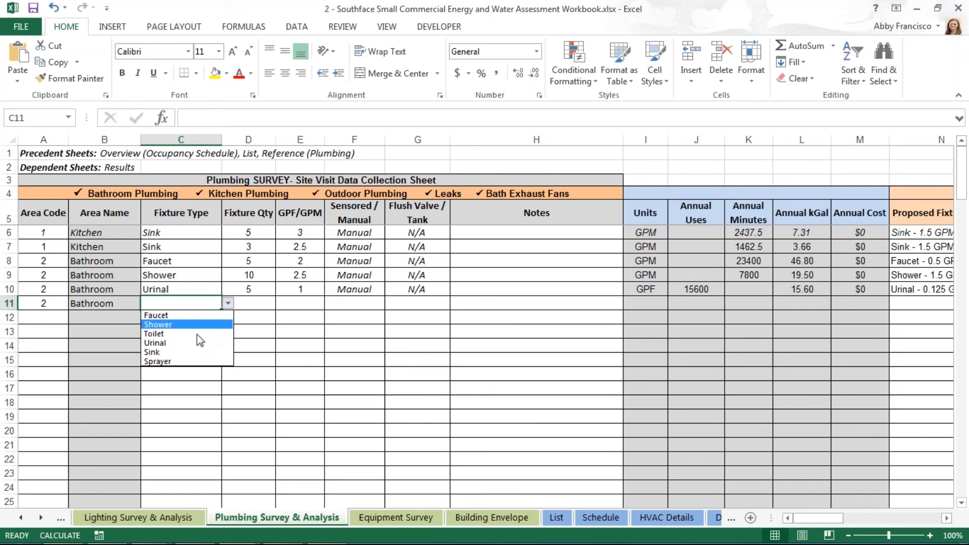
click(155, 333)
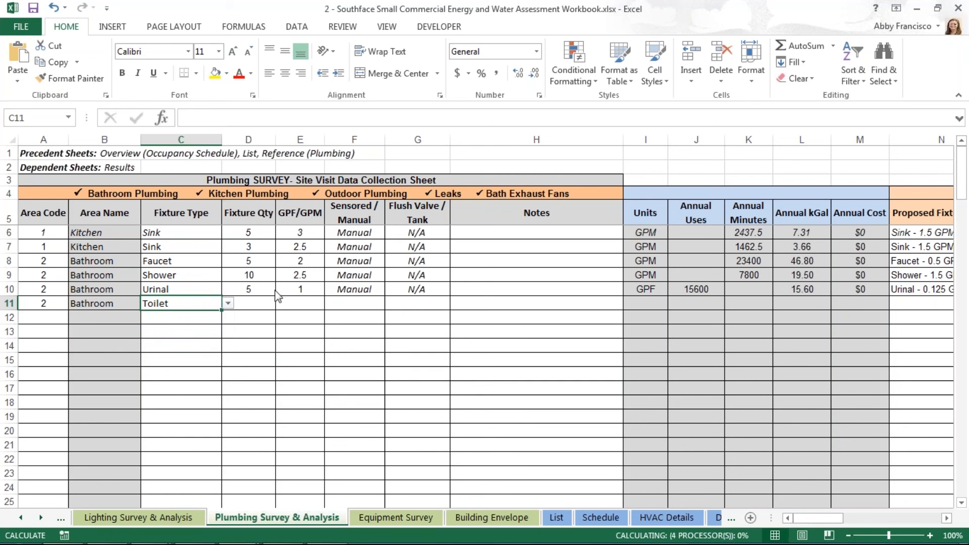
click(248, 303)
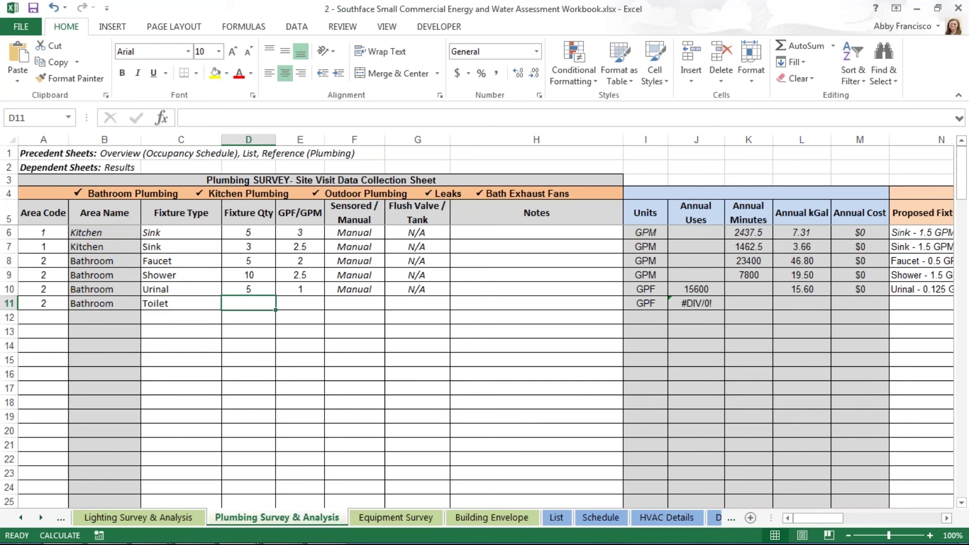
text(5)
click(300, 303)
text(3)
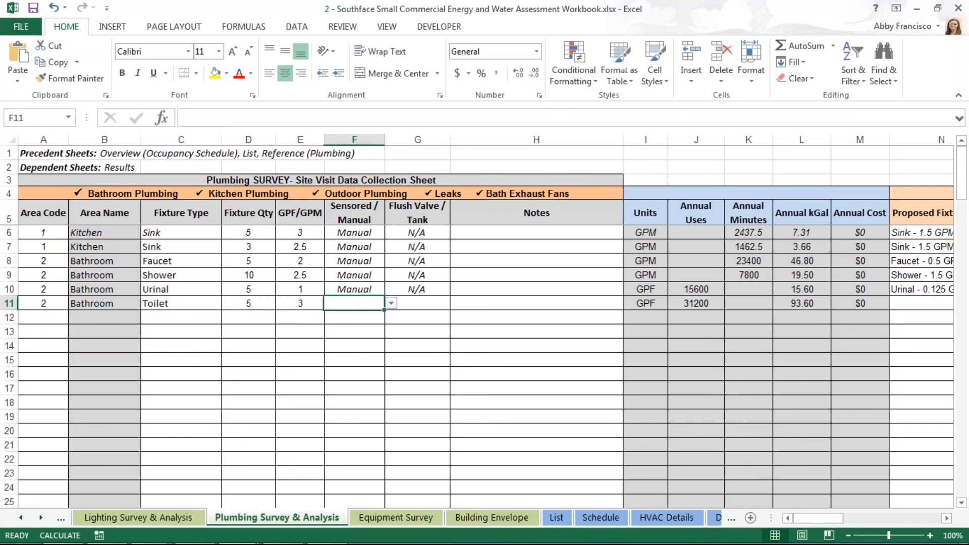
Mark the row 11 toilets as Manual operation with Flush Valve
click(389, 302)
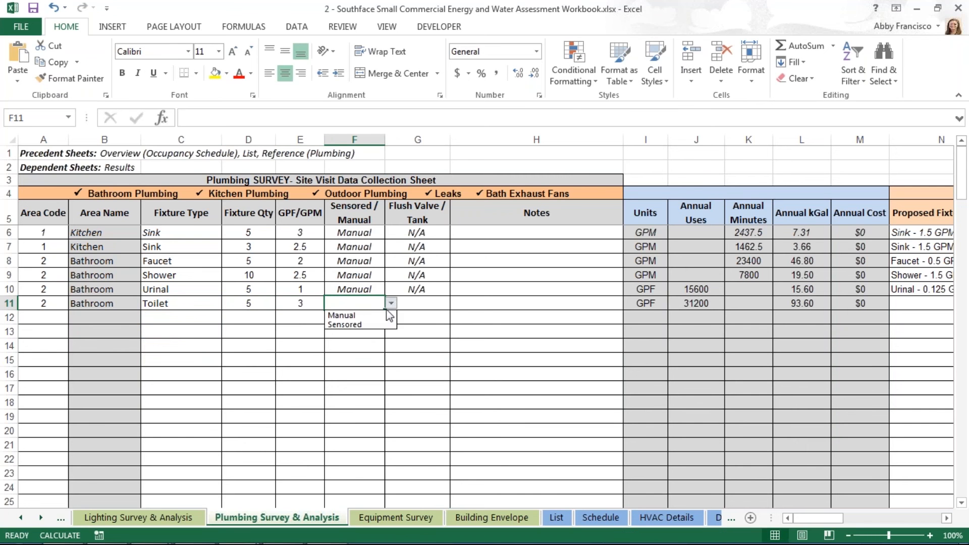
click(341, 315)
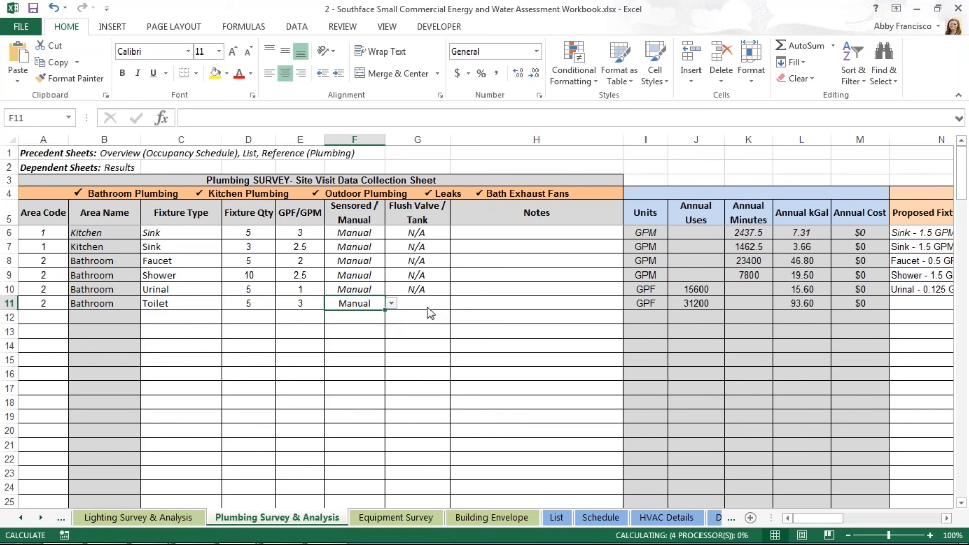
click(456, 303)
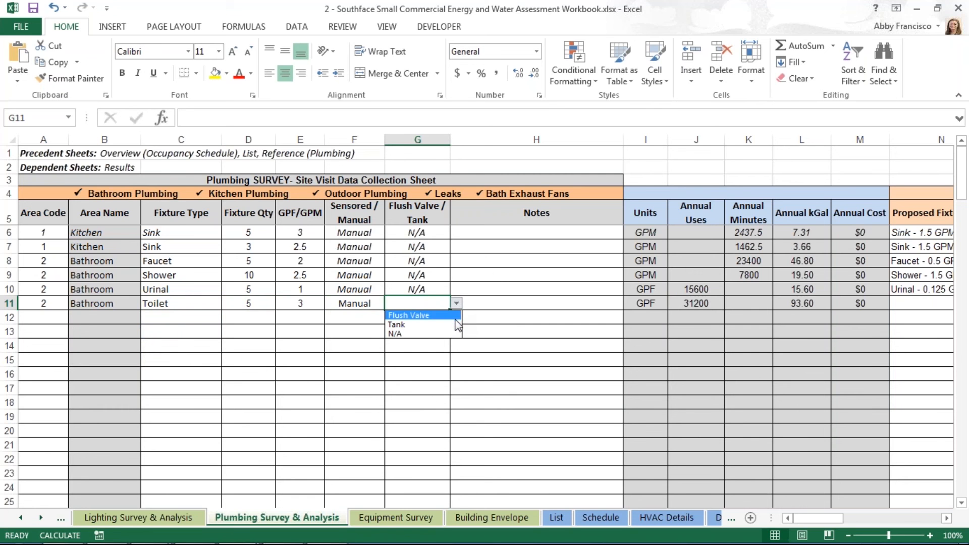
click(409, 315)
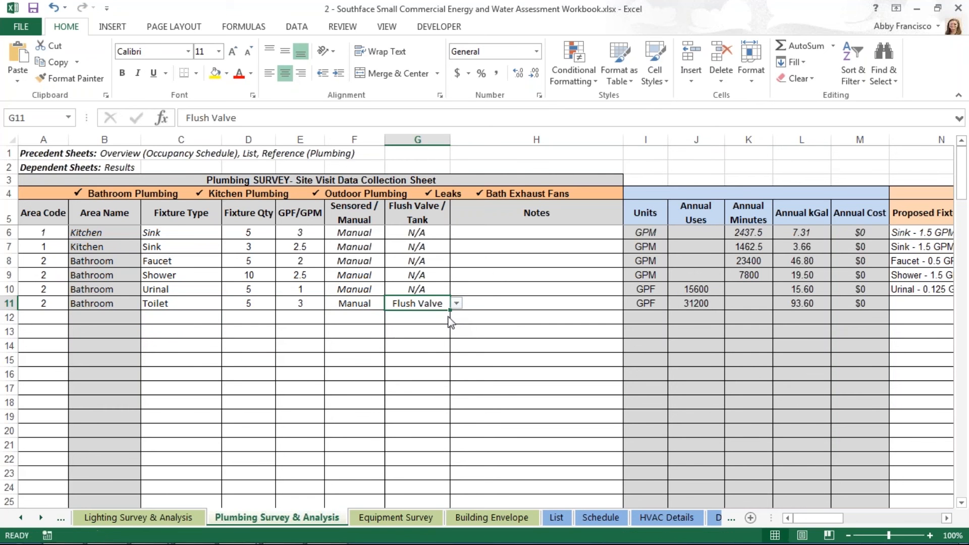
mouse_move(688, 417)
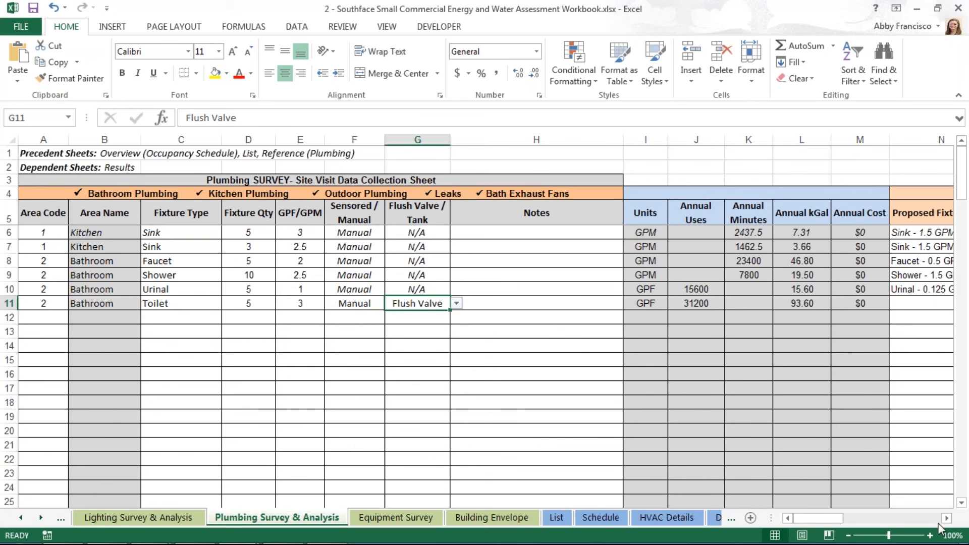
mouse_move(942, 523)
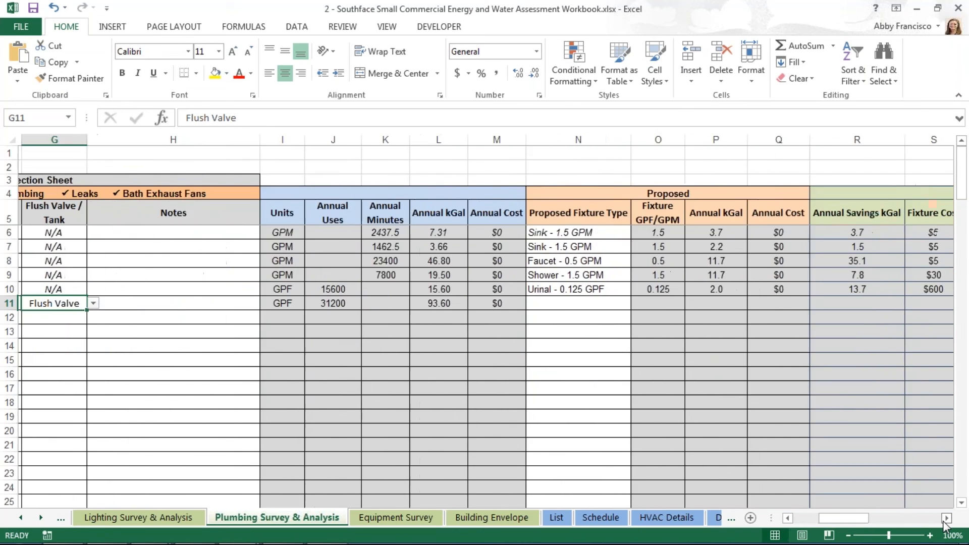
Propose a 1.28 GPF toilet replacement for row 11 in the savings columns
scroll(right, 3)
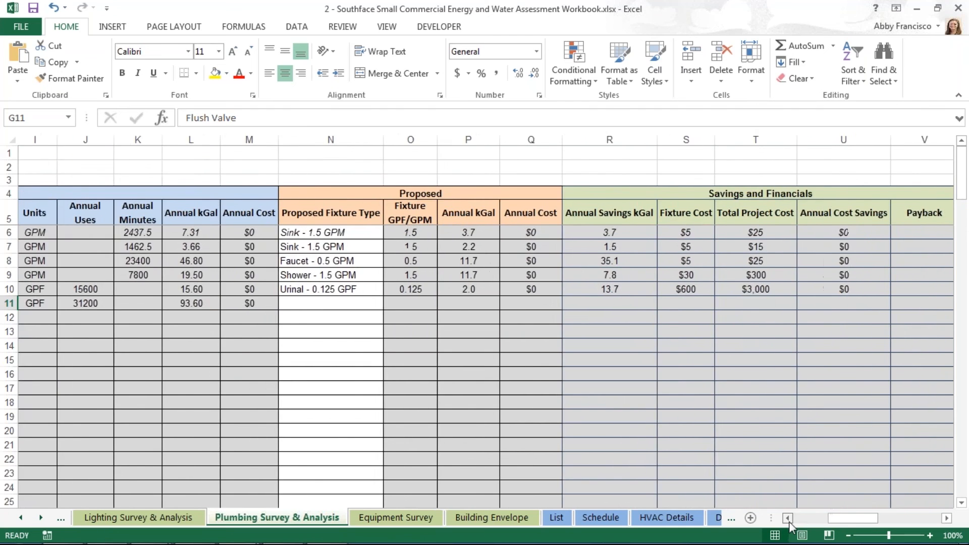
click(567, 303)
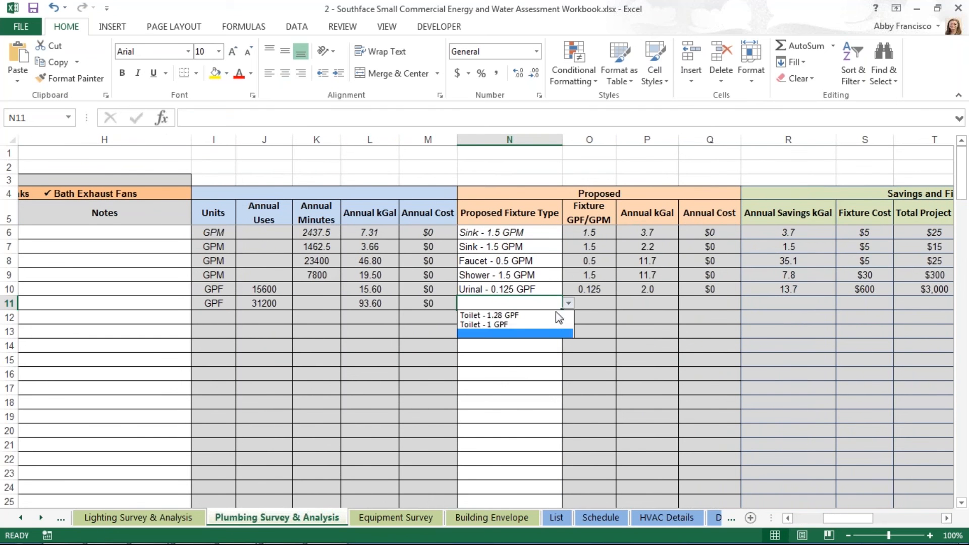
click(496, 315)
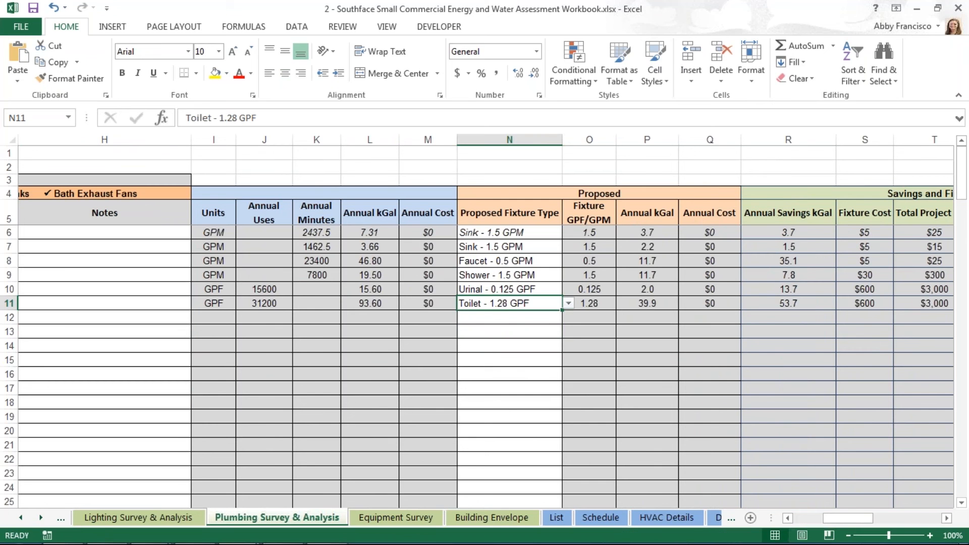
mouse_move(249, 311)
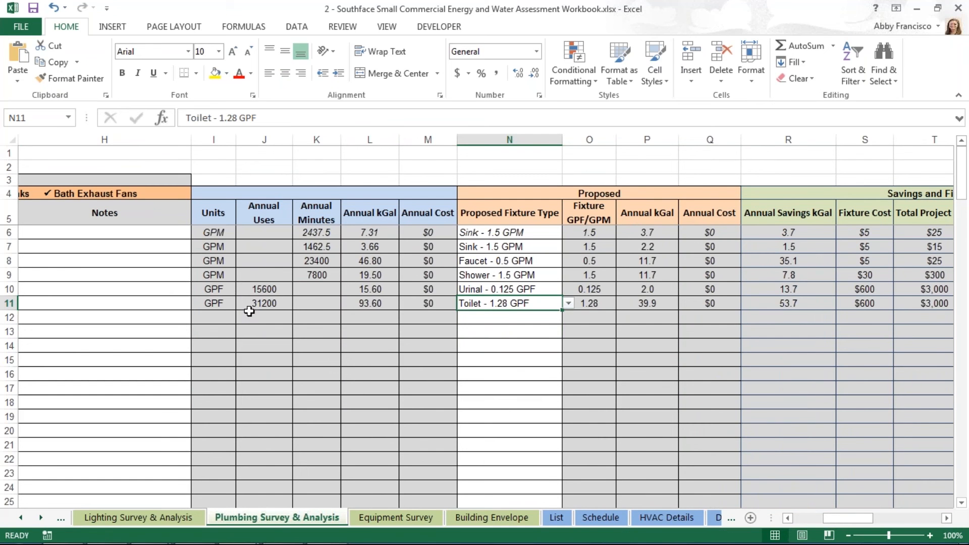
mouse_move(274, 302)
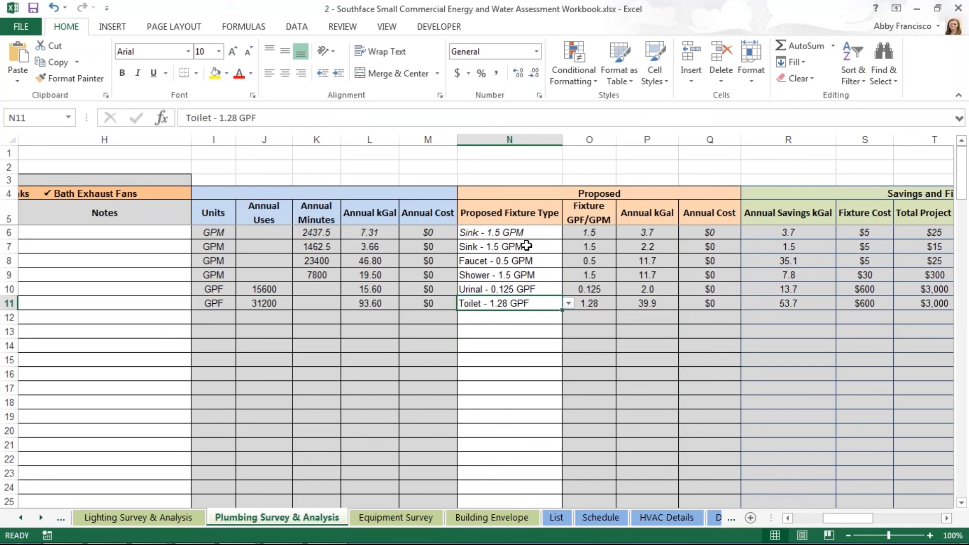
mouse_move(531, 248)
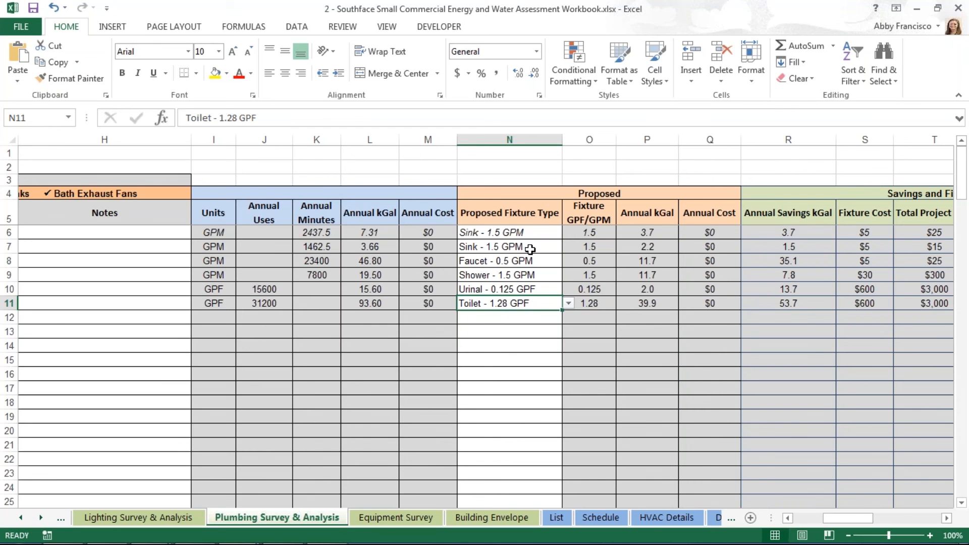
mouse_move(920, 519)
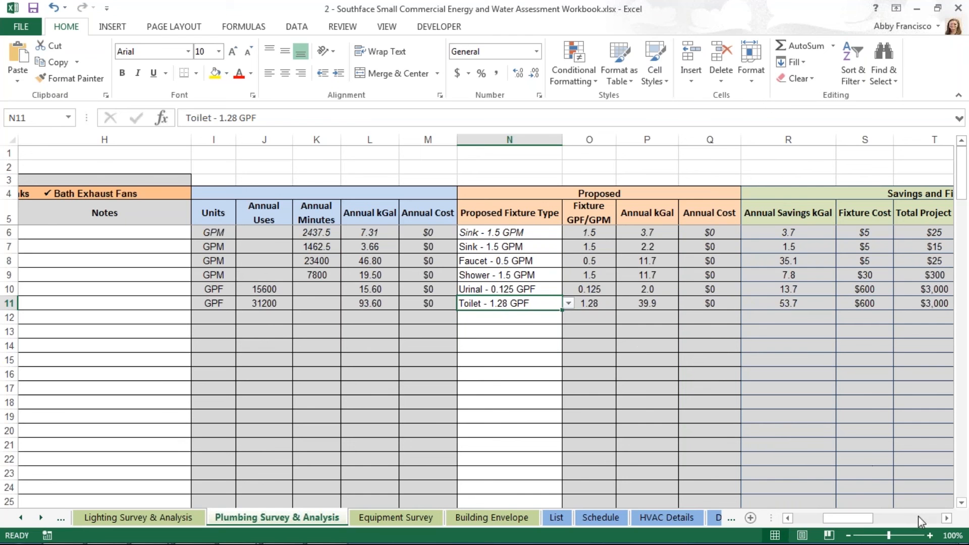
mouse_move(861, 517)
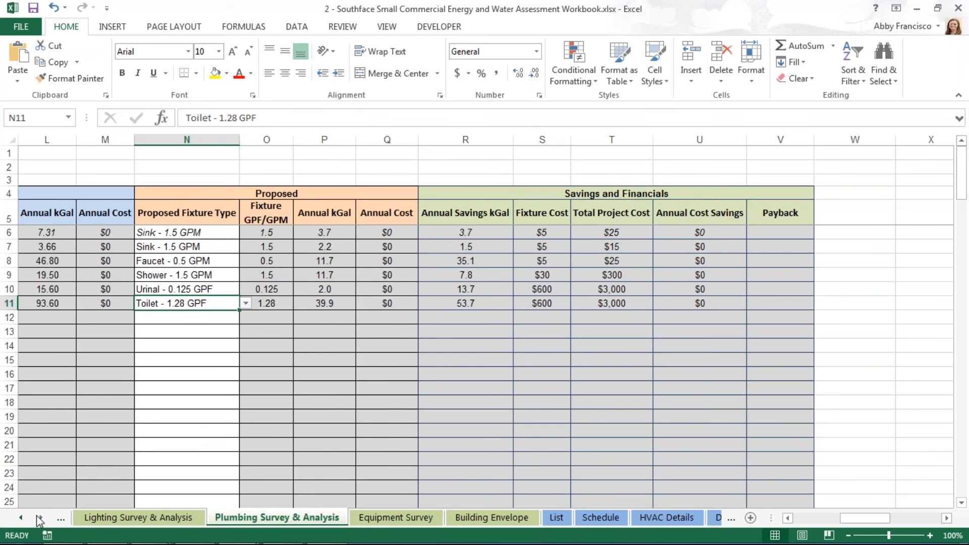
Jump to the Utilities sheet via the workbook's sheet list to review the rates
right_click(59, 517)
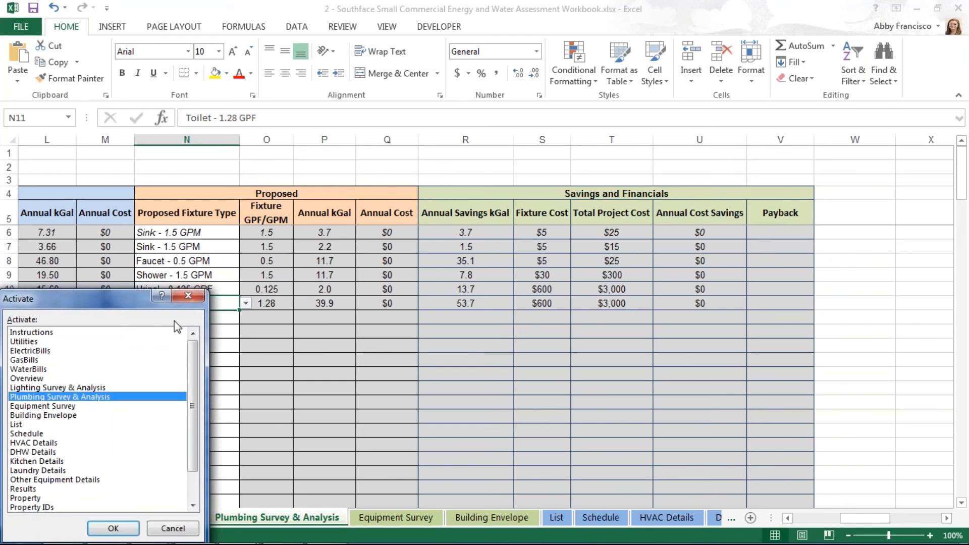
click(22, 341)
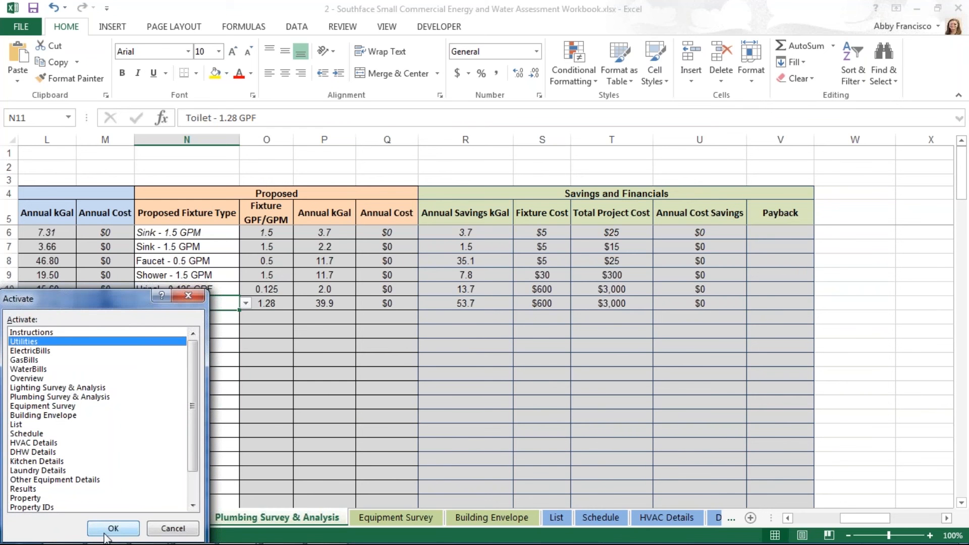
click(113, 529)
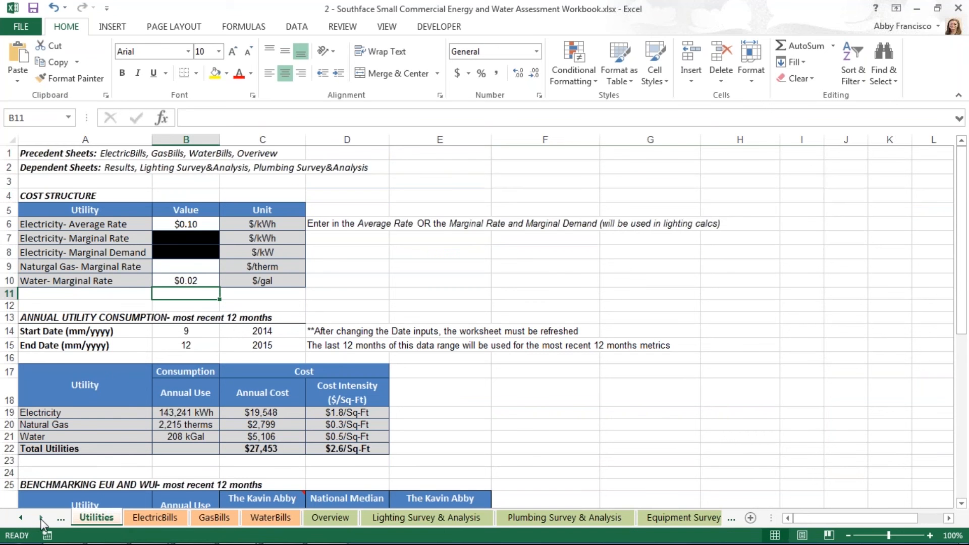
Return to Plumbing Survey & Analysis, now showing $1,073 savings and 2.80-year payback
right_click(35, 517)
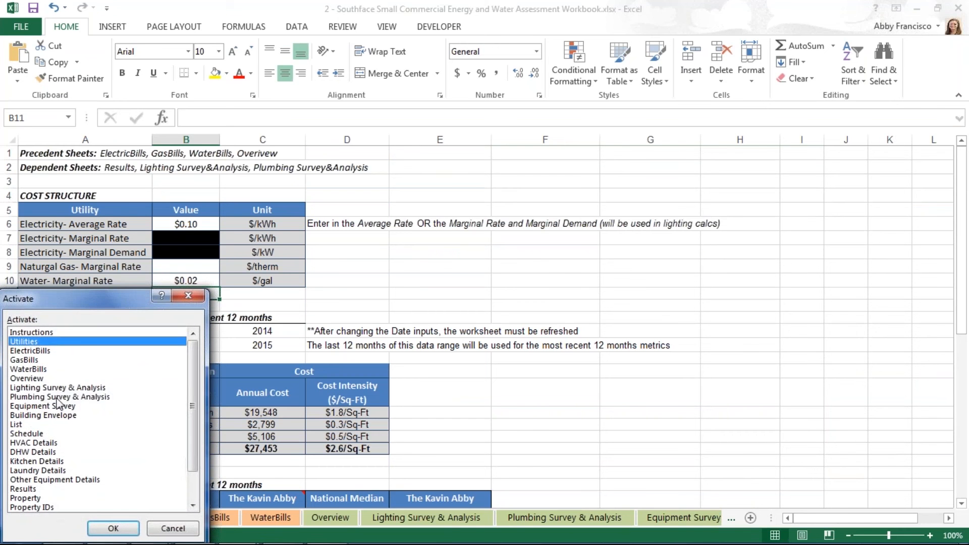
click(61, 396)
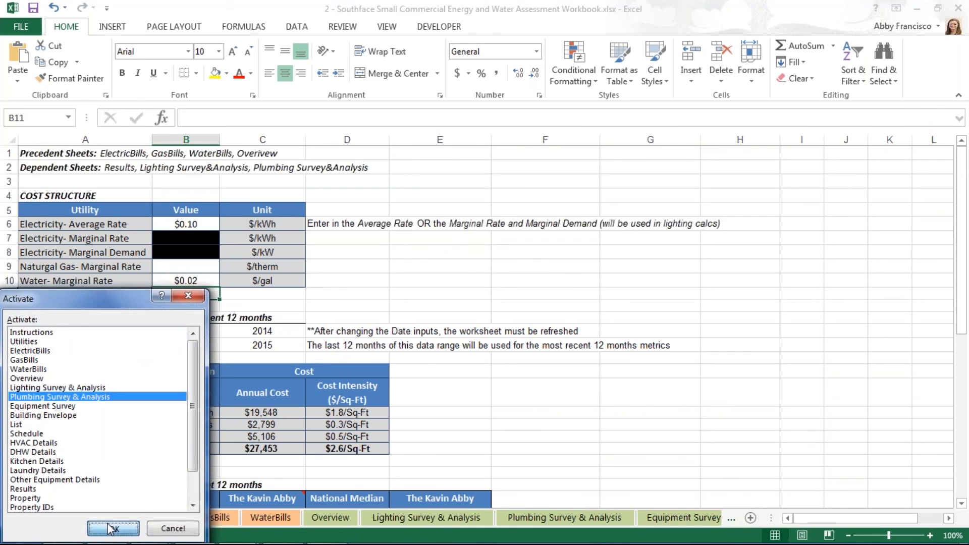
click(113, 529)
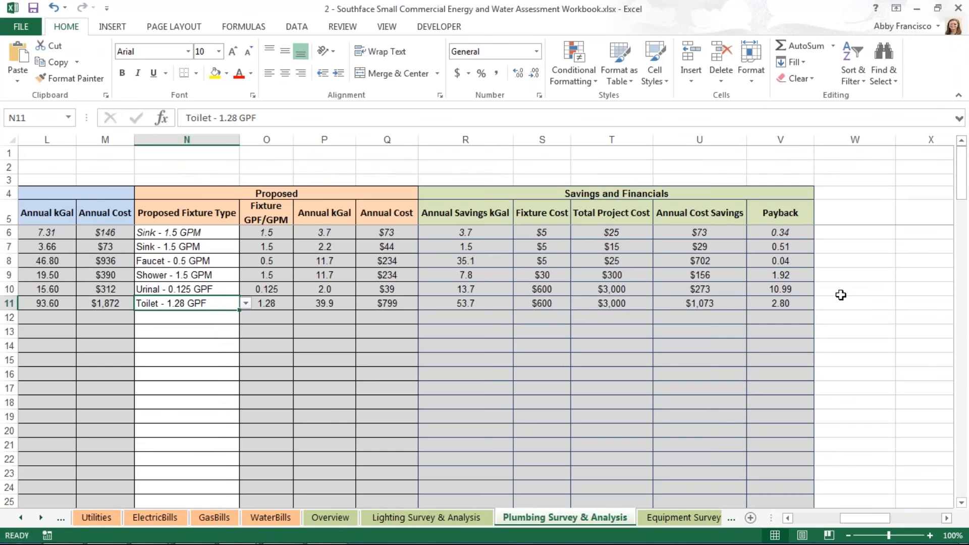
mouse_move(834, 301)
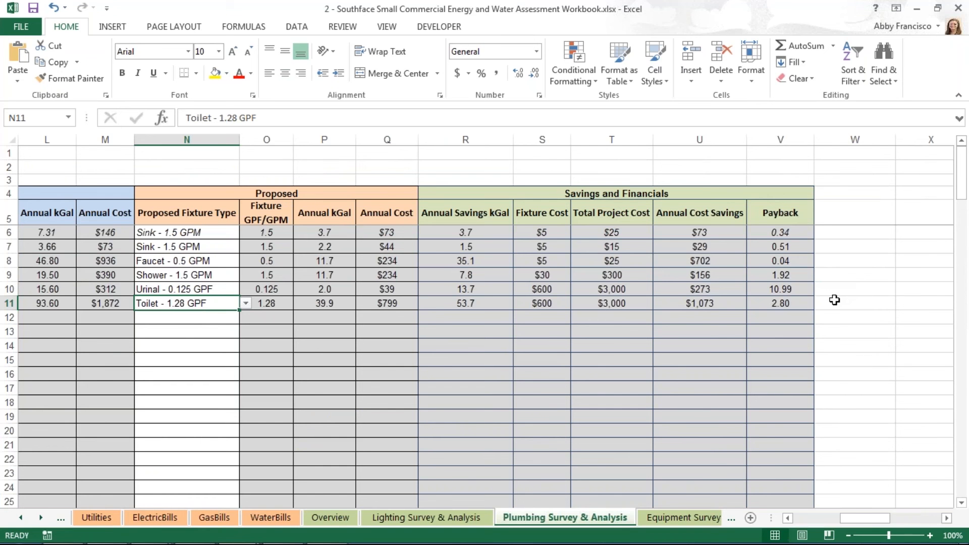
mouse_move(813, 304)
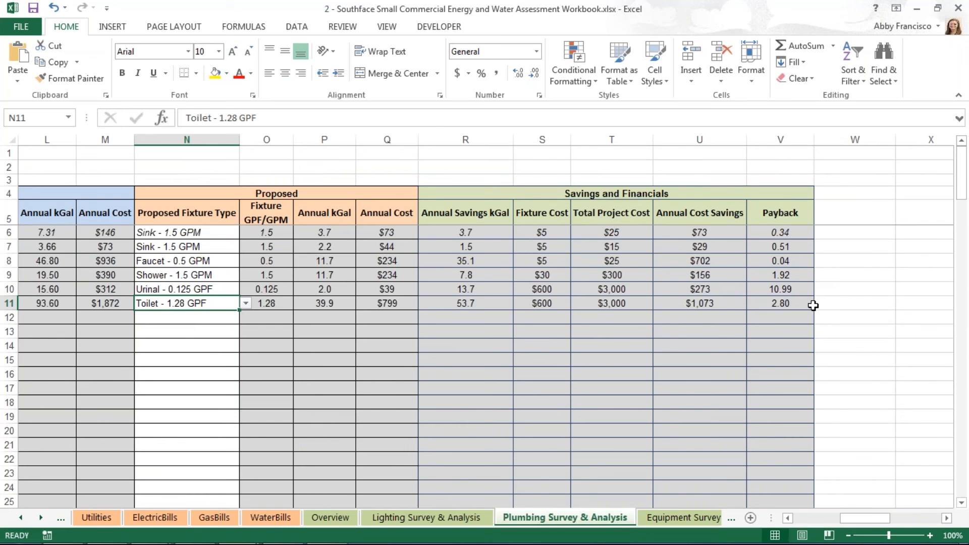
mouse_move(829, 450)
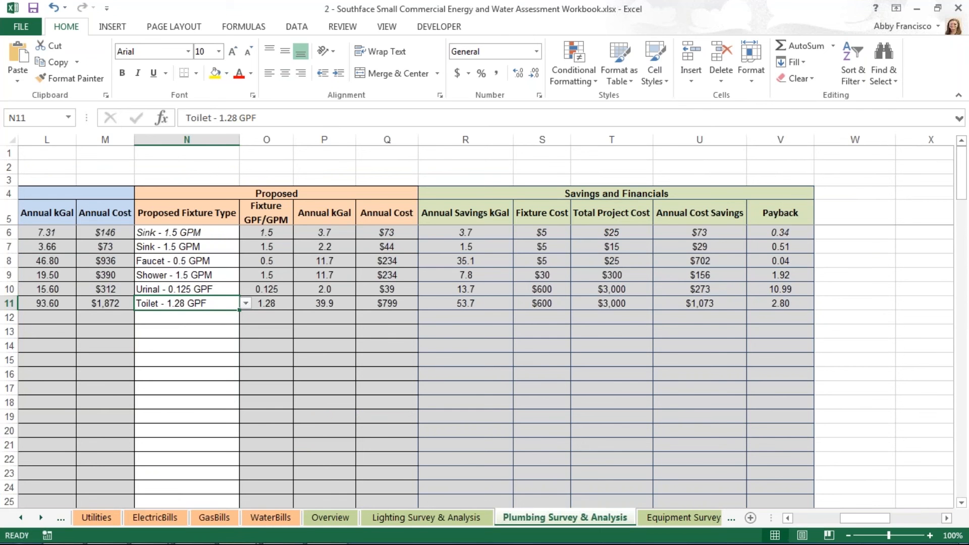
mouse_move(9, 518)
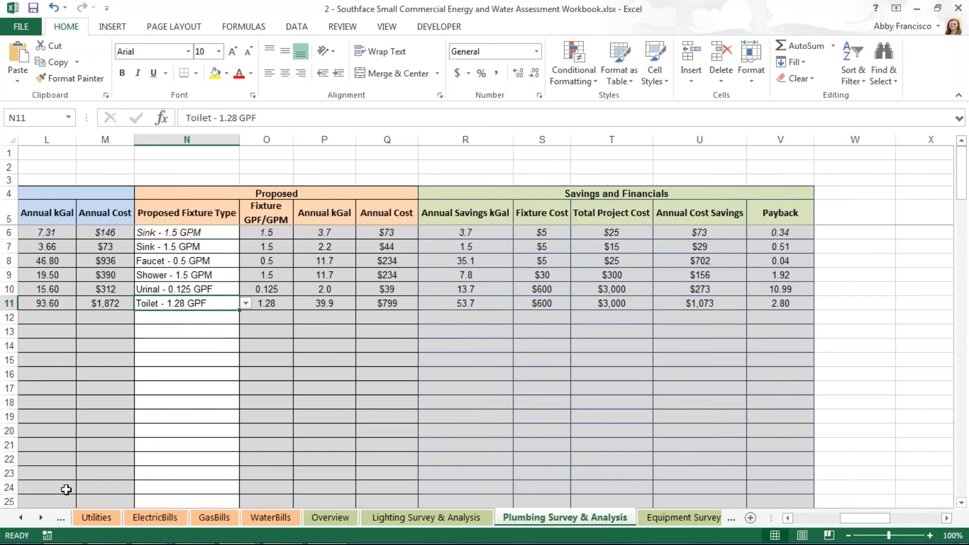
mouse_move(42, 514)
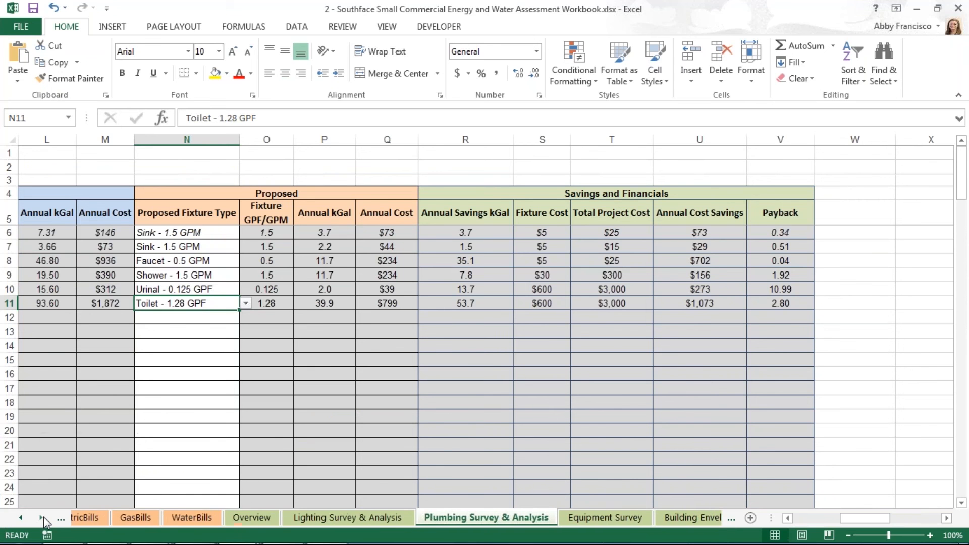
click(41, 517)
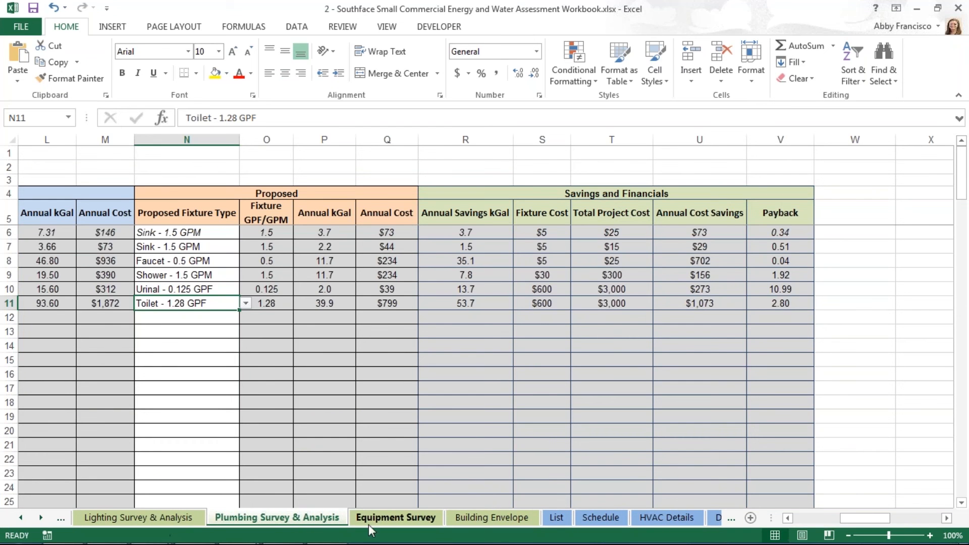
Switch to the Equipment Survey sheet listing the ten equipment entries
click(395, 517)
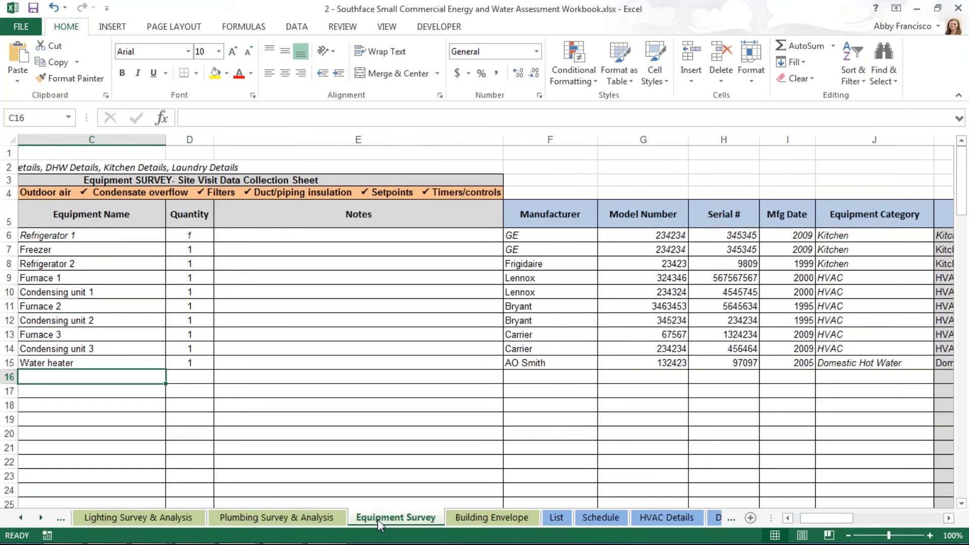
mouse_move(834, 520)
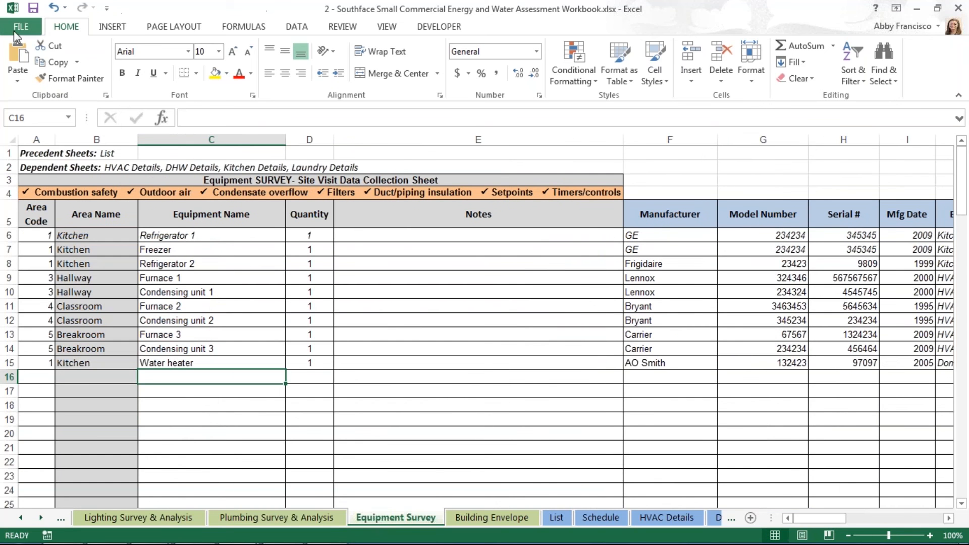
click(21, 26)
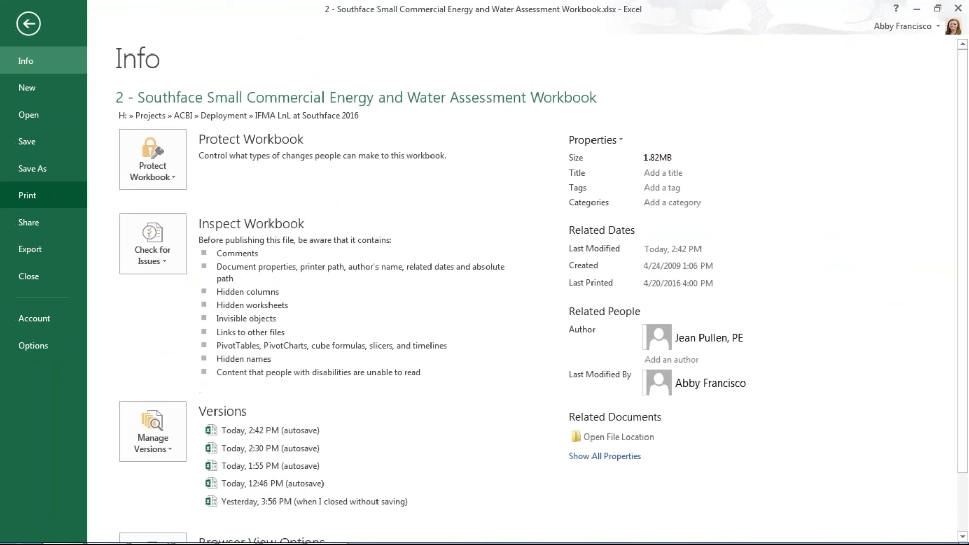
click(27, 195)
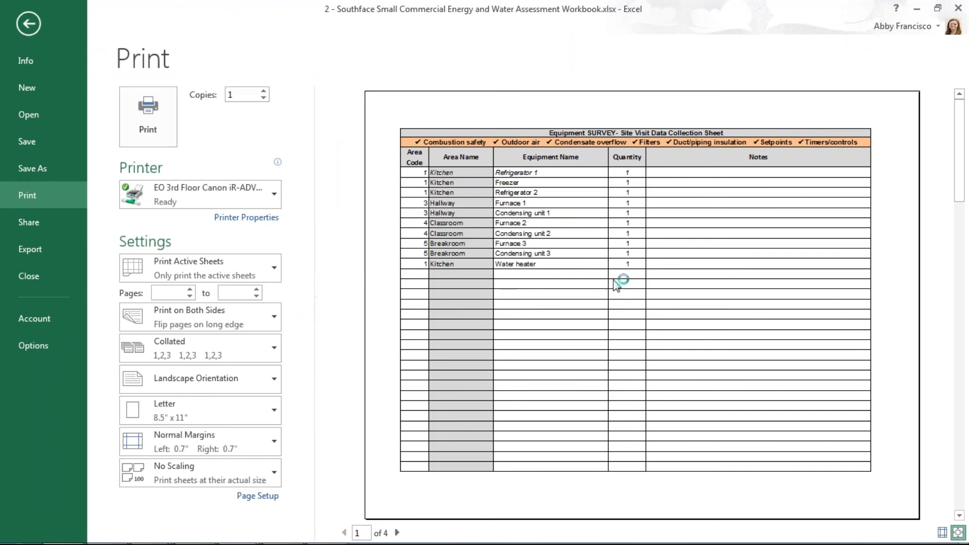
mouse_move(458, 388)
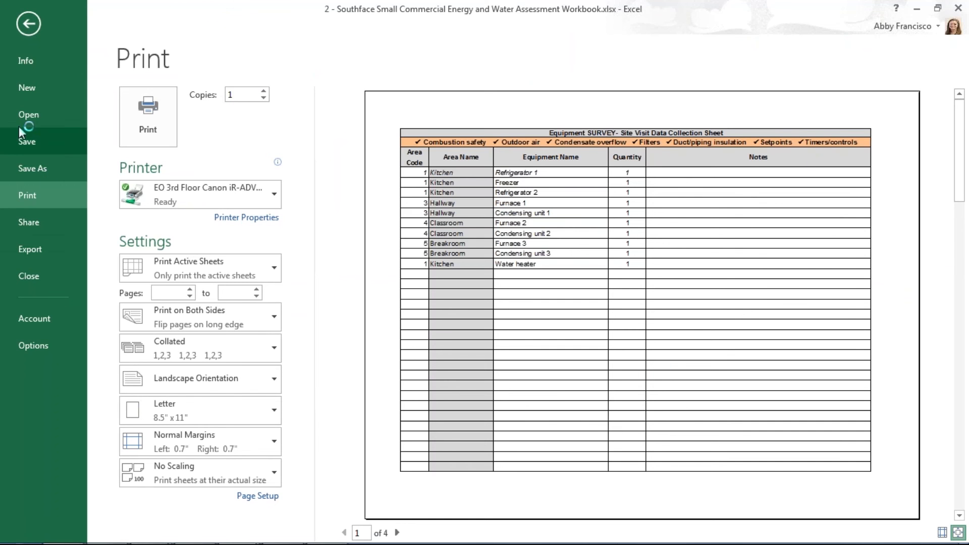
click(28, 24)
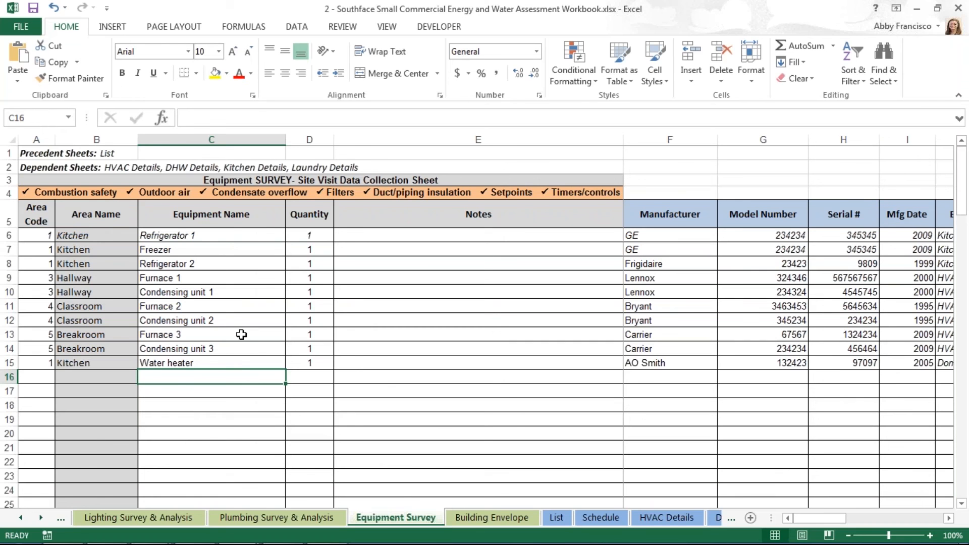
mouse_move(113, 307)
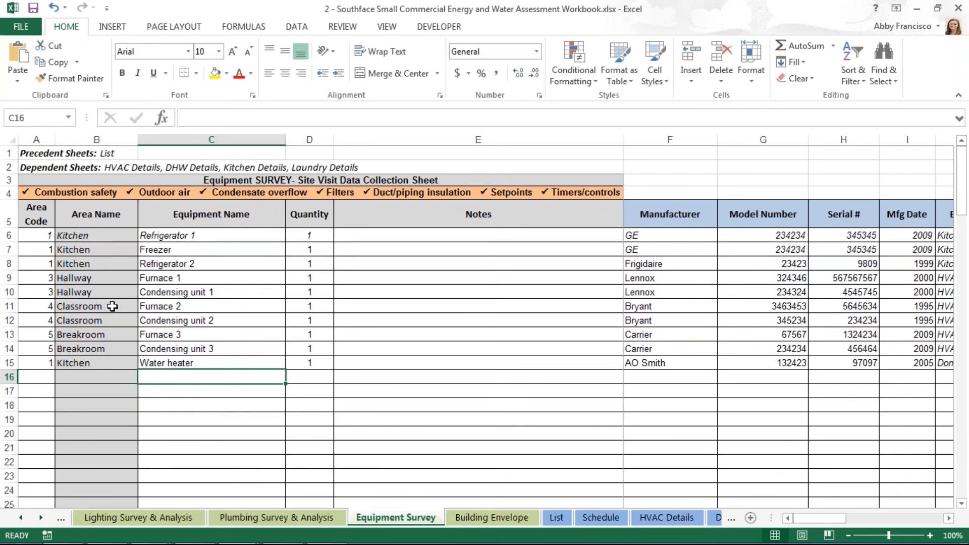
mouse_move(49, 384)
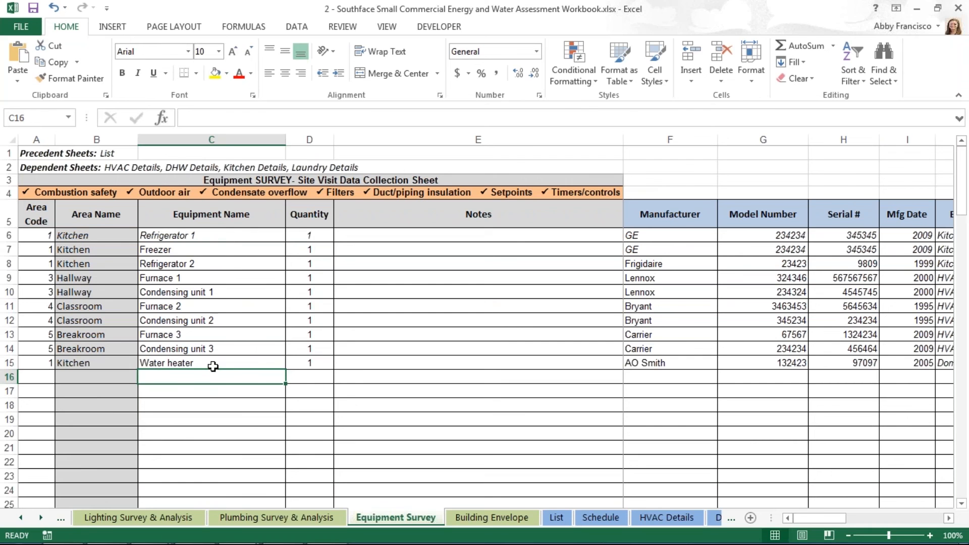
mouse_move(223, 236)
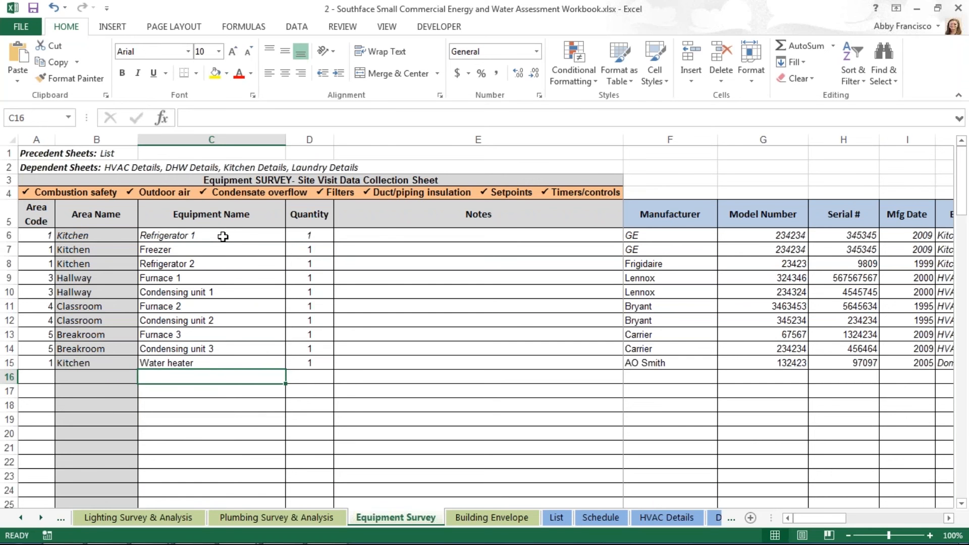
mouse_move(270, 387)
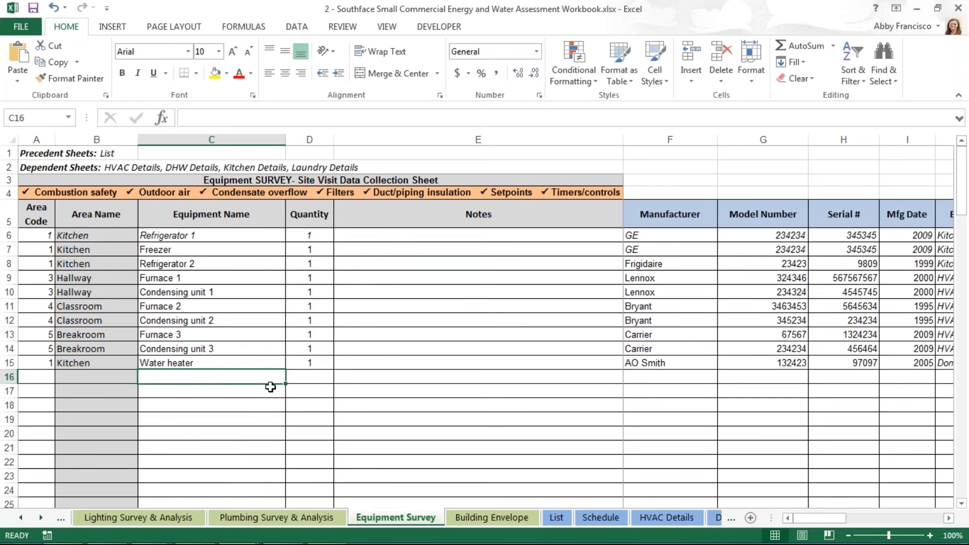
mouse_move(205, 296)
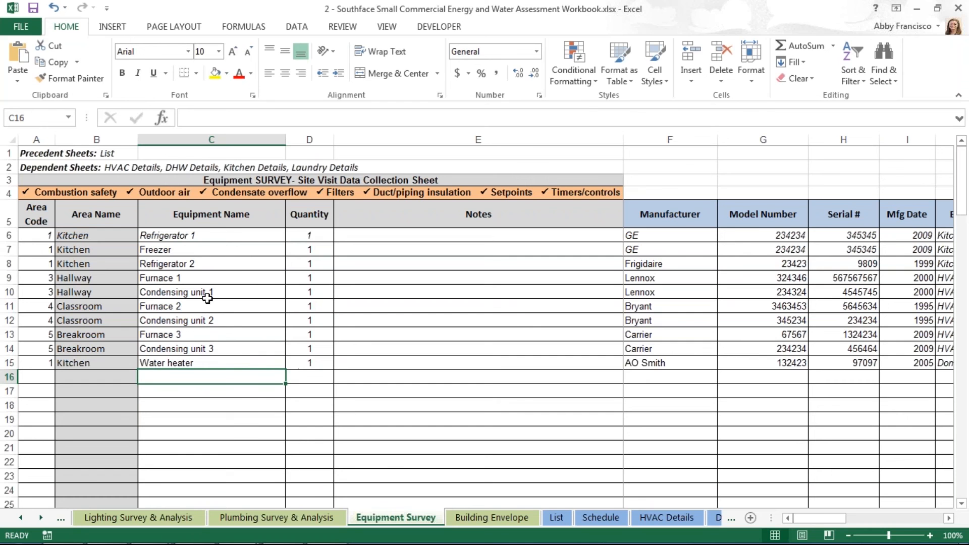
mouse_move(196, 305)
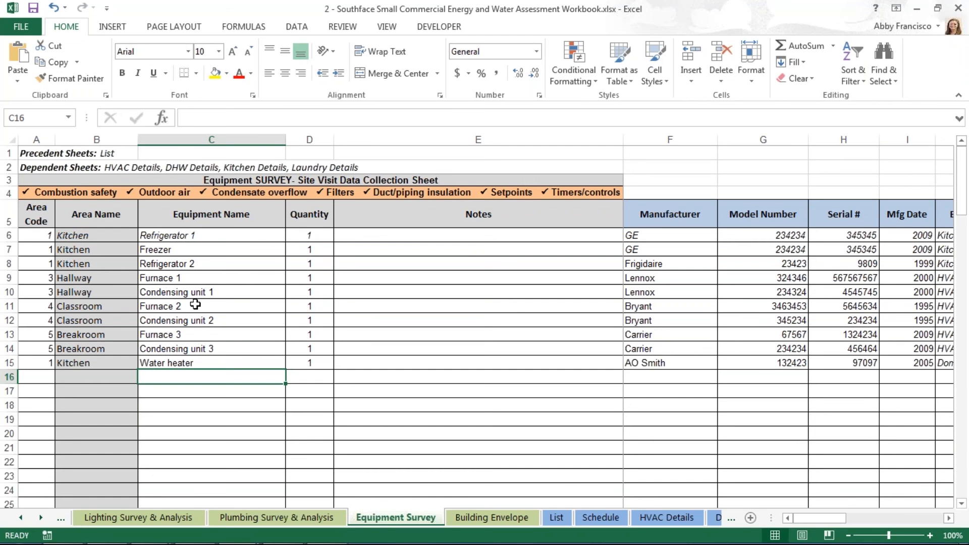
mouse_move(208, 315)
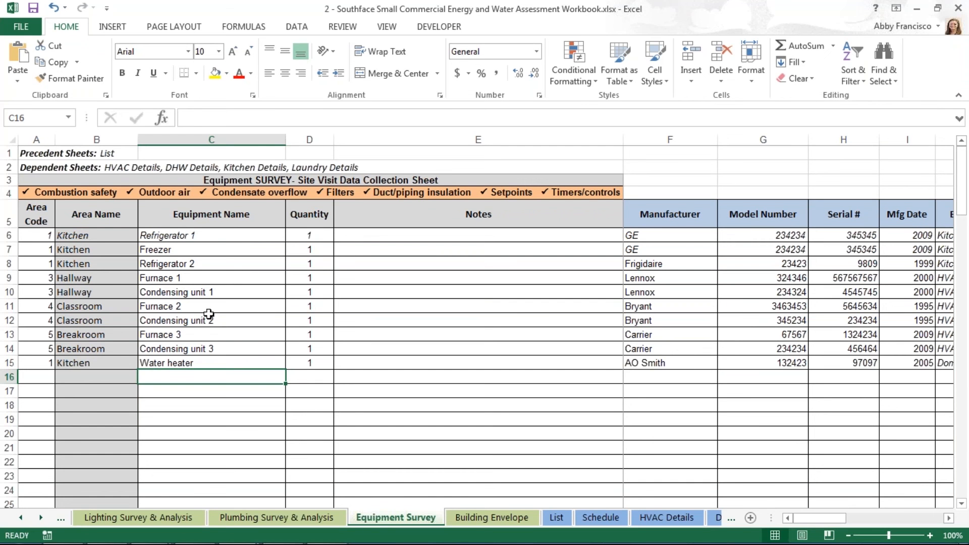
mouse_move(205, 309)
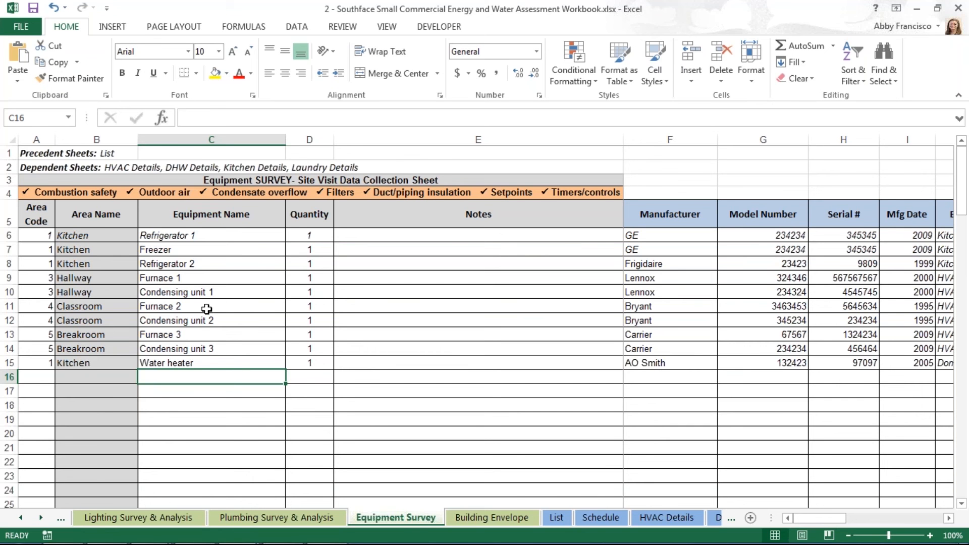
mouse_move(212, 277)
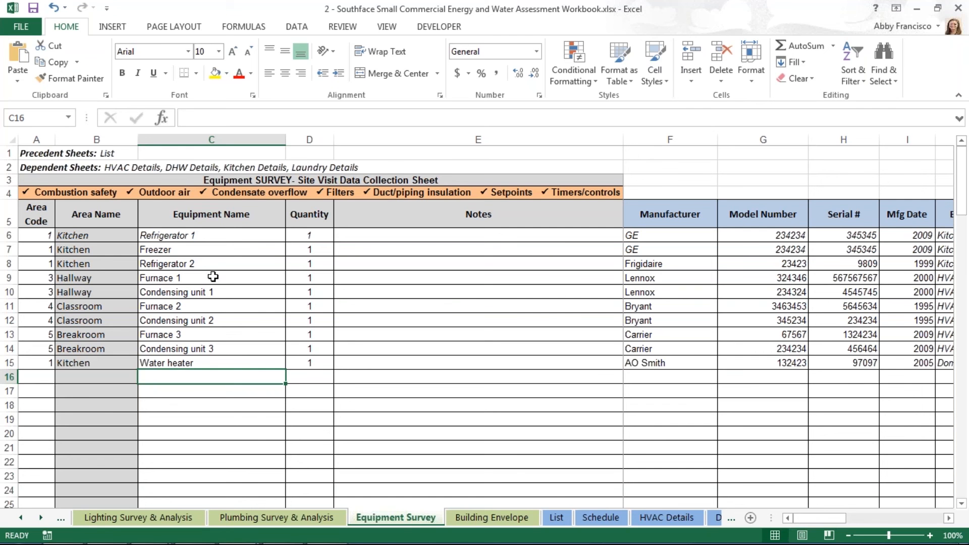
Reveal cell K7's IF formula deriving Detail Worksheet from Equipment Category
click(252, 191)
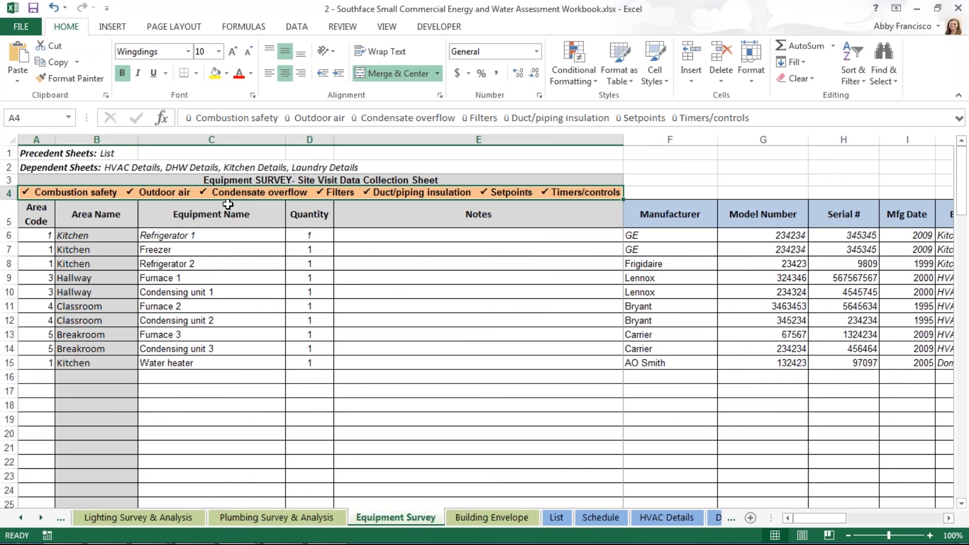
mouse_move(702, 492)
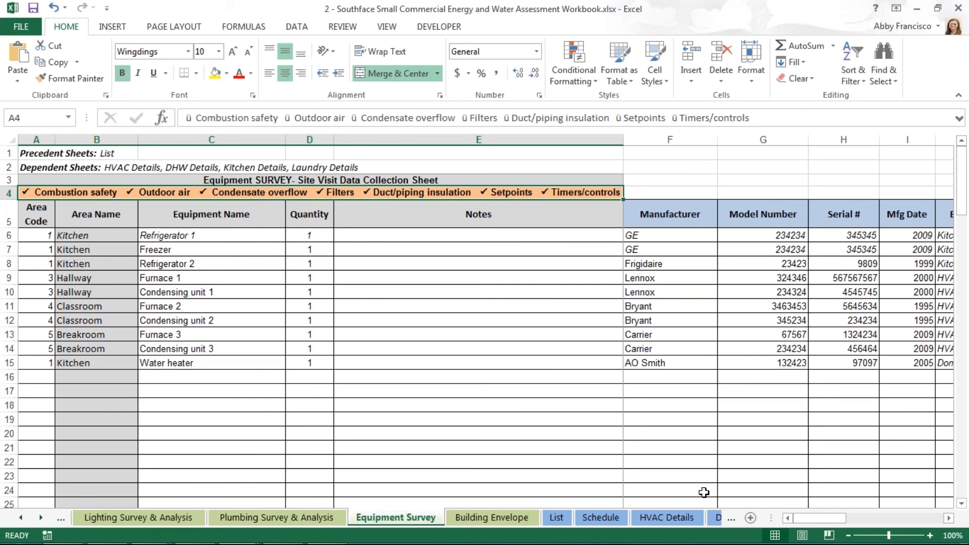
mouse_move(615, 478)
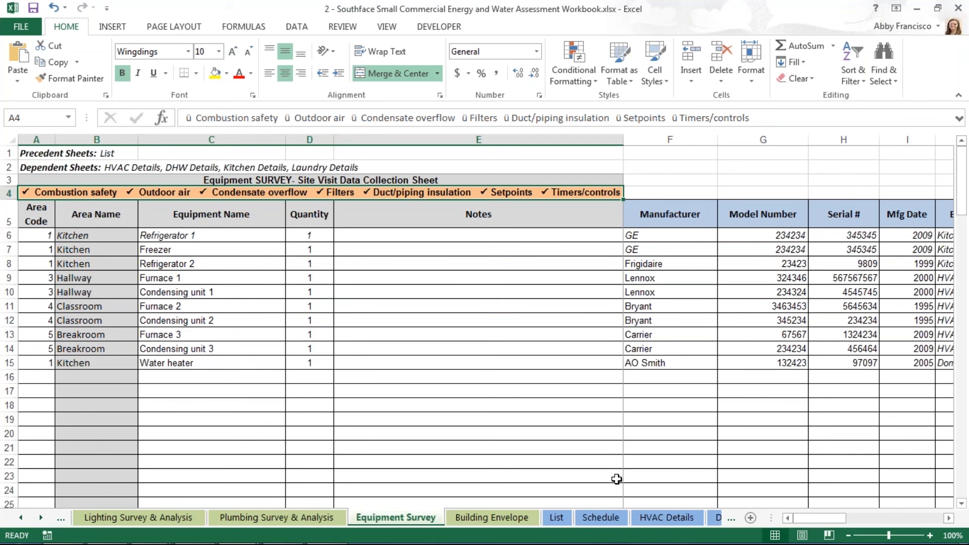
mouse_move(649, 434)
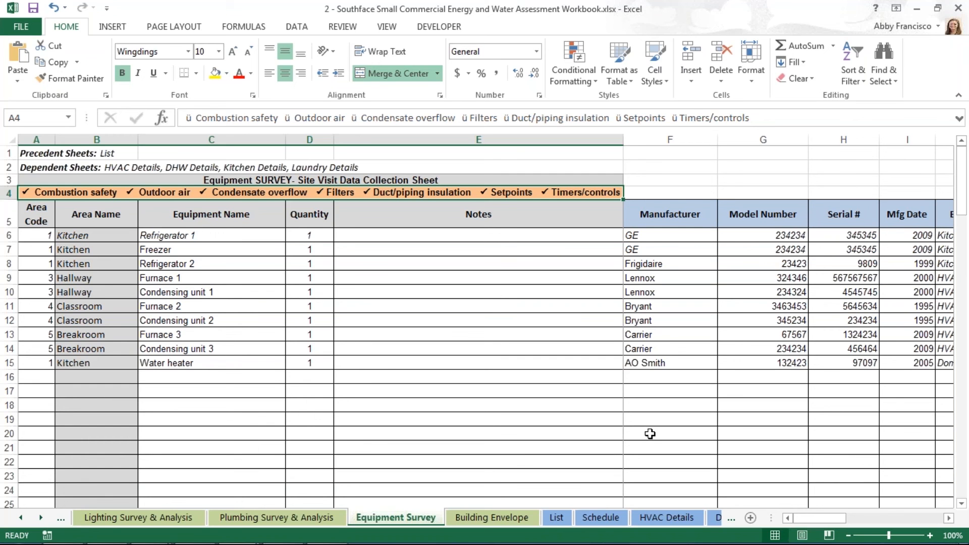
click(670, 214)
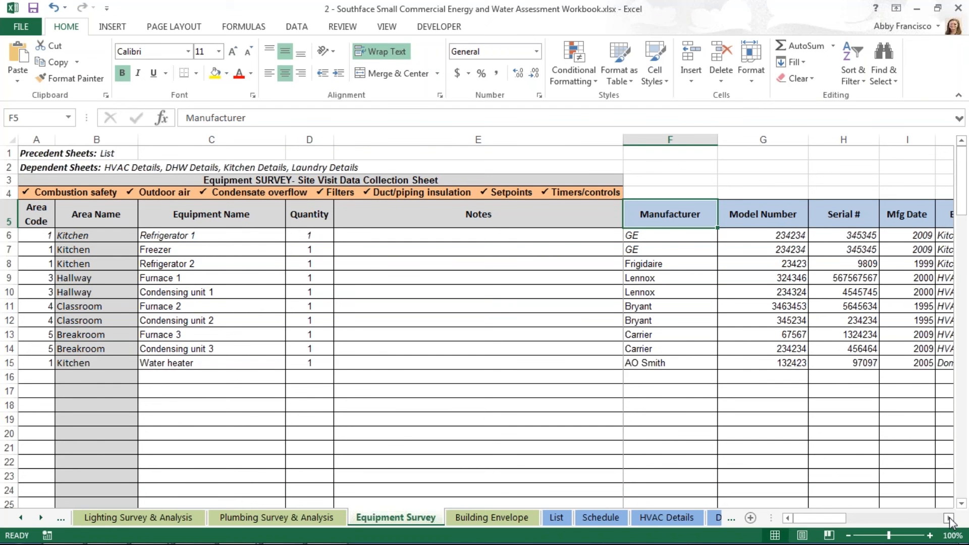
scroll(right, 3)
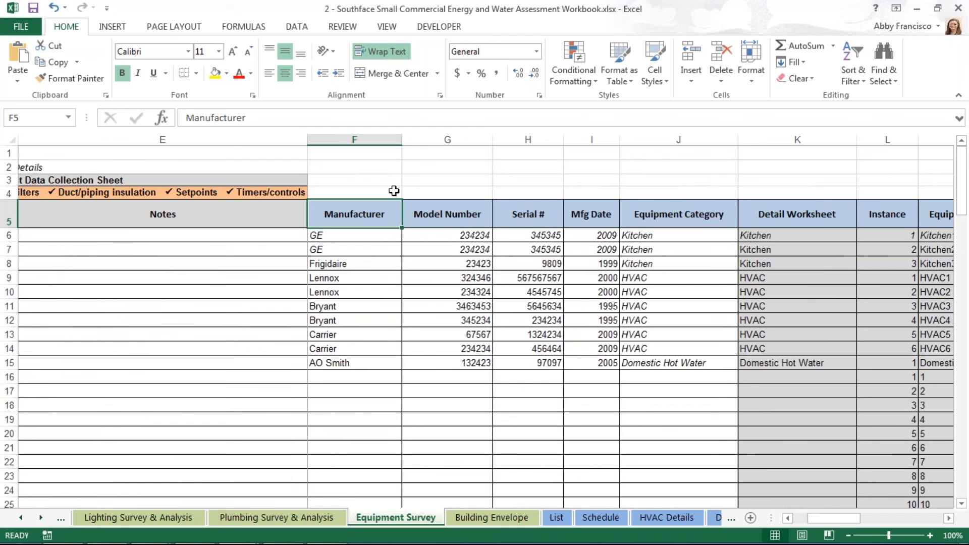
mouse_move(739, 232)
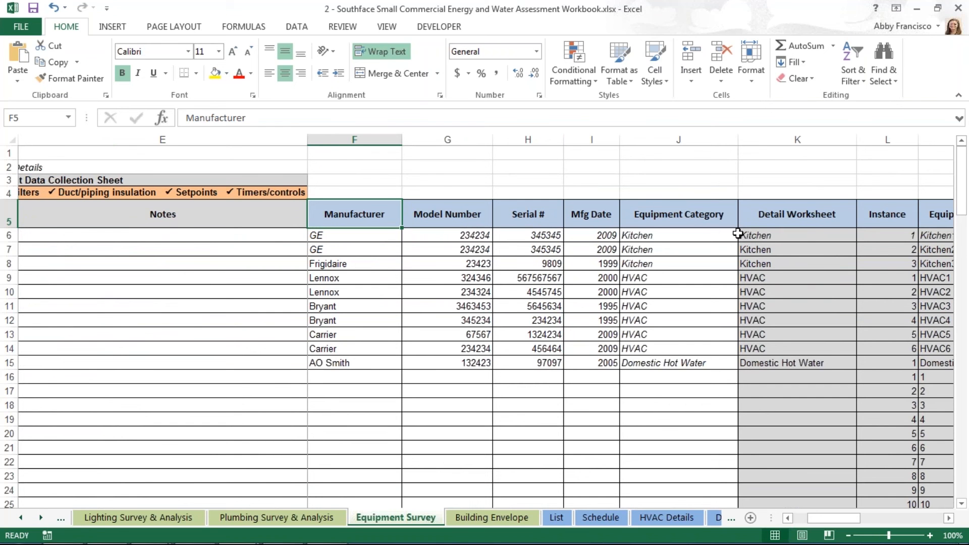
mouse_move(724, 238)
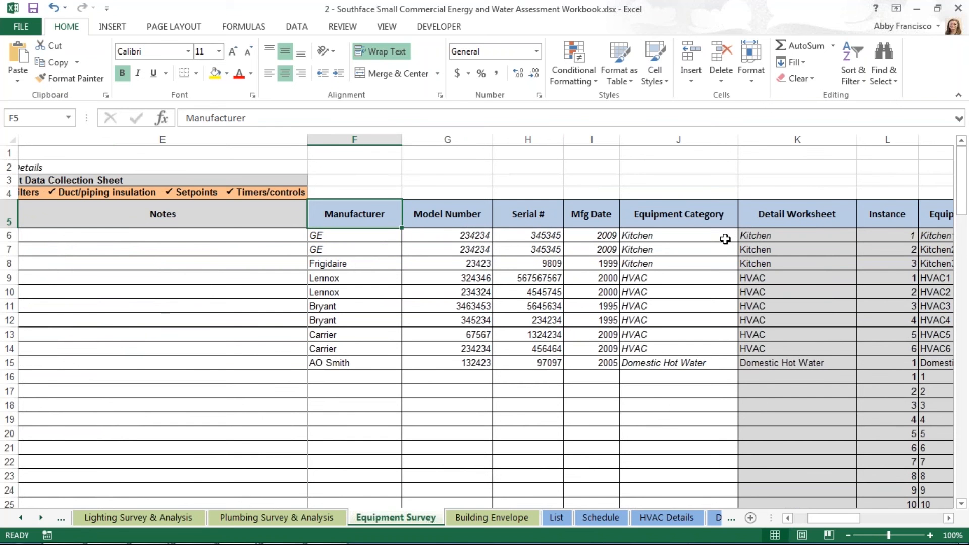
mouse_move(803, 281)
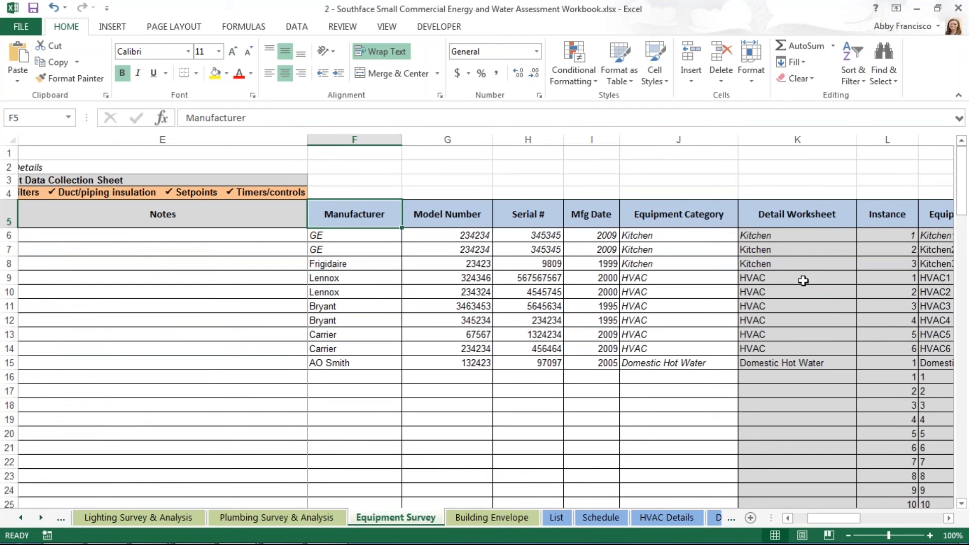
mouse_move(812, 250)
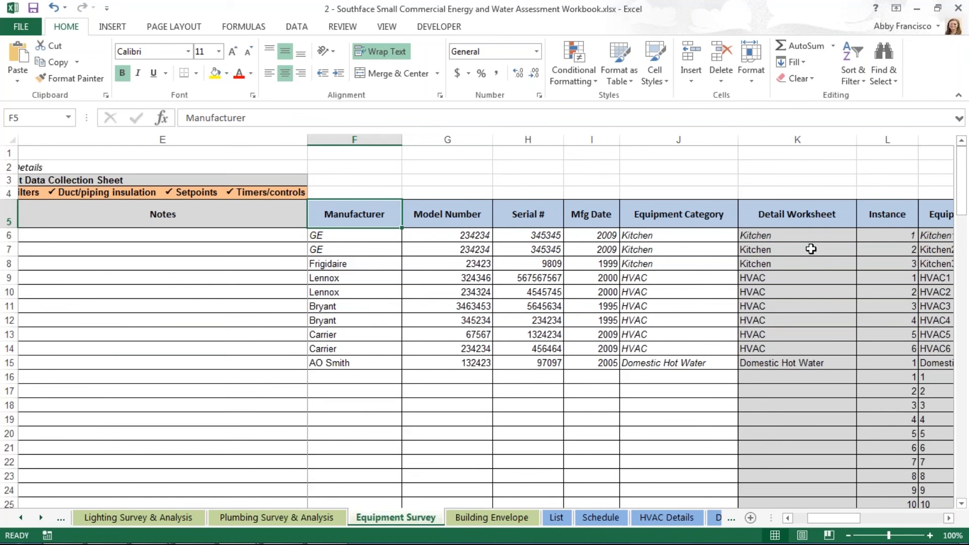
click(798, 249)
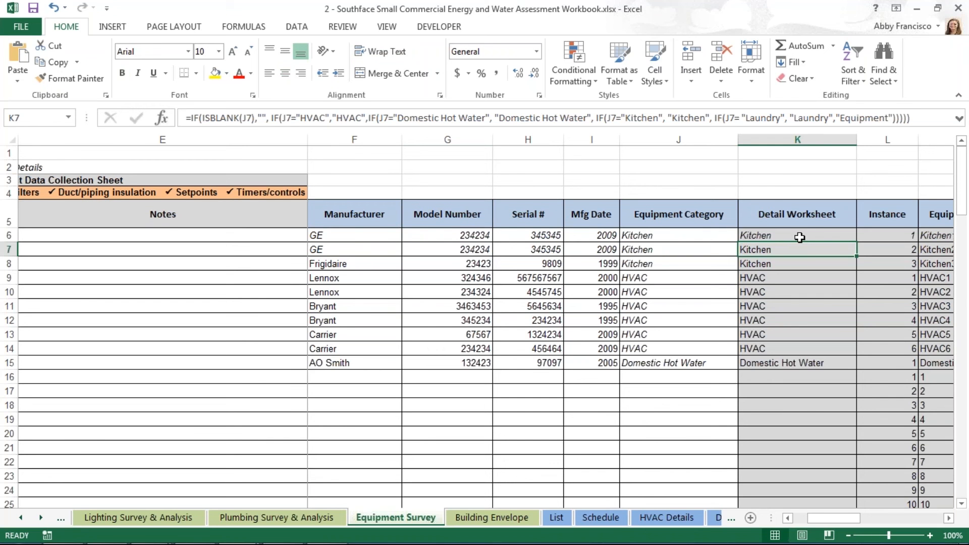
Inspect the Kitchen and HVAC category entries in J6 and J9 and reveal the detail sheet tabs
click(699, 235)
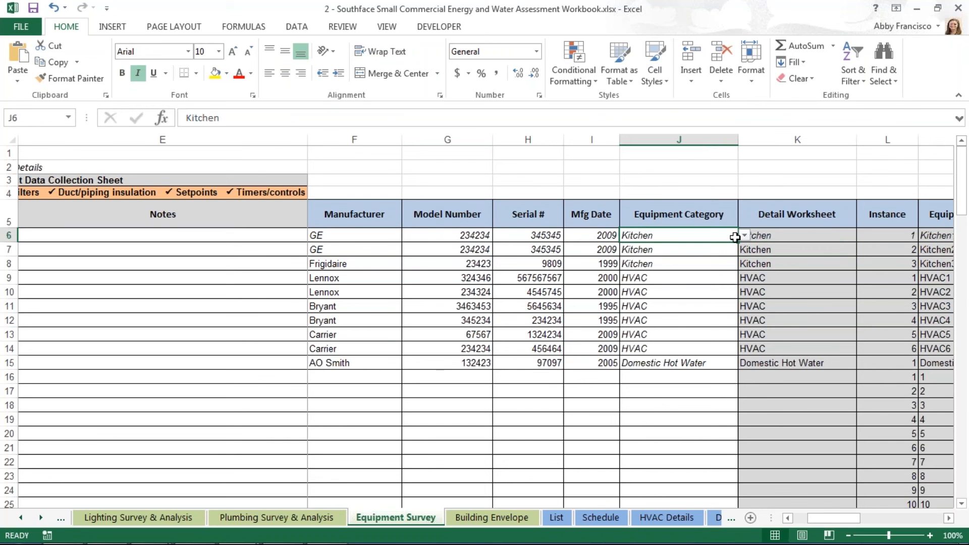
click(742, 235)
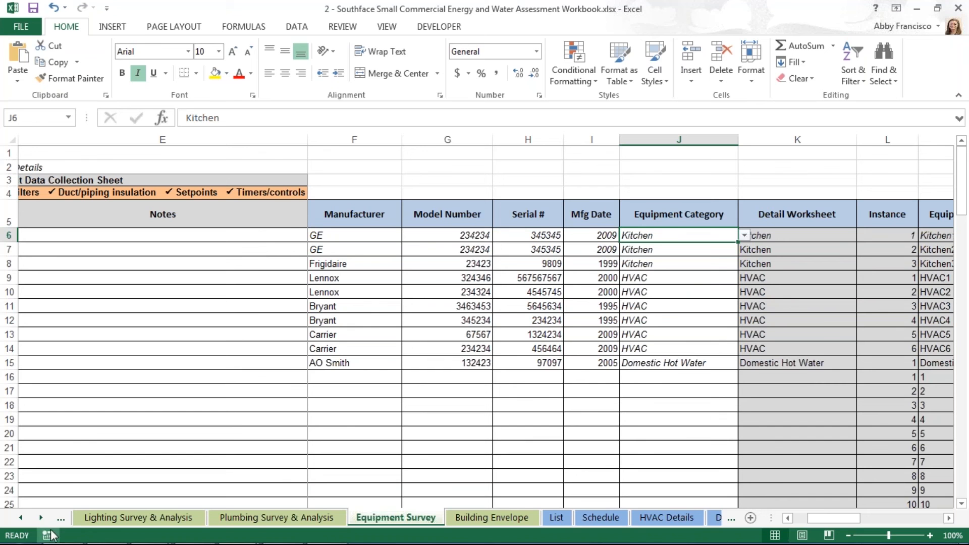
click(44, 517)
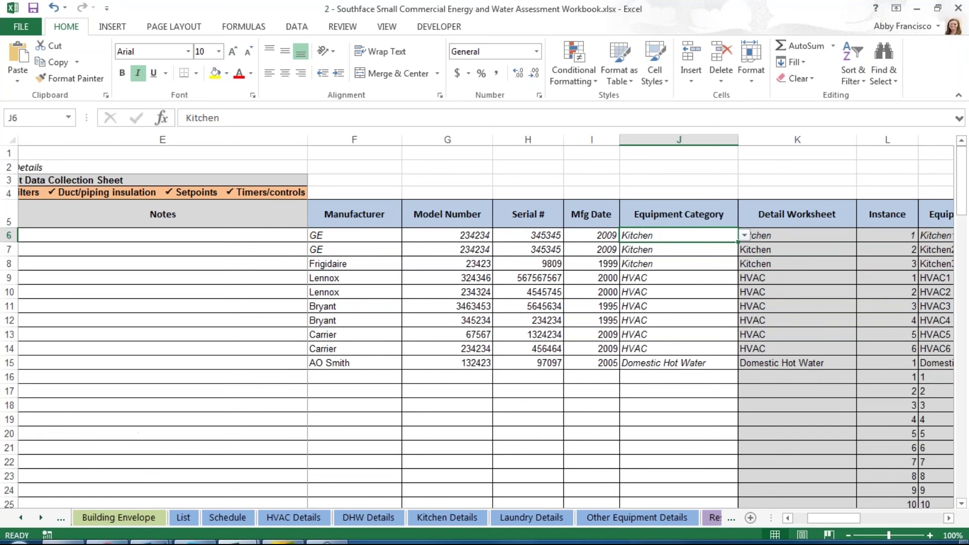
mouse_move(300, 382)
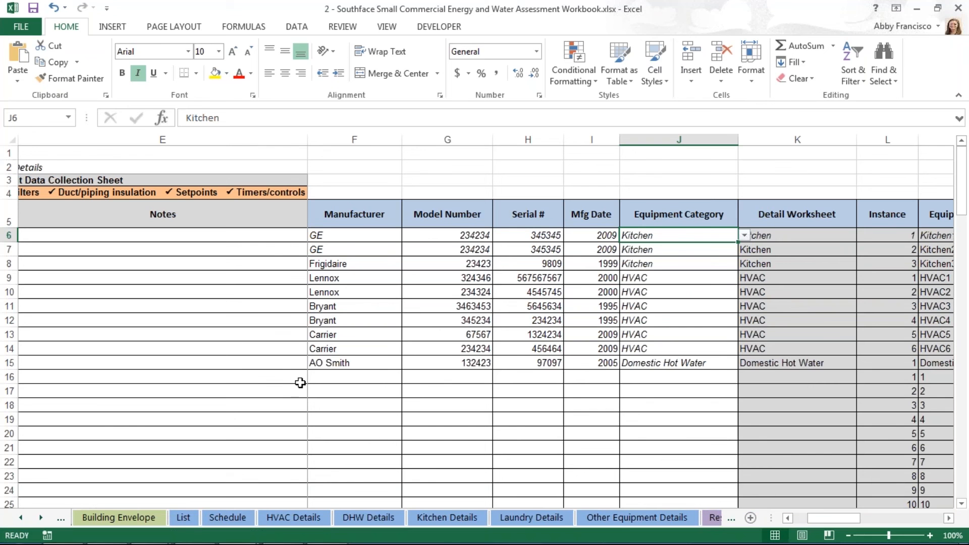
mouse_move(689, 233)
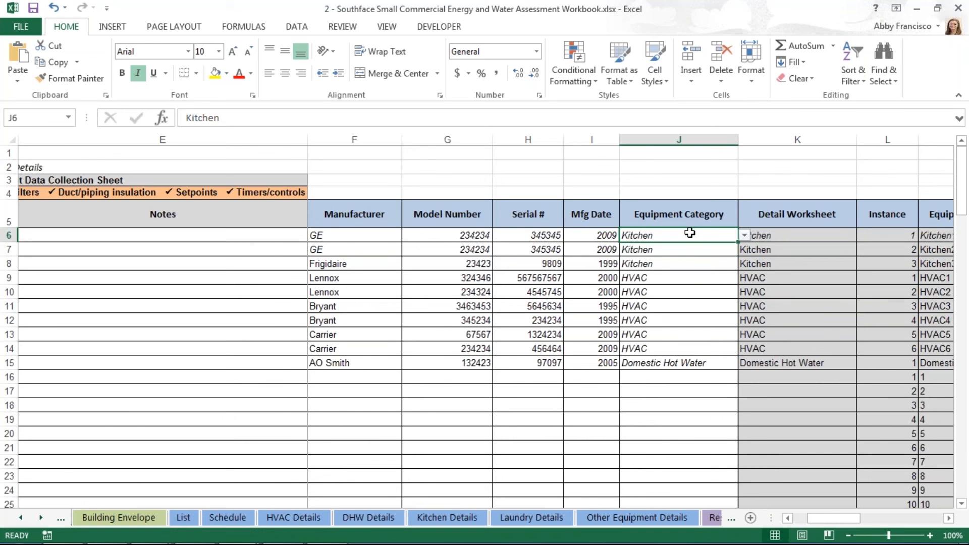
mouse_move(444, 428)
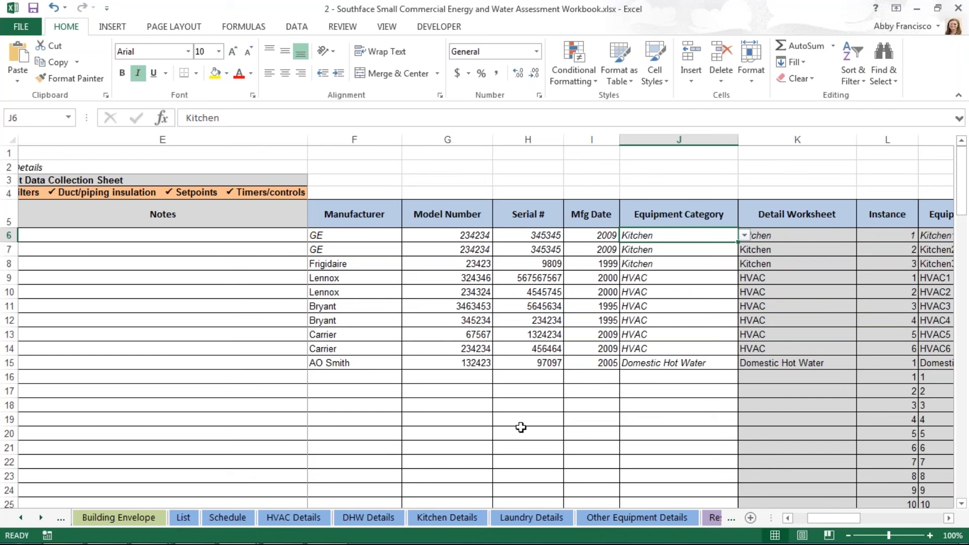
click(660, 277)
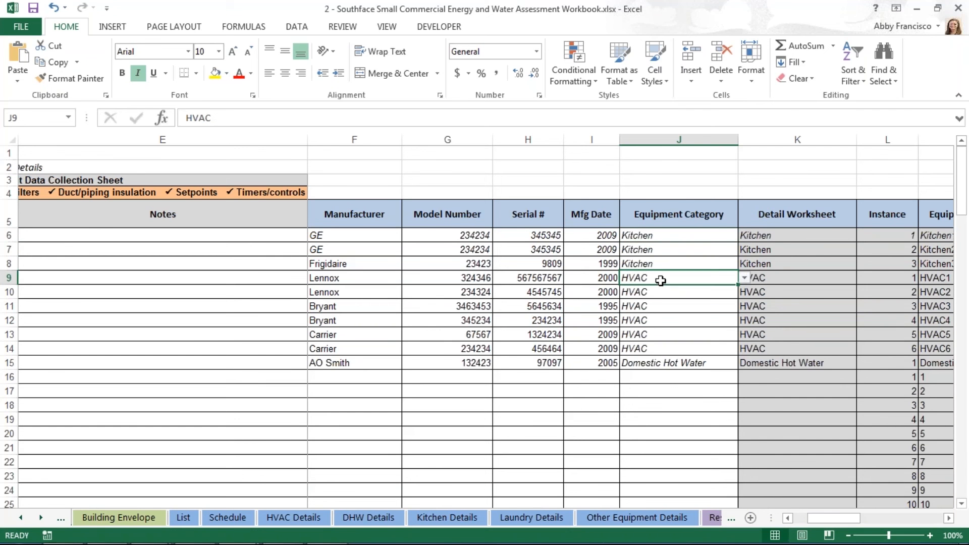
mouse_move(309, 458)
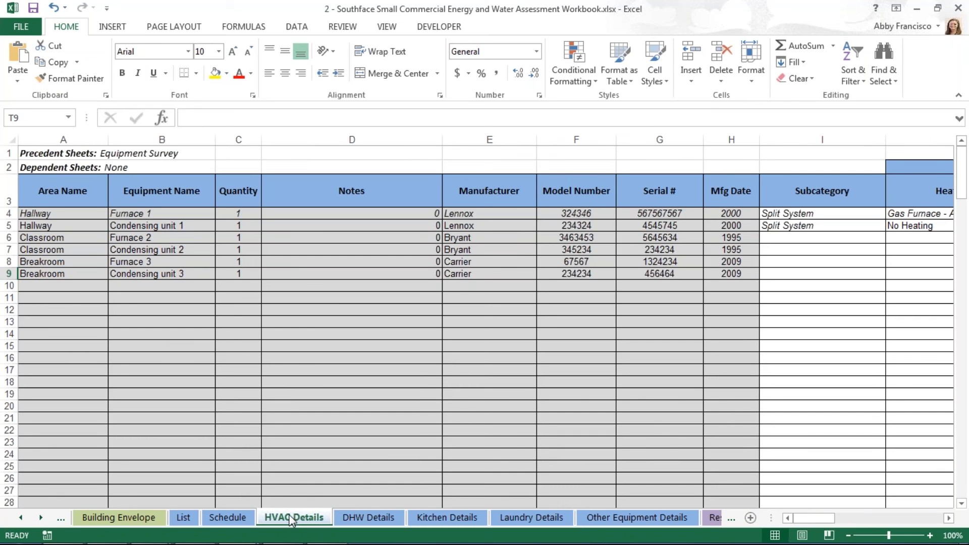
mouse_move(834, 519)
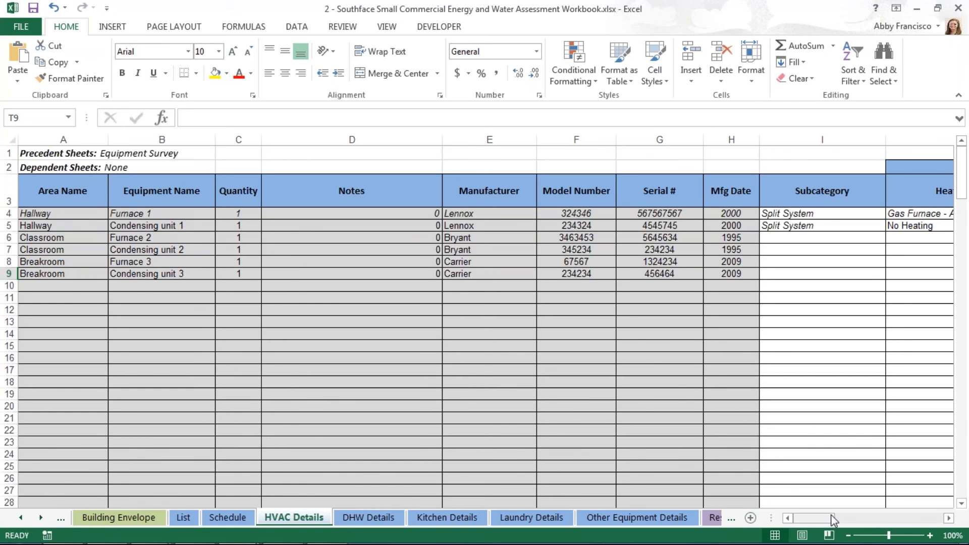
mouse_move(70, 351)
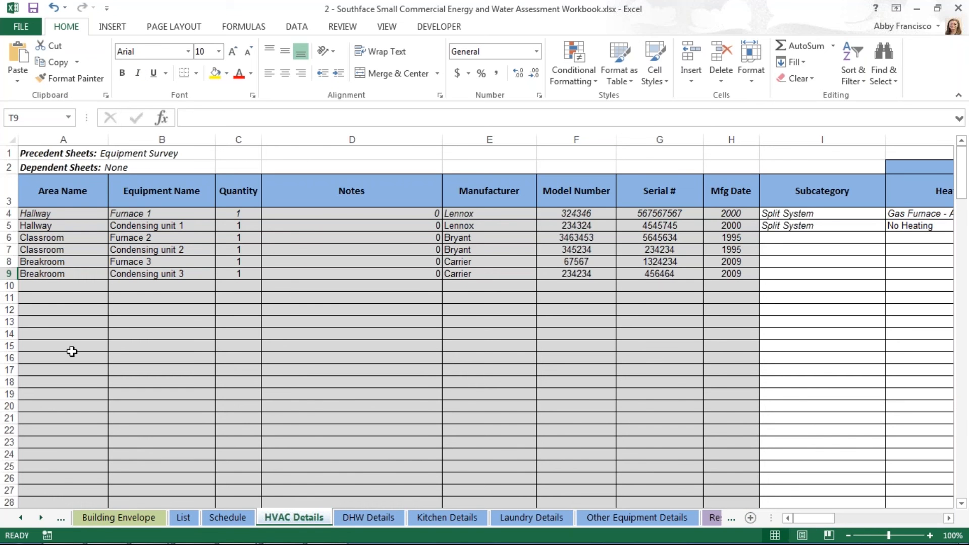
mouse_move(73, 220)
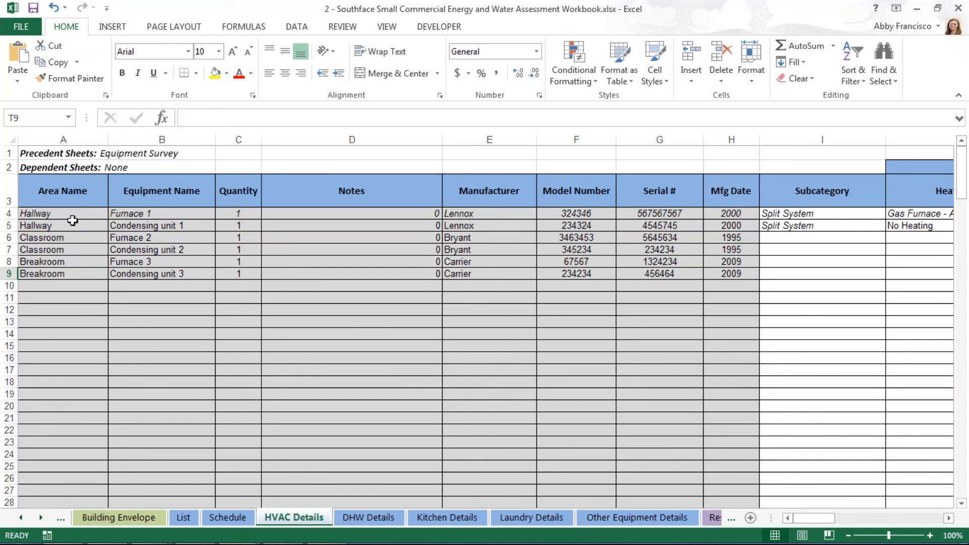
click(162, 237)
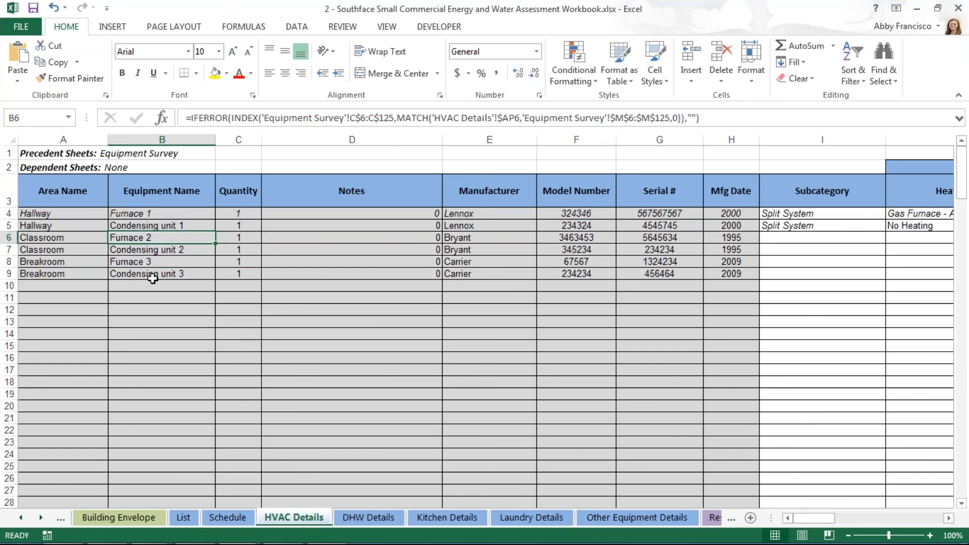
mouse_move(390, 192)
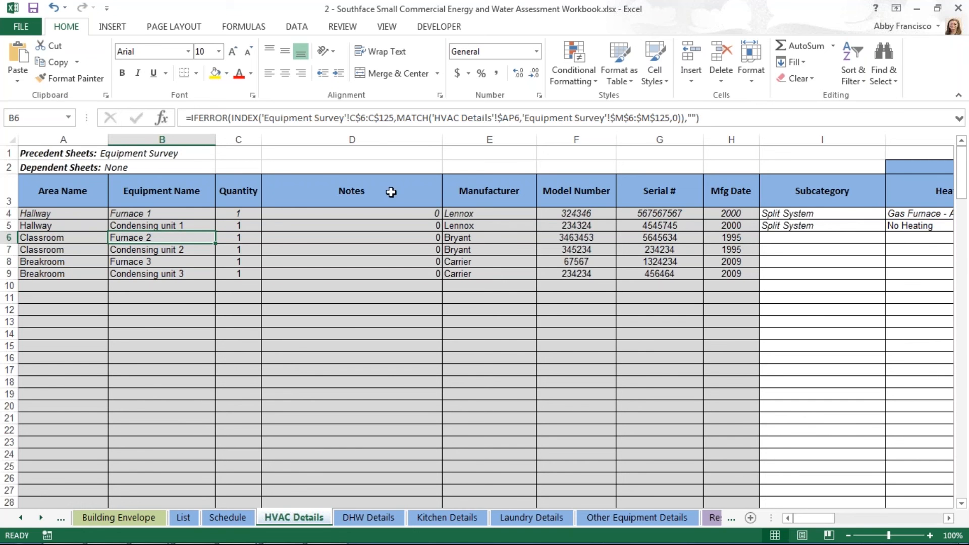
click(63, 153)
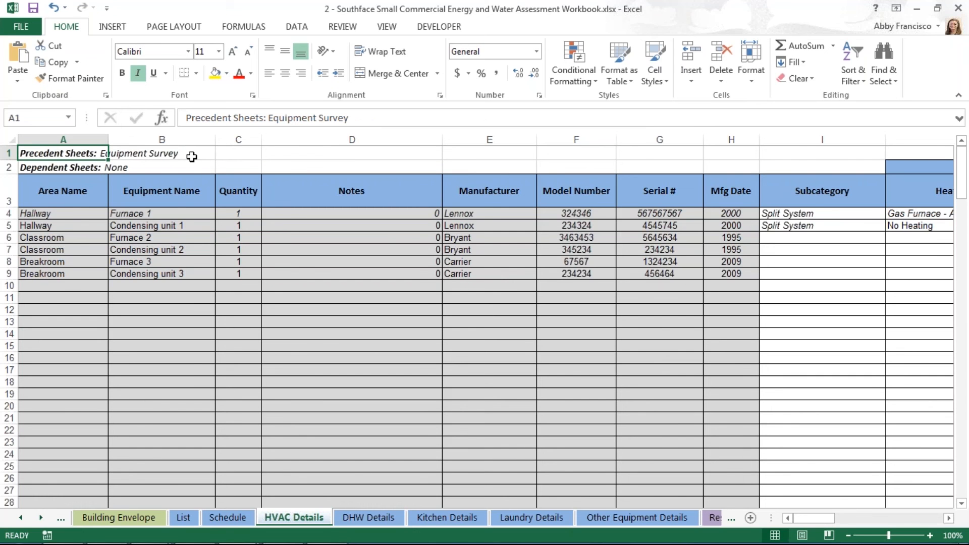
mouse_move(209, 164)
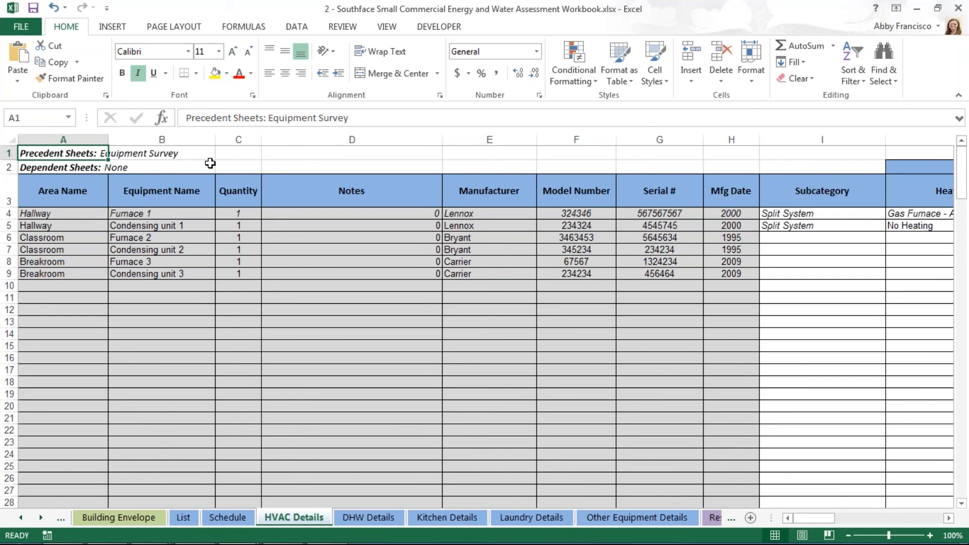
mouse_move(155, 168)
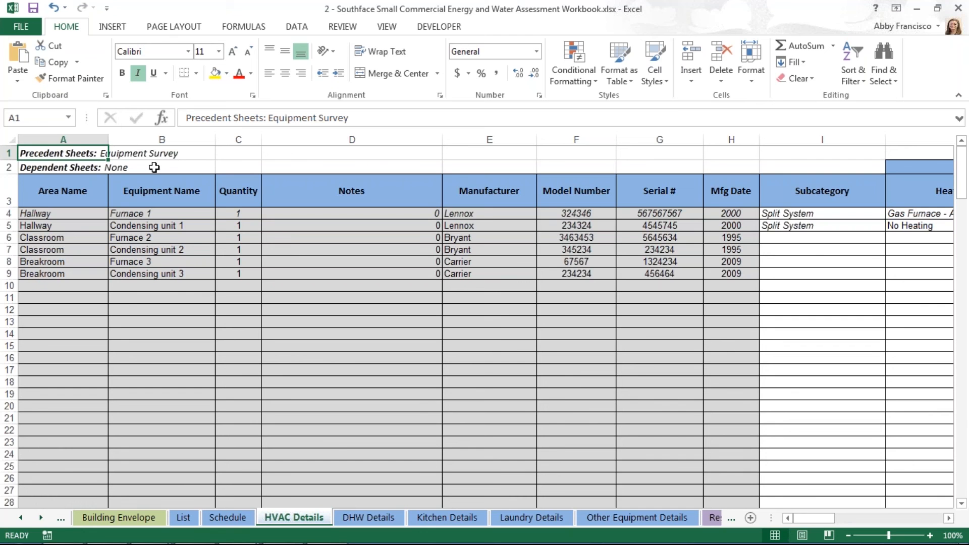
mouse_move(155, 184)
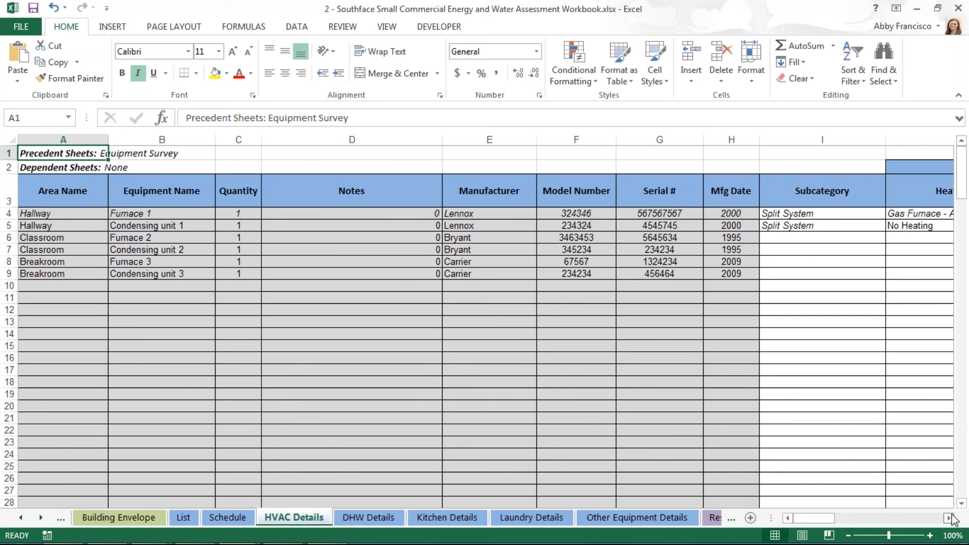
Review Furnace 1 heating and cooling inputs, then move to the DHW Details sheet
scroll(right, 3)
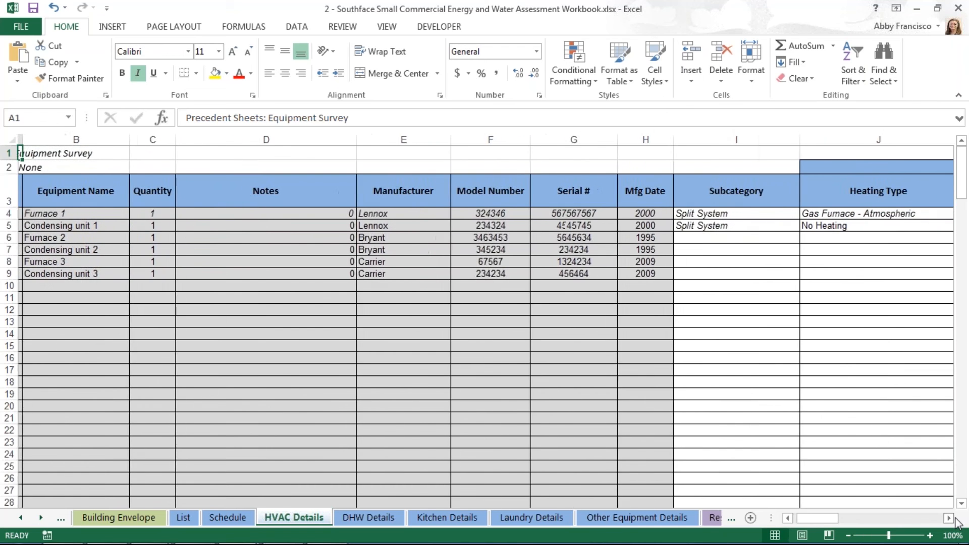
scroll(right, 3)
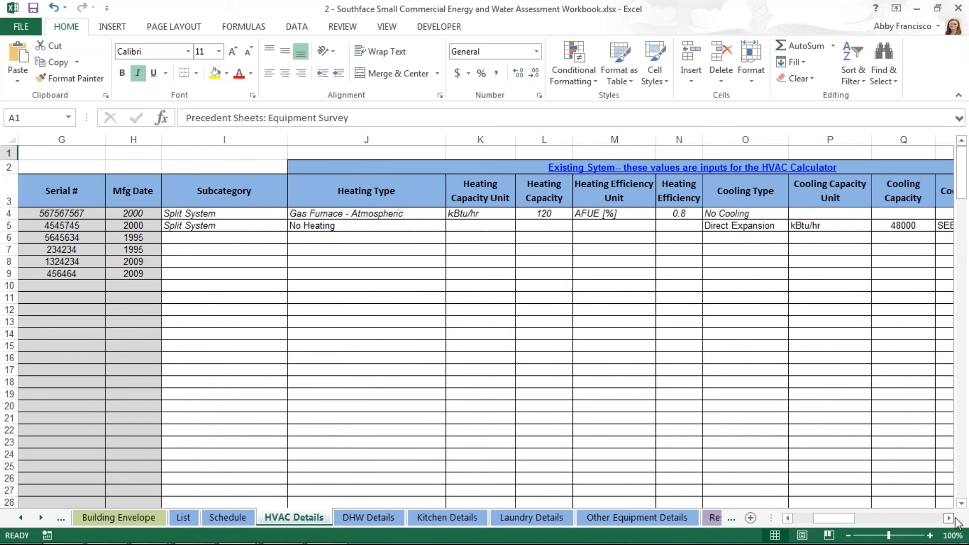
mouse_move(844, 537)
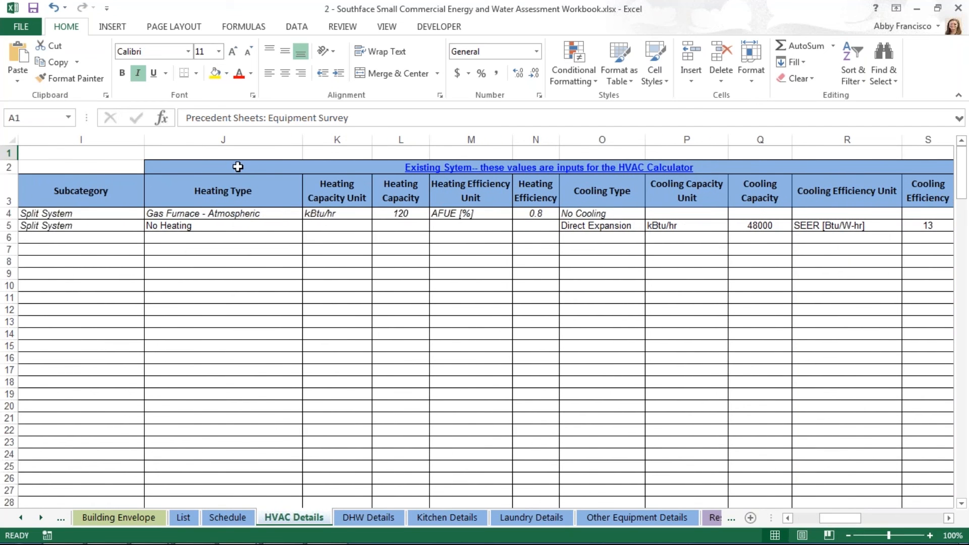
mouse_move(364, 154)
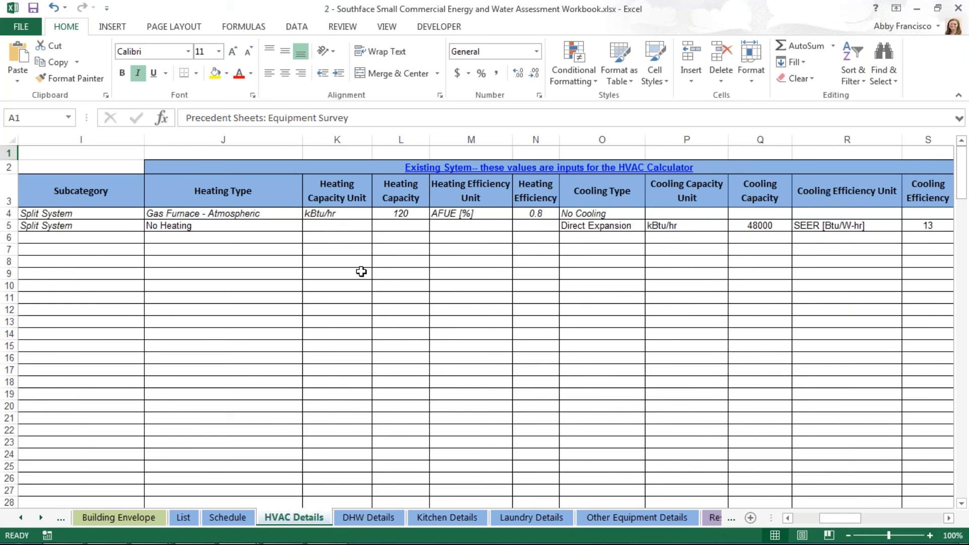
mouse_move(373, 279)
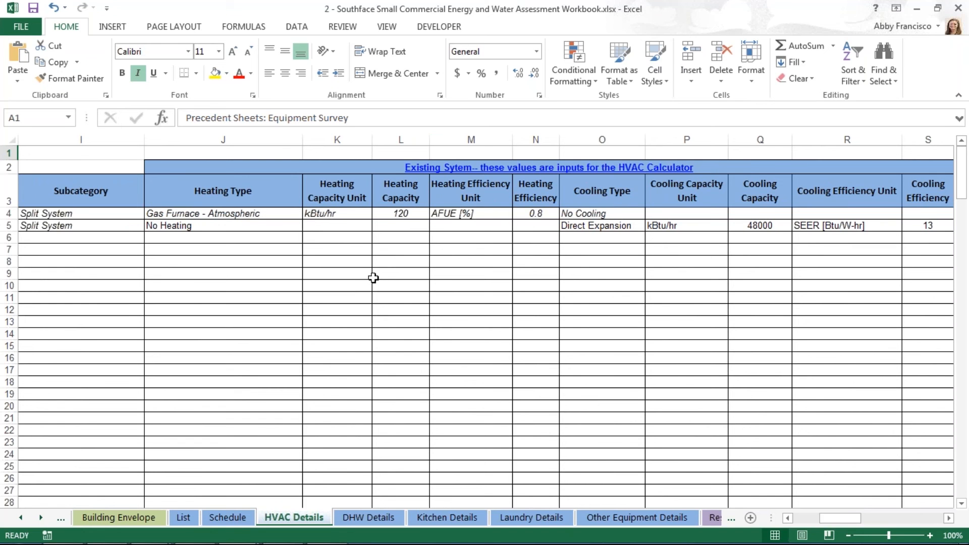
click(222, 214)
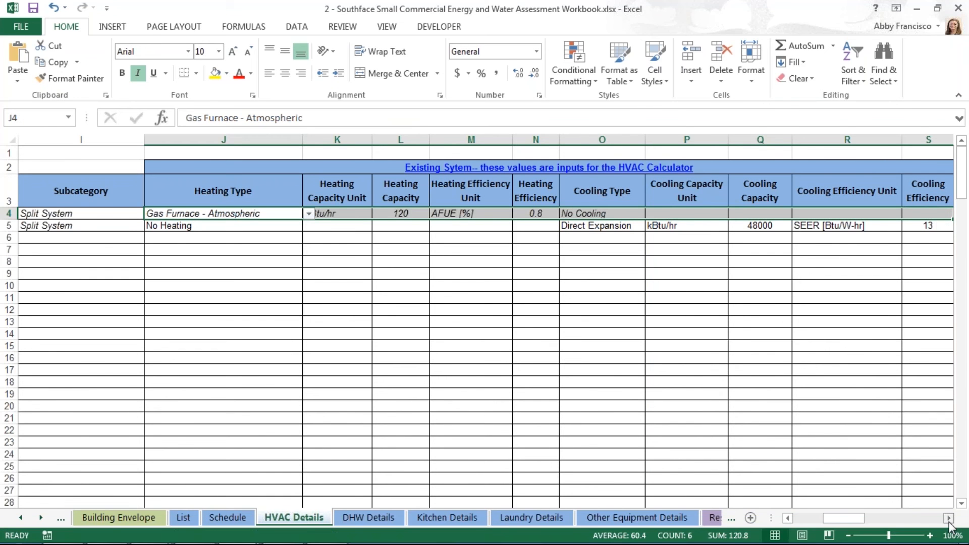
scroll(right, 3)
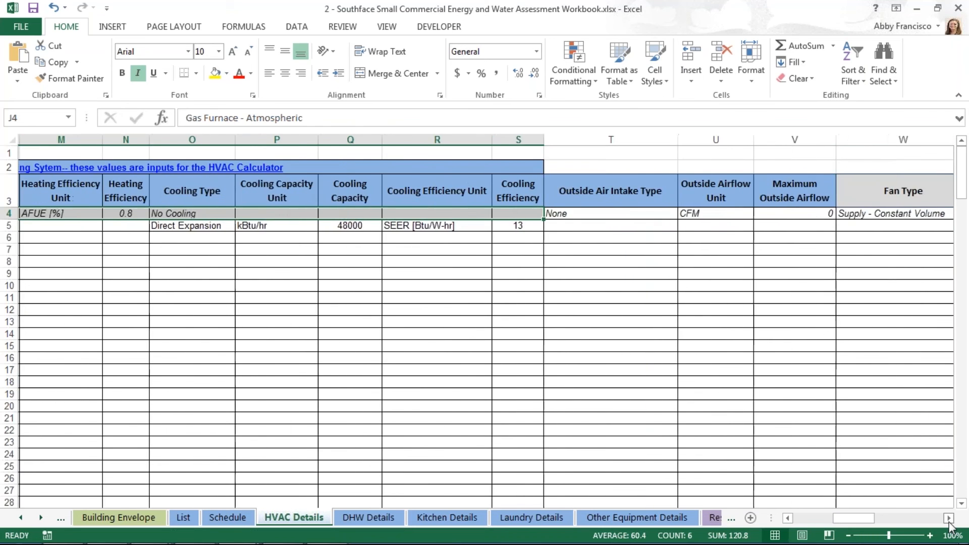
scroll(right, 3)
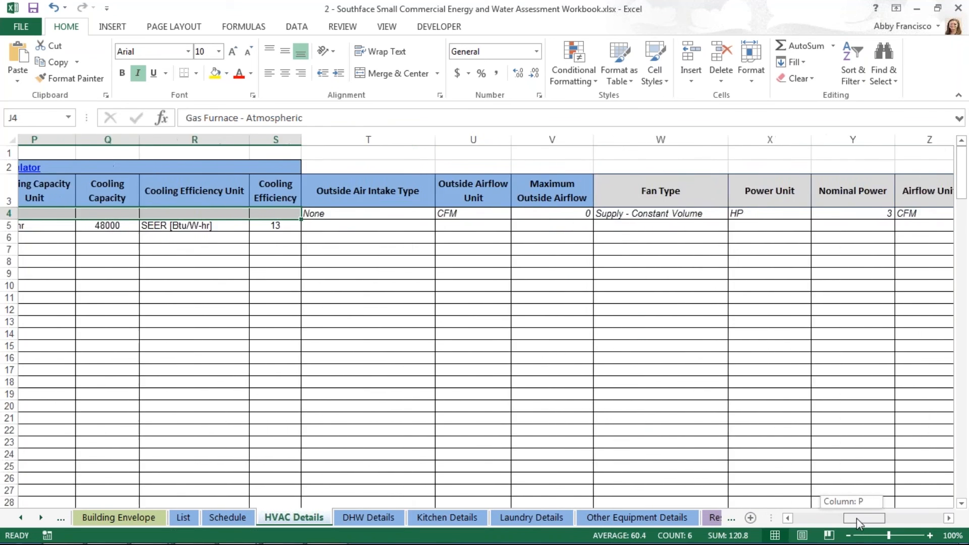
scroll(right, 3)
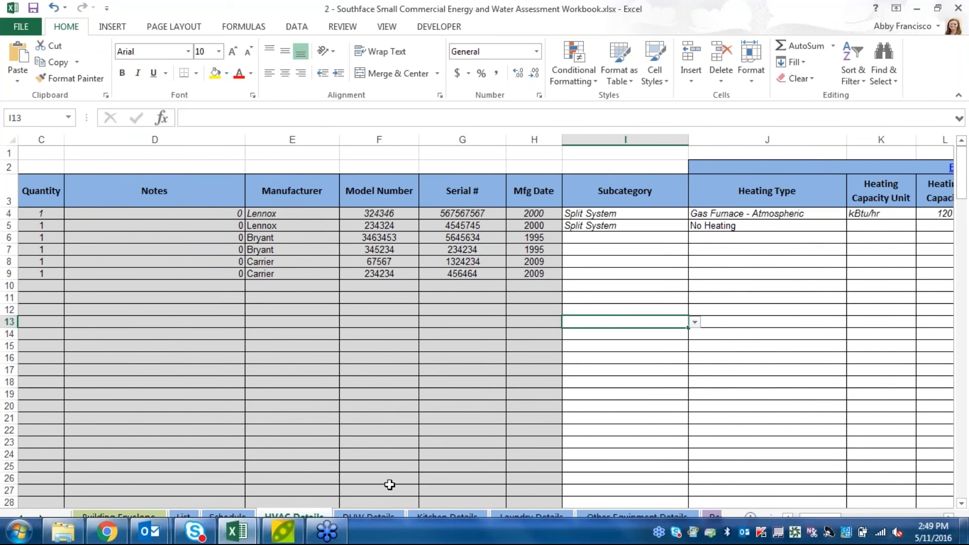
click(368, 517)
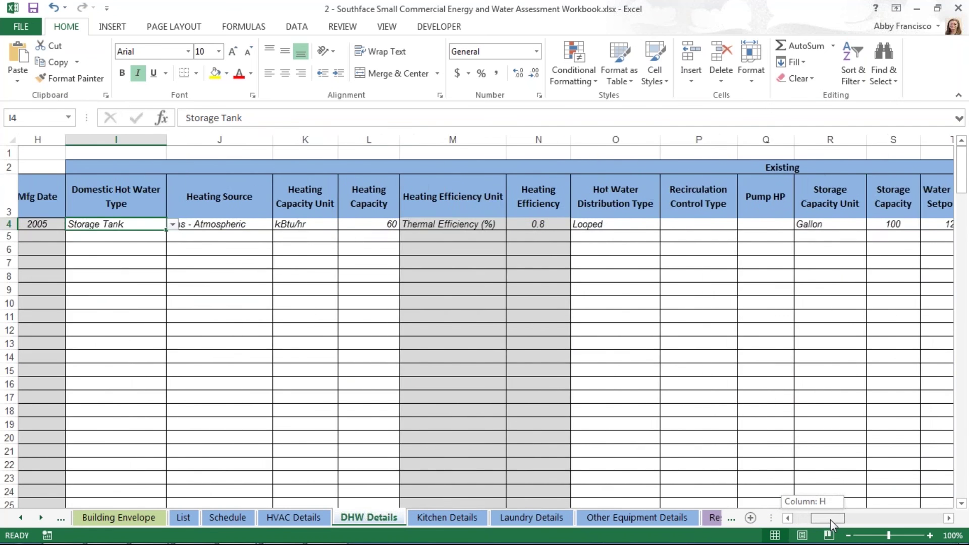
View the Kitchen Details sheet across its columns
click(446, 517)
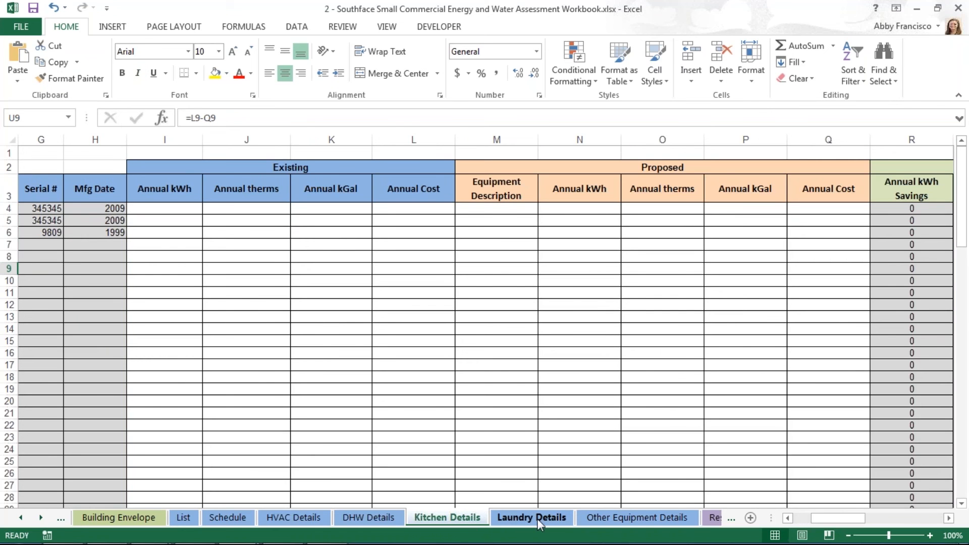
mouse_move(125, 278)
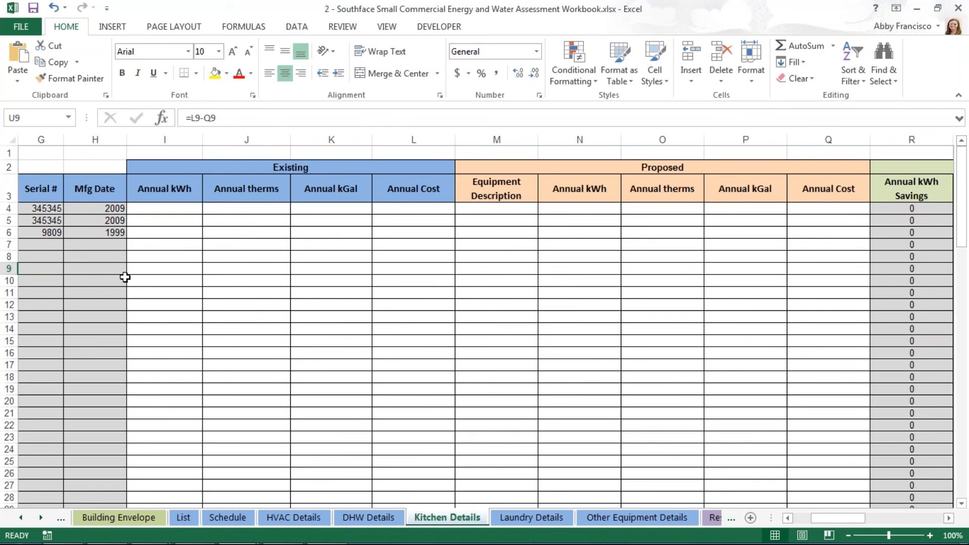
scroll(left, 3)
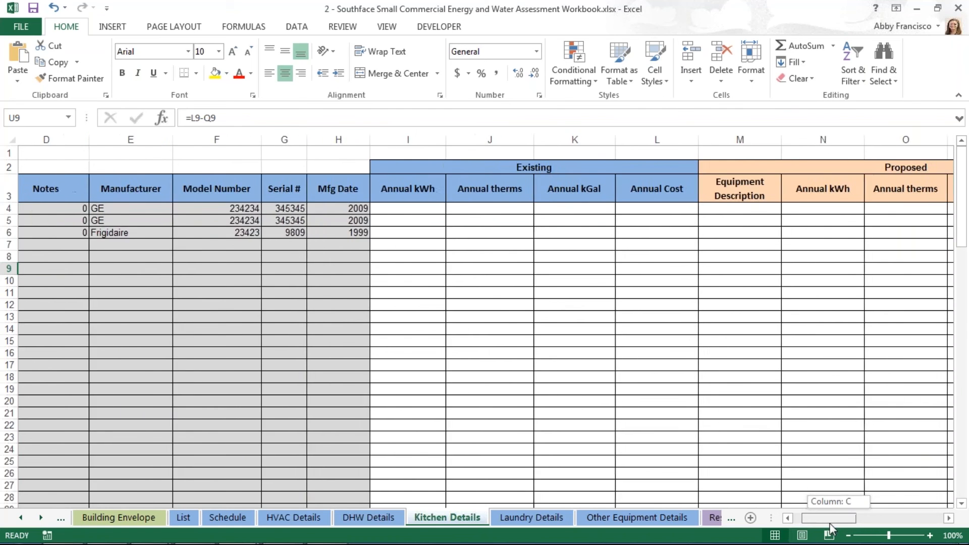
scroll(left, 3)
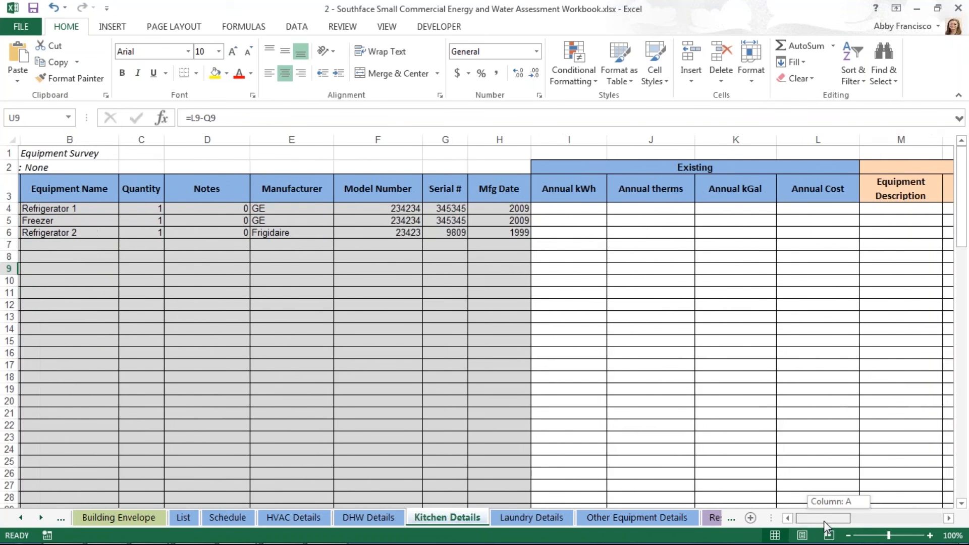
scroll(right, 3)
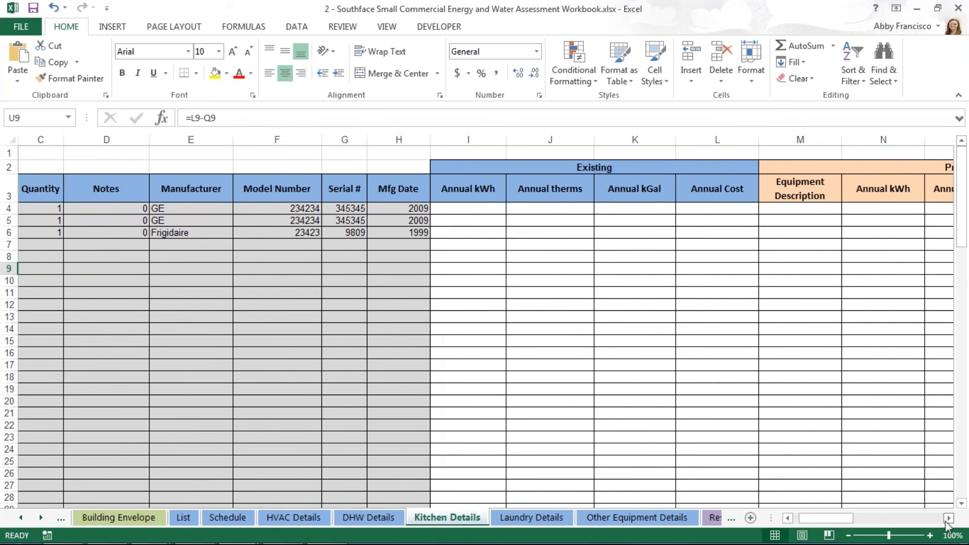
scroll(right, 3)
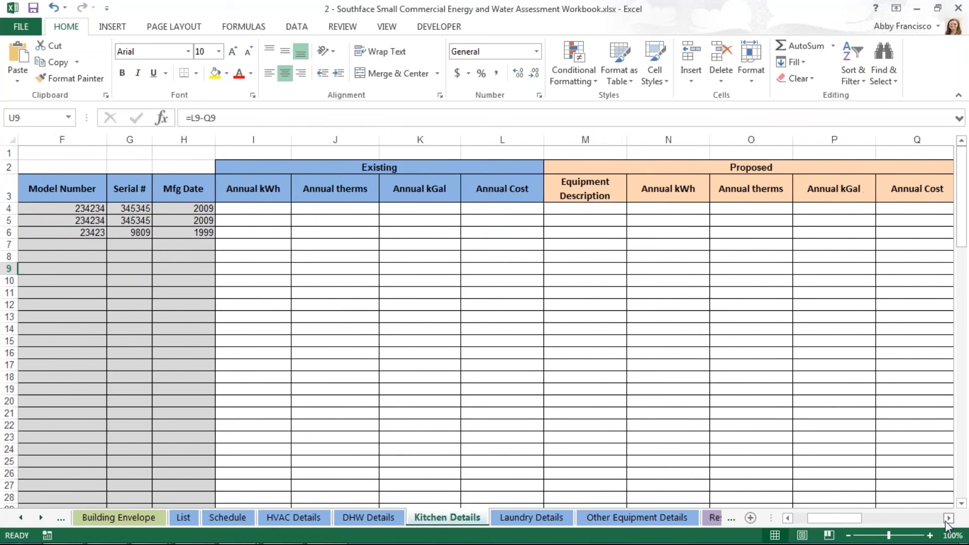
scroll(right, 3)
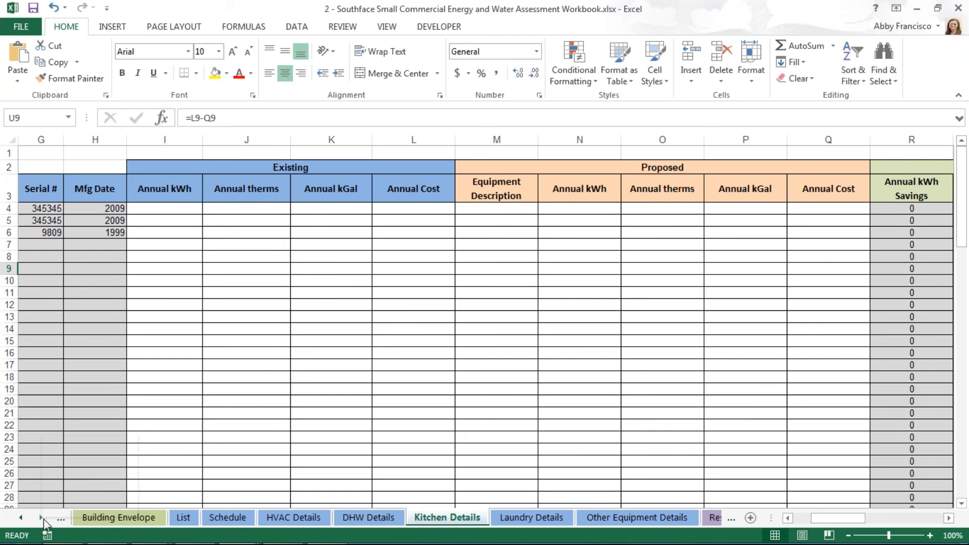
mouse_move(39, 517)
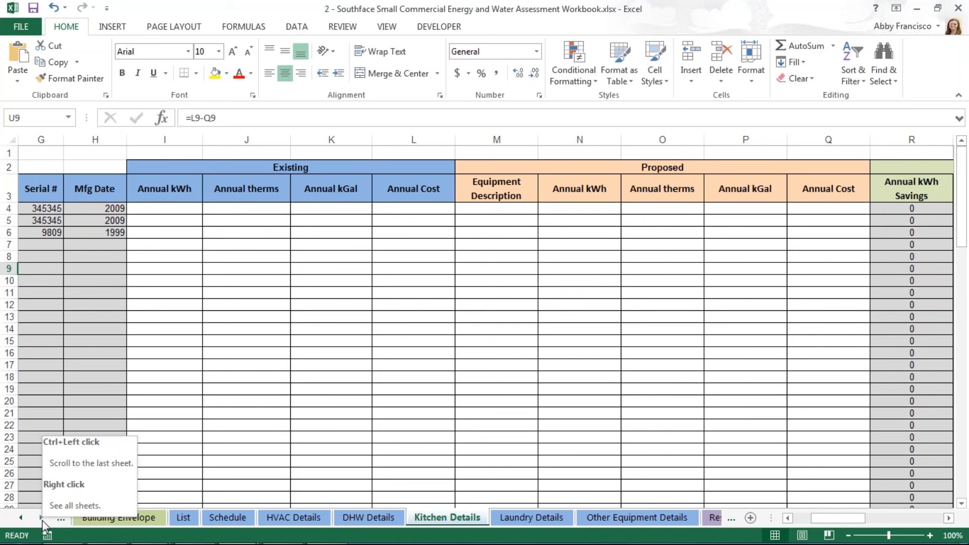
Move to the Results sheet with its end use breakdown and pie charts
click(36, 516)
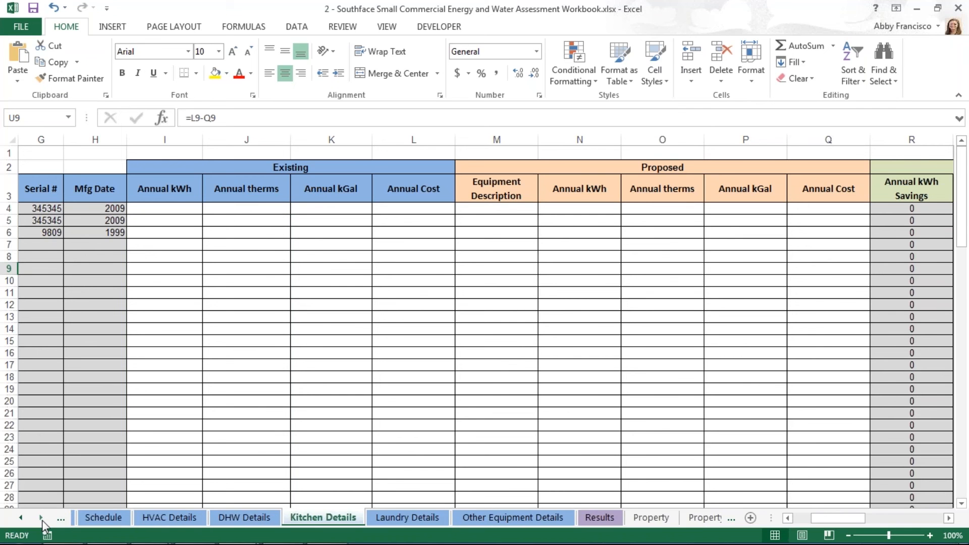
click(38, 517)
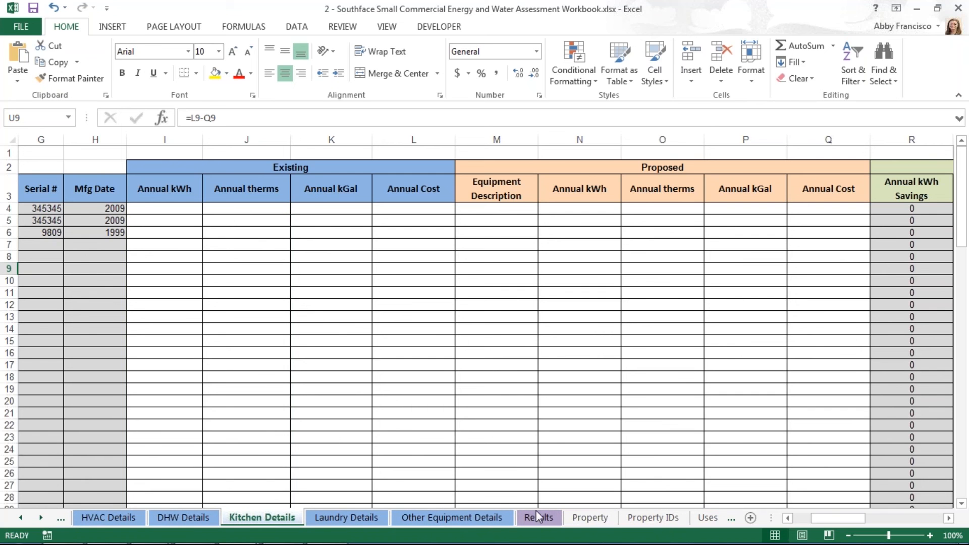
click(539, 517)
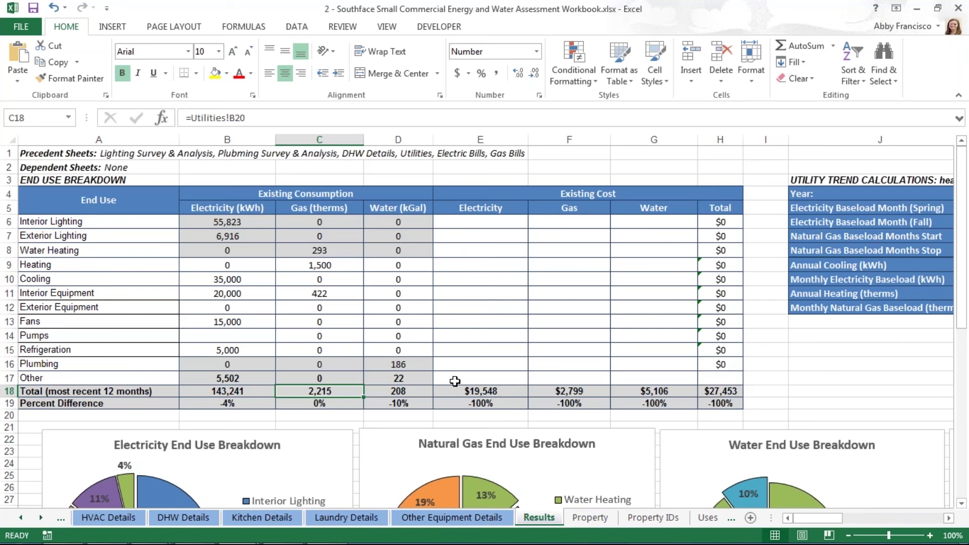
mouse_move(772, 388)
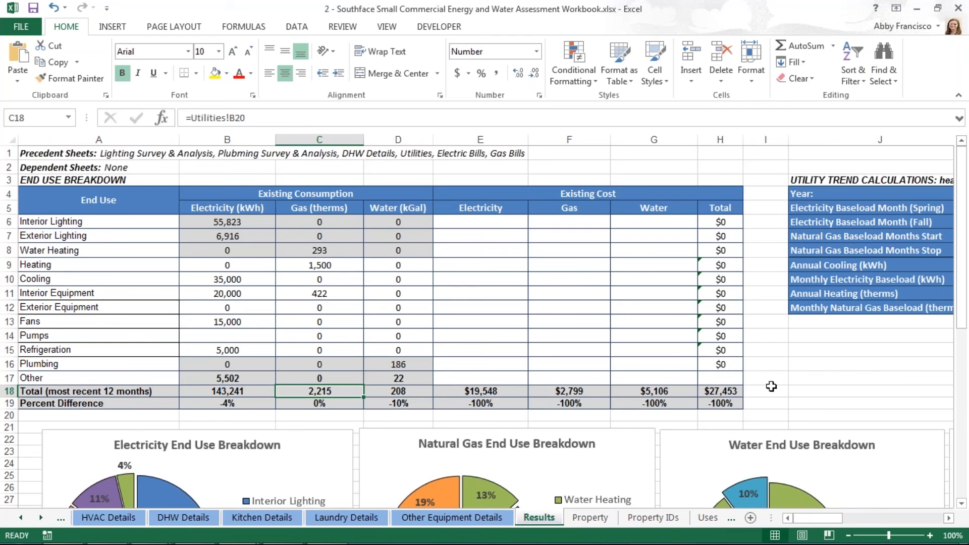
mouse_move(777, 382)
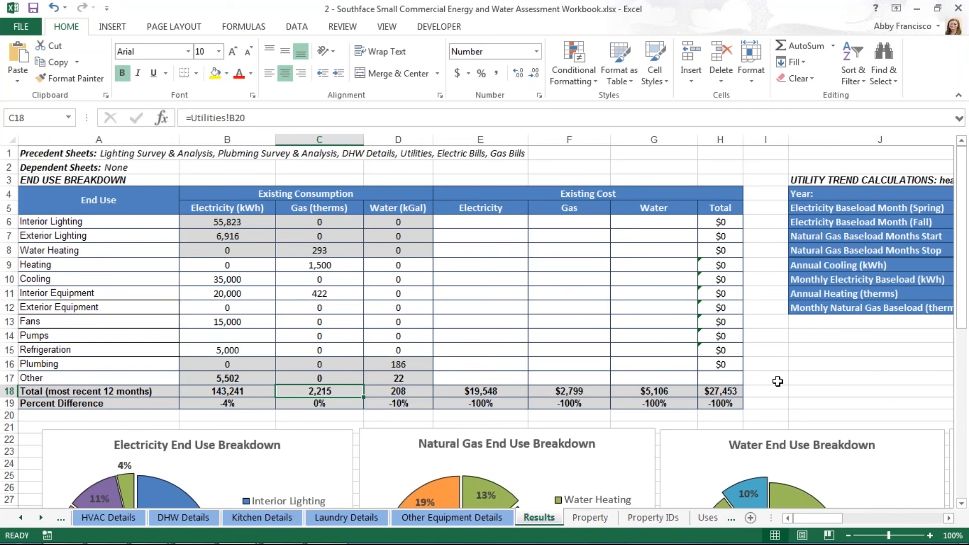
scroll(down, 3)
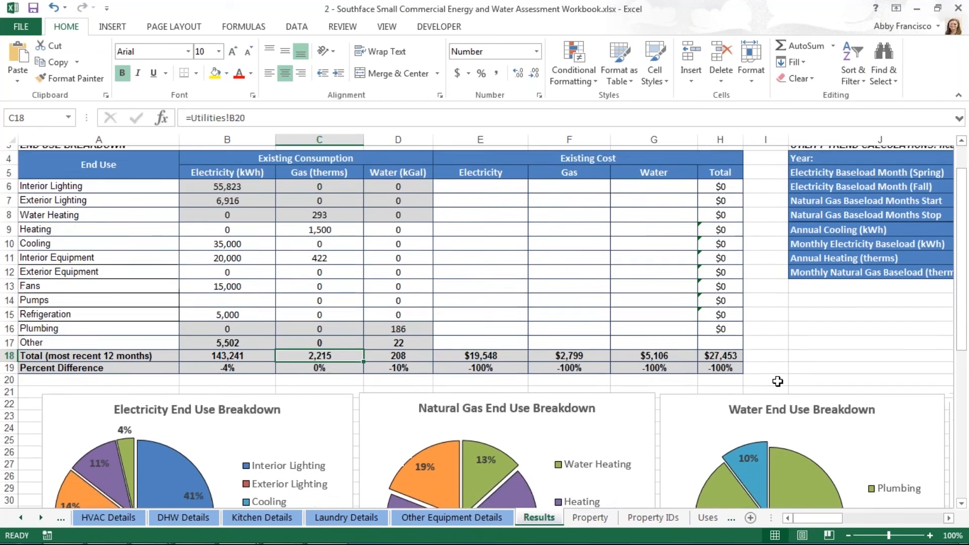
scroll(down, 3)
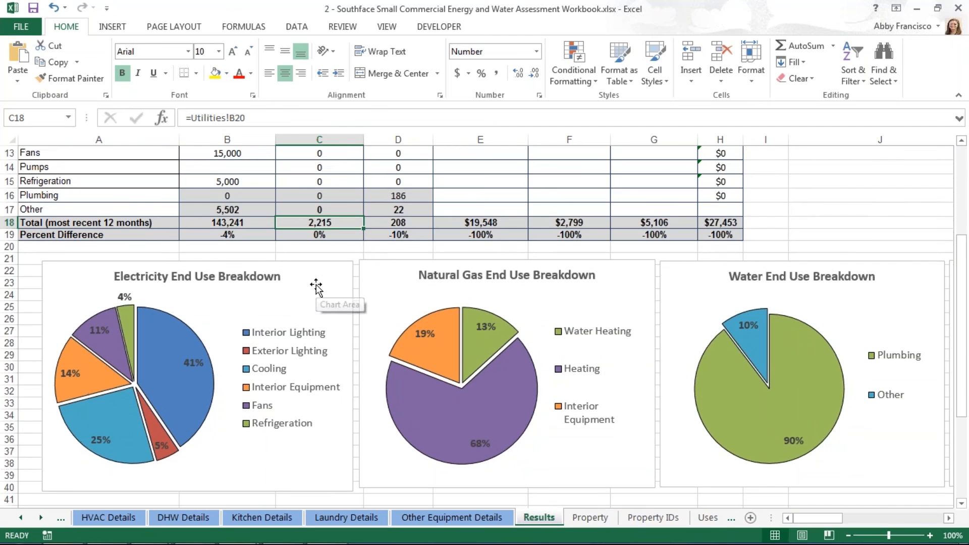
mouse_move(294, 298)
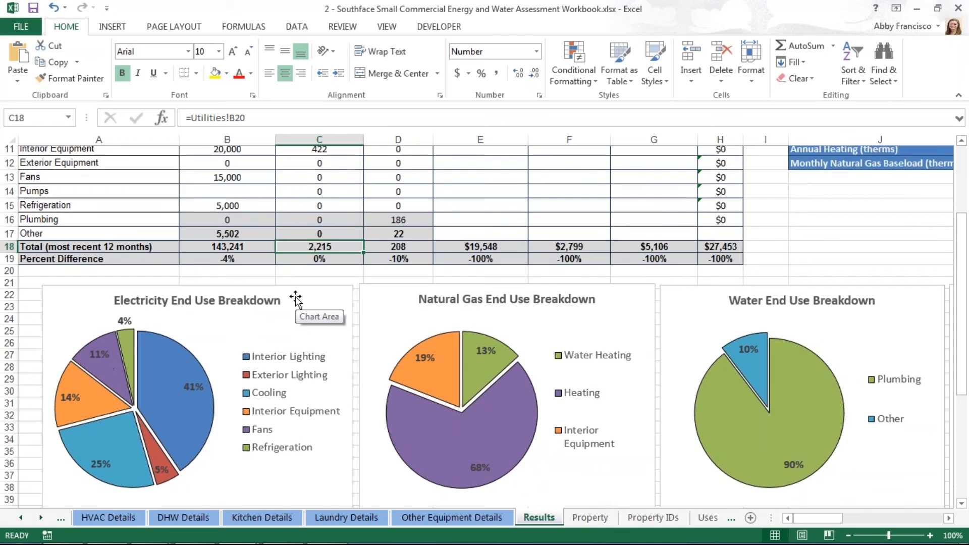
scroll(up, 3)
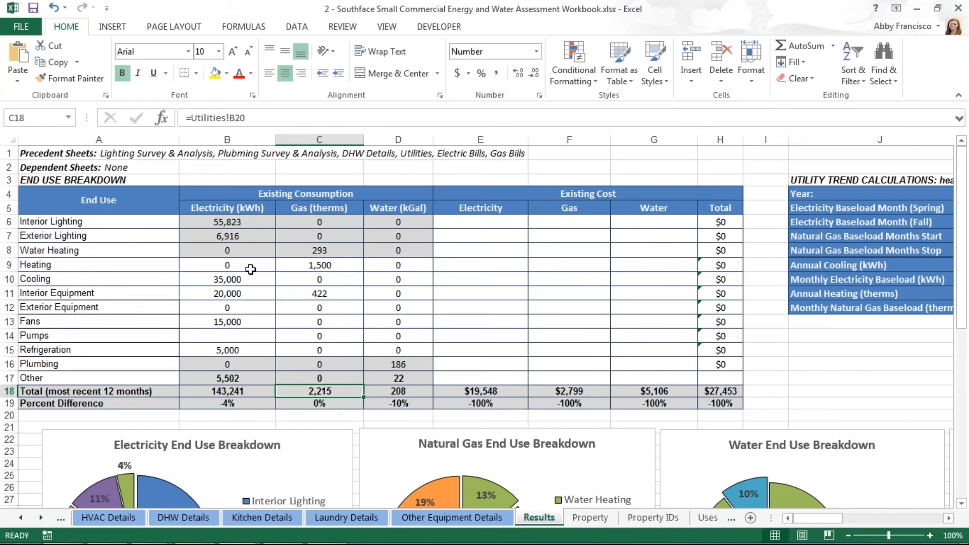
mouse_move(249, 277)
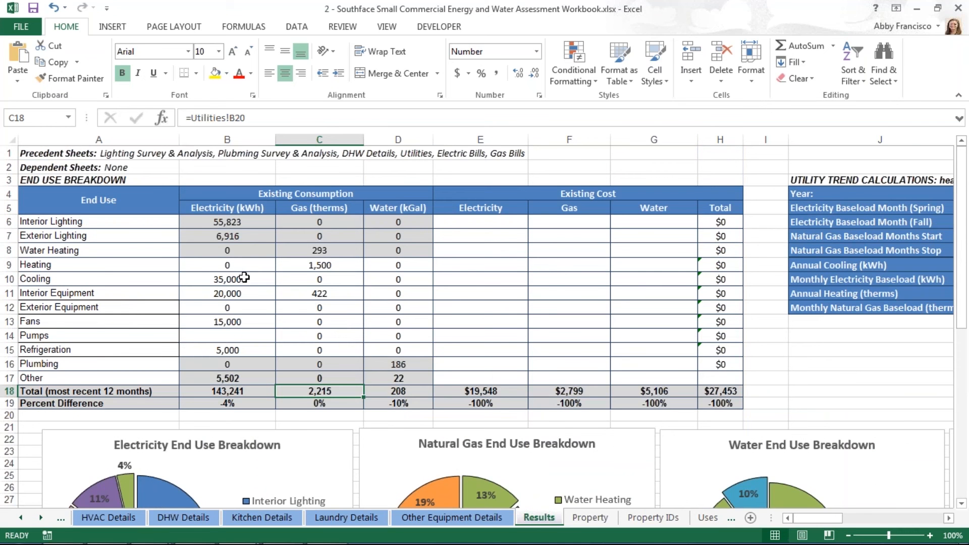
mouse_move(148, 264)
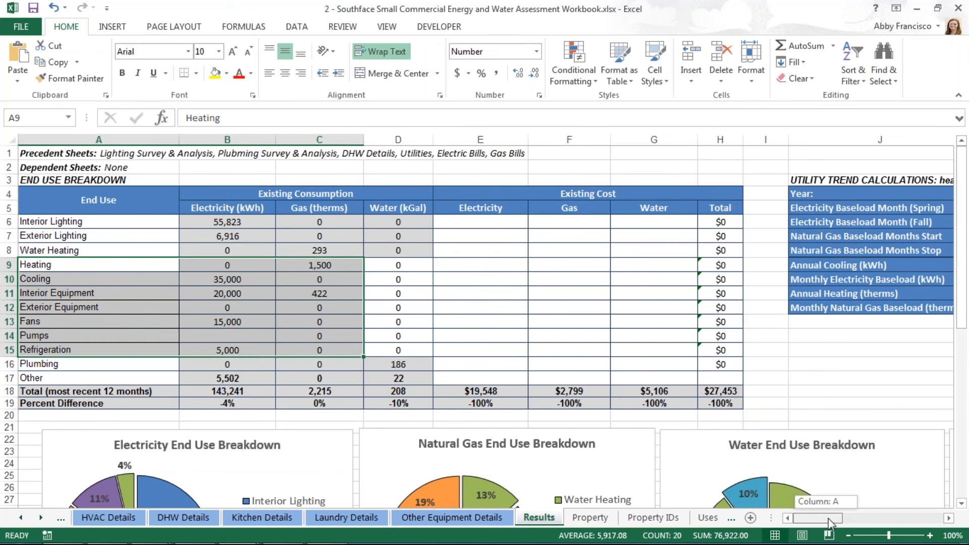
scroll(right, 3)
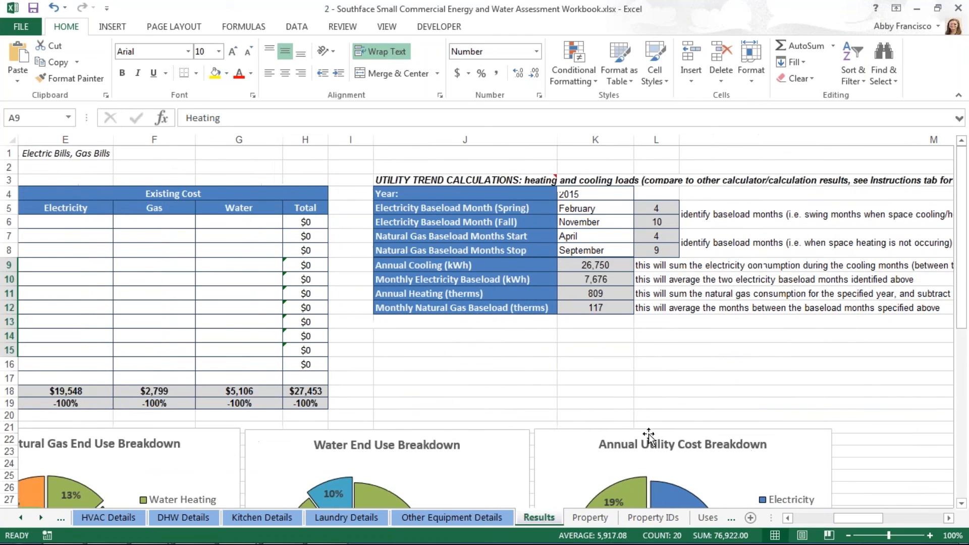
click(464, 363)
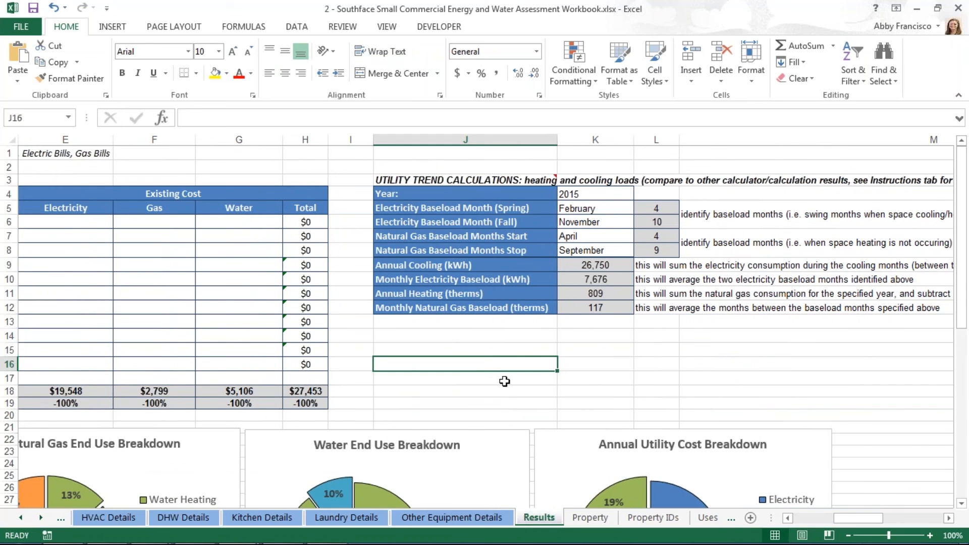
mouse_move(484, 315)
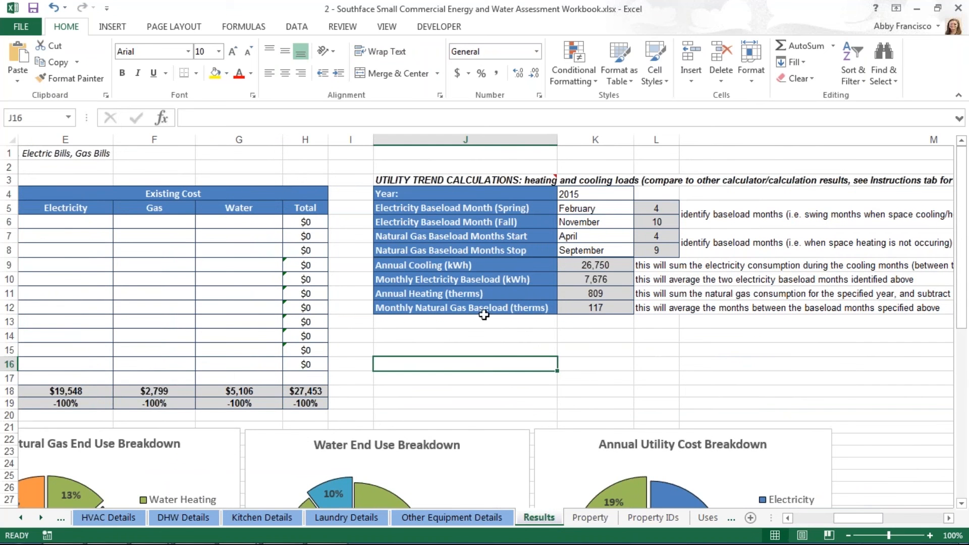
mouse_move(490, 208)
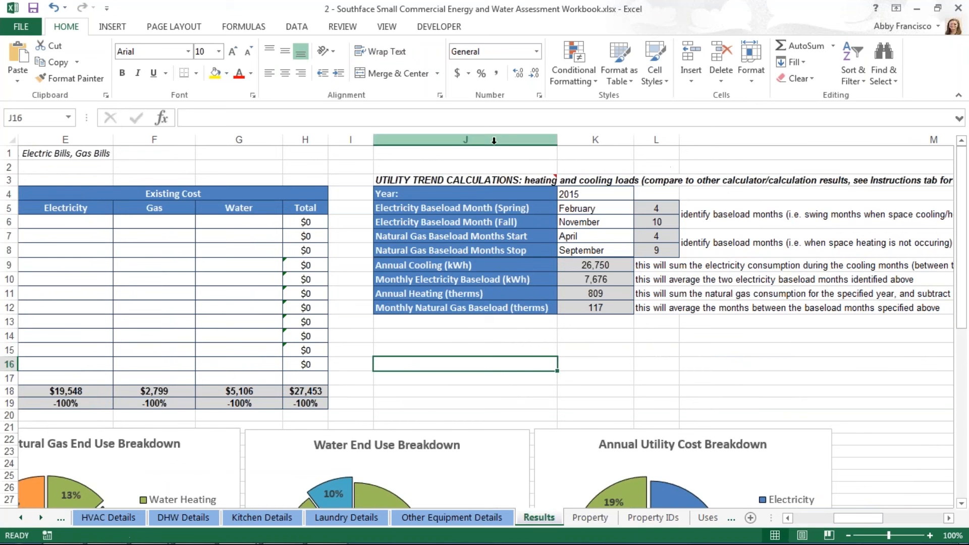
mouse_move(495, 151)
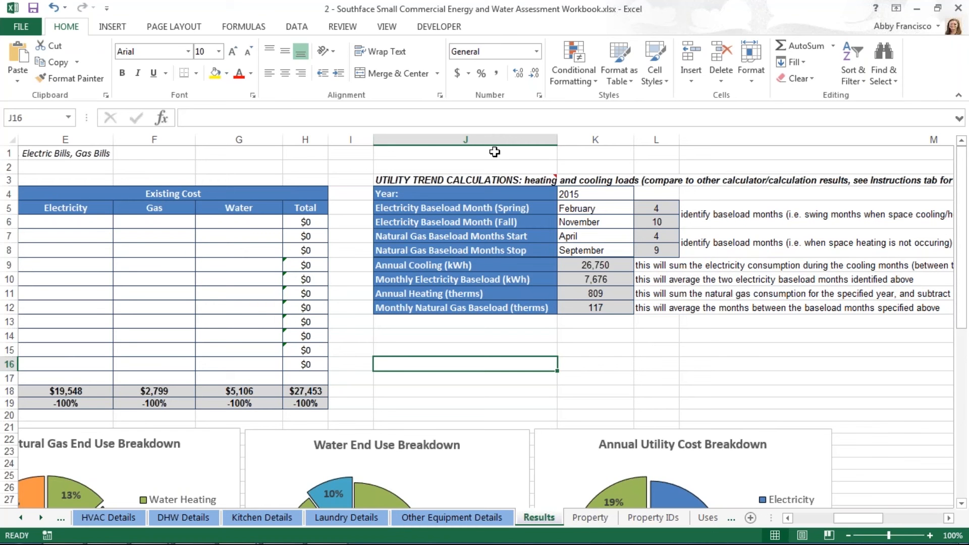
mouse_move(600, 376)
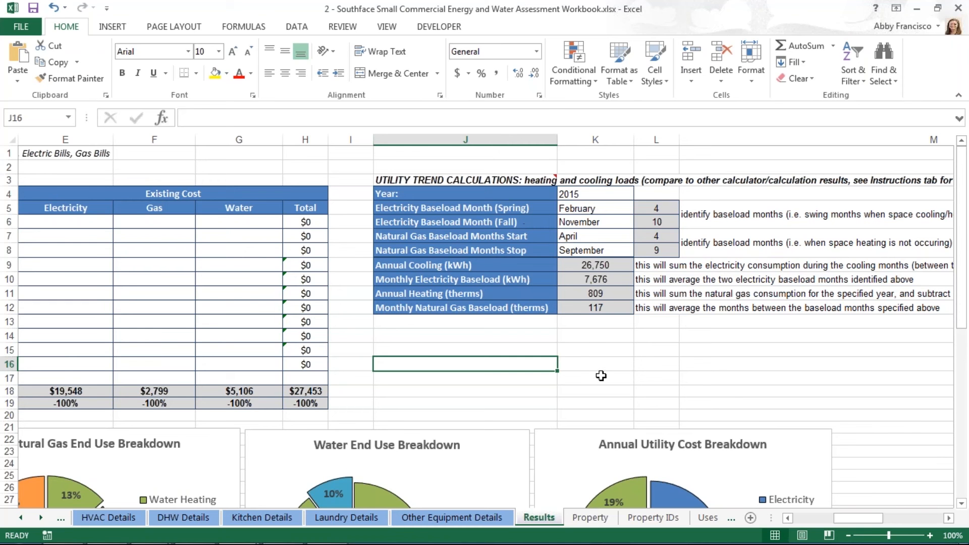
mouse_move(572, 378)
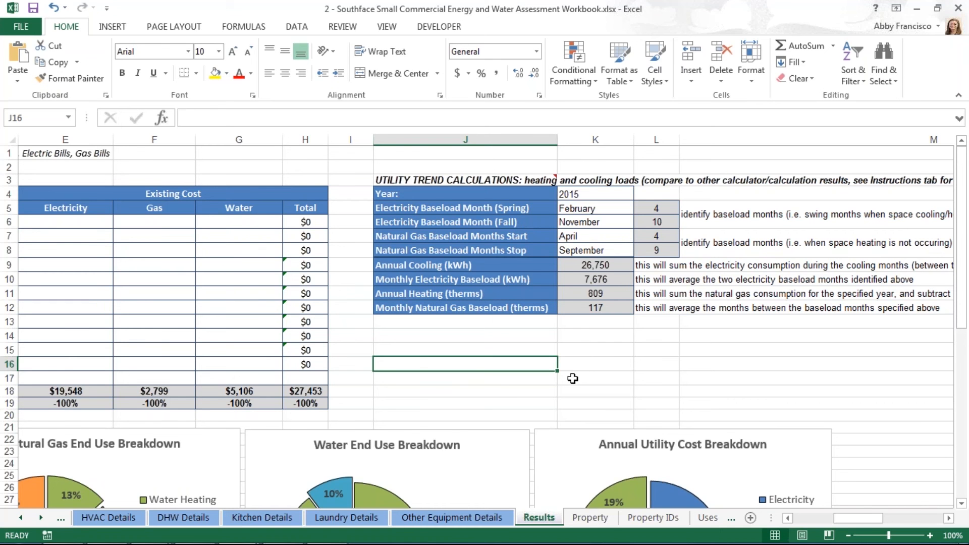
mouse_move(556, 393)
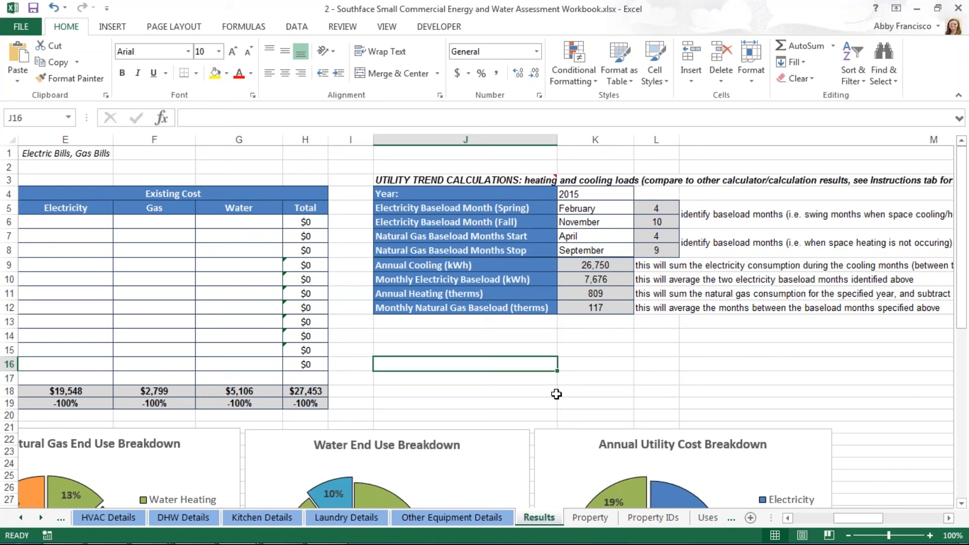
mouse_move(600, 281)
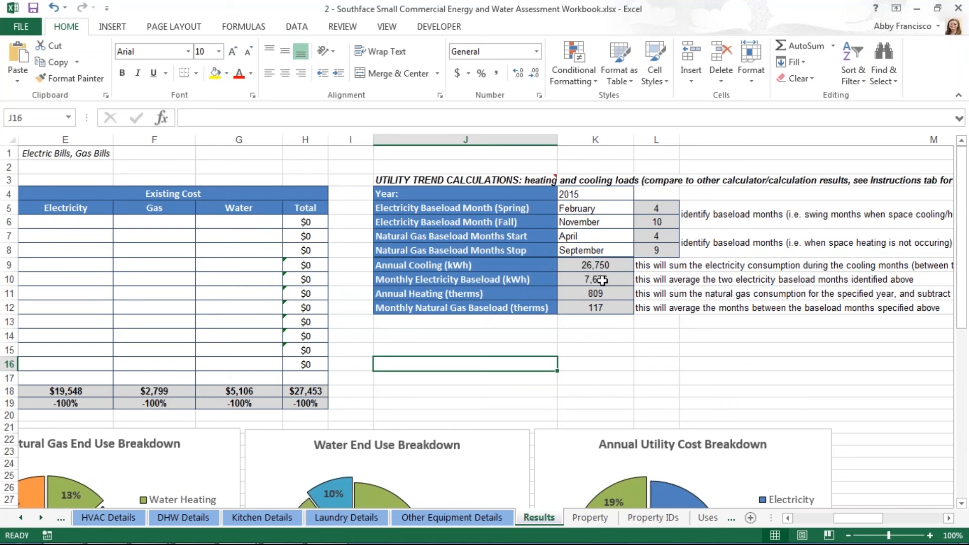
mouse_move(661, 205)
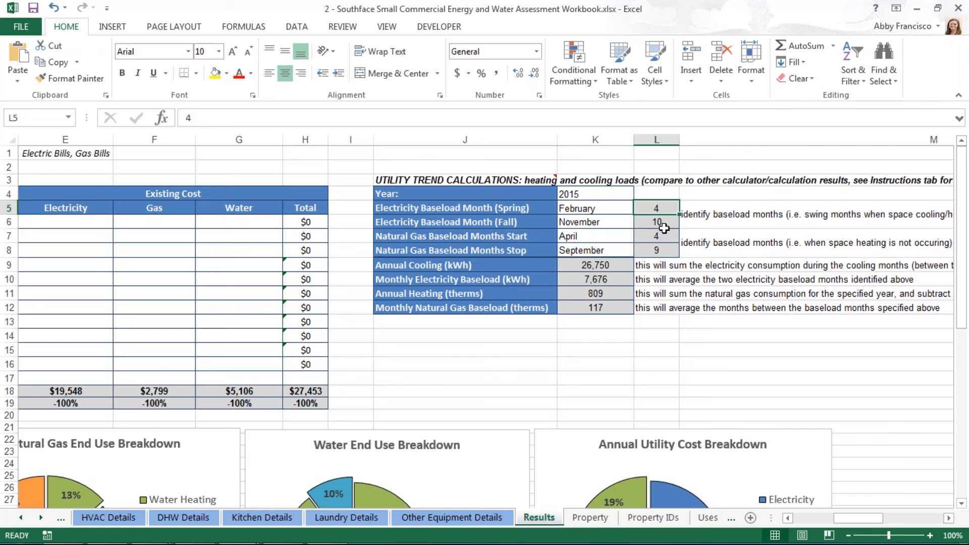
click(656, 221)
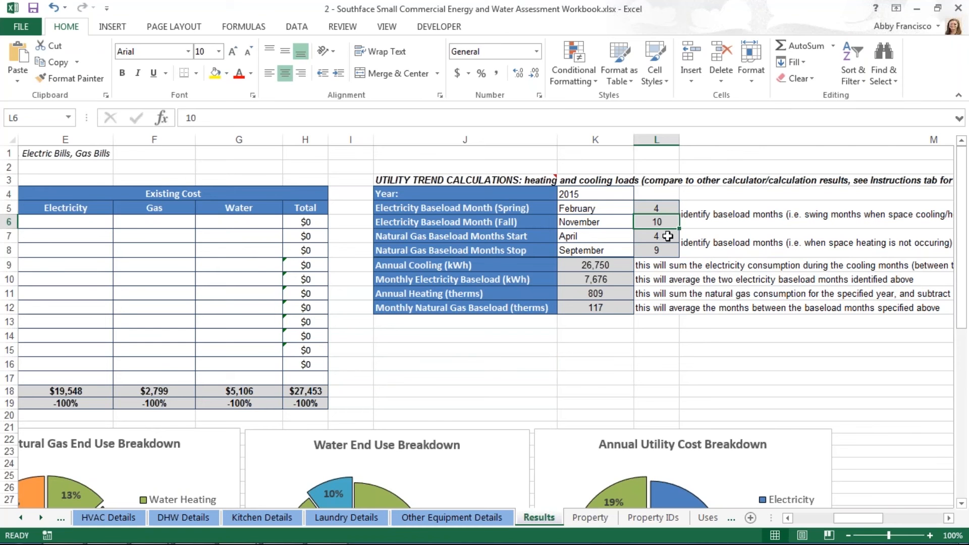
click(610, 265)
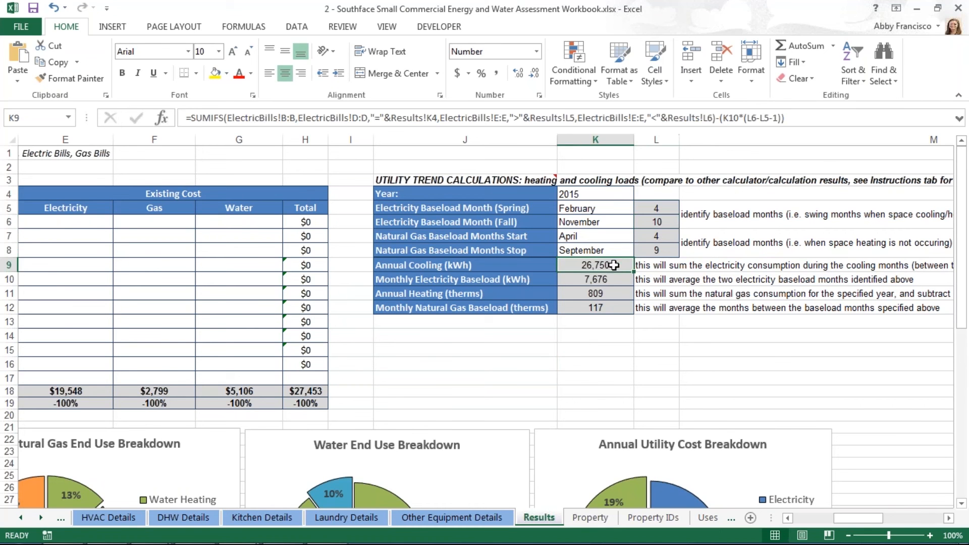
mouse_move(477, 371)
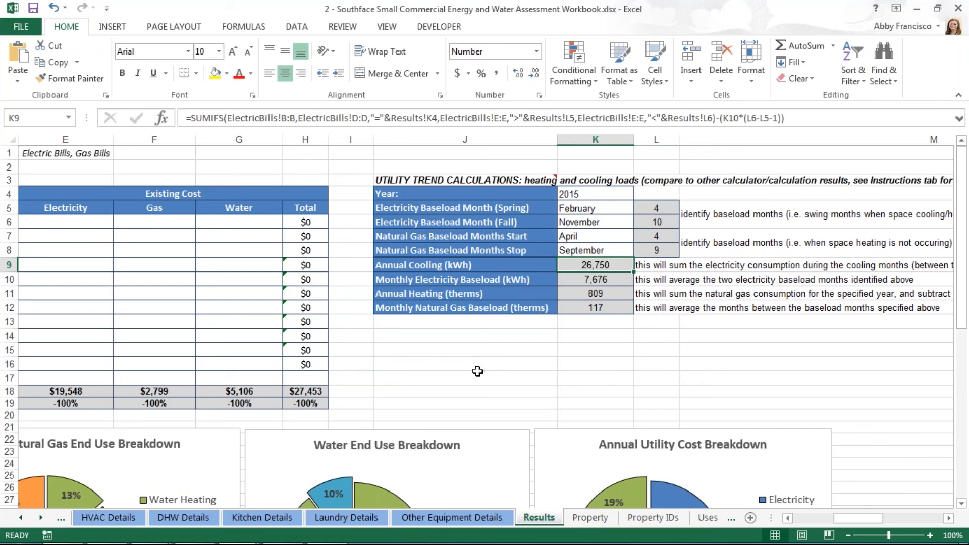
click(464, 376)
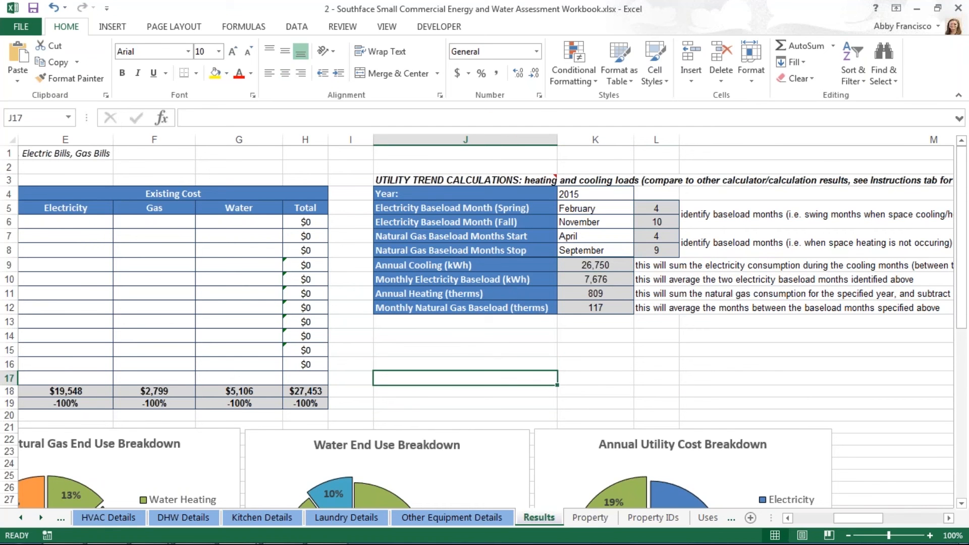
mouse_move(509, 376)
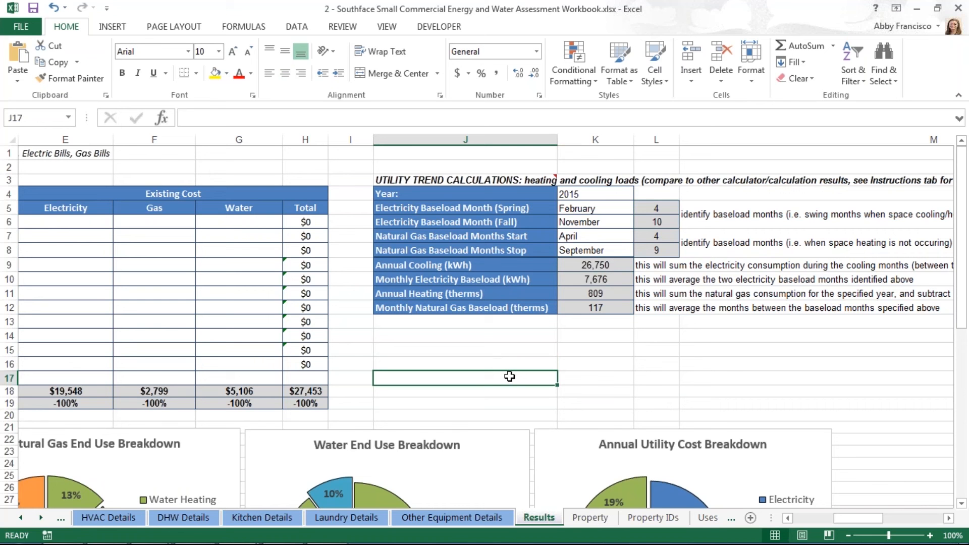
mouse_move(590, 416)
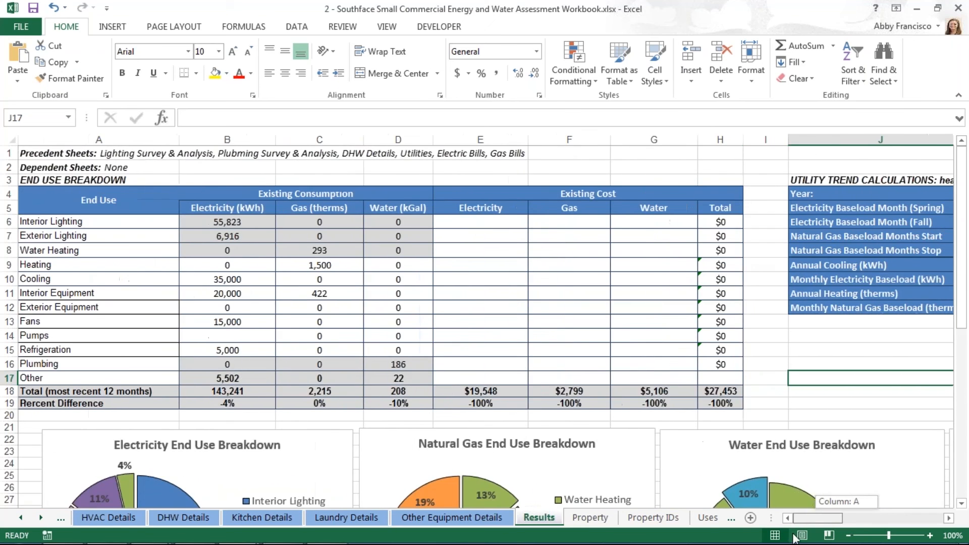
scroll(down, 3)
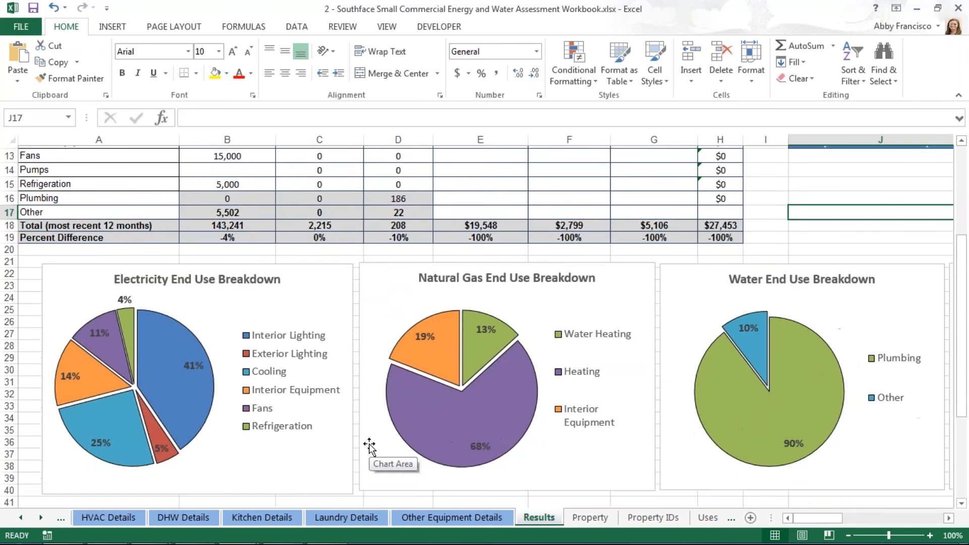
scroll(down, 3)
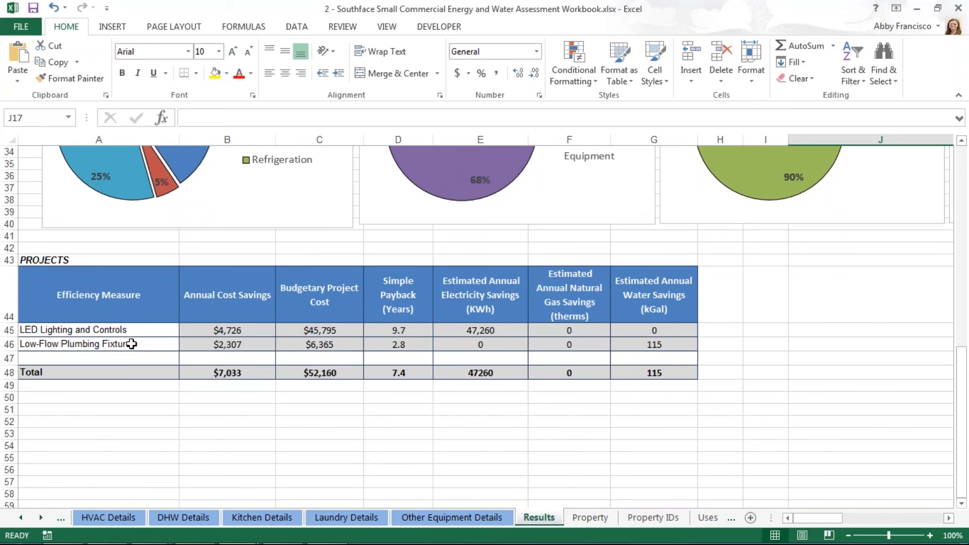
mouse_move(139, 424)
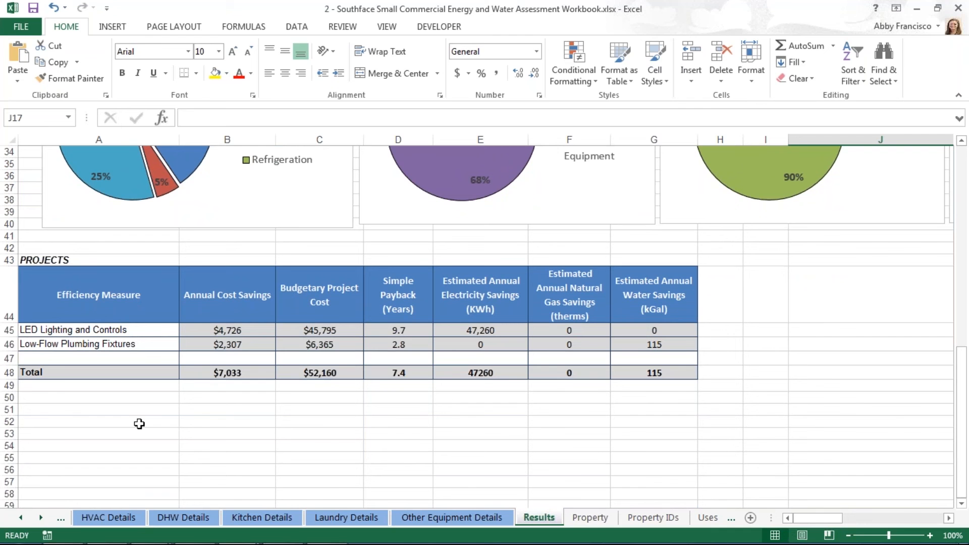
mouse_move(148, 423)
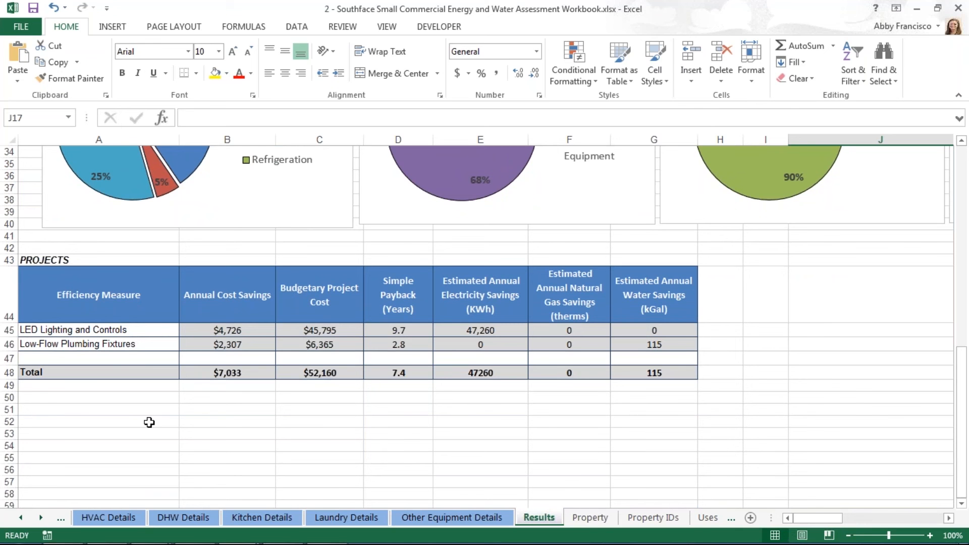
mouse_move(258, 344)
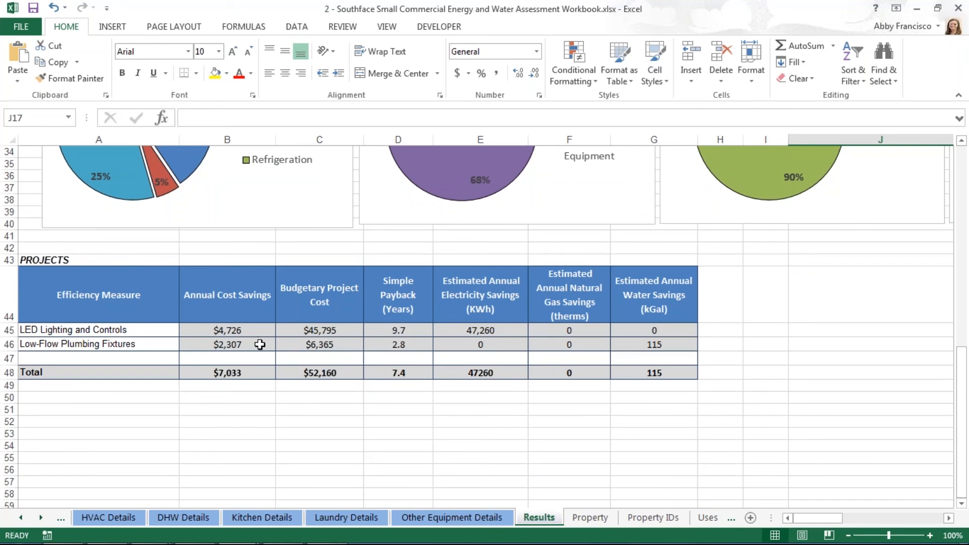
mouse_move(251, 479)
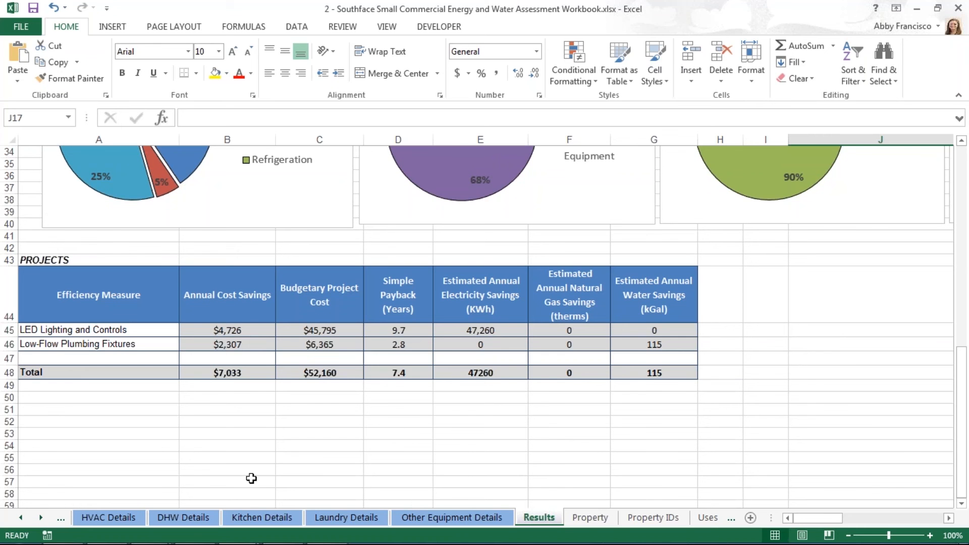
mouse_move(269, 400)
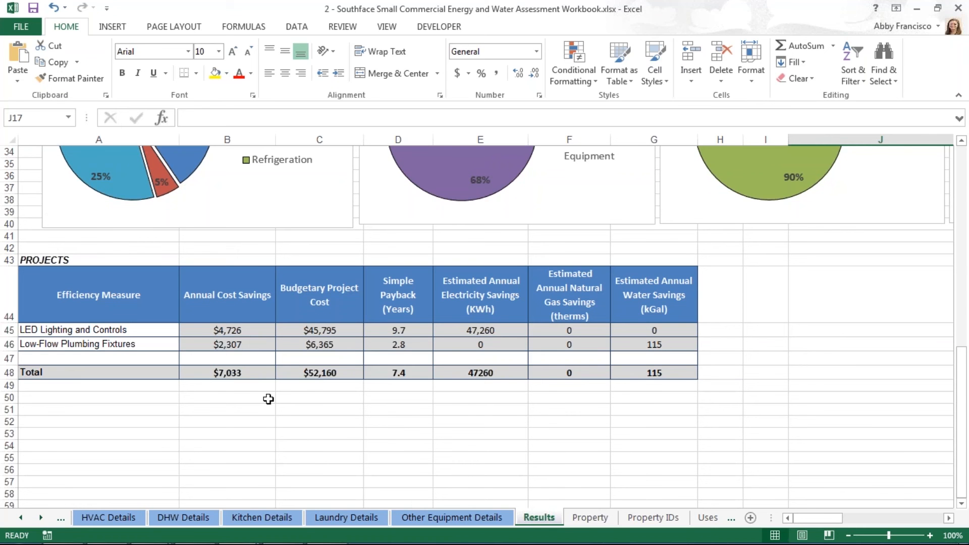
mouse_move(269, 414)
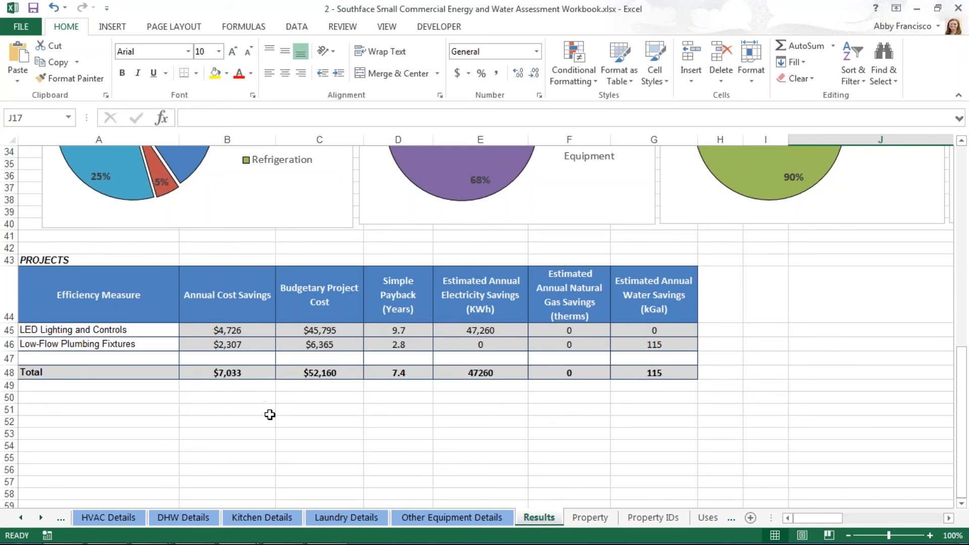
mouse_move(329, 395)
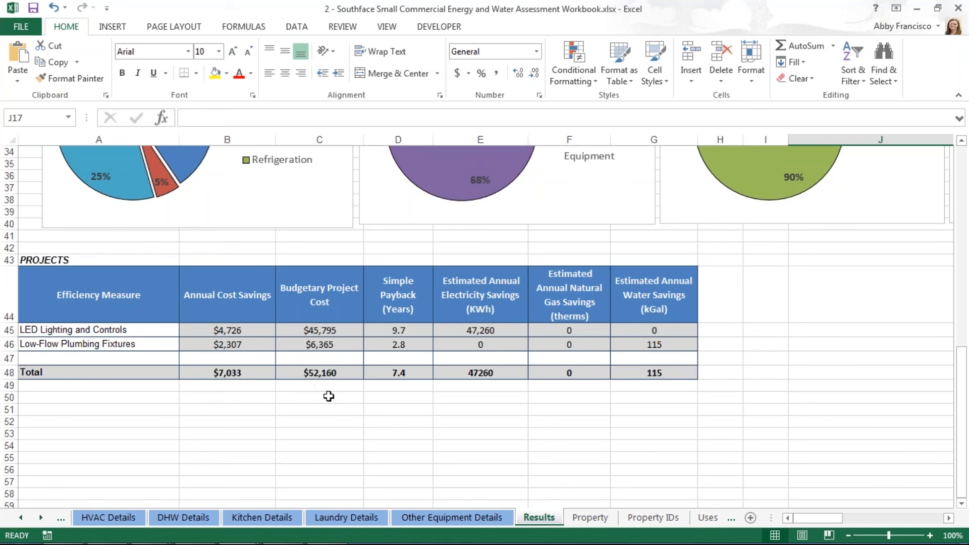
mouse_move(273, 389)
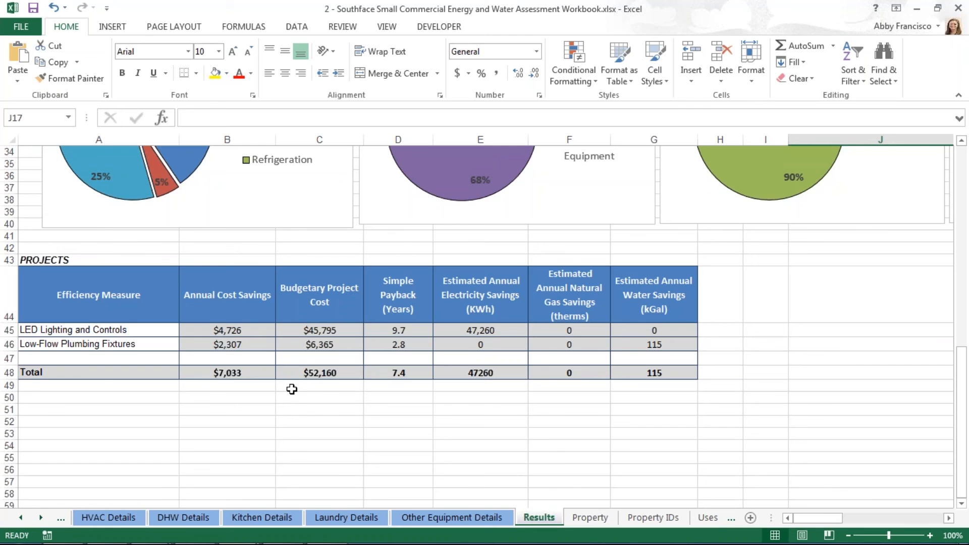
mouse_move(258, 386)
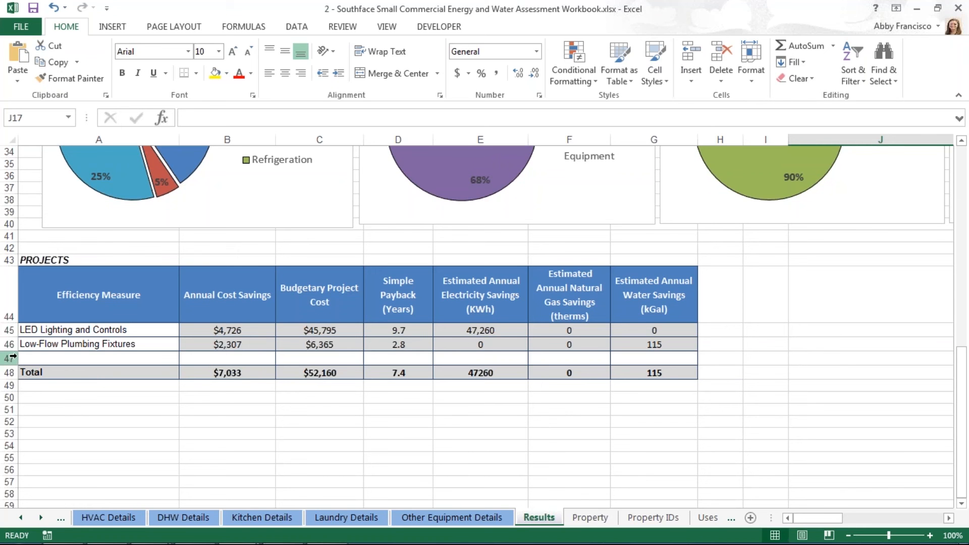
Insert a blank row 47 in the Projects table and enter 'Roof insulation' as a new measure
right_click(10, 357)
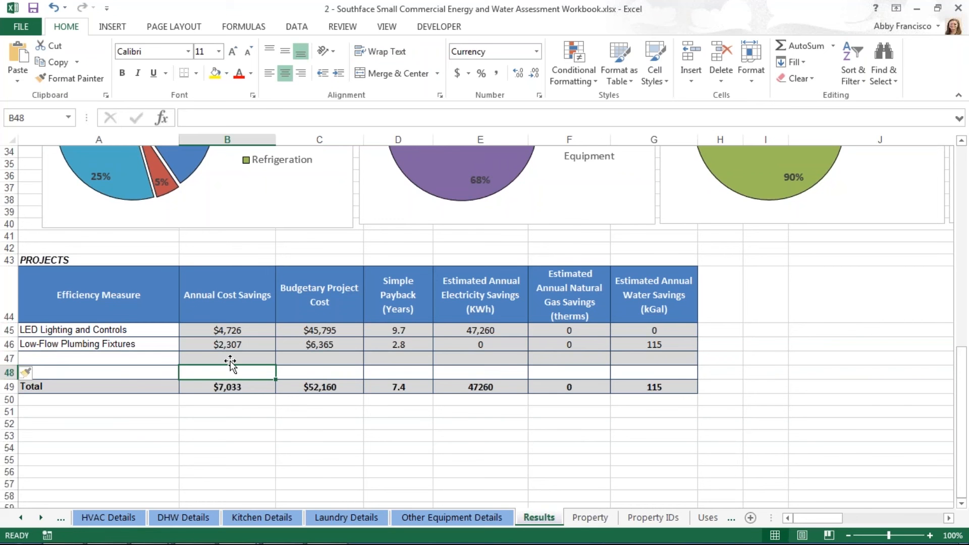
click(121, 358)
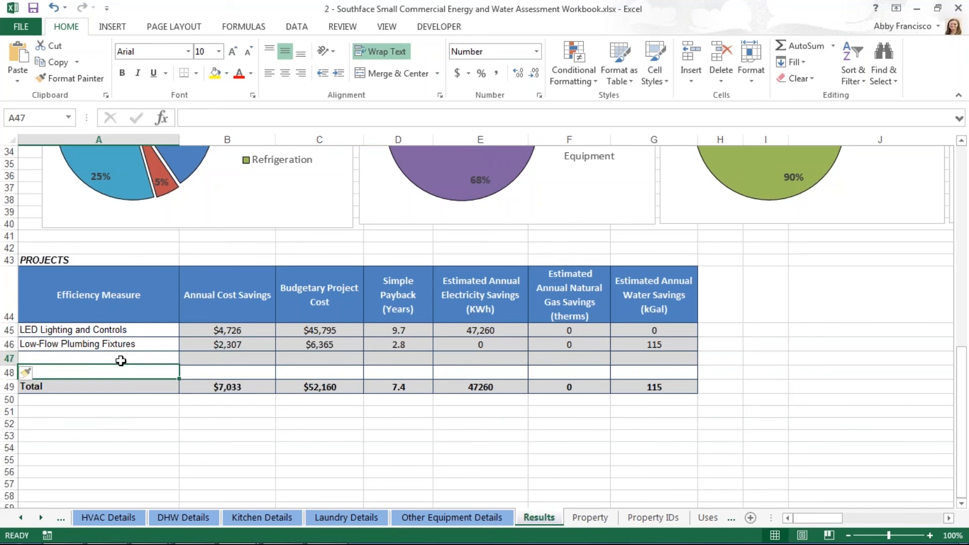
text(Roof insulation)
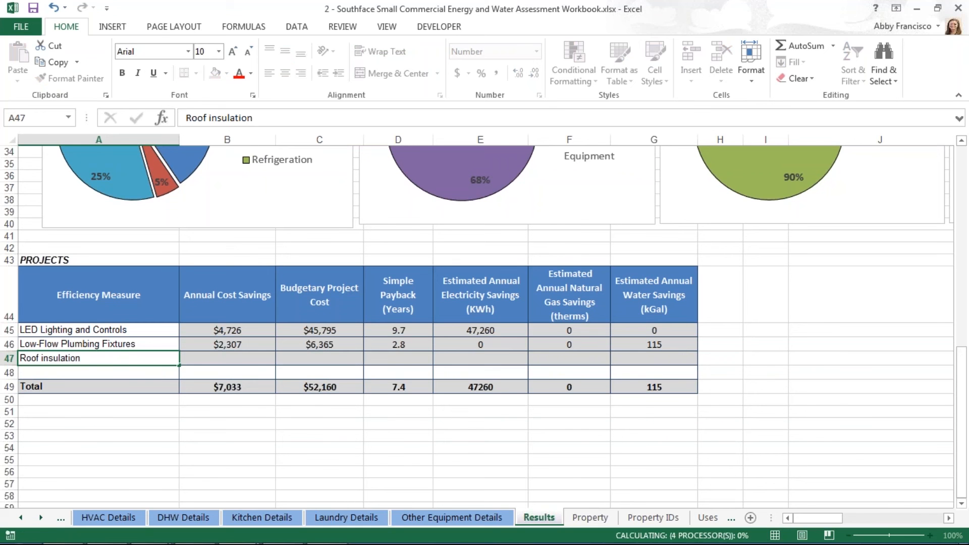
click(227, 358)
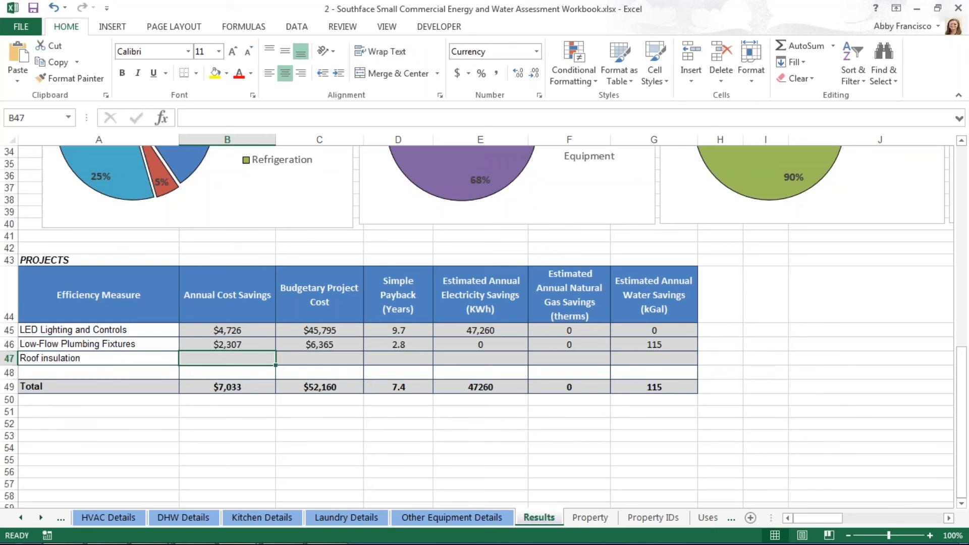
mouse_move(71, 465)
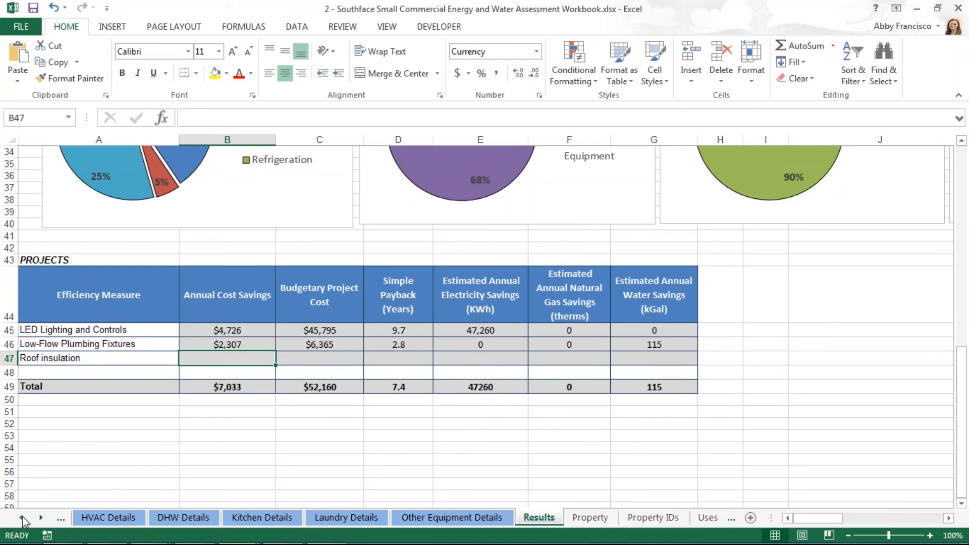
mouse_move(134, 457)
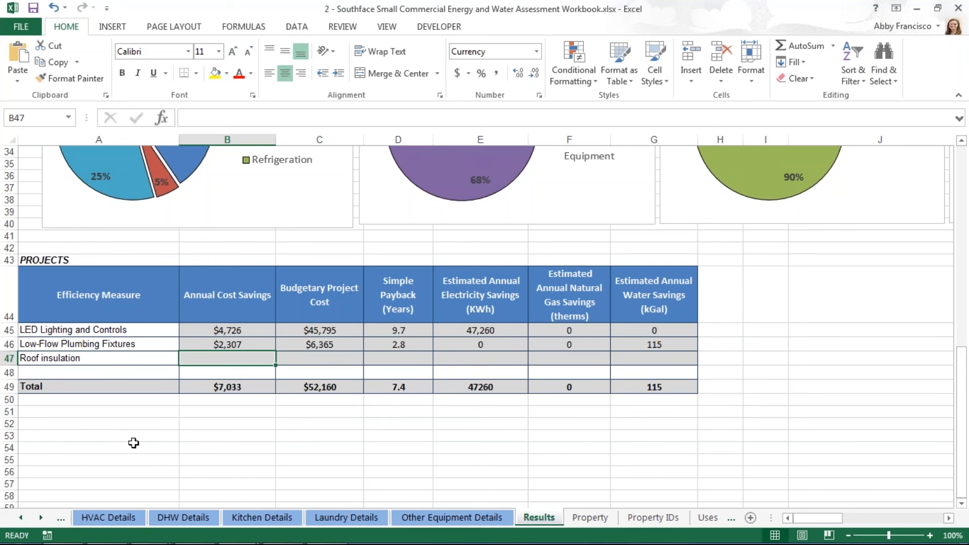
mouse_move(20, 521)
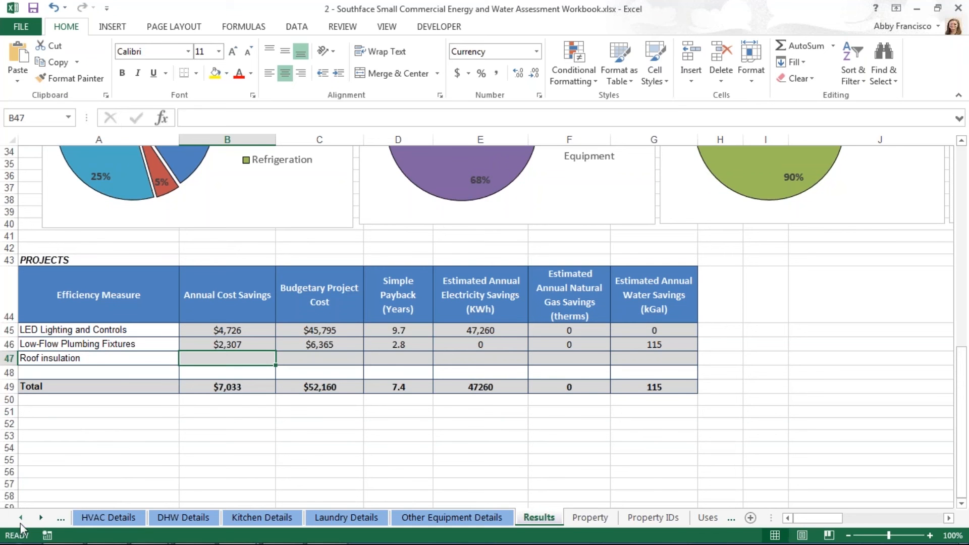